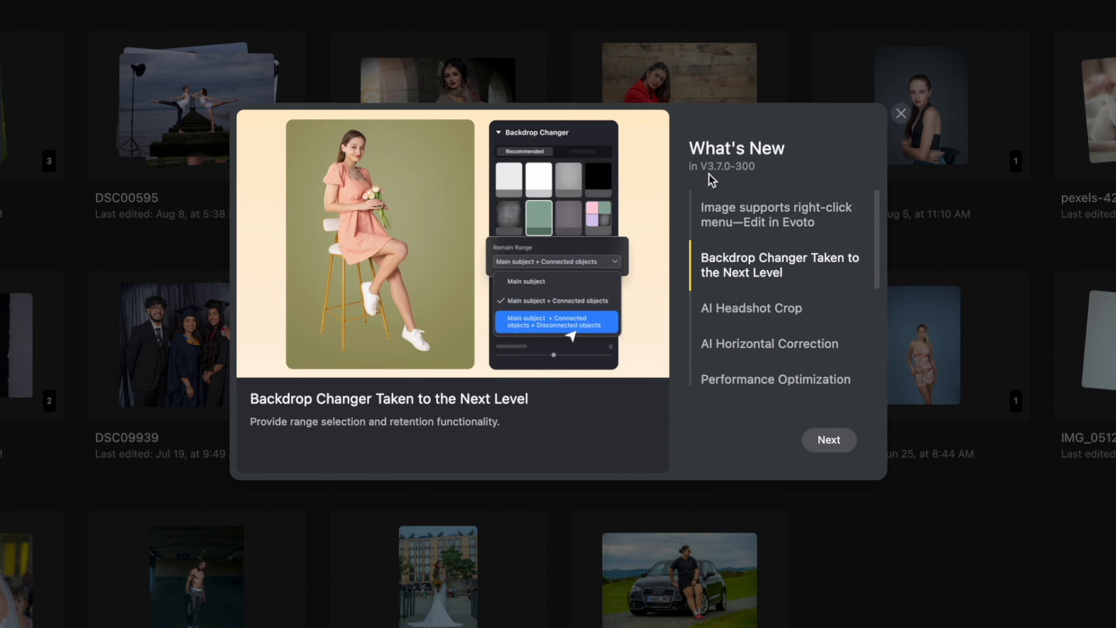
# Step: Browse the first entries of the What's New list for version 3.7.0-300
pyautogui.click(557, 321)
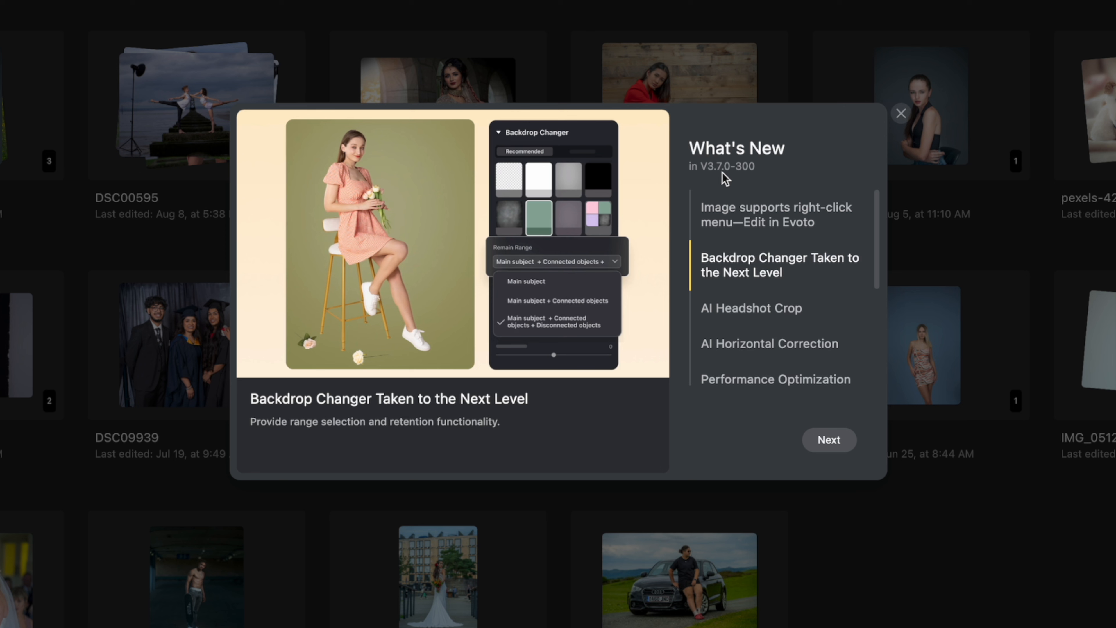
pyautogui.click(526, 281)
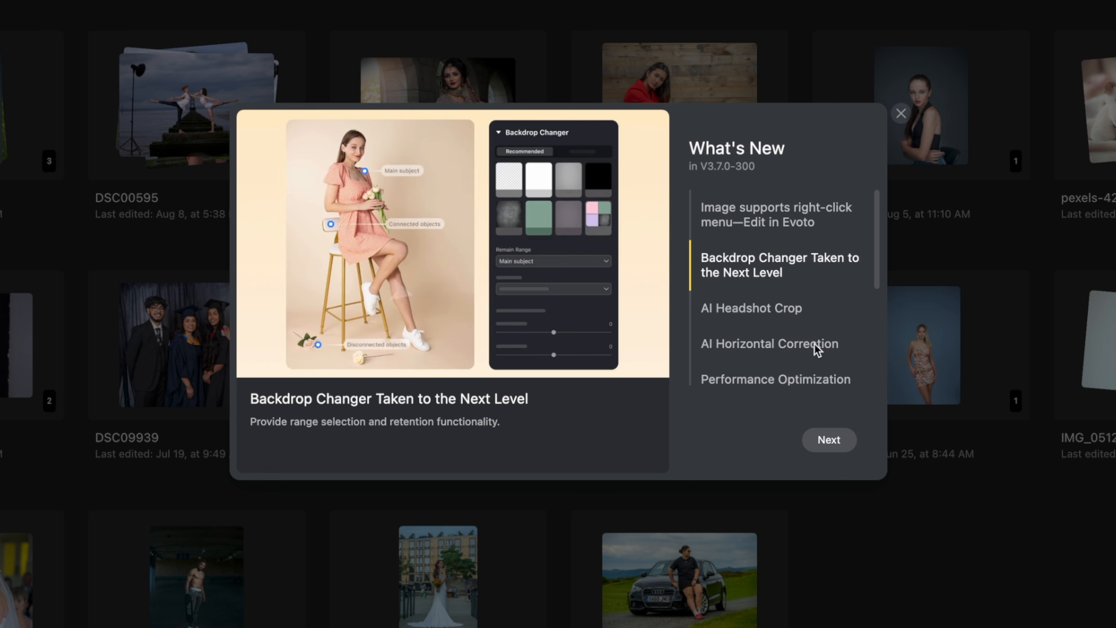
pyautogui.click(539, 215)
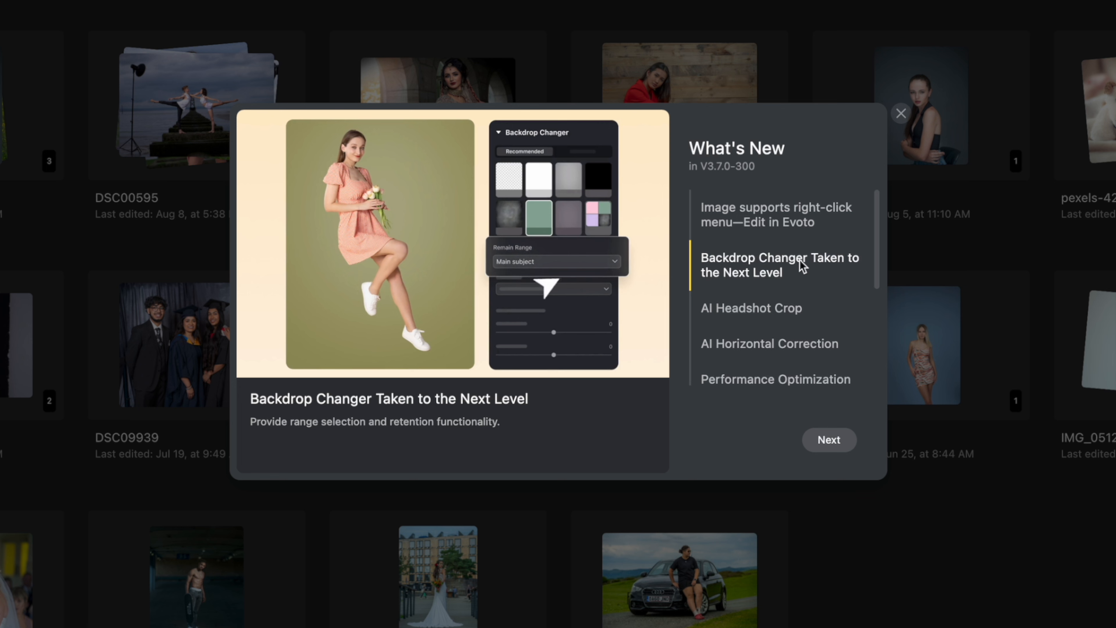
pyautogui.click(555, 261)
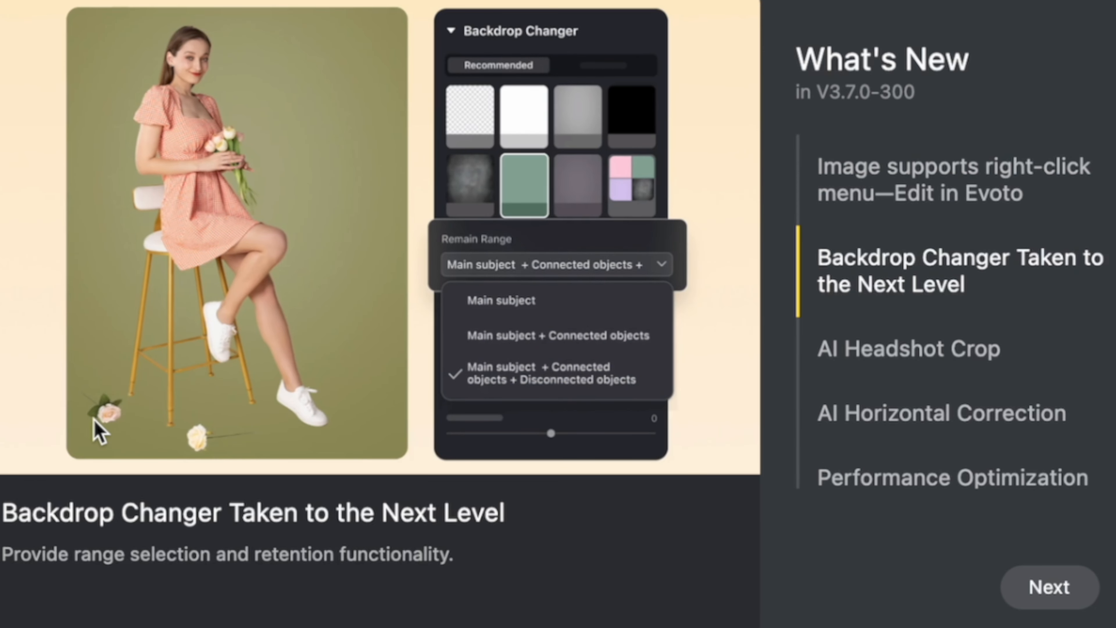
pyautogui.click(501, 300)
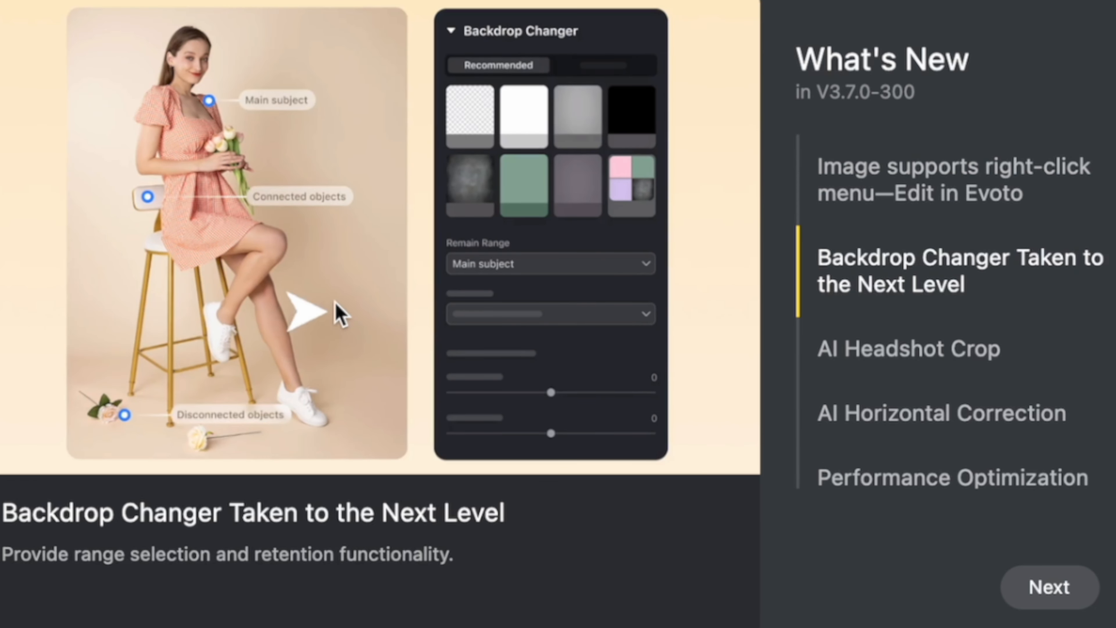
pyautogui.click(523, 184)
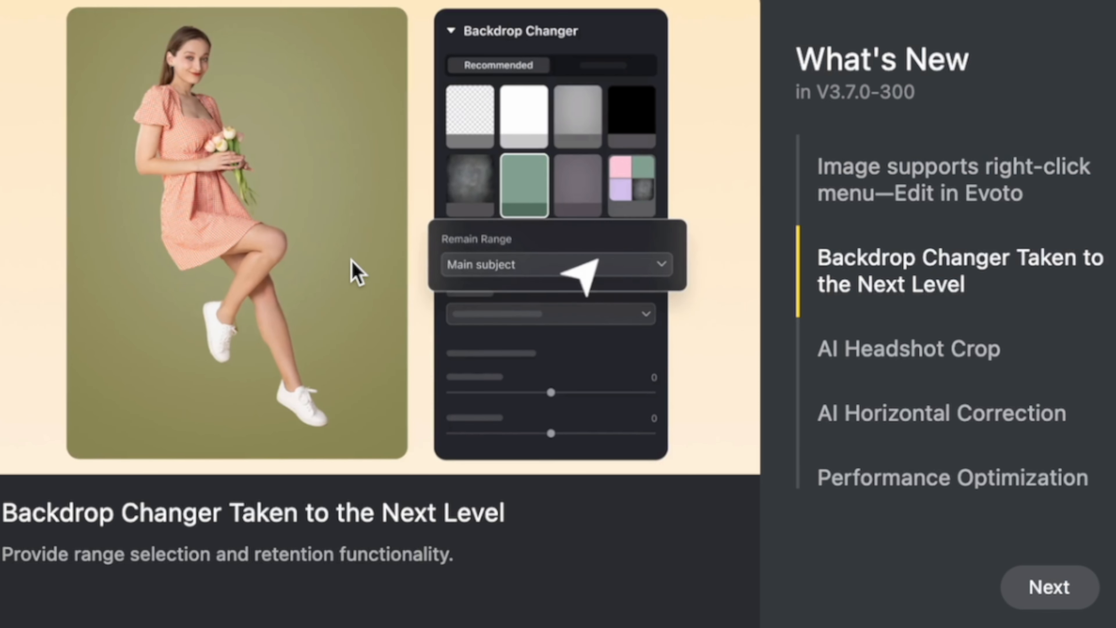
pyautogui.click(549, 263)
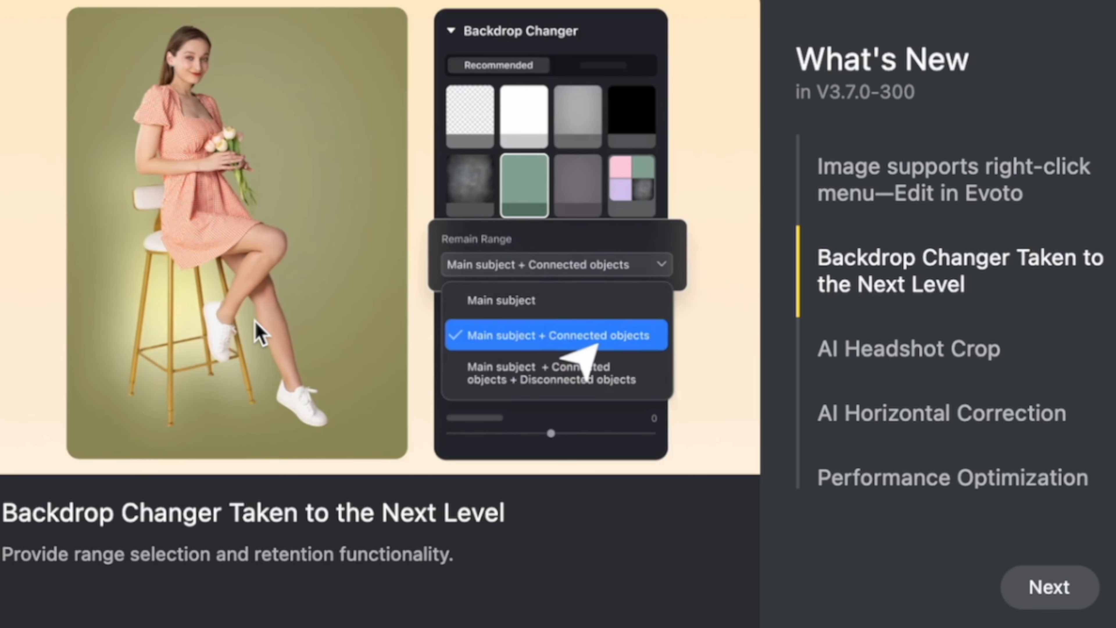
pyautogui.click(548, 372)
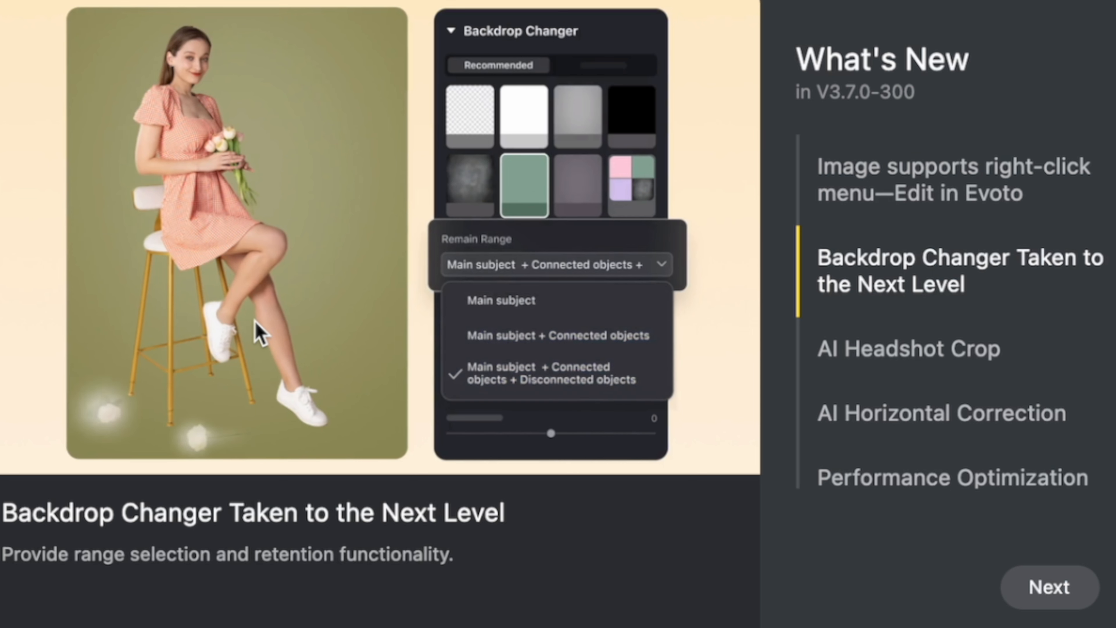
pyautogui.click(500, 300)
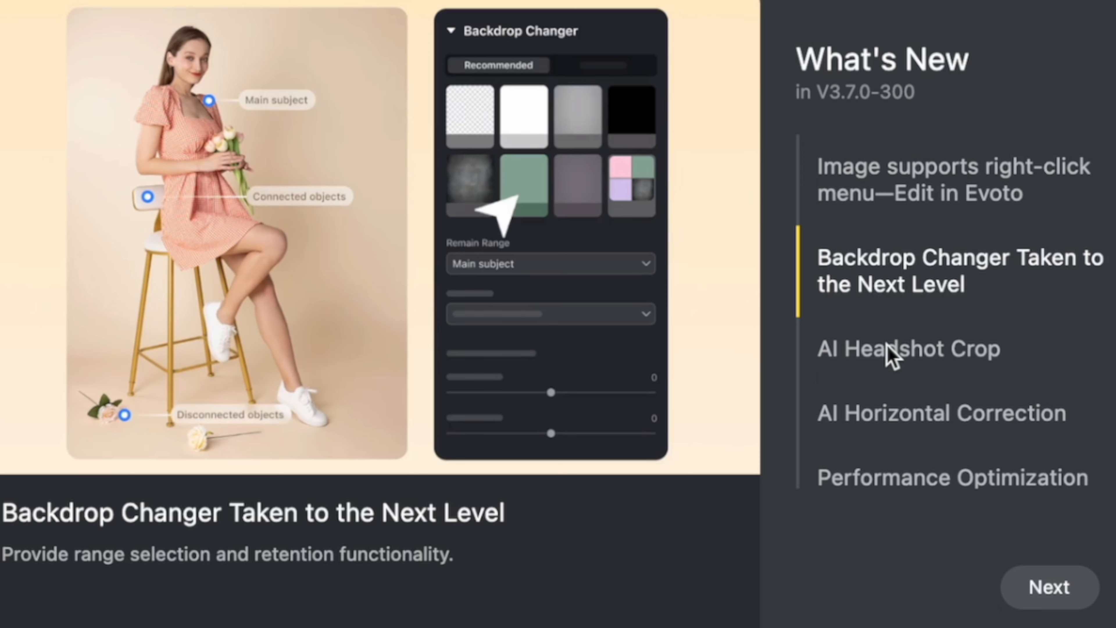
# Step: View the AI Headshot Crop release note and the list entries that follow it
pyautogui.click(909, 349)
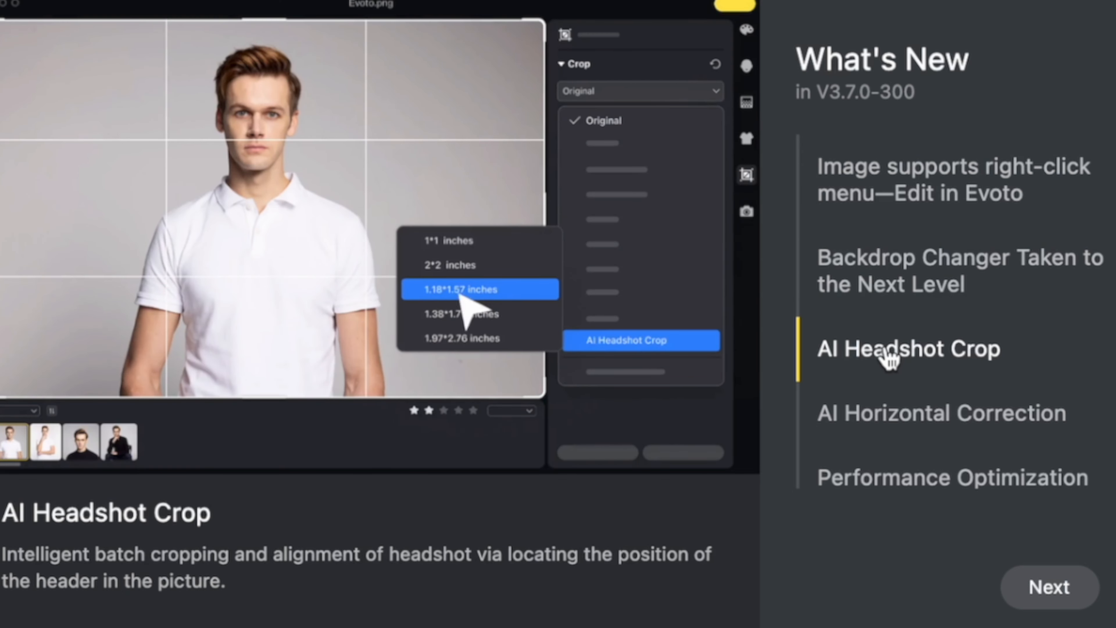
pyautogui.click(941, 412)
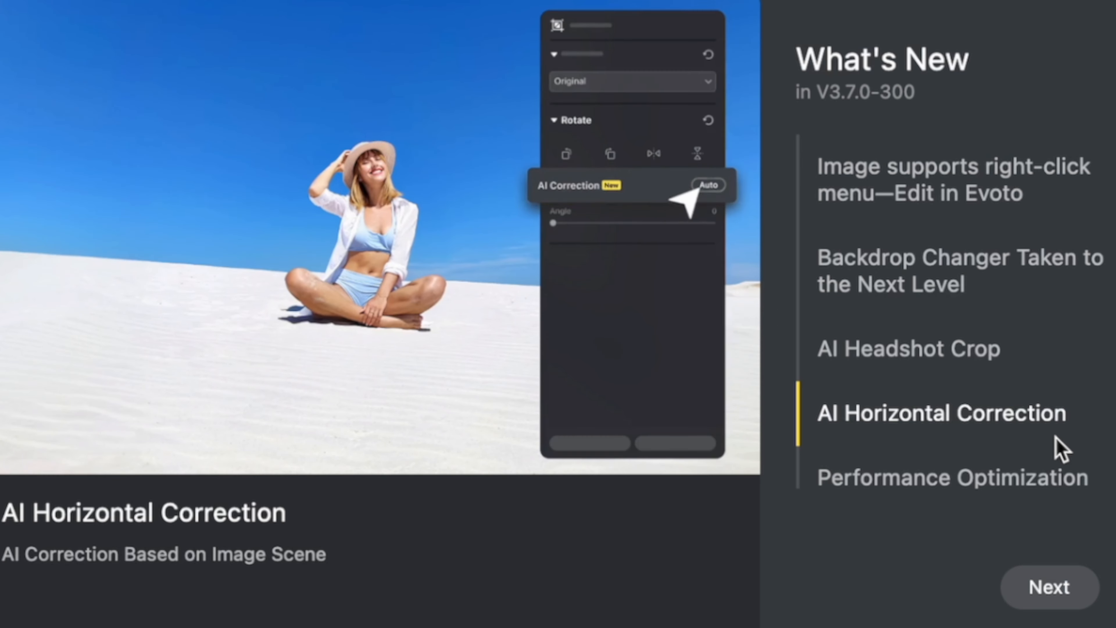
pyautogui.click(707, 184)
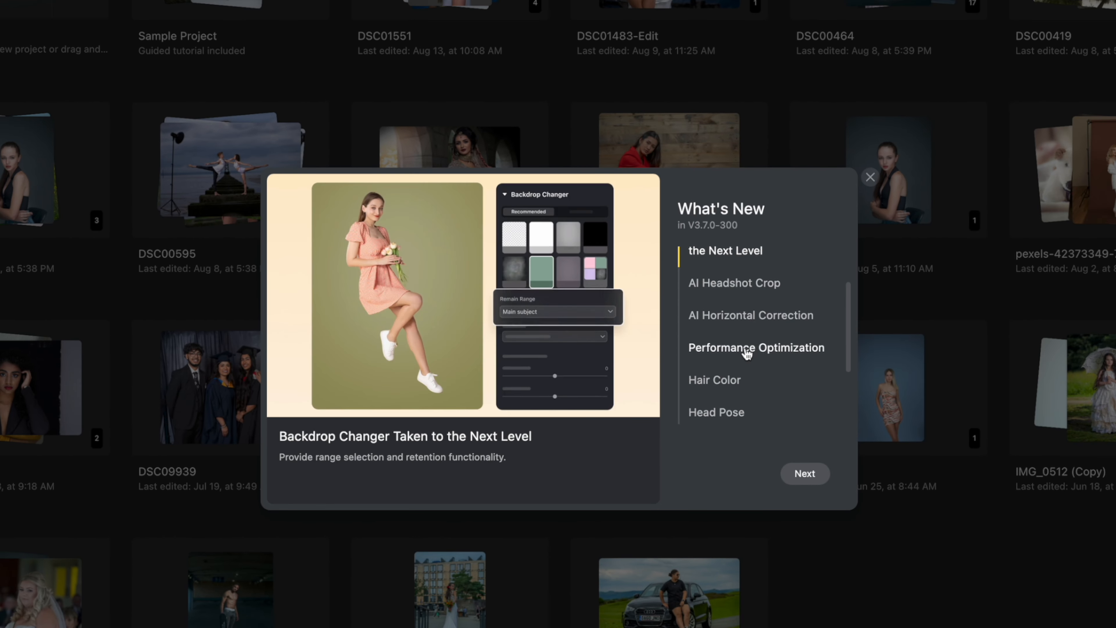
pyautogui.click(557, 311)
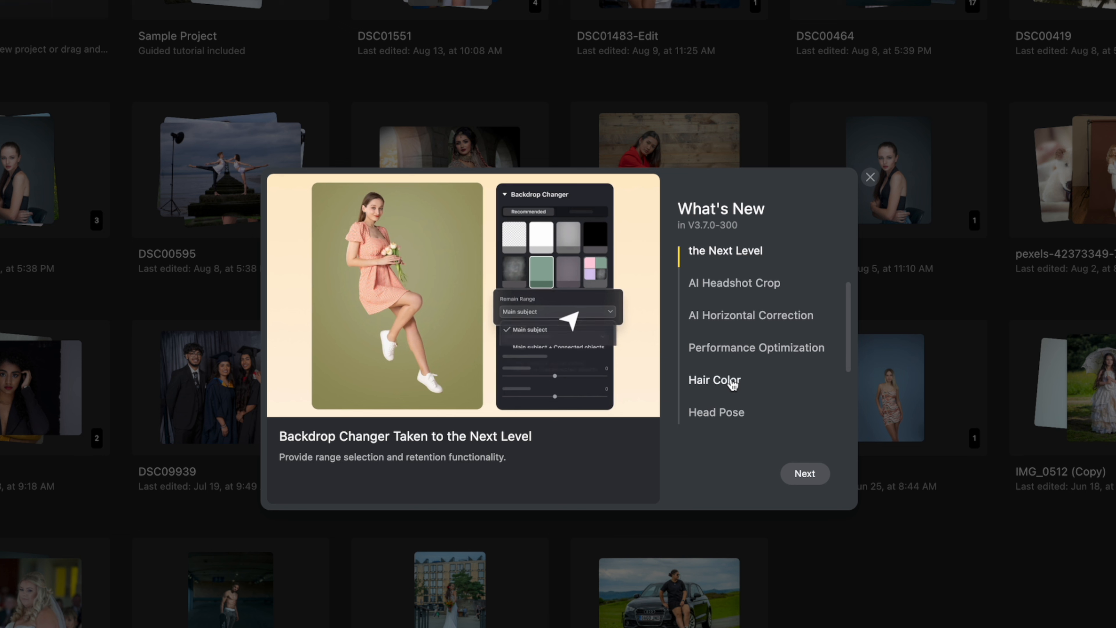
pyautogui.click(557, 348)
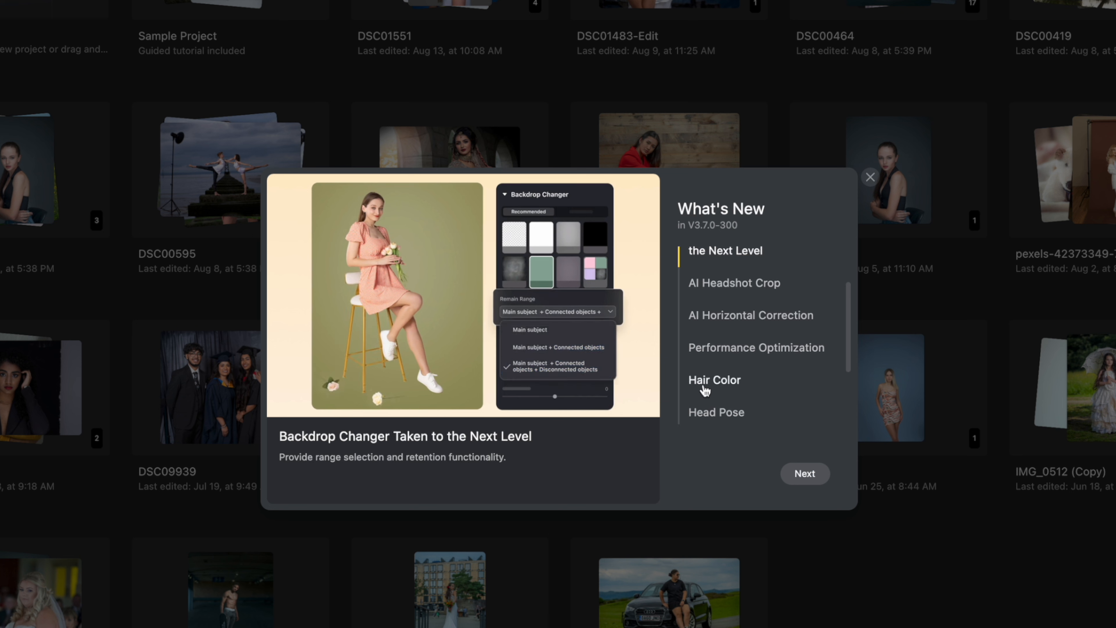
pyautogui.click(530, 330)
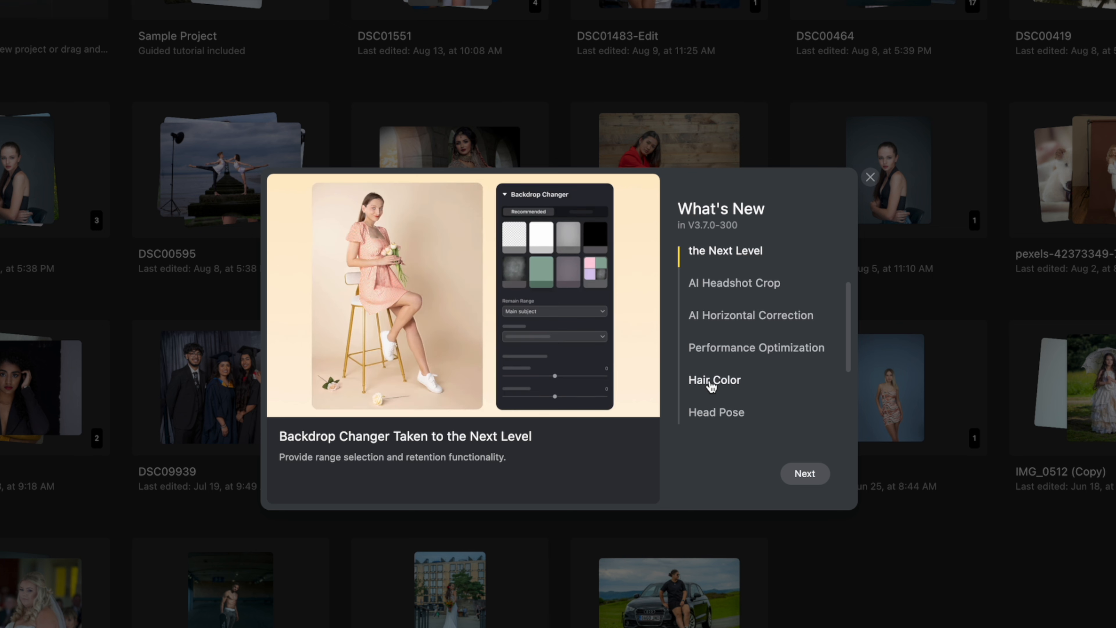
pyautogui.click(539, 272)
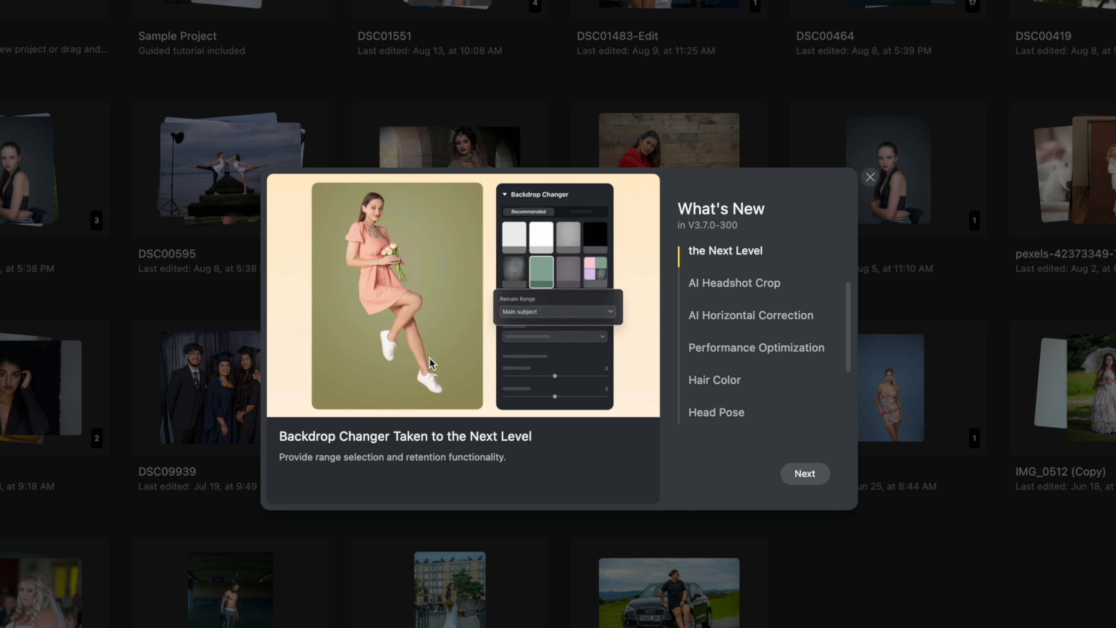
pyautogui.click(557, 311)
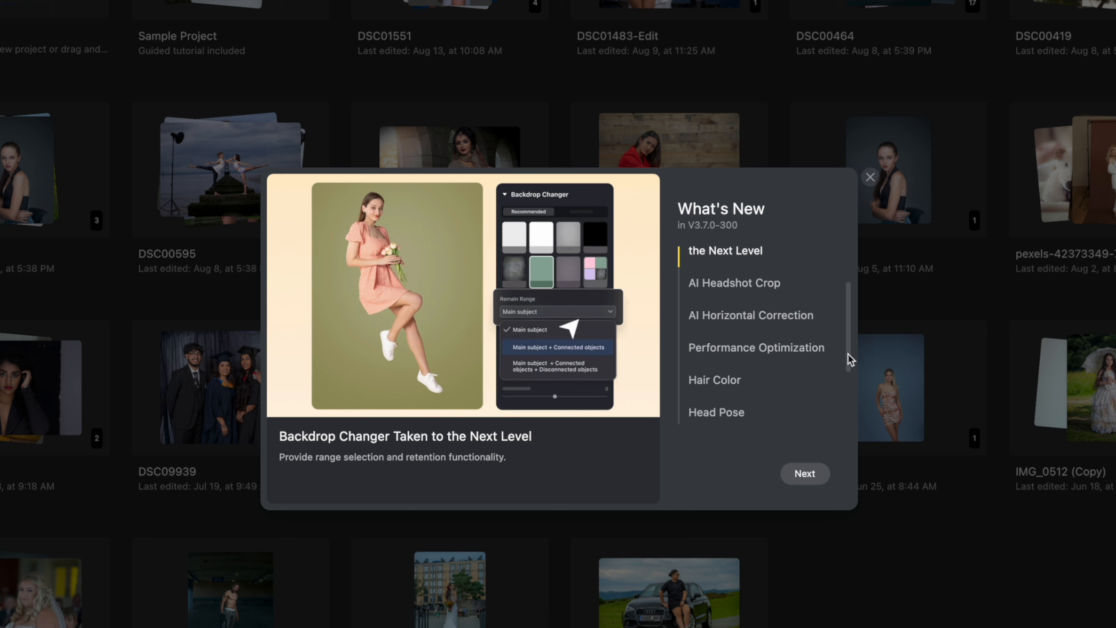
pyautogui.click(557, 348)
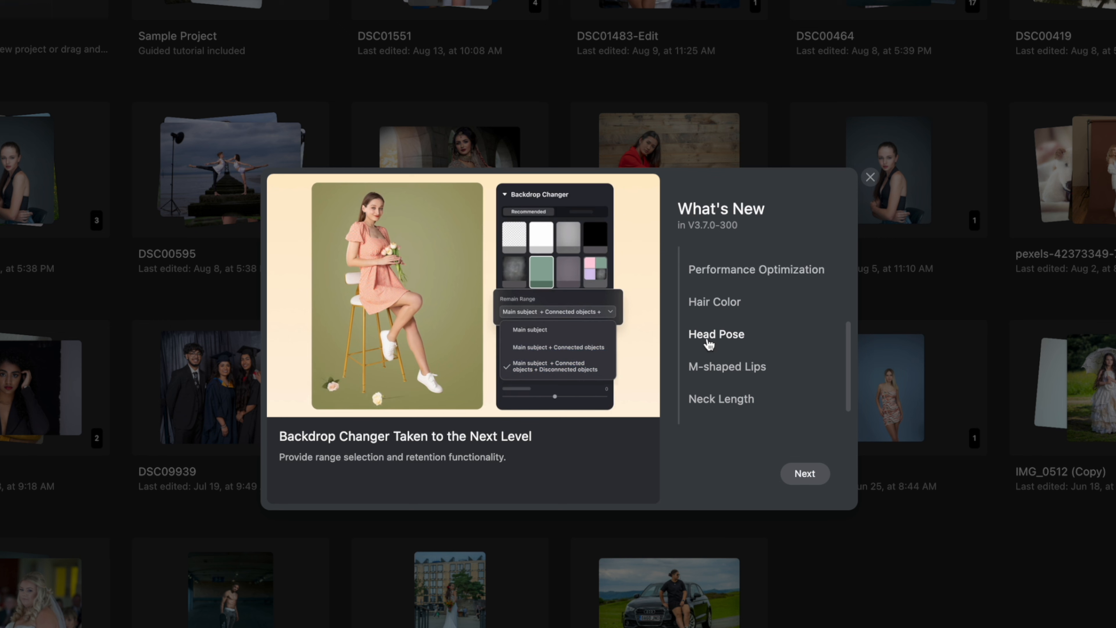
# Step: View the Head Pose, Hair Color and M-shaped Lips notes, scrubbing the lips preview comparison
pyautogui.click(716, 334)
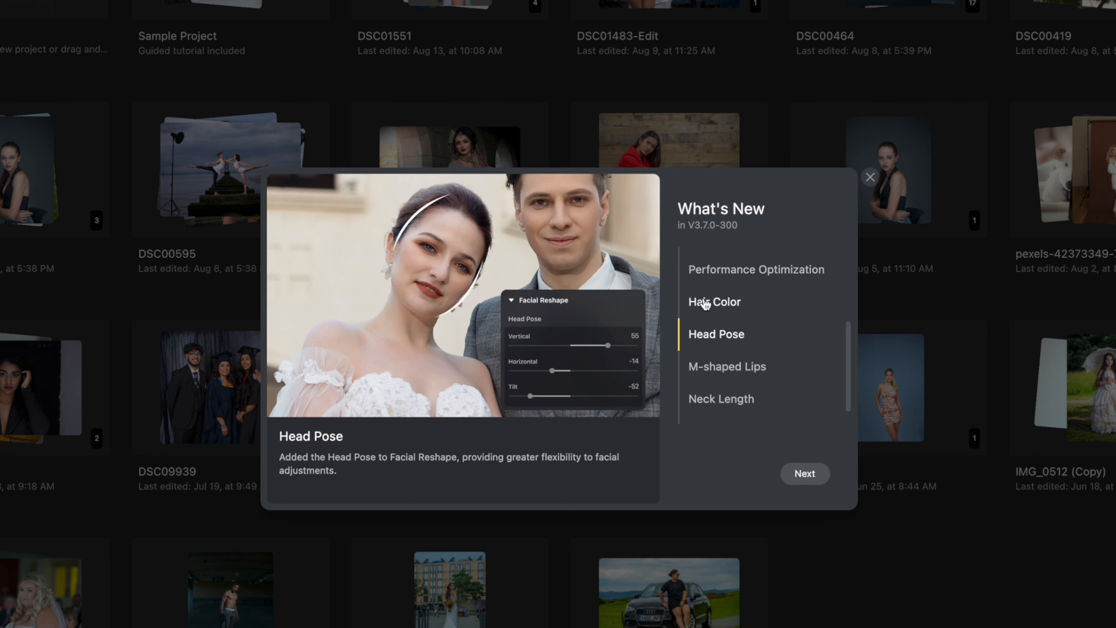
pyautogui.click(714, 301)
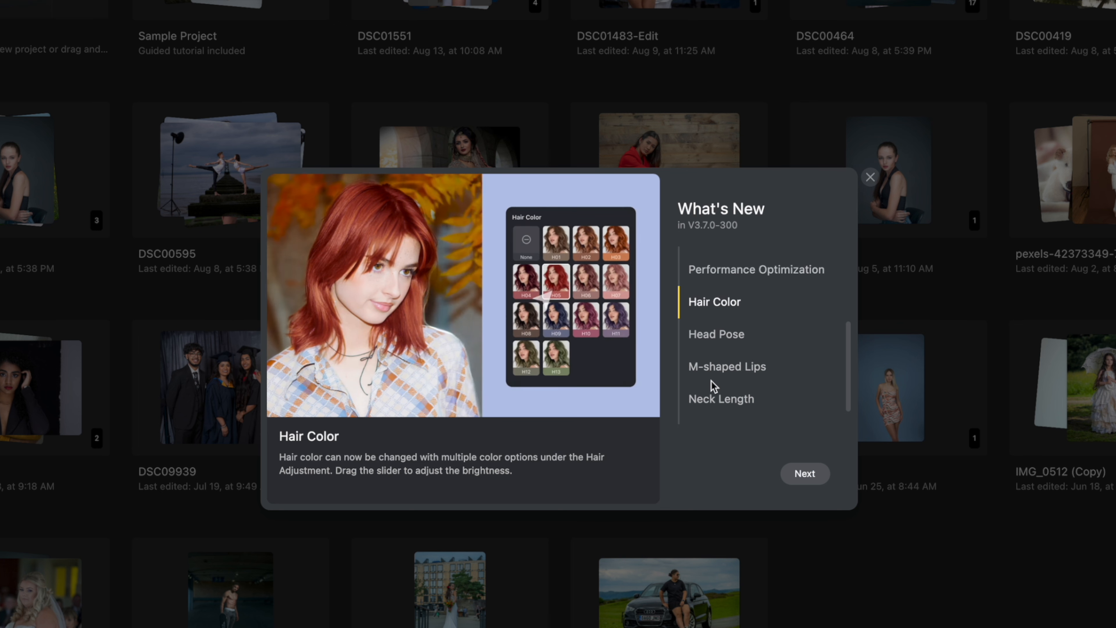
pyautogui.click(726, 365)
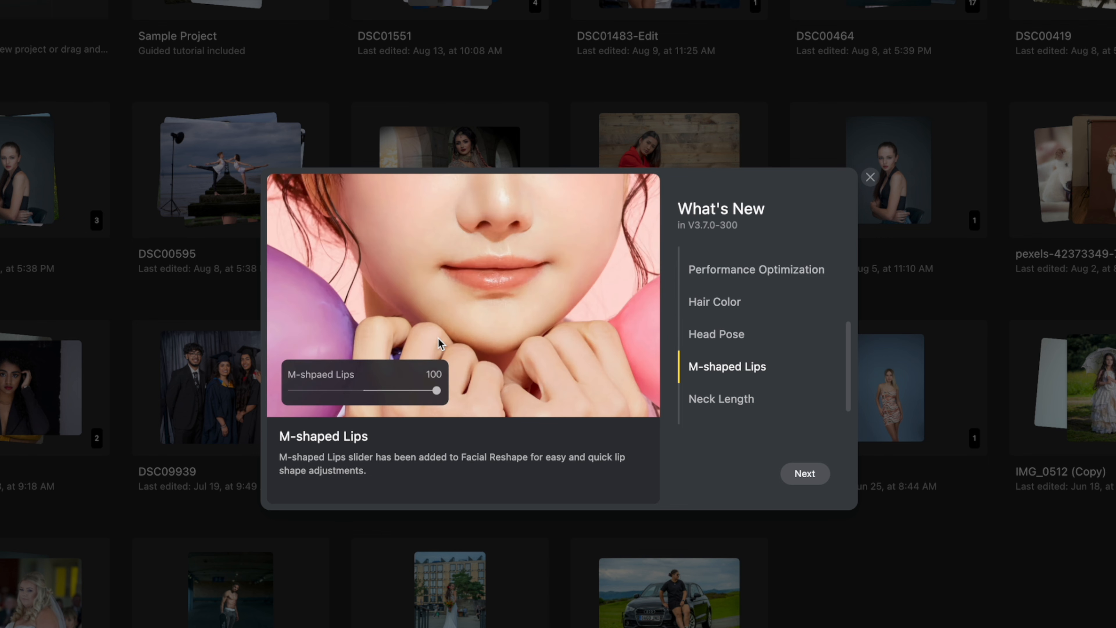
pyautogui.moveTo(435, 390); pyautogui.dragTo(349, 389)
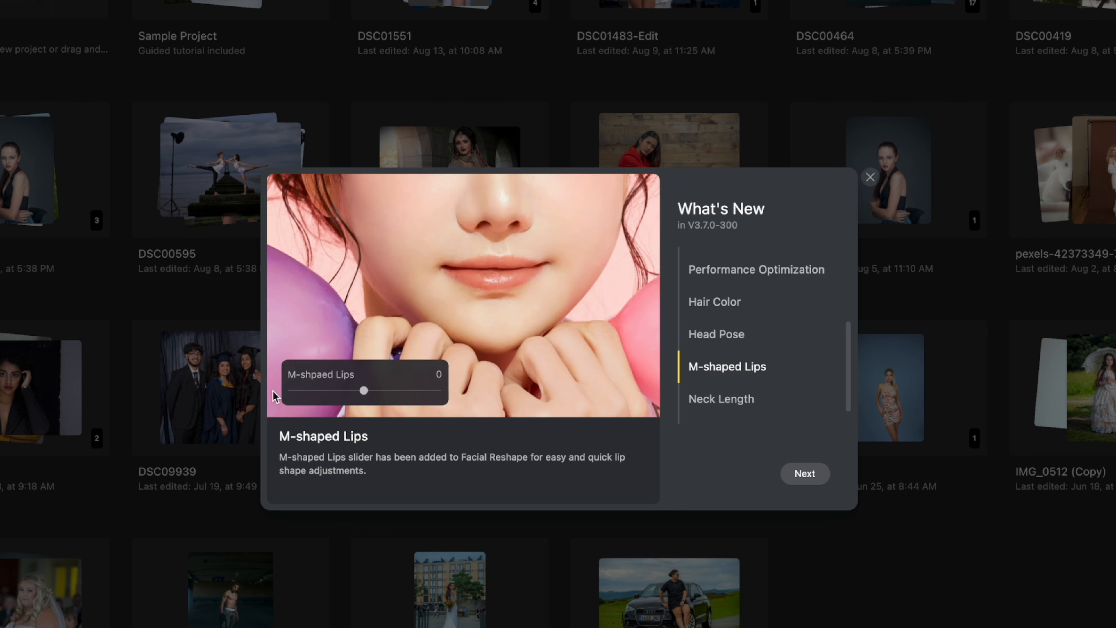
pyautogui.moveTo(345, 390); pyautogui.dragTo(437, 390)
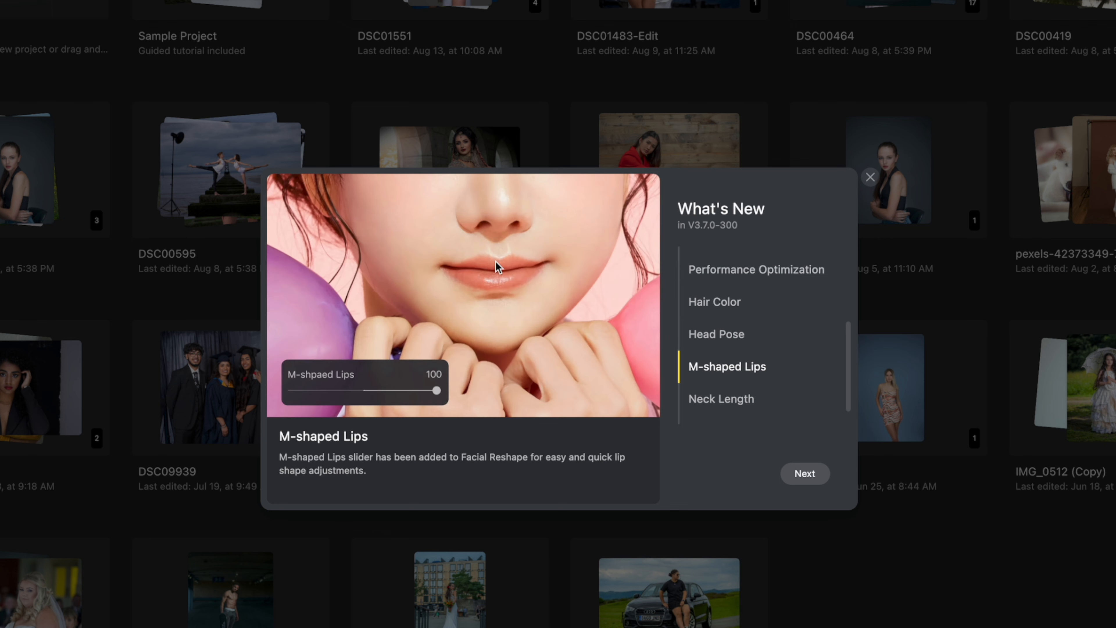
pyautogui.moveTo(592, 325)
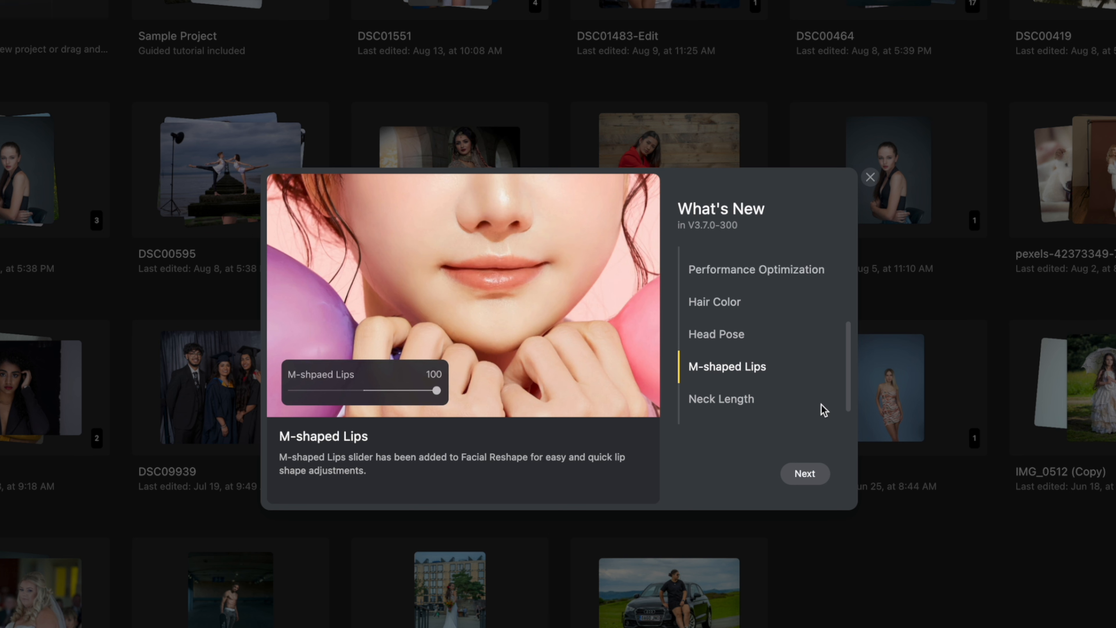
# Step: View the Neck Length note and advance to the Updates & Optimization entry
pyautogui.click(721, 398)
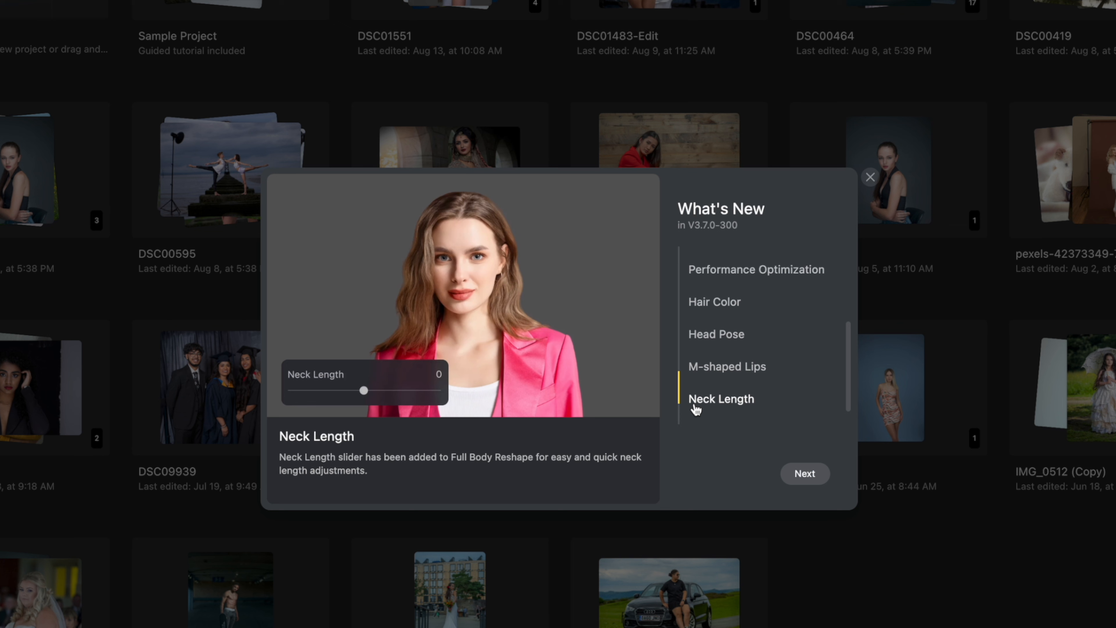
pyautogui.moveTo(345, 390); pyautogui.dragTo(417, 390)
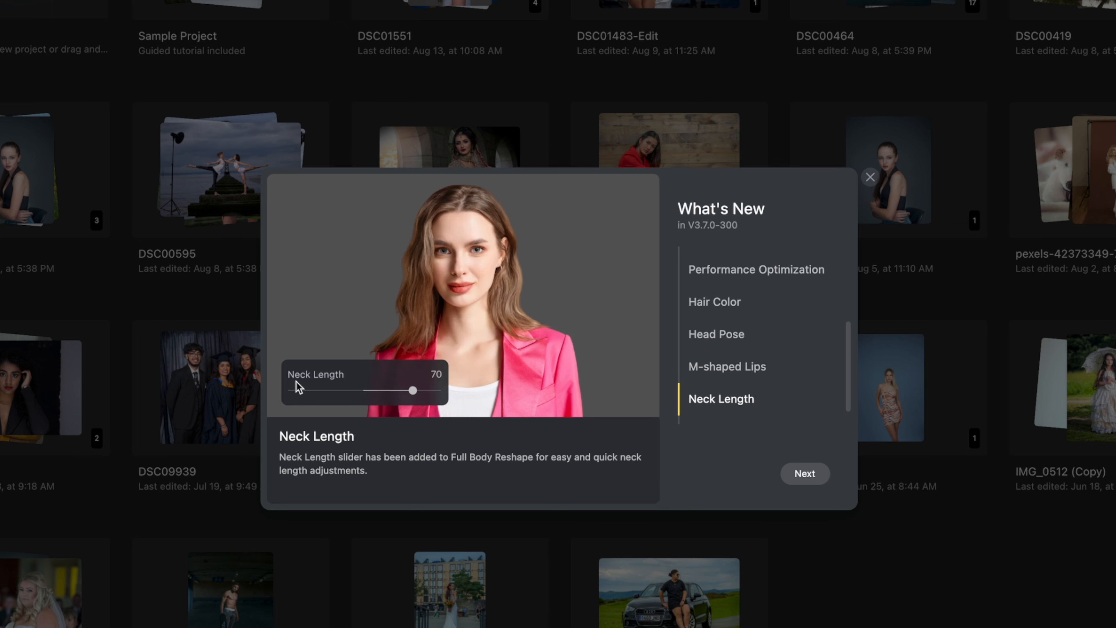
pyautogui.moveTo(505, 387)
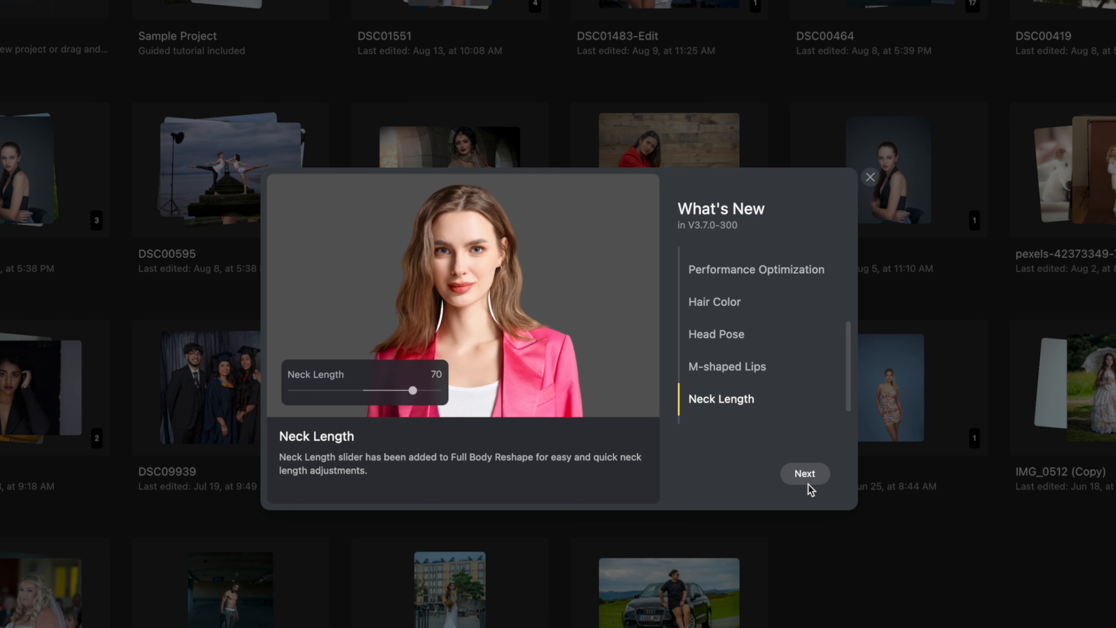
pyautogui.click(804, 473)
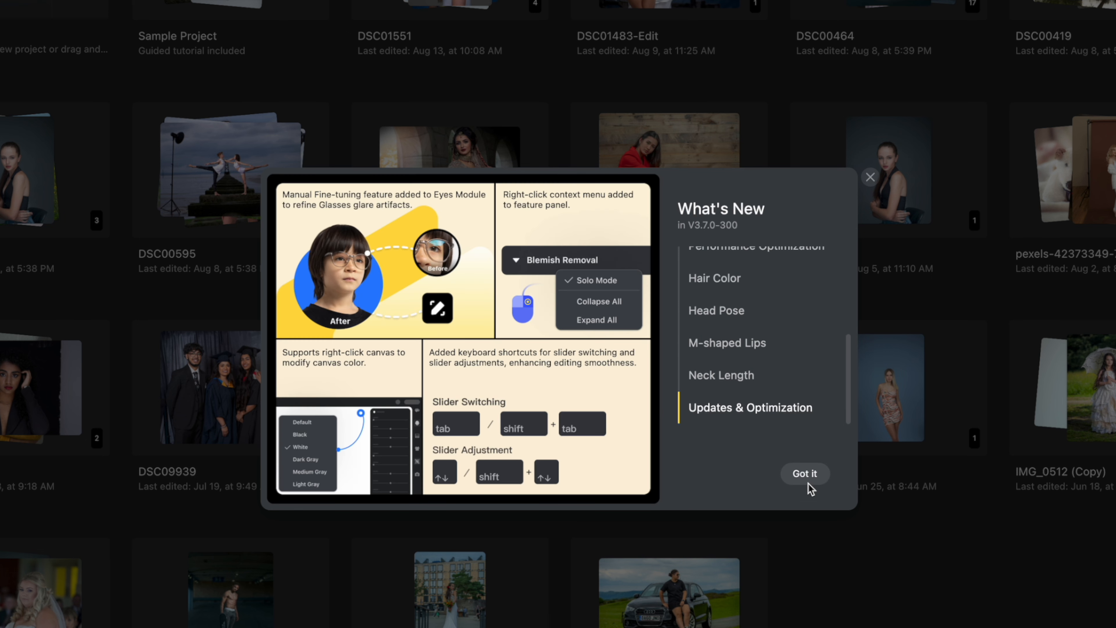
pyautogui.moveTo(440, 219)
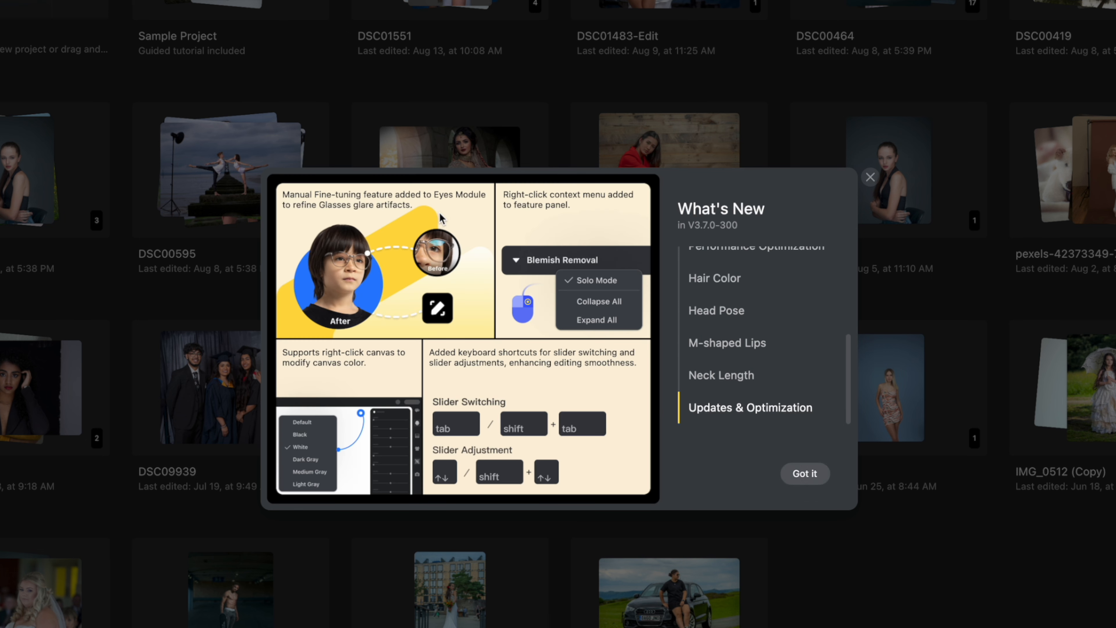
pyautogui.moveTo(396, 300)
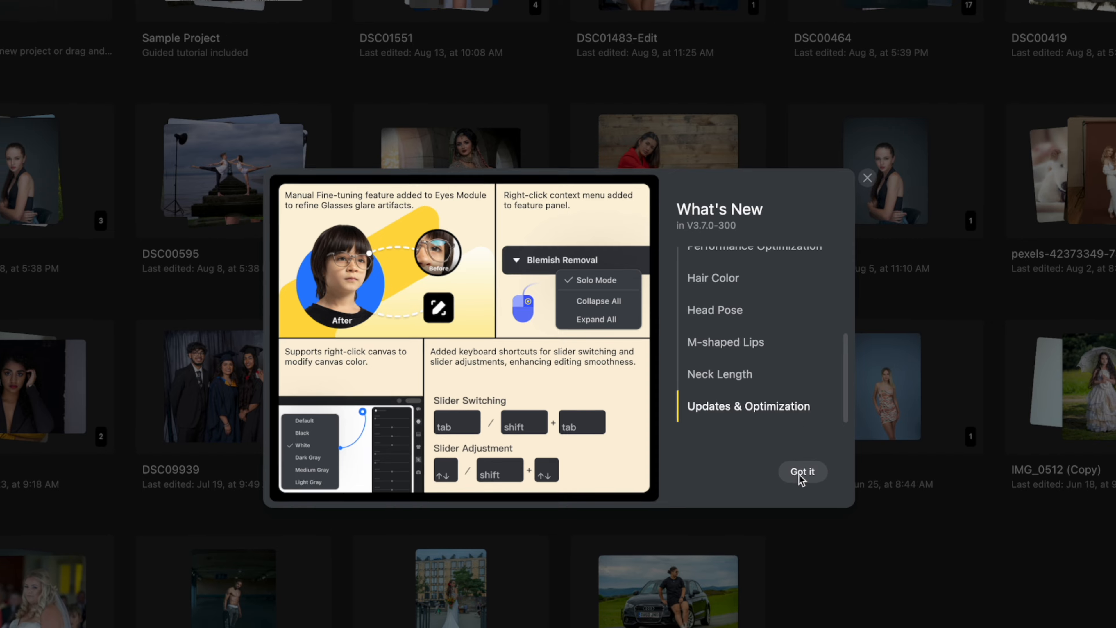
# Step: Dismiss the announcement, open the DSC01551 project and load the ballerina-on-box photo
pyautogui.click(801, 471)
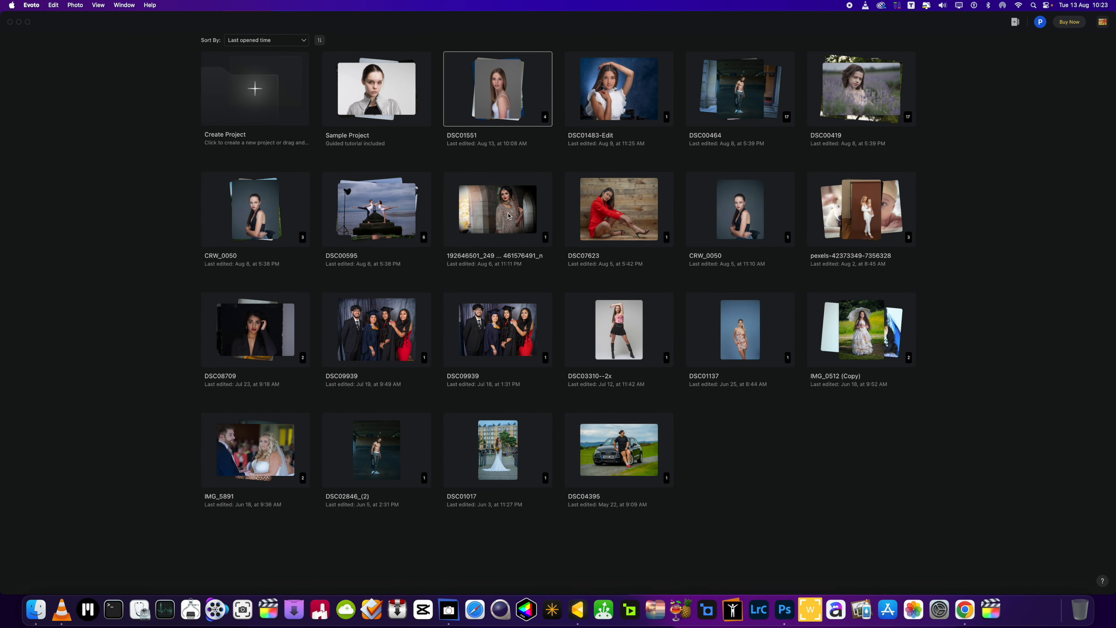
pyautogui.doubleClick(497, 89)
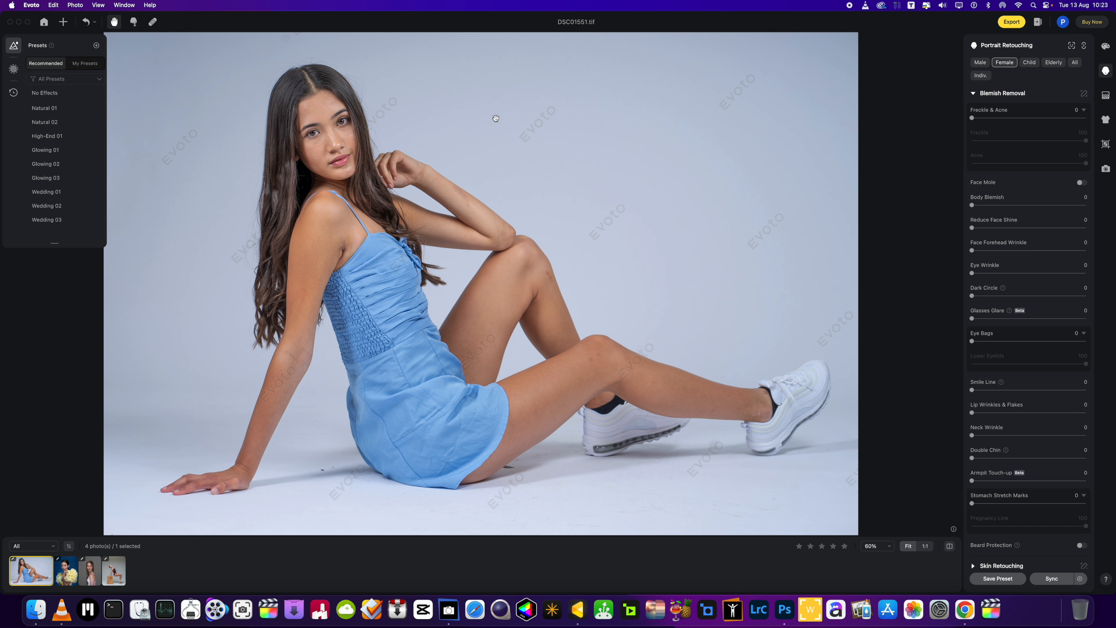
pyautogui.click(112, 569)
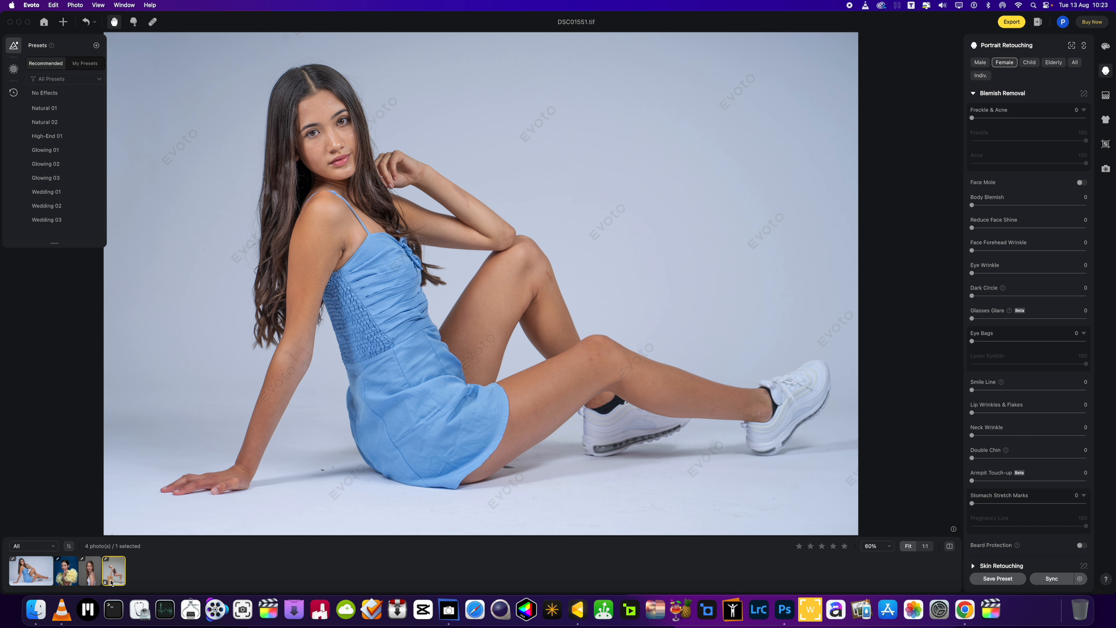
pyautogui.click(112, 570)
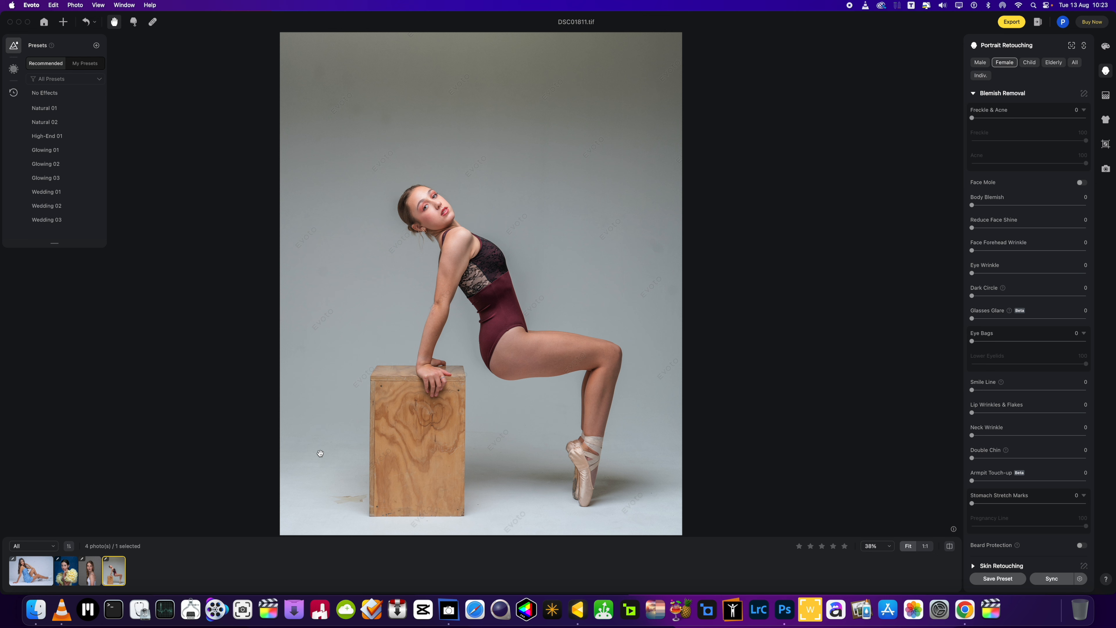
pyautogui.moveTo(459, 415)
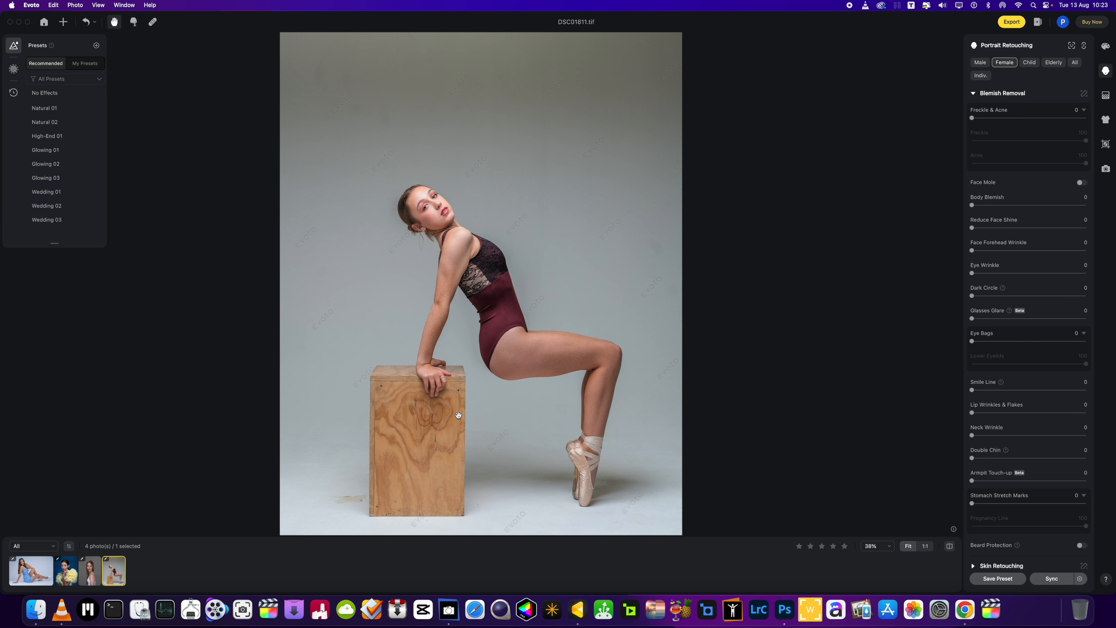
pyautogui.moveTo(1104, 98)
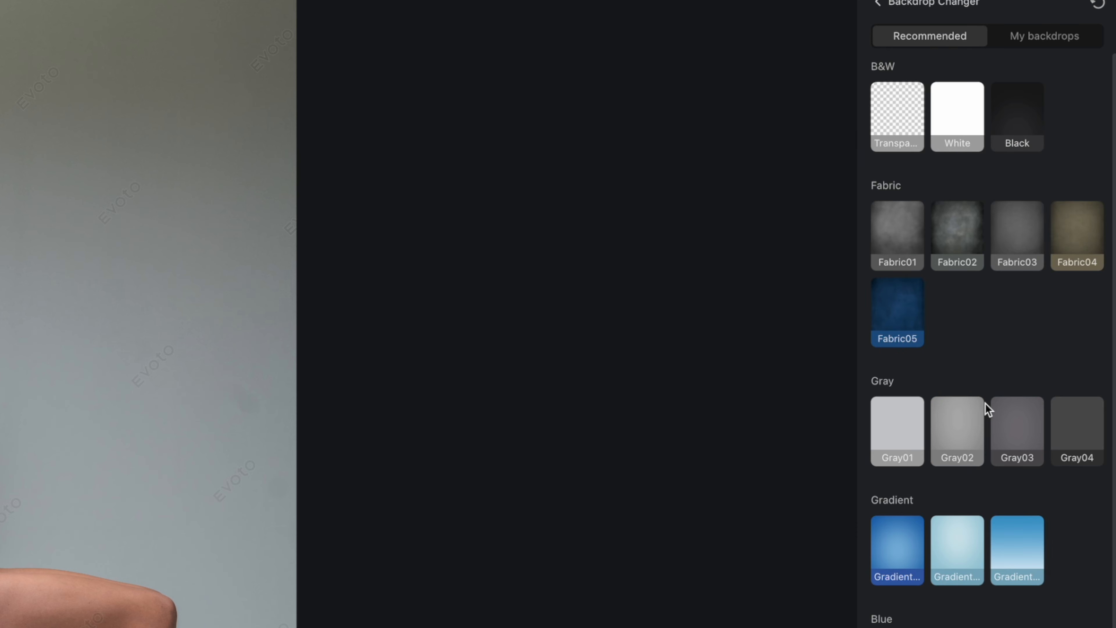
# Step: Apply the Blue02 backdrop, preserving subject, related and non-connected objects
pyautogui.scroll(-3)
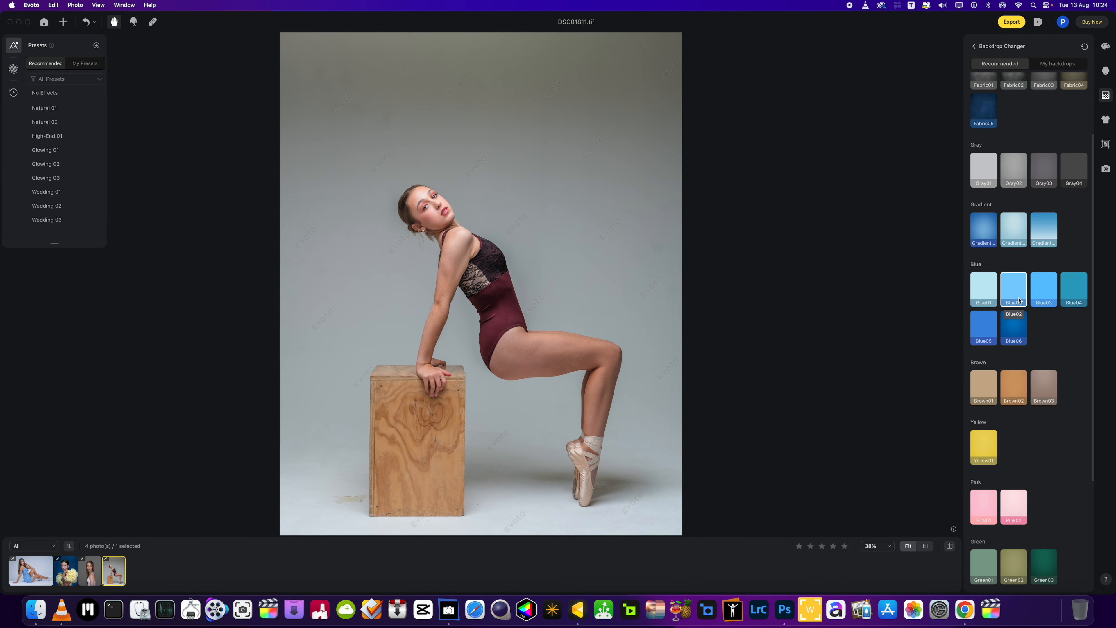
pyautogui.click(1014, 291)
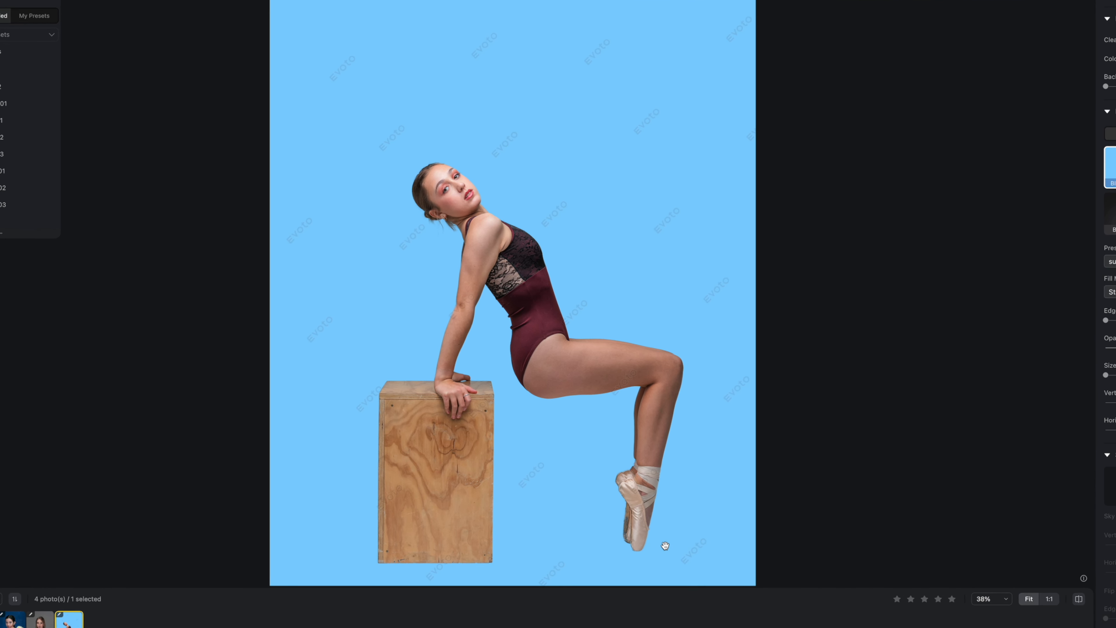
pyautogui.moveTo(399, 534)
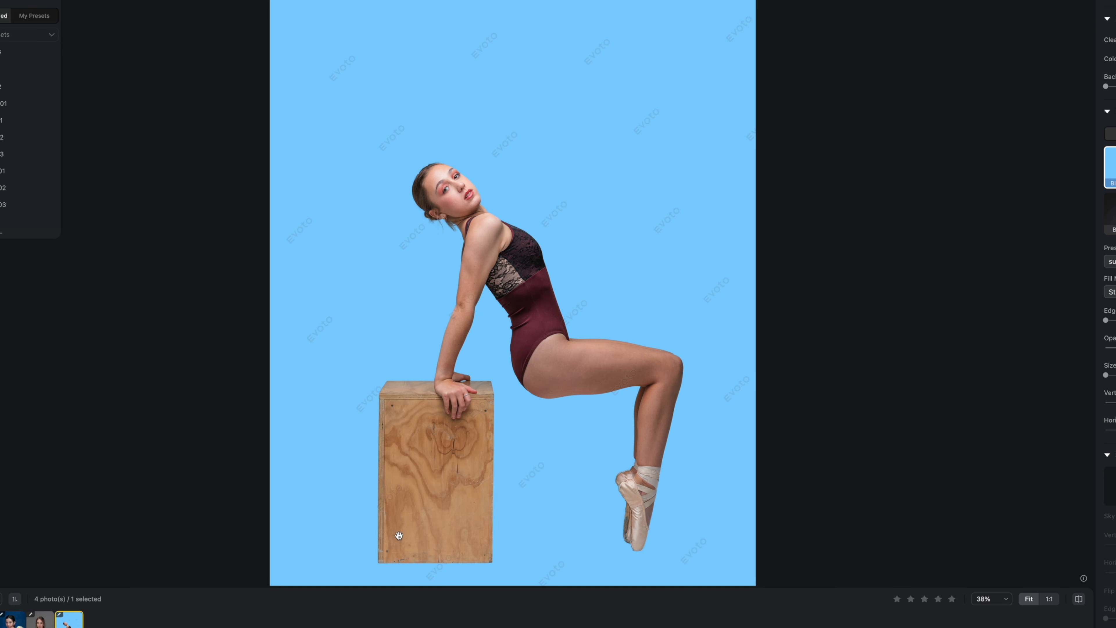
pyautogui.moveTo(433, 468)
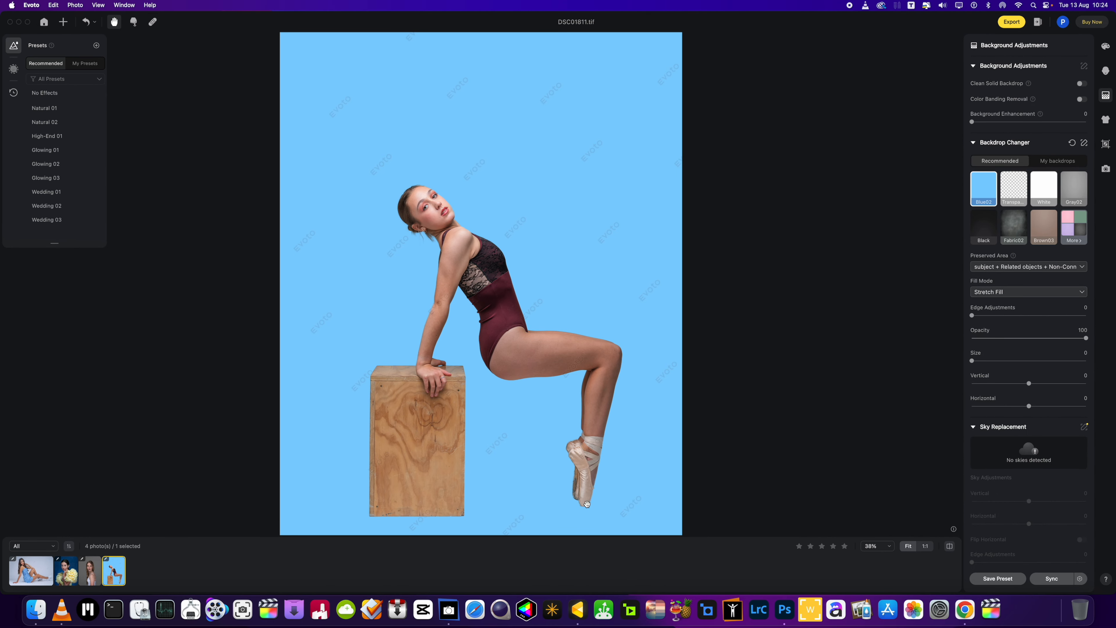
pyautogui.moveTo(705, 400)
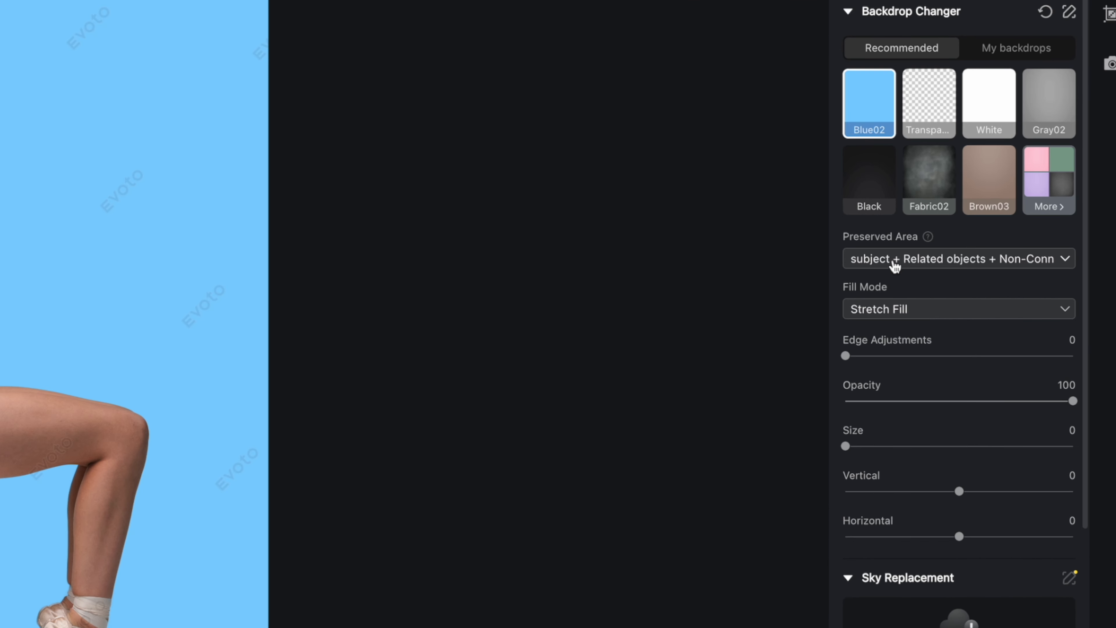
pyautogui.click(957, 258)
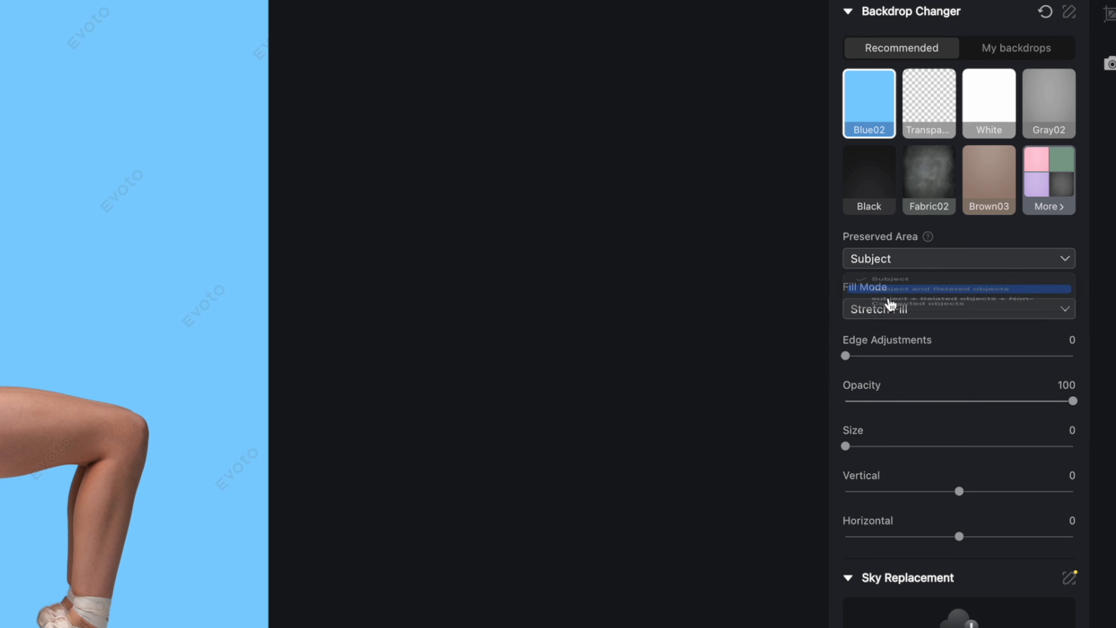
pyautogui.click(958, 258)
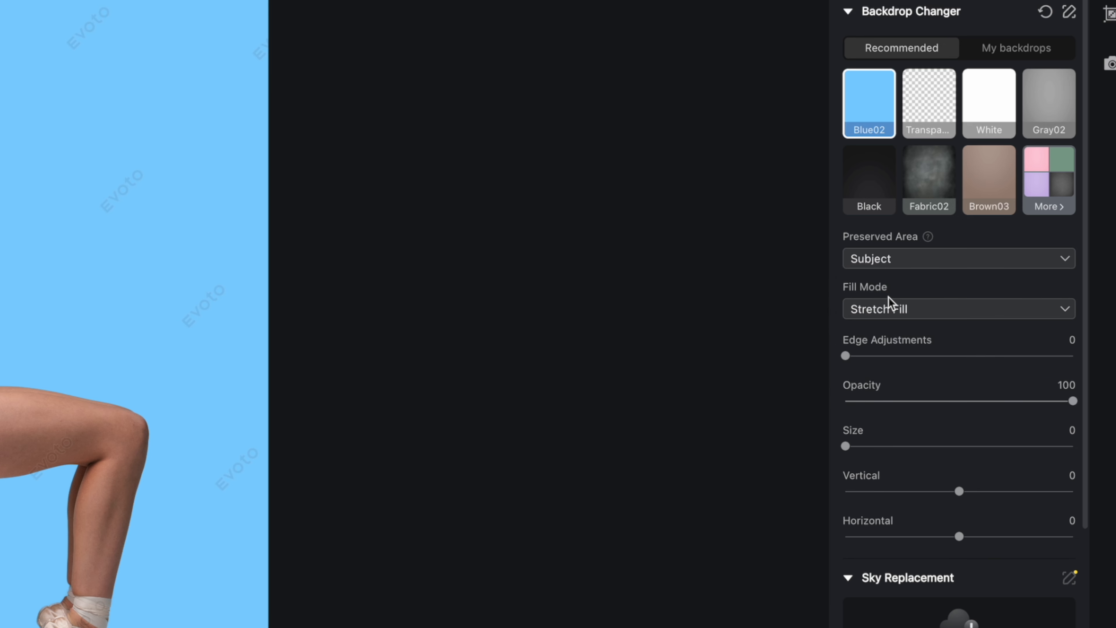
pyautogui.click(957, 257)
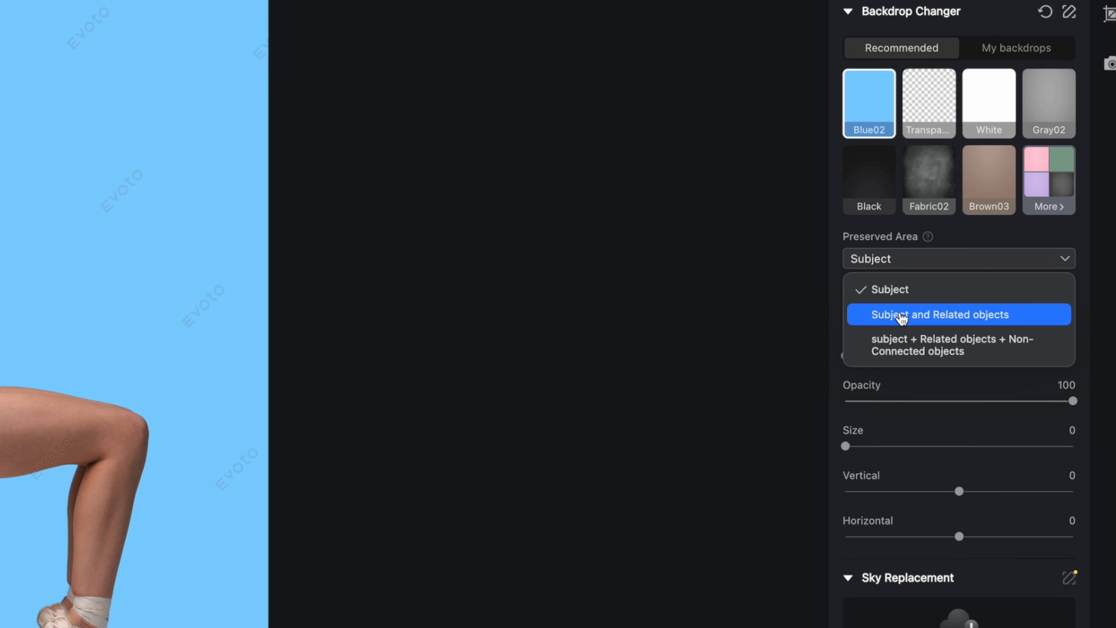
pyautogui.click(939, 314)
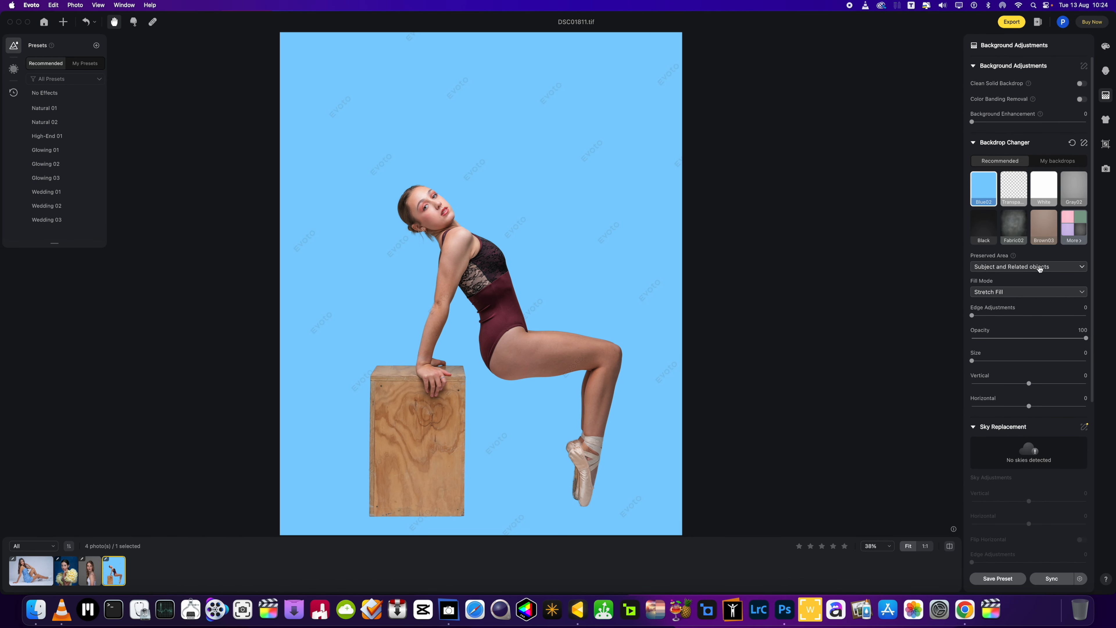
pyautogui.click(1028, 266)
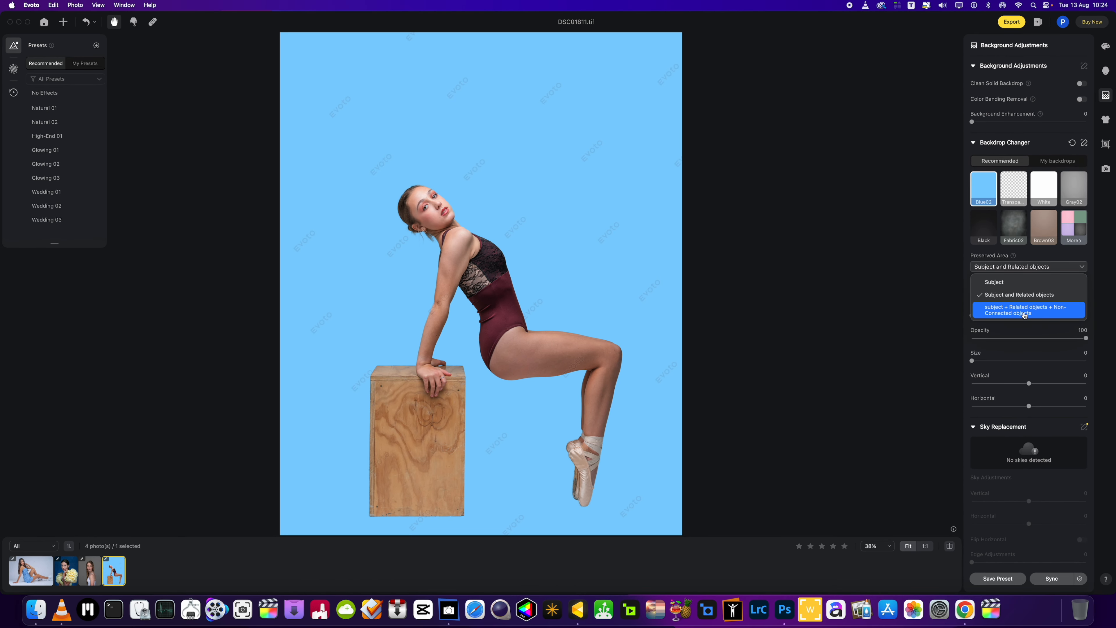
pyautogui.click(1027, 310)
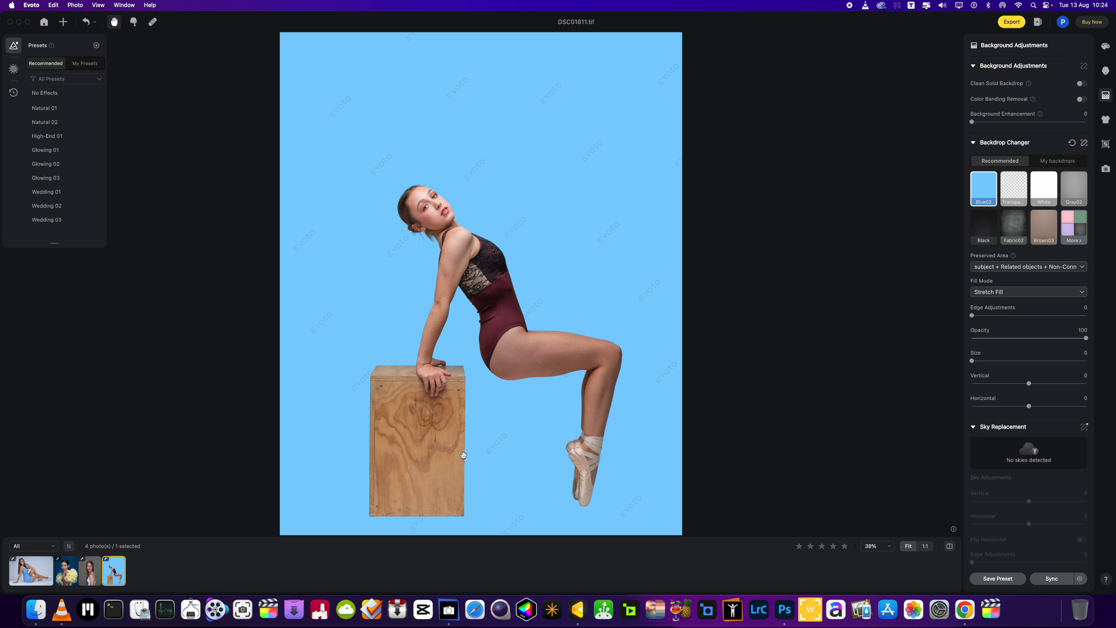
pyautogui.moveTo(511, 385)
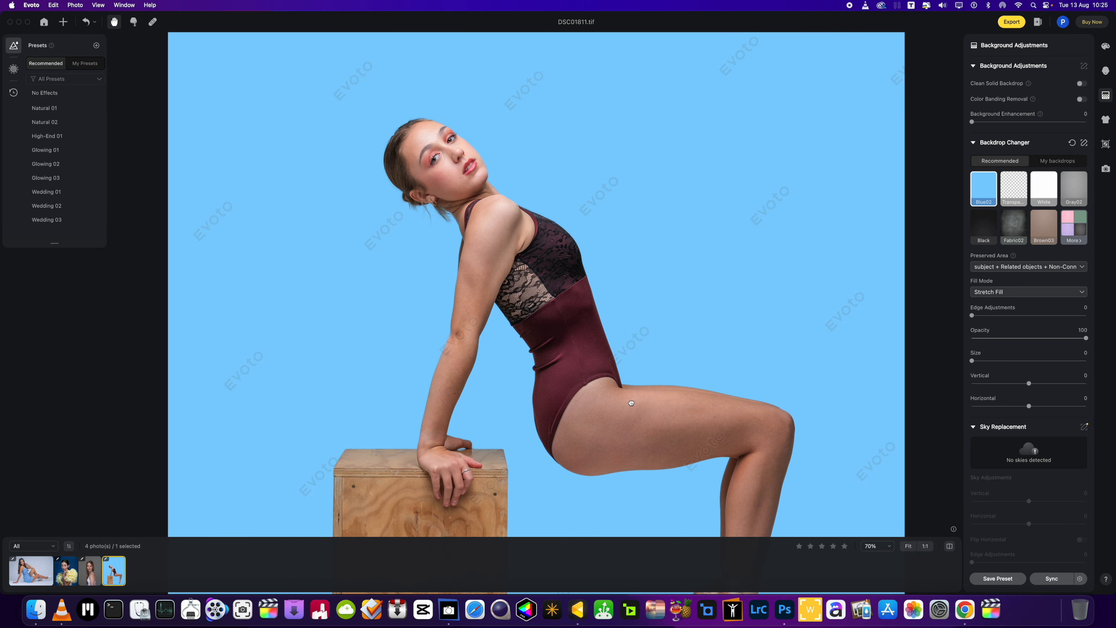
pyautogui.scroll(-3)
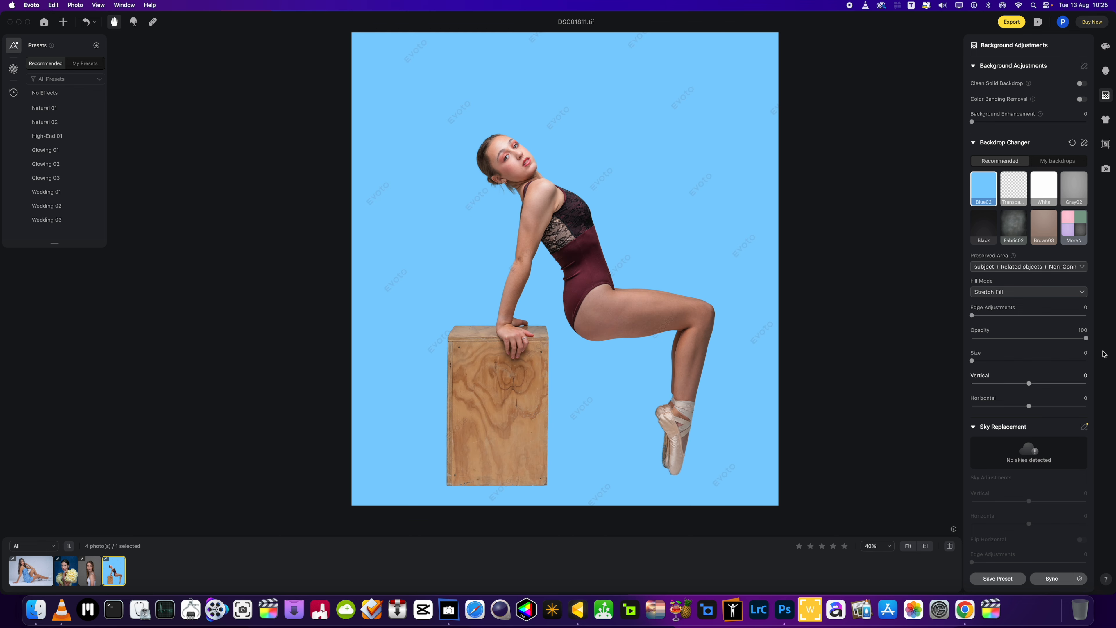
# Step: Vary the backdrop opacity between 100 and 0, settling it at about 7
pyautogui.moveTo(1083, 338); pyautogui.dragTo(1038, 338)
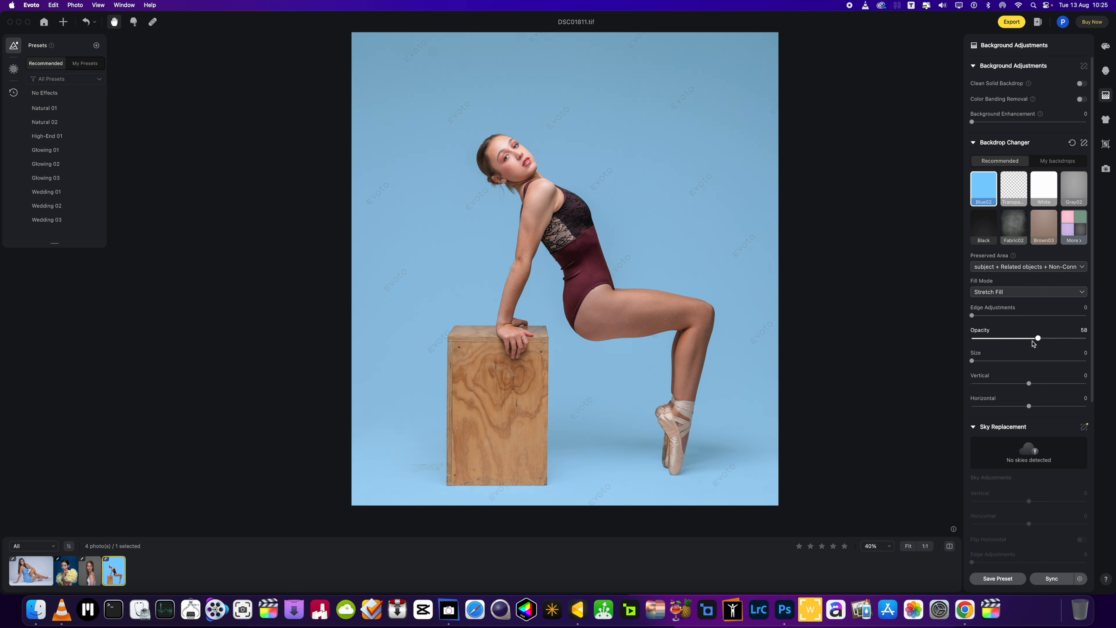
pyautogui.moveTo(1037, 337); pyautogui.dragTo(1029, 337)
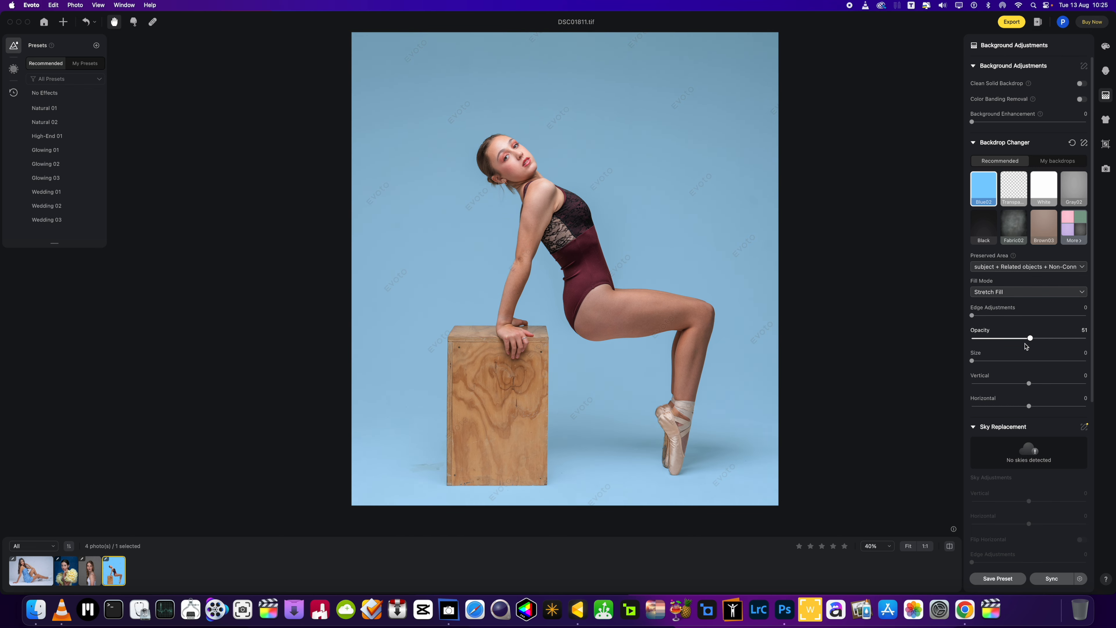
pyautogui.moveTo(1030, 338); pyautogui.dragTo(1020, 338)
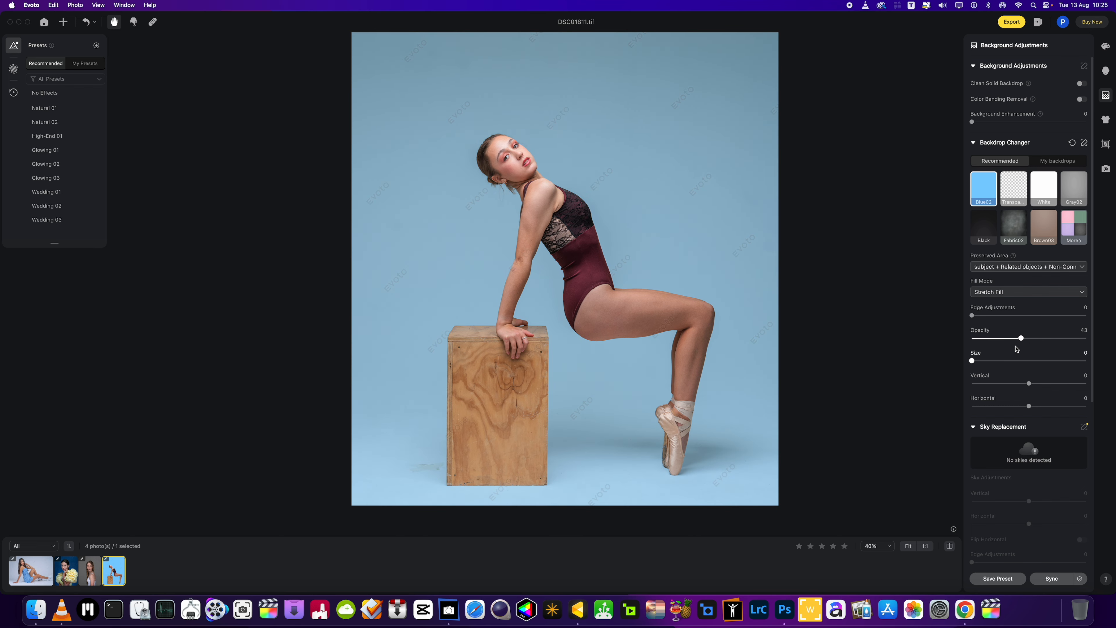
pyautogui.moveTo(1020, 338); pyautogui.dragTo(1034, 338)
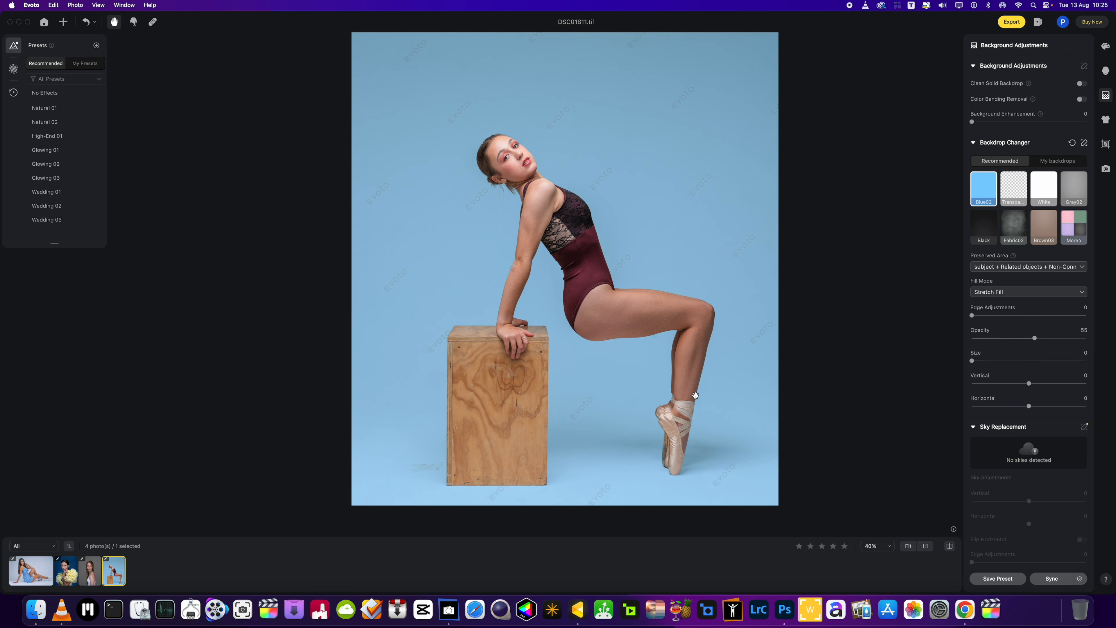
pyautogui.moveTo(1100, 363)
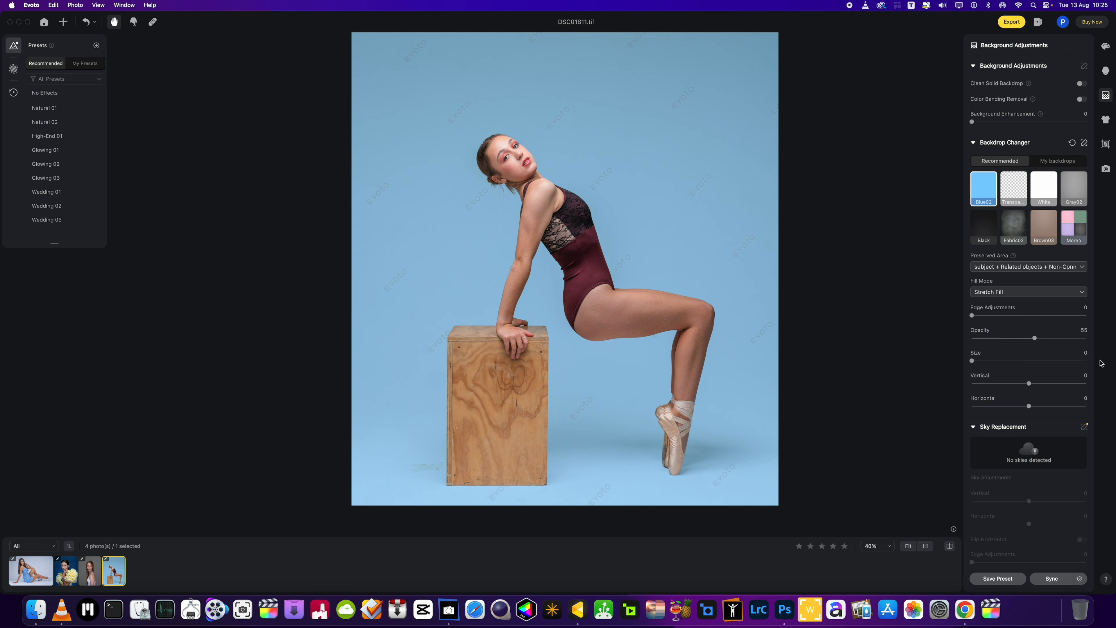
pyautogui.moveTo(761, 386)
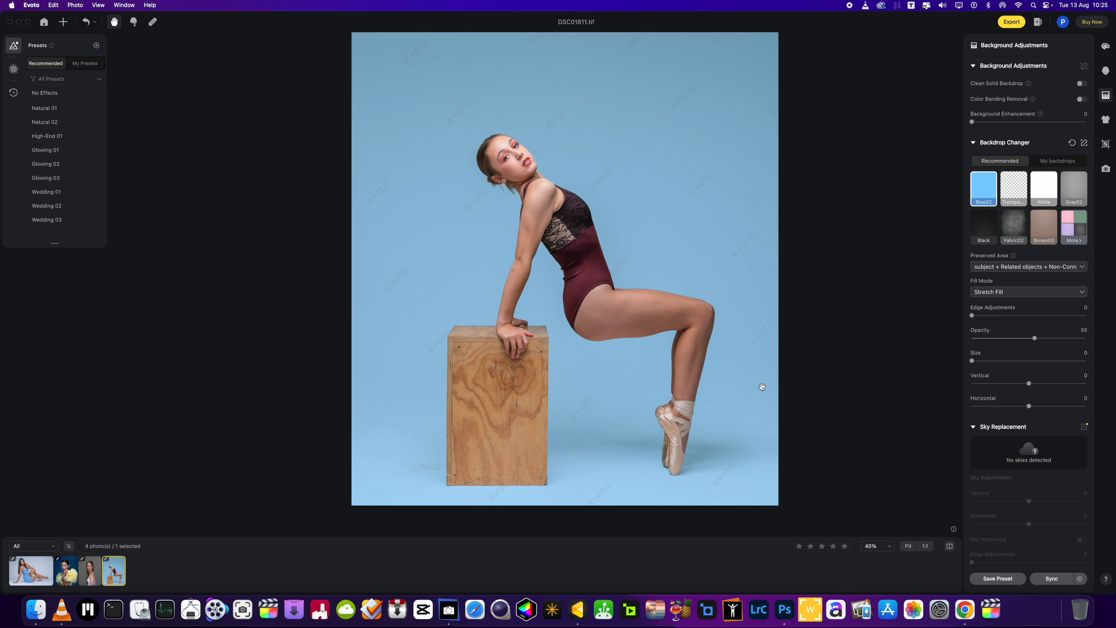
pyautogui.moveTo(690, 395)
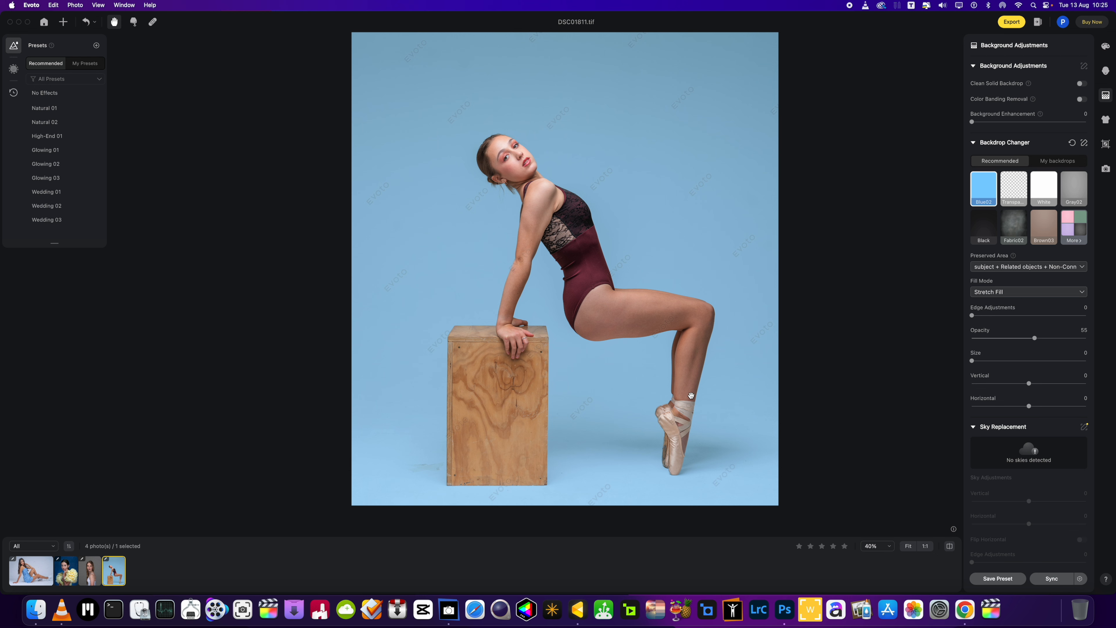
pyautogui.moveTo(463, 447)
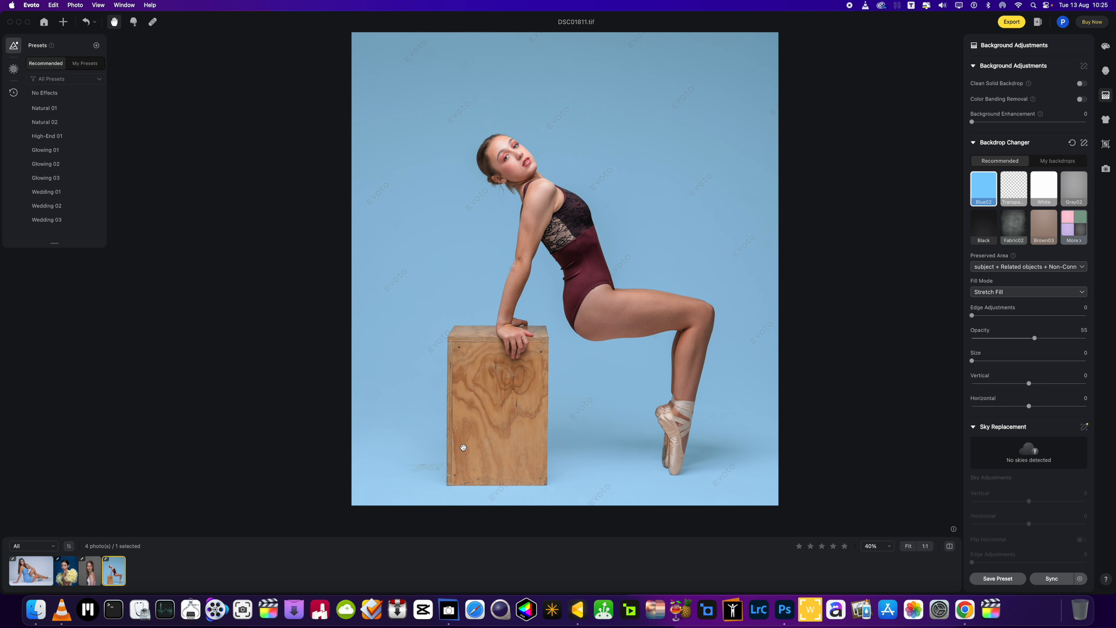
pyautogui.moveTo(467, 490)
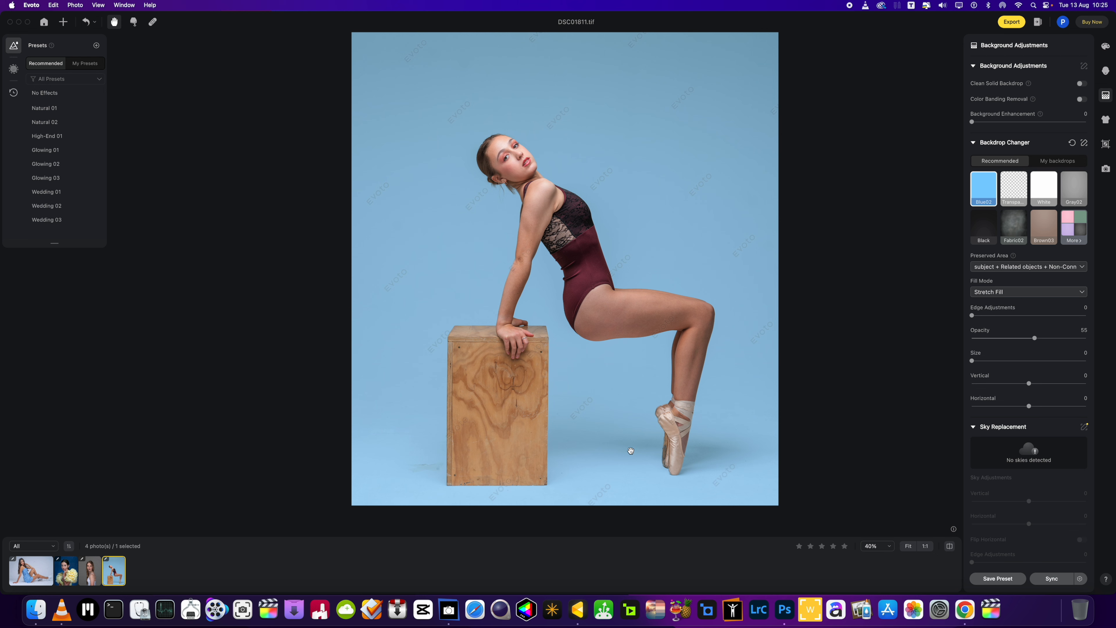
pyautogui.moveTo(634, 450)
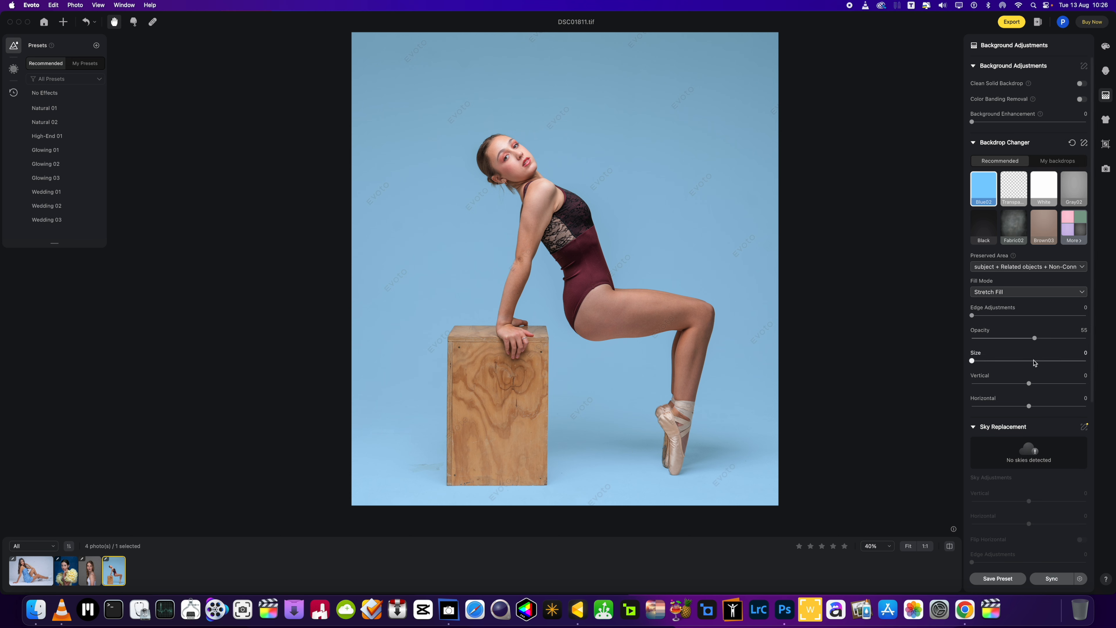
pyautogui.moveTo(1034, 338); pyautogui.dragTo(1086, 338)
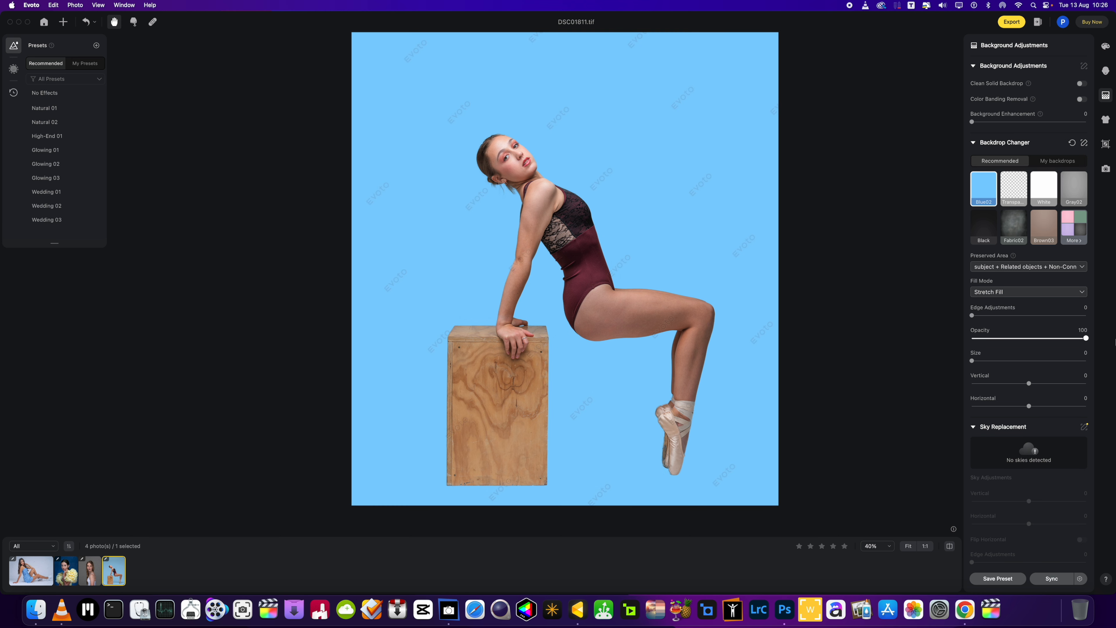
pyautogui.moveTo(1081, 337); pyautogui.dragTo(1071, 337)
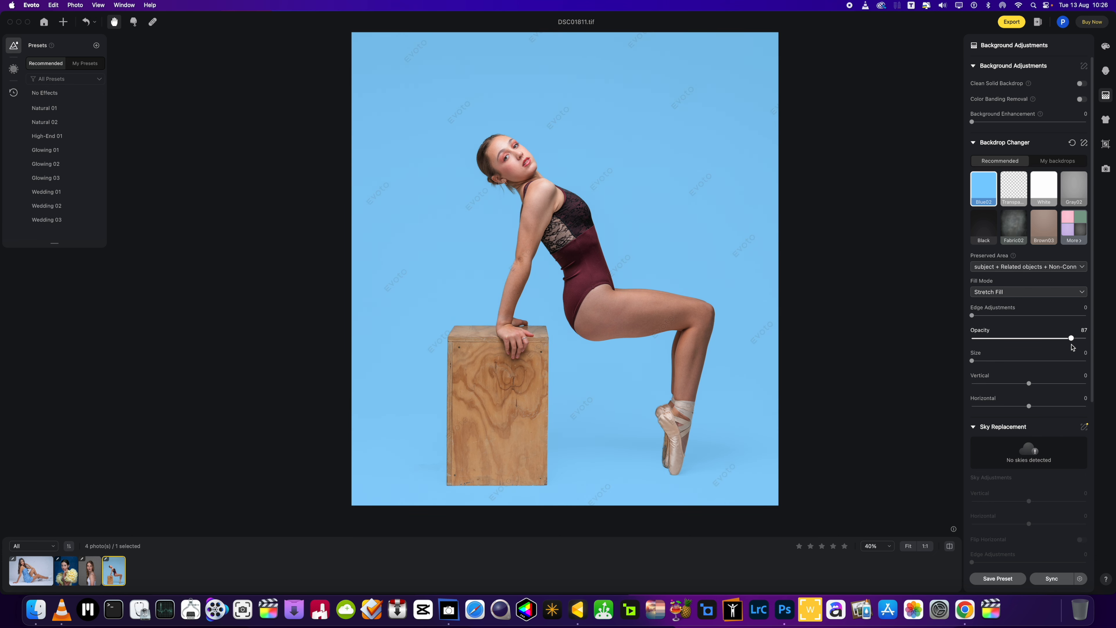
pyautogui.moveTo(1071, 338); pyautogui.dragTo(971, 339)
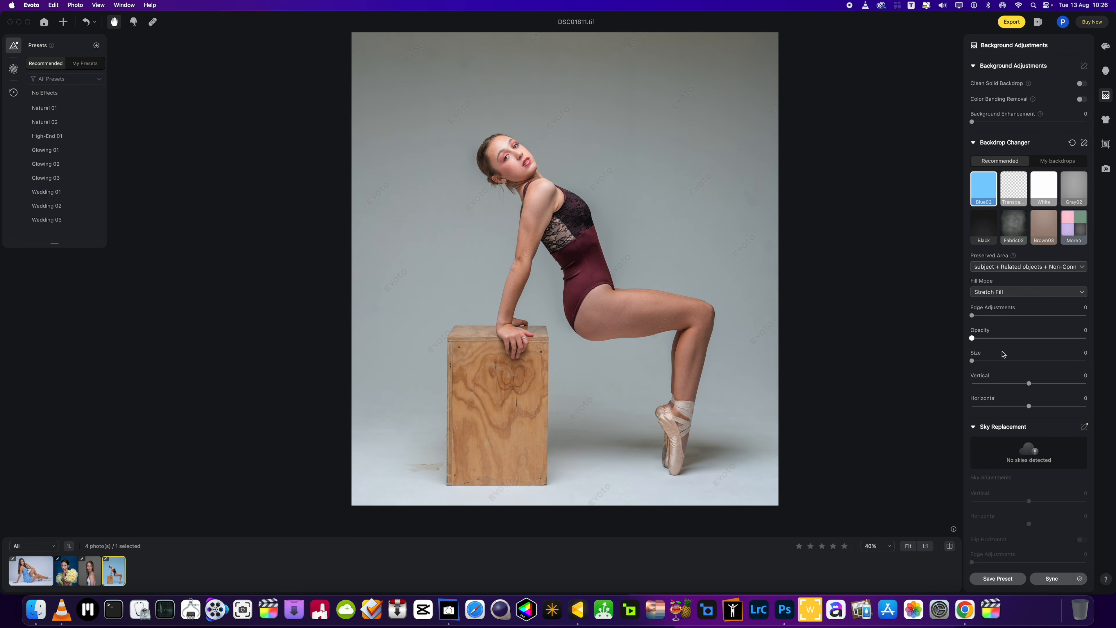
pyautogui.moveTo(971, 338); pyautogui.dragTo(980, 339)
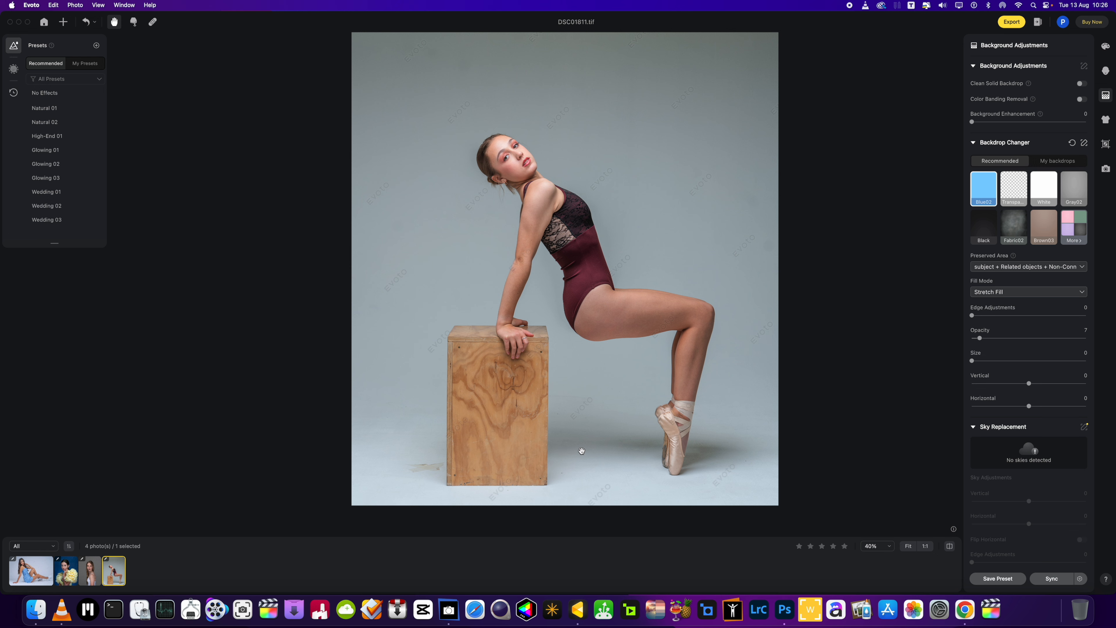
pyautogui.moveTo(630, 423)
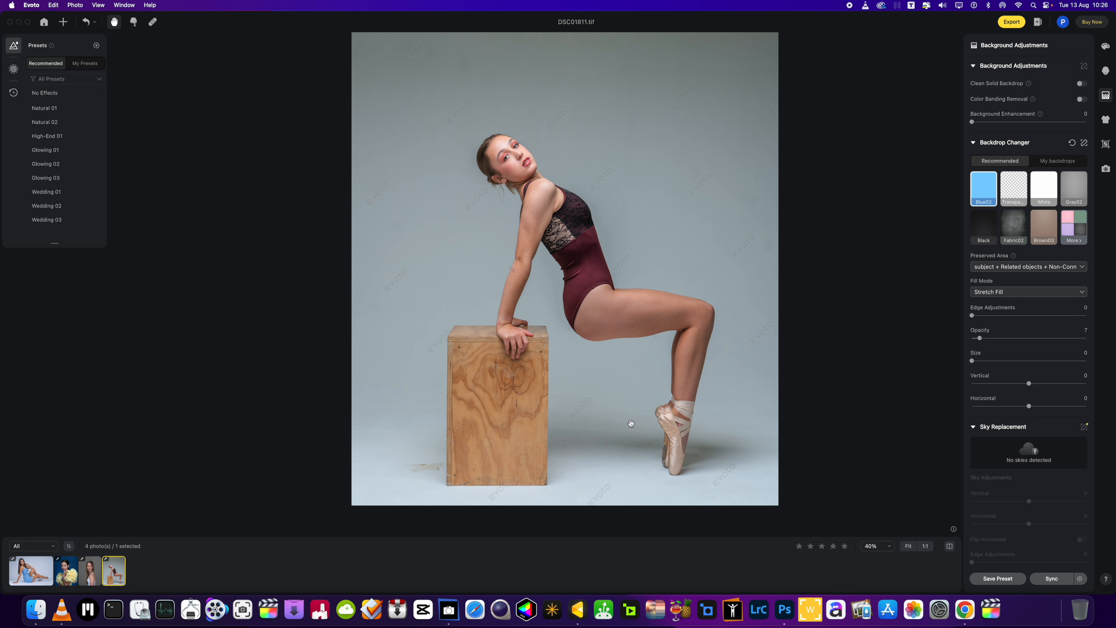
pyautogui.moveTo(681, 437)
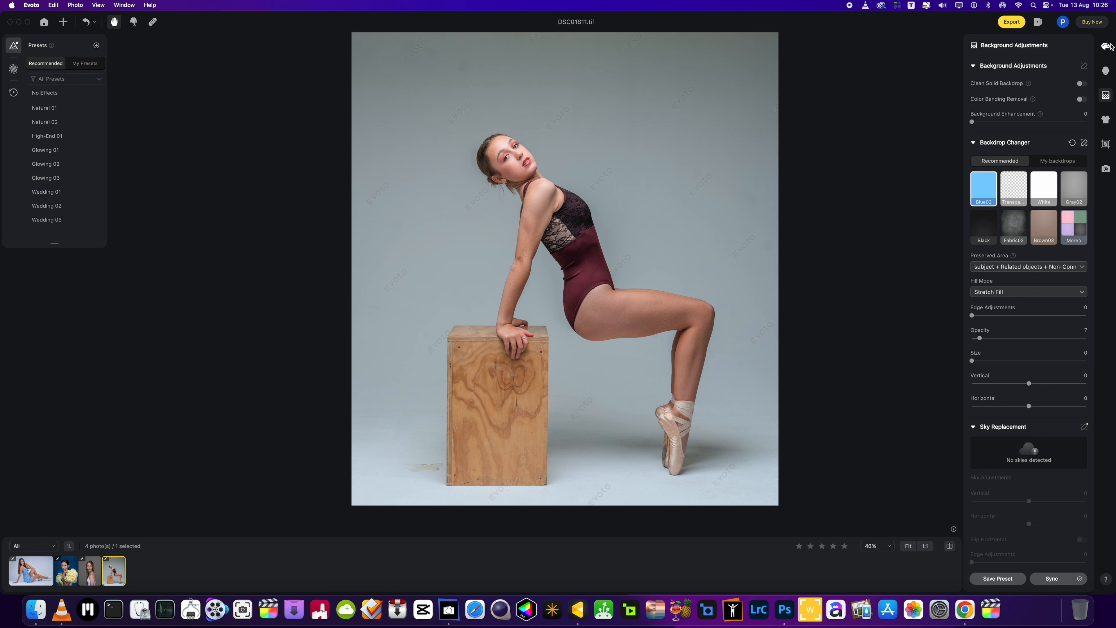
# Step: Cool the Local > Background temperature to about -80, then switch to the blonde portrait
pyautogui.click(1105, 45)
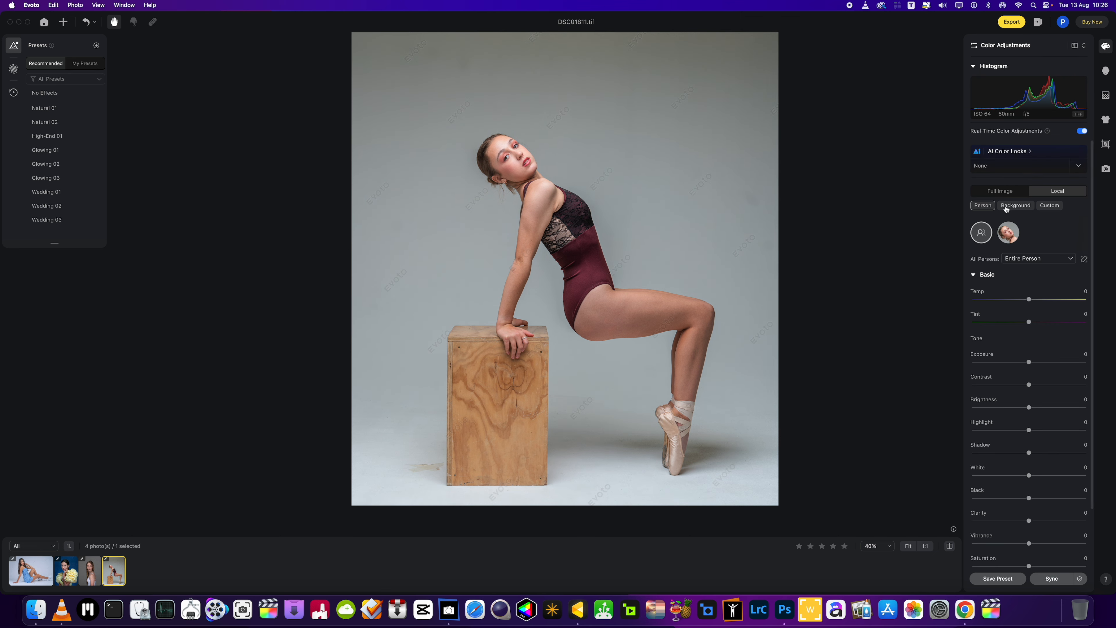
pyautogui.click(1015, 206)
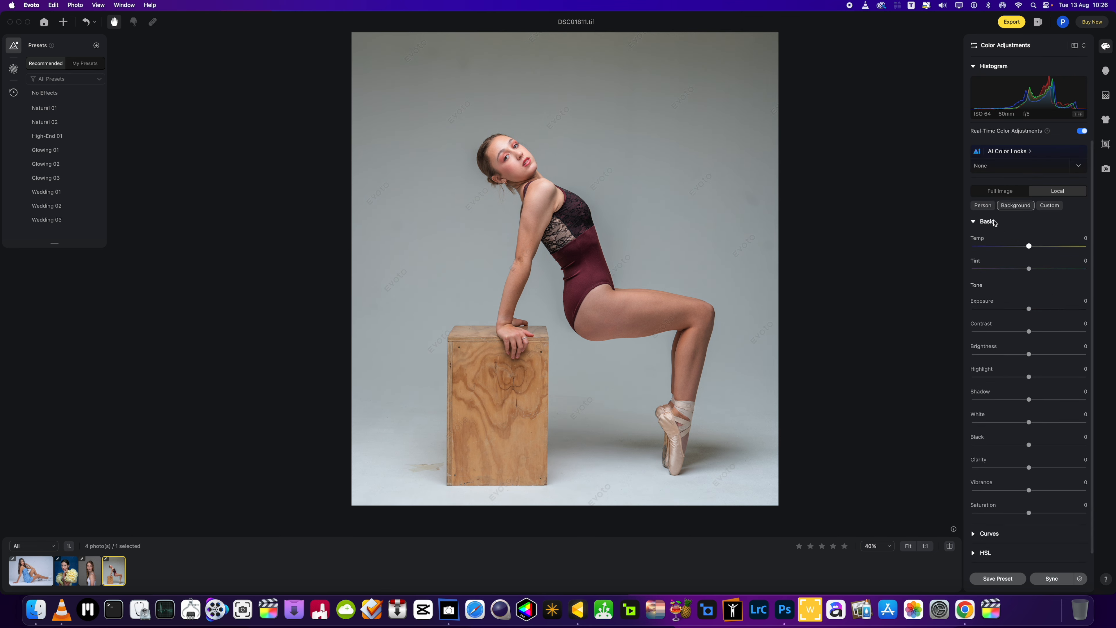
pyautogui.moveTo(1028, 245); pyautogui.dragTo(989, 245)
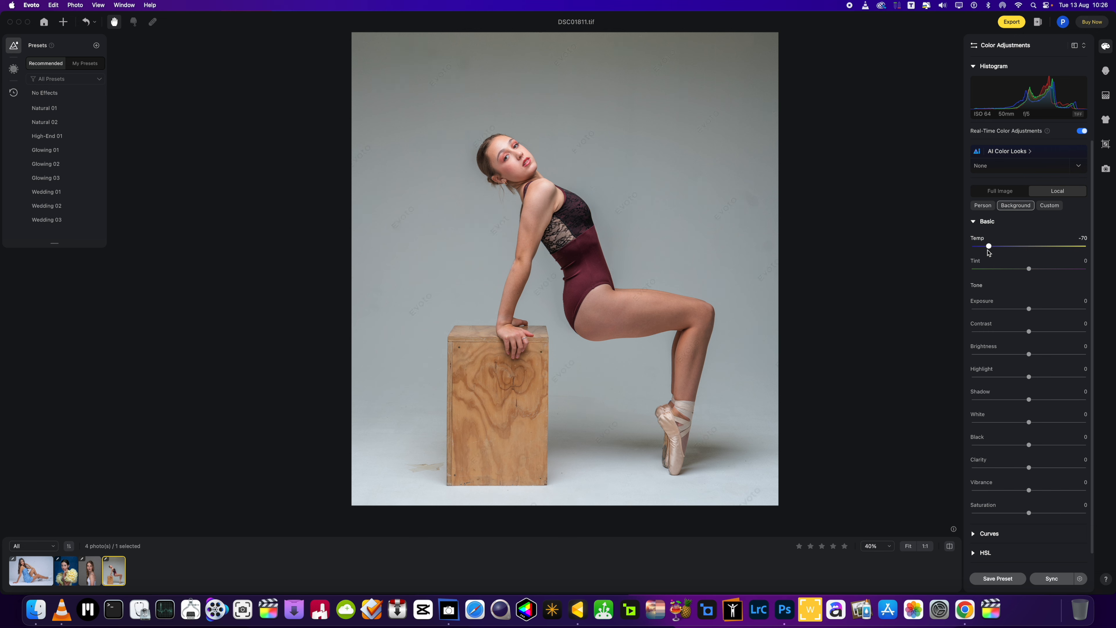
pyautogui.moveTo(988, 245); pyautogui.dragTo(1015, 245)
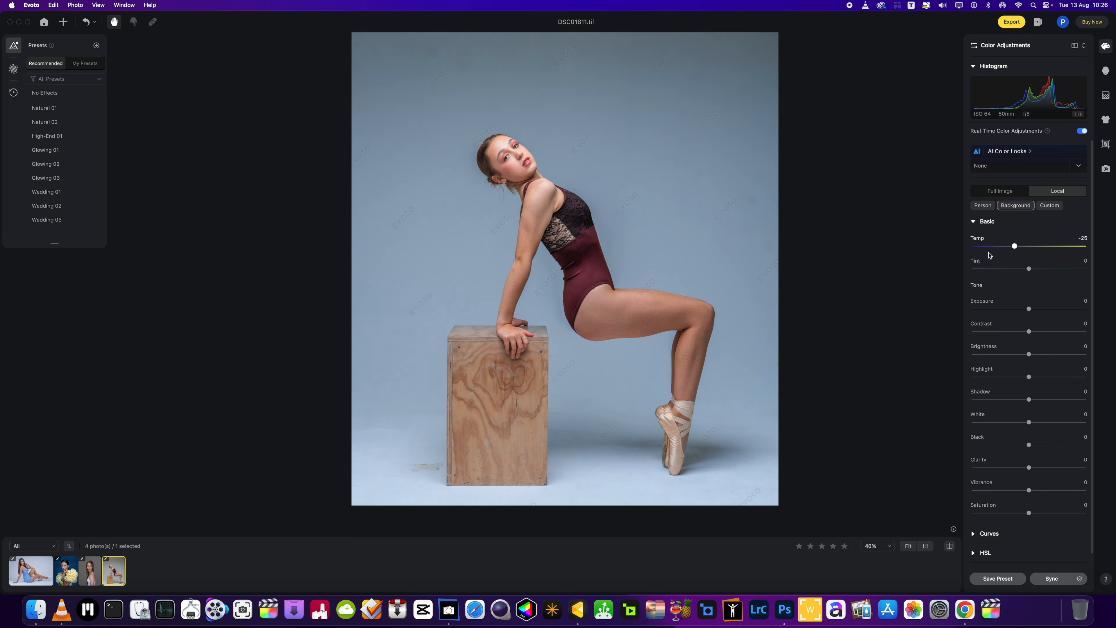
pyautogui.moveTo(1014, 245); pyautogui.dragTo(1005, 245)
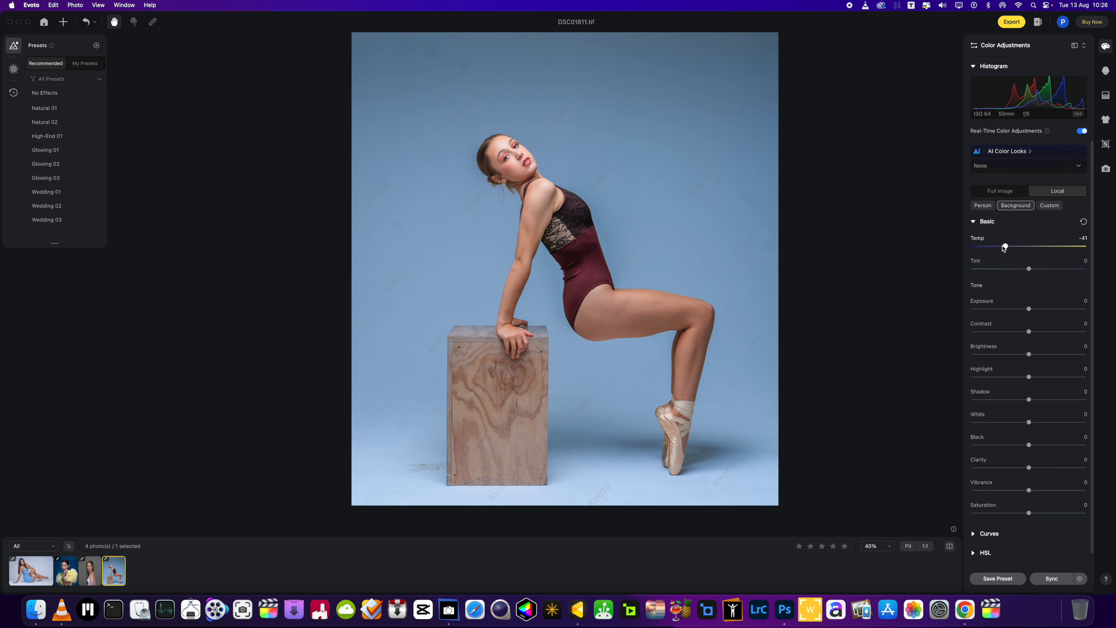
pyautogui.moveTo(1004, 246); pyautogui.dragTo(1000, 247)
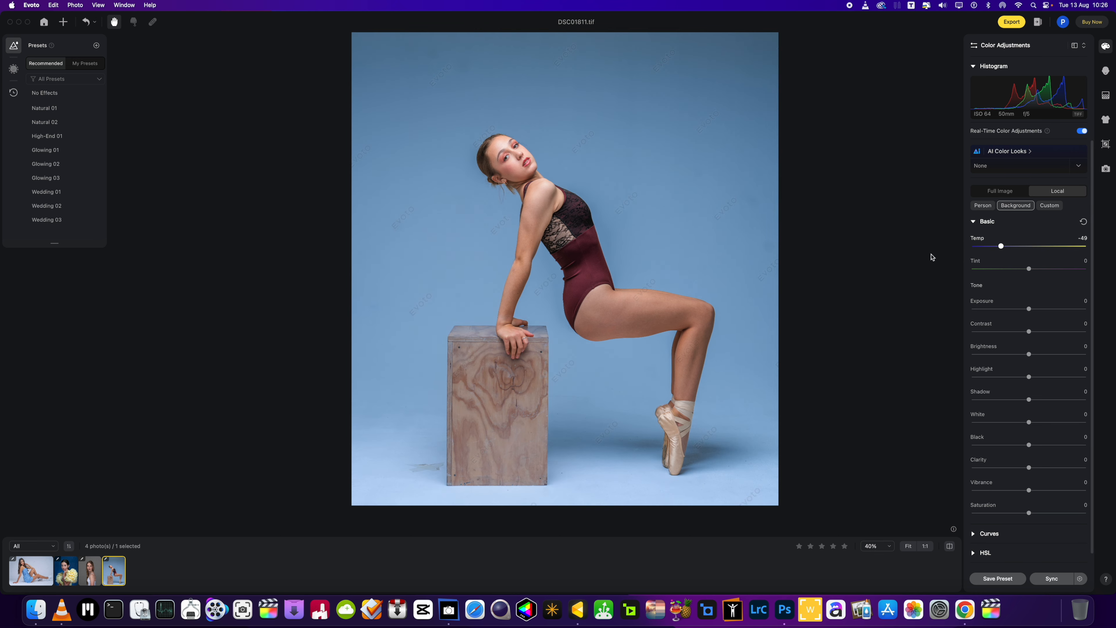
pyautogui.moveTo(1001, 245); pyautogui.dragTo(982, 245)
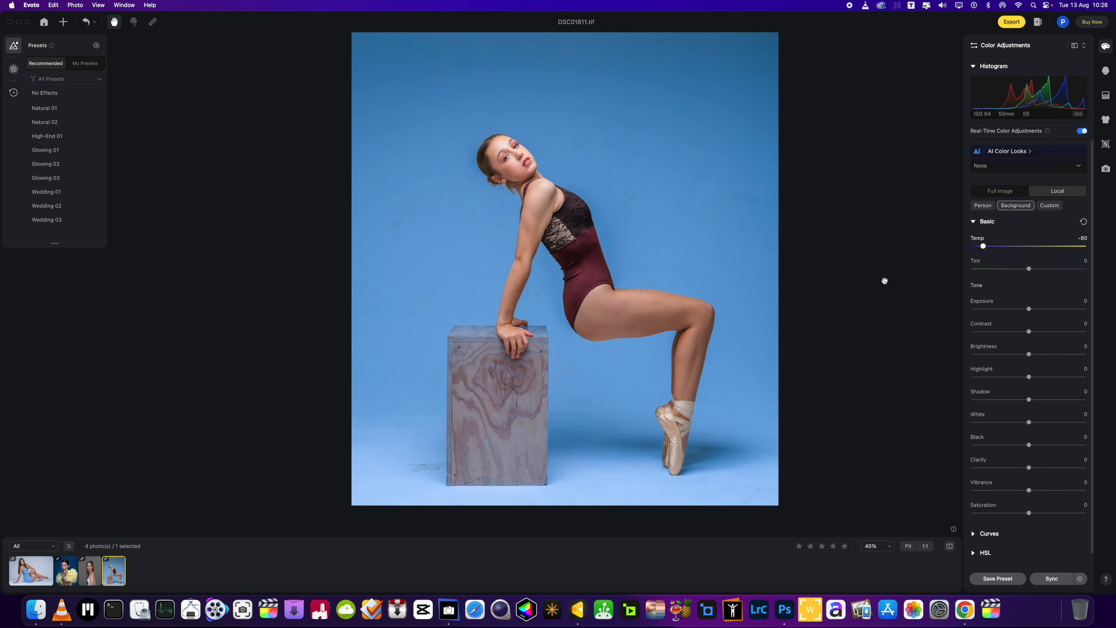
pyautogui.moveTo(665, 485)
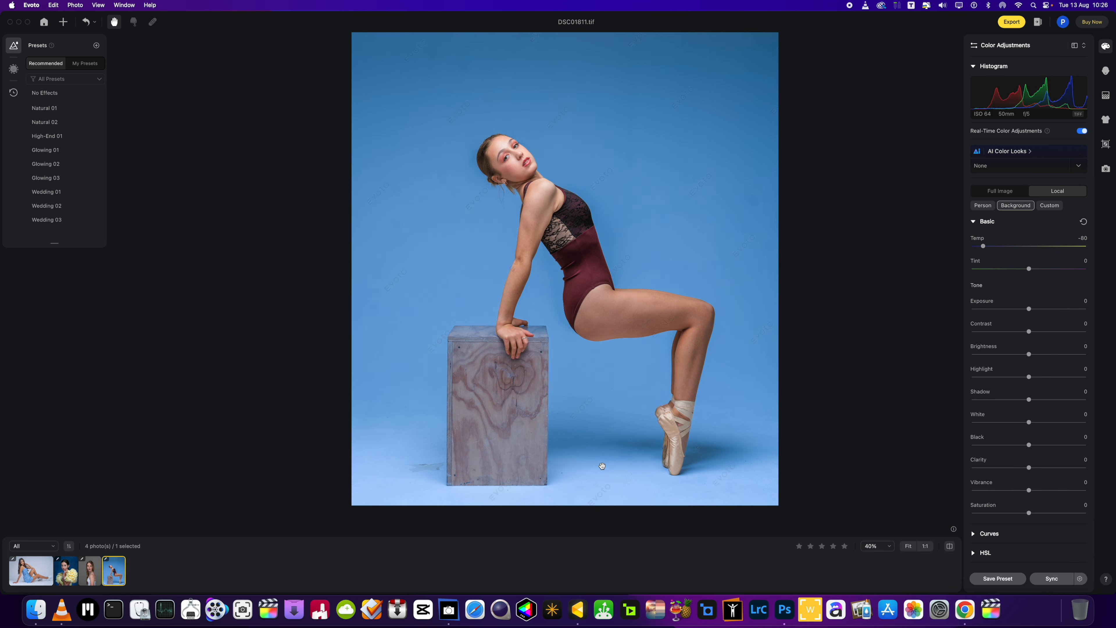
pyautogui.moveTo(427, 433)
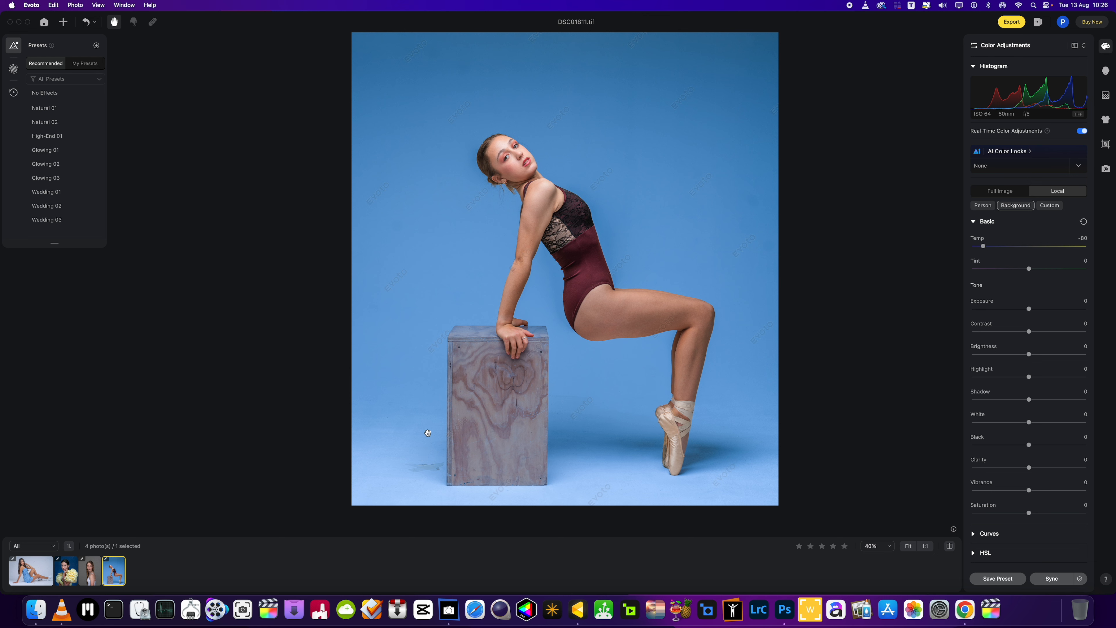
pyautogui.moveTo(561, 446)
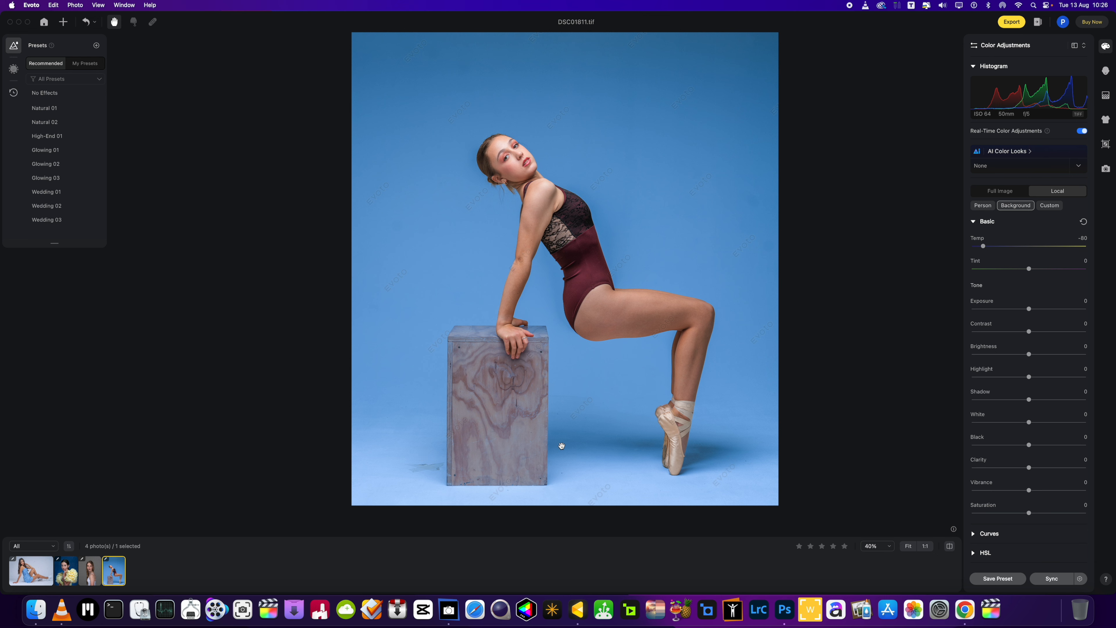
pyautogui.moveTo(423, 475)
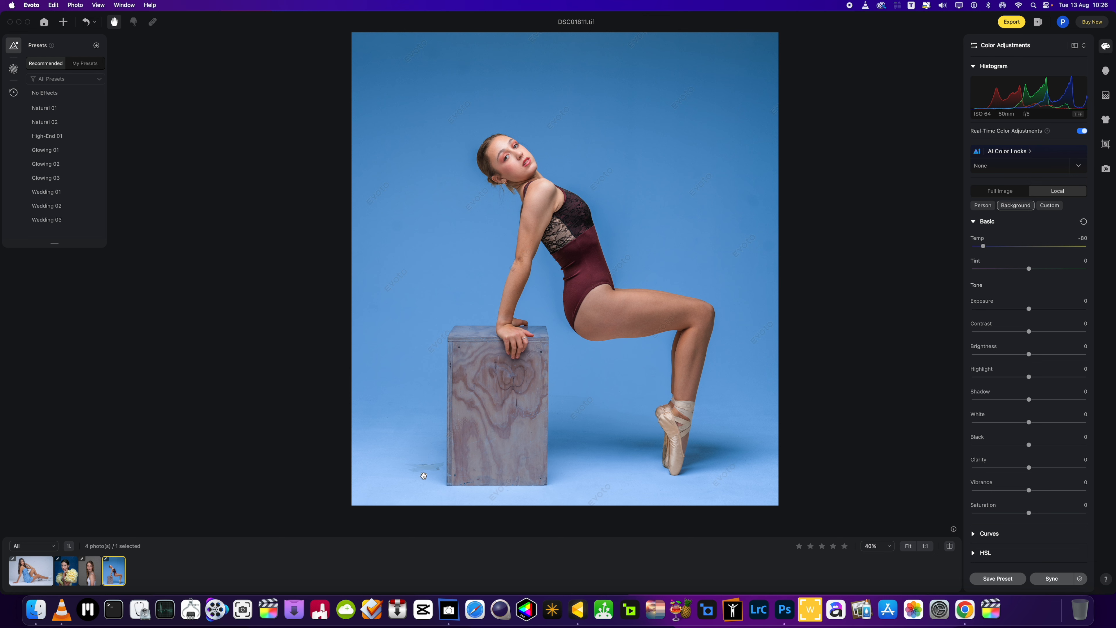
pyautogui.moveTo(498, 487)
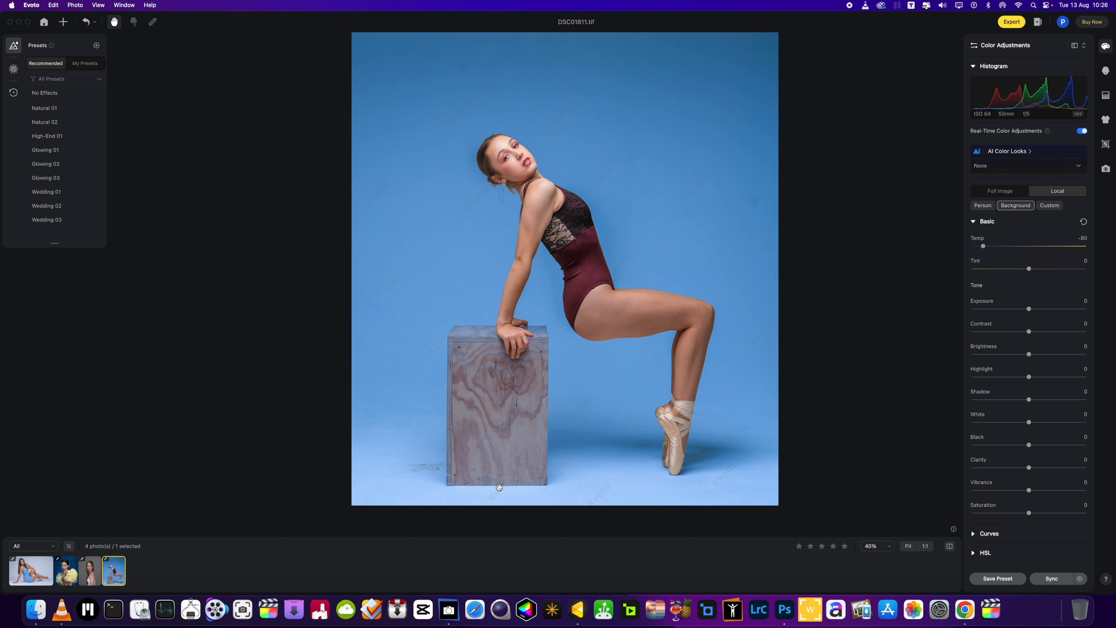
pyautogui.moveTo(557, 459)
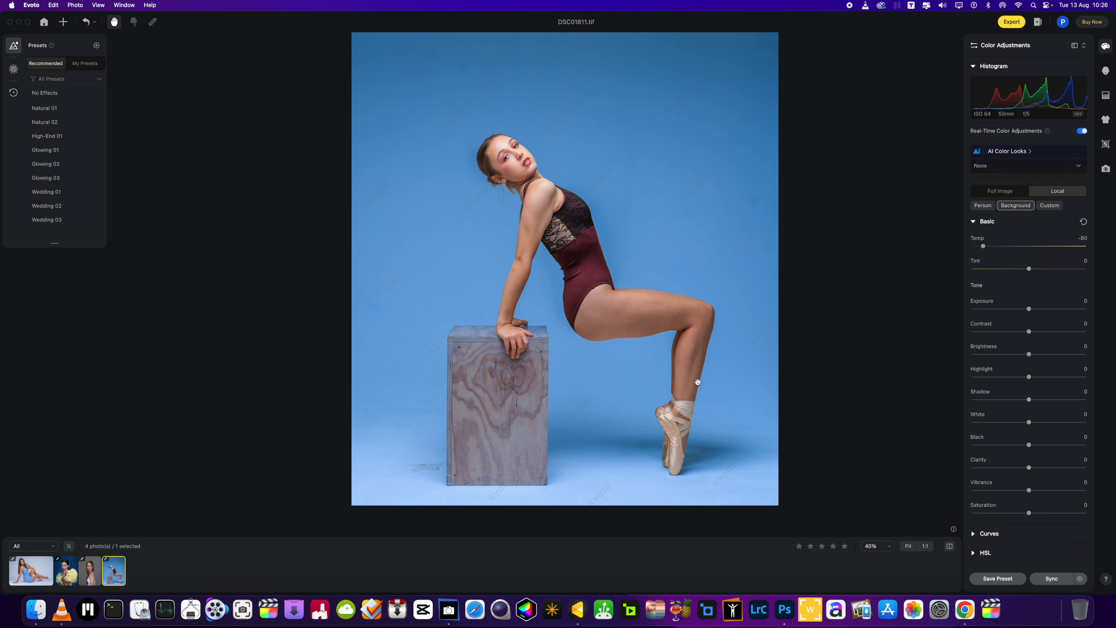
pyautogui.moveTo(314, 458)
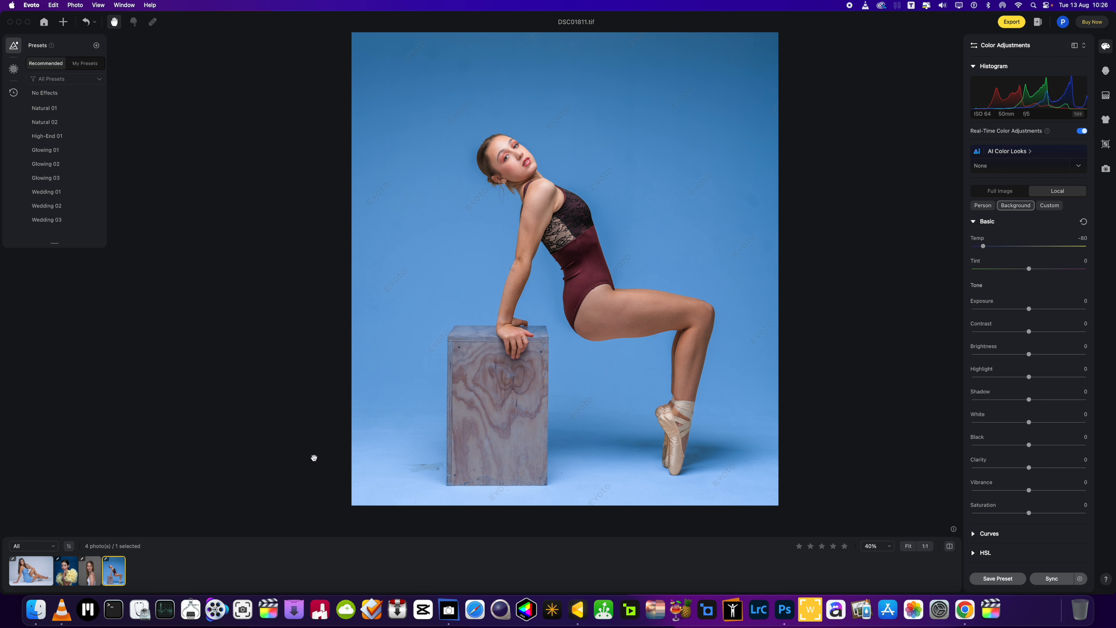
pyautogui.click(89, 570)
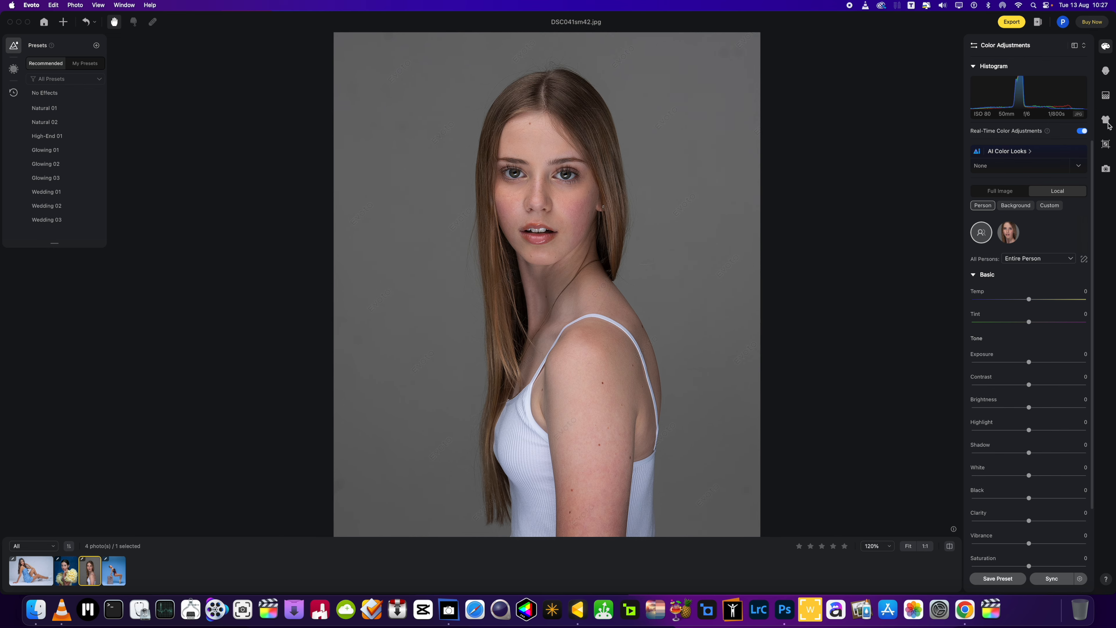
# Step: Show the Portrait Retouching panel's Hair section with its colour swatches
pyautogui.click(1107, 118)
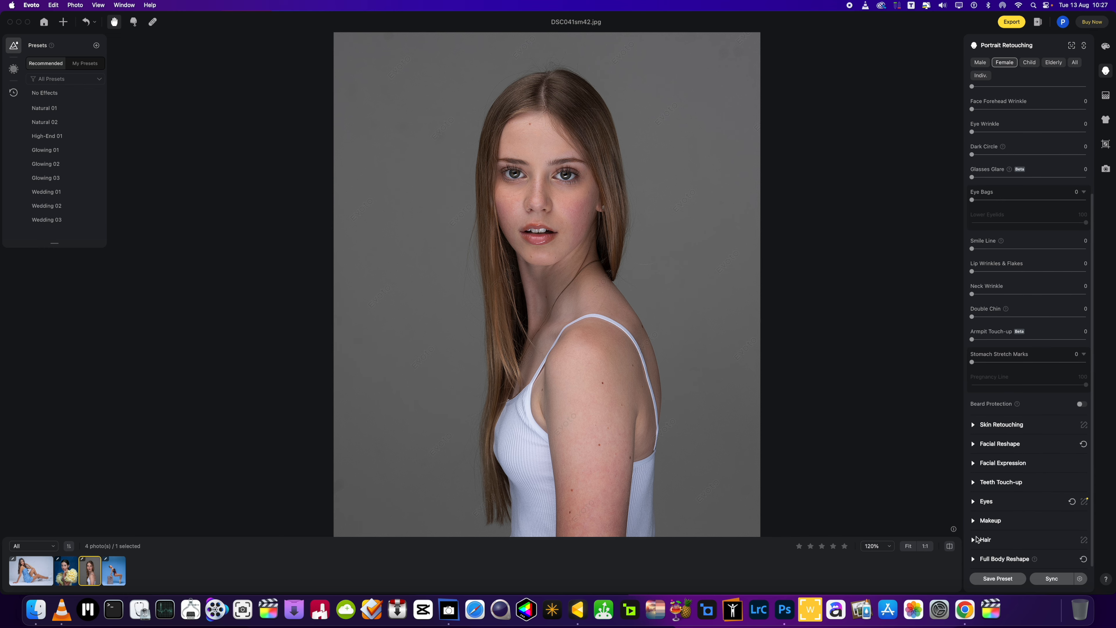
pyautogui.click(984, 539)
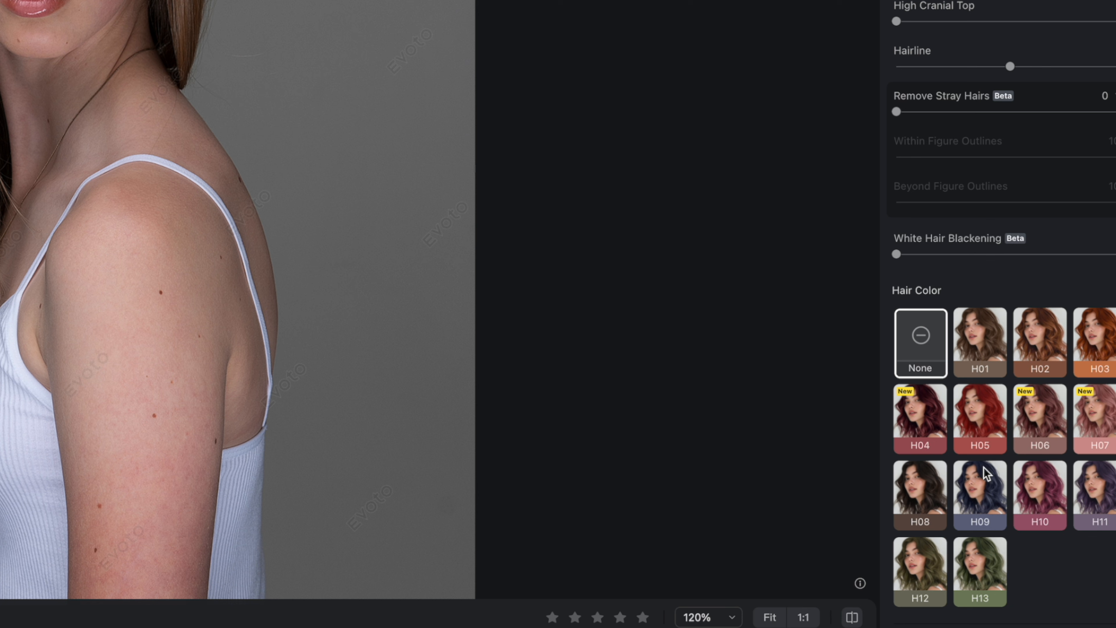
pyautogui.moveTo(918, 499)
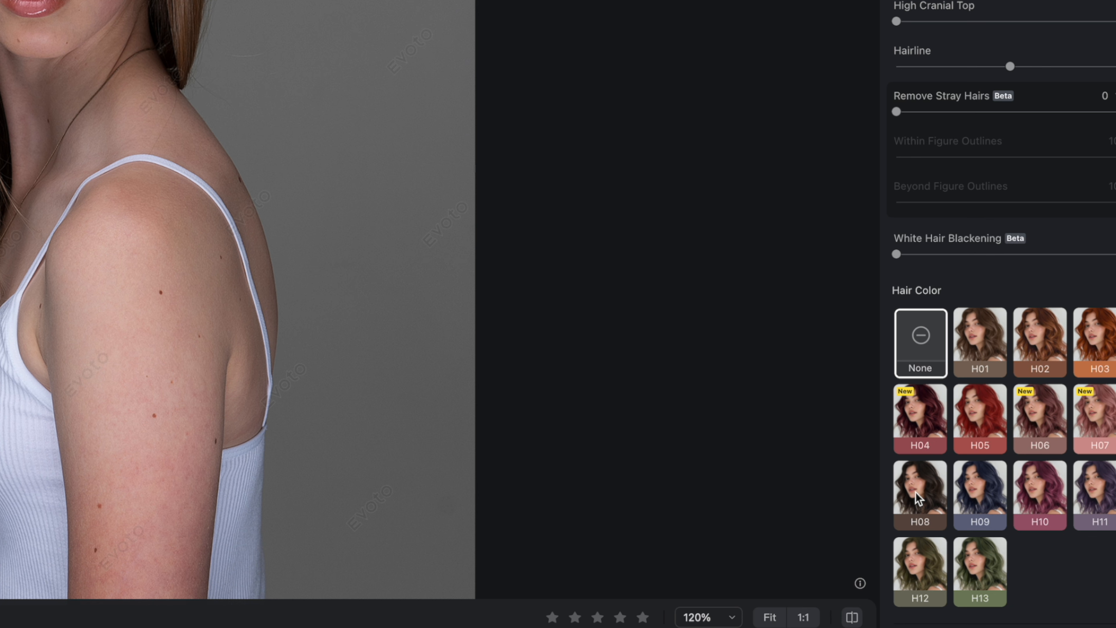
pyautogui.moveTo(985, 498)
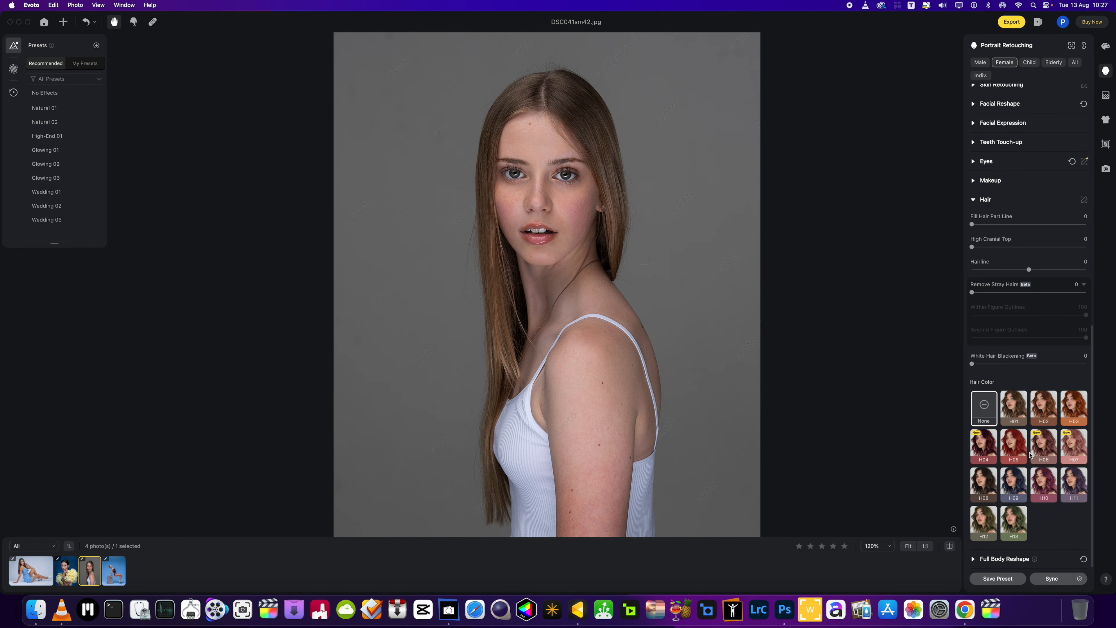
pyautogui.moveTo(1019, 463)
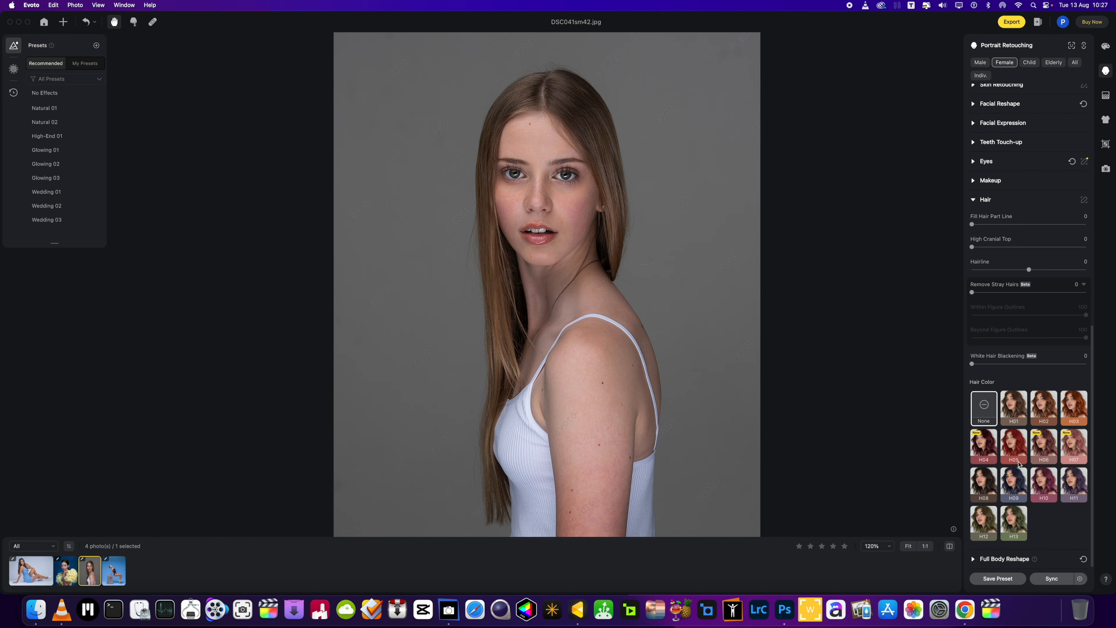
# Step: Try black then deep red hair, varying the Darkening between 0 and midway
pyautogui.click(1014, 485)
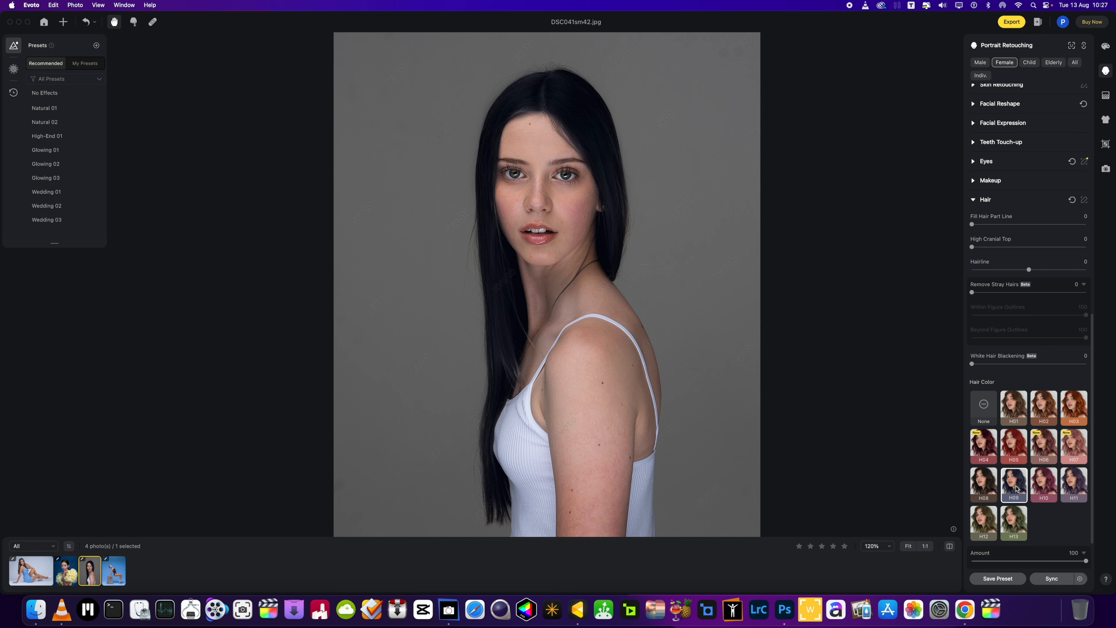
pyautogui.moveTo(1068, 481)
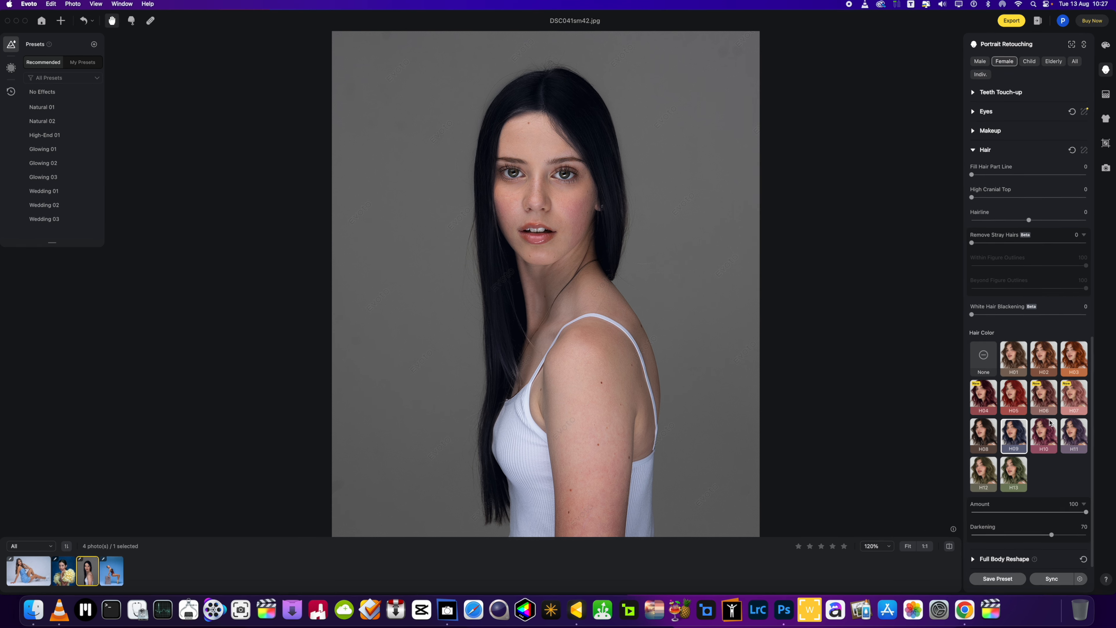
pyautogui.click(1043, 397)
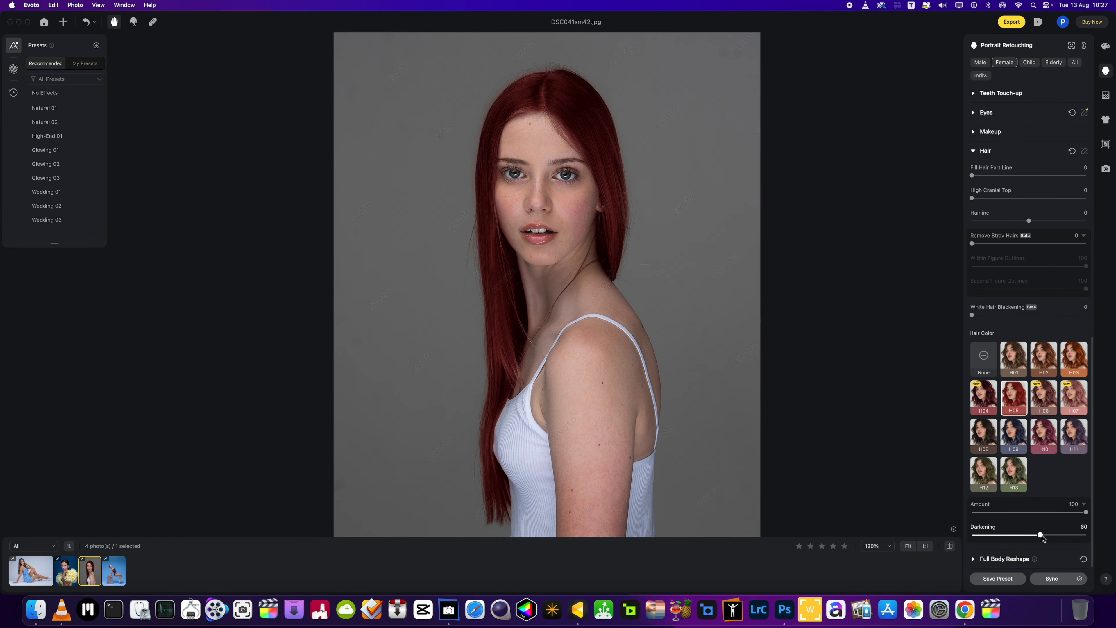
pyautogui.moveTo(1040, 534); pyautogui.dragTo(973, 535)
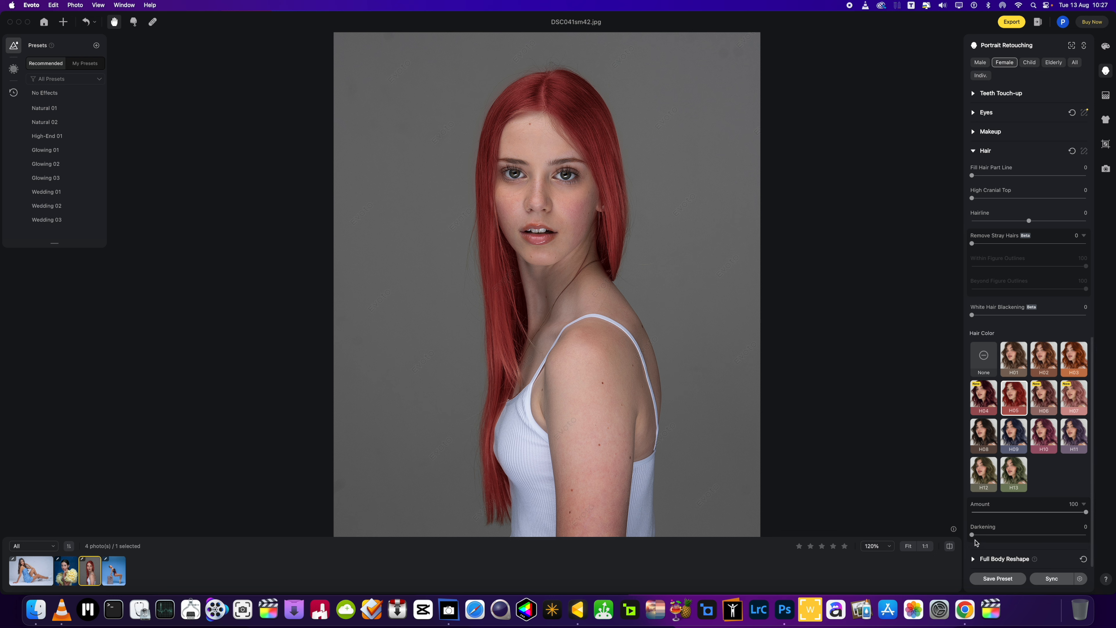
pyautogui.moveTo(972, 534); pyautogui.dragTo(1009, 535)
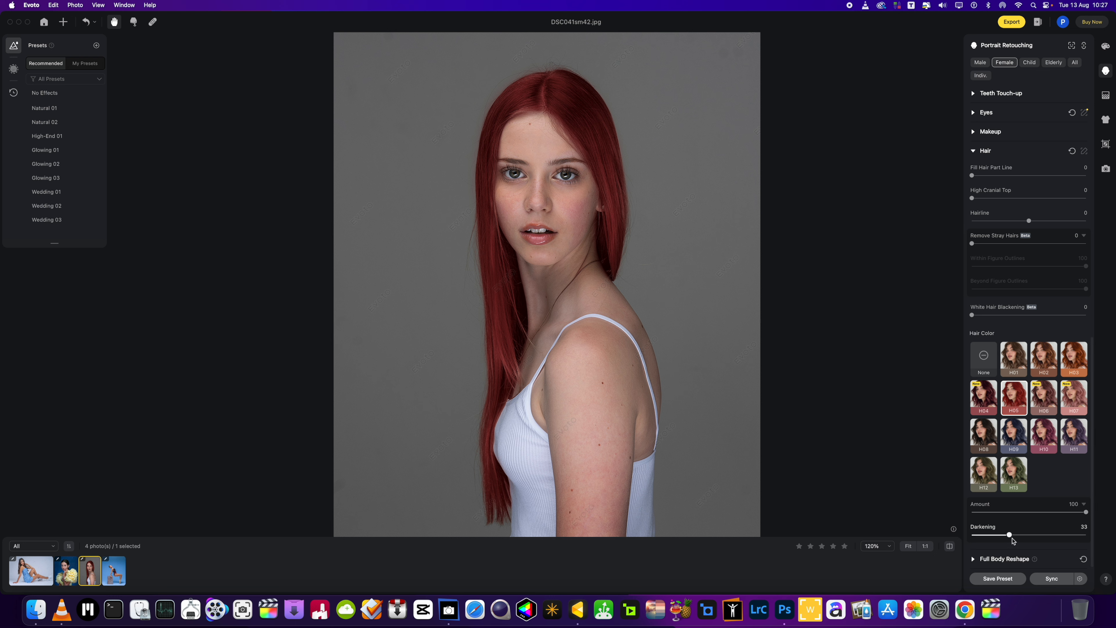
pyautogui.moveTo(1008, 535); pyautogui.dragTo(972, 535)
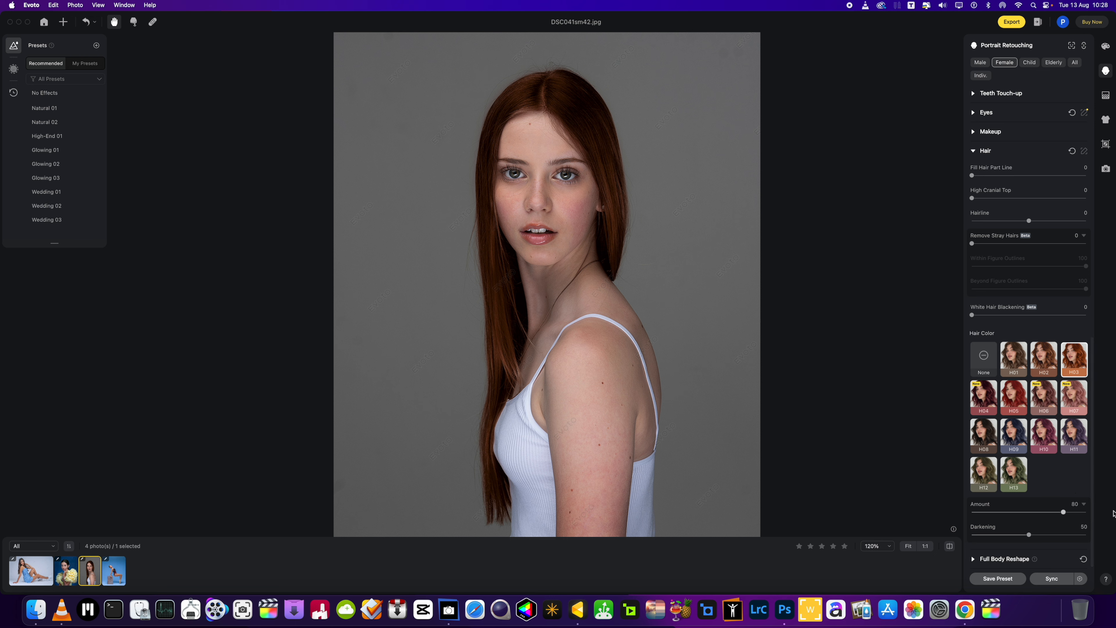
# Step: Set Amount to 100 and switch to the purple tint with Darkening at 0
pyautogui.moveTo(1065, 511); pyautogui.dragTo(1087, 511)
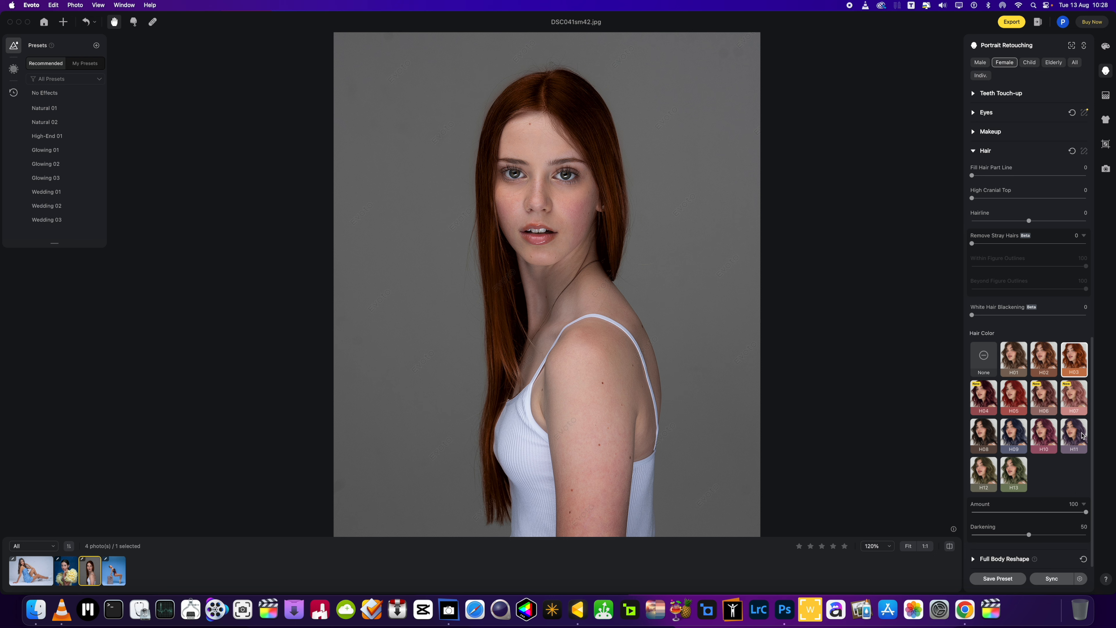
pyautogui.click(1074, 437)
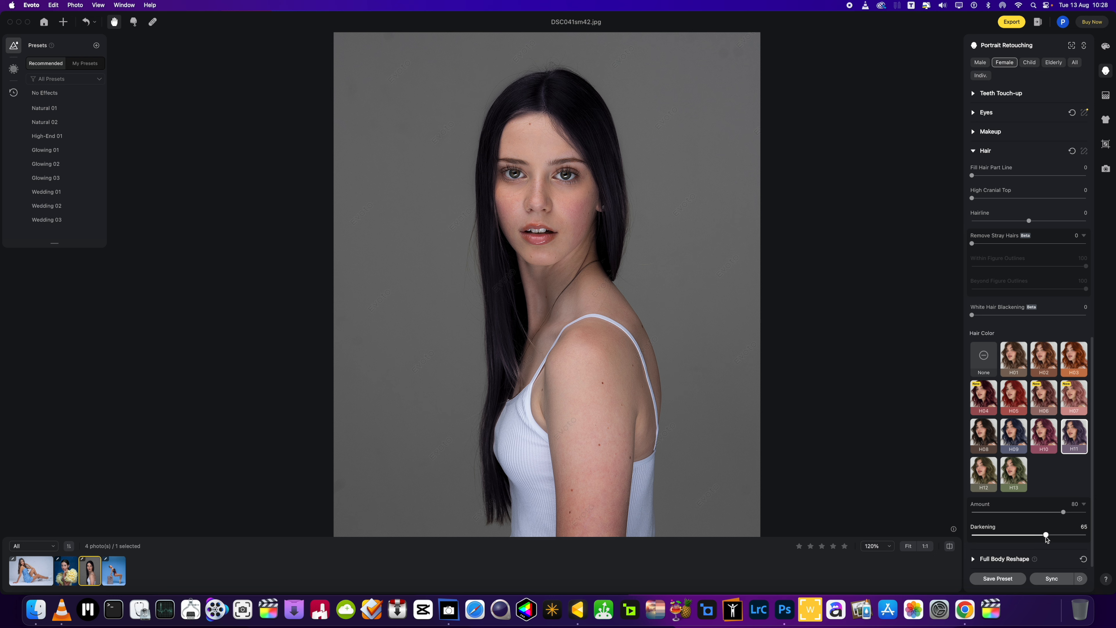
pyautogui.moveTo(1046, 536); pyautogui.dragTo(971, 535)
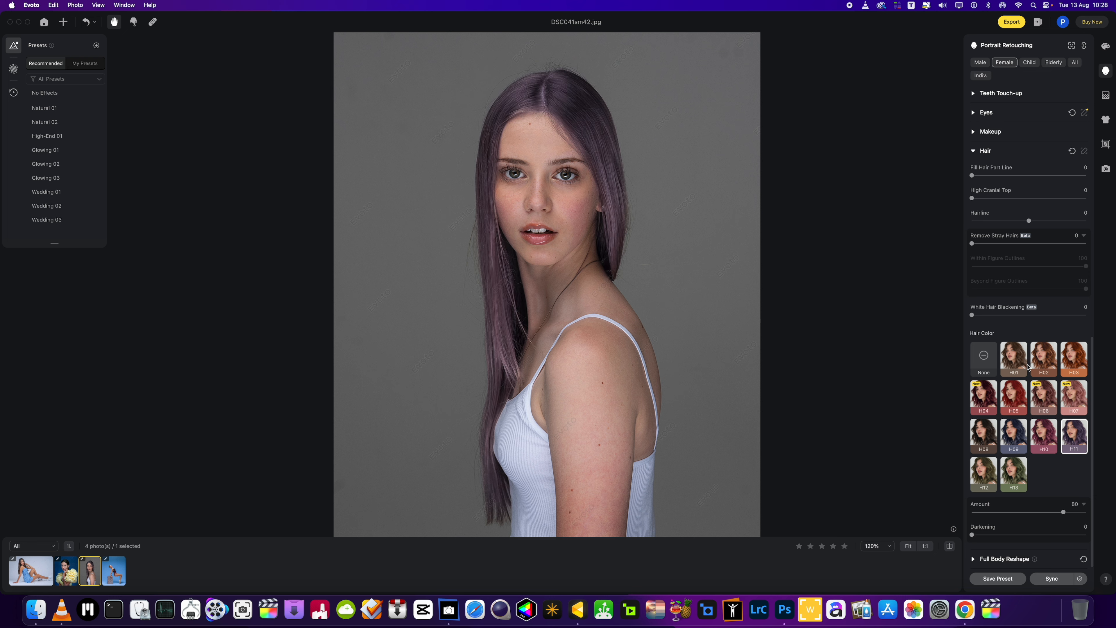
pyautogui.moveTo(1027, 365)
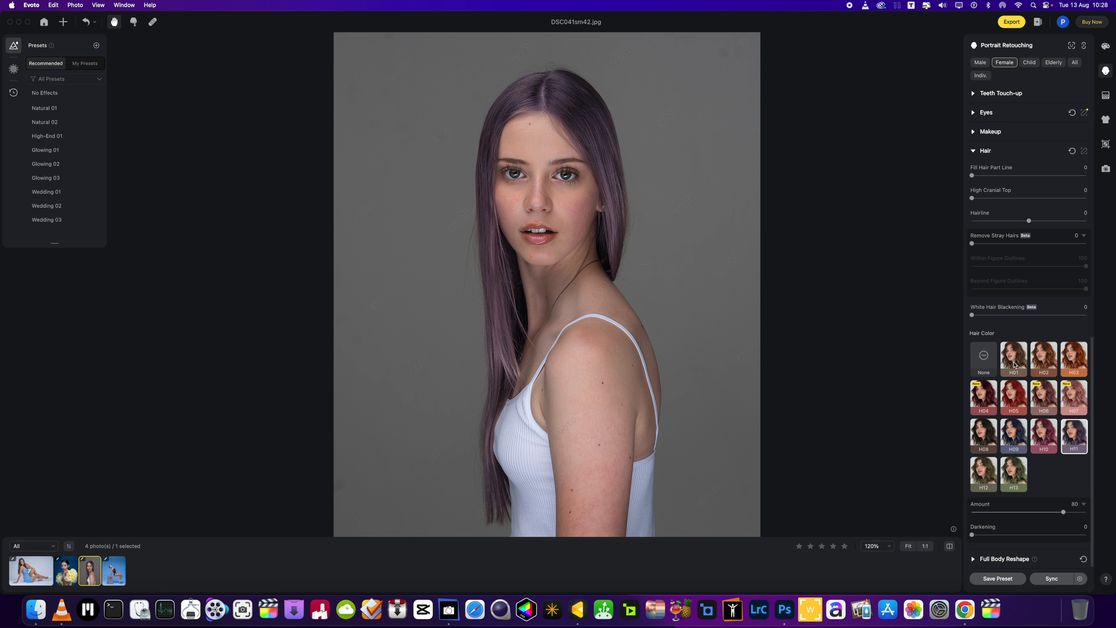
# Step: Try light brown and red tints, sweeping Darkening from 0 to heavy and back
pyautogui.click(1014, 359)
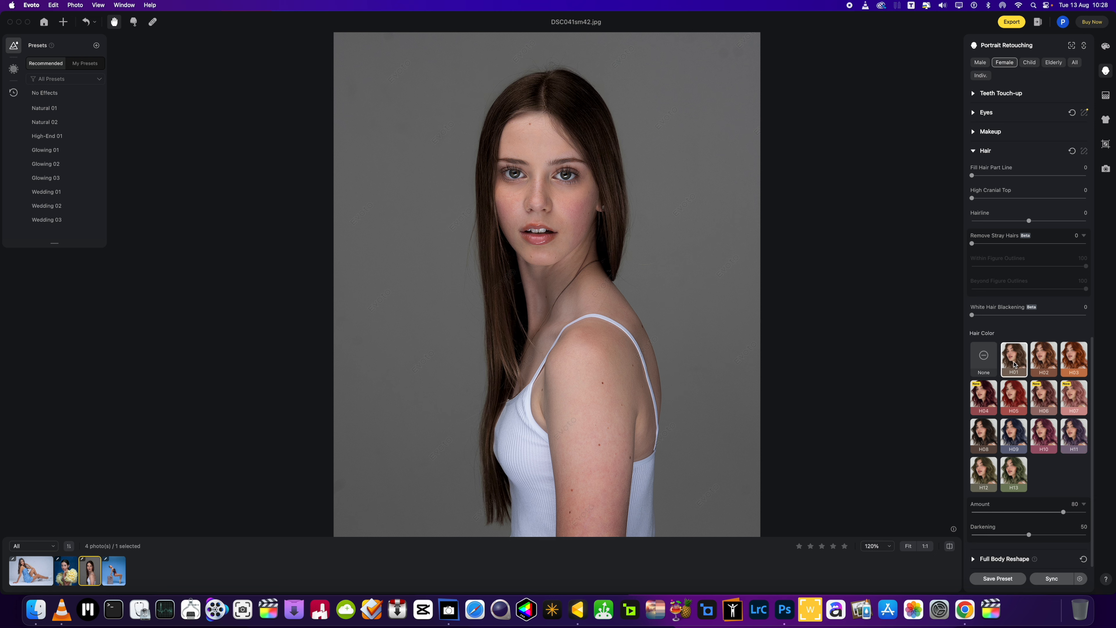
pyautogui.moveTo(1028, 534); pyautogui.dragTo(971, 535)
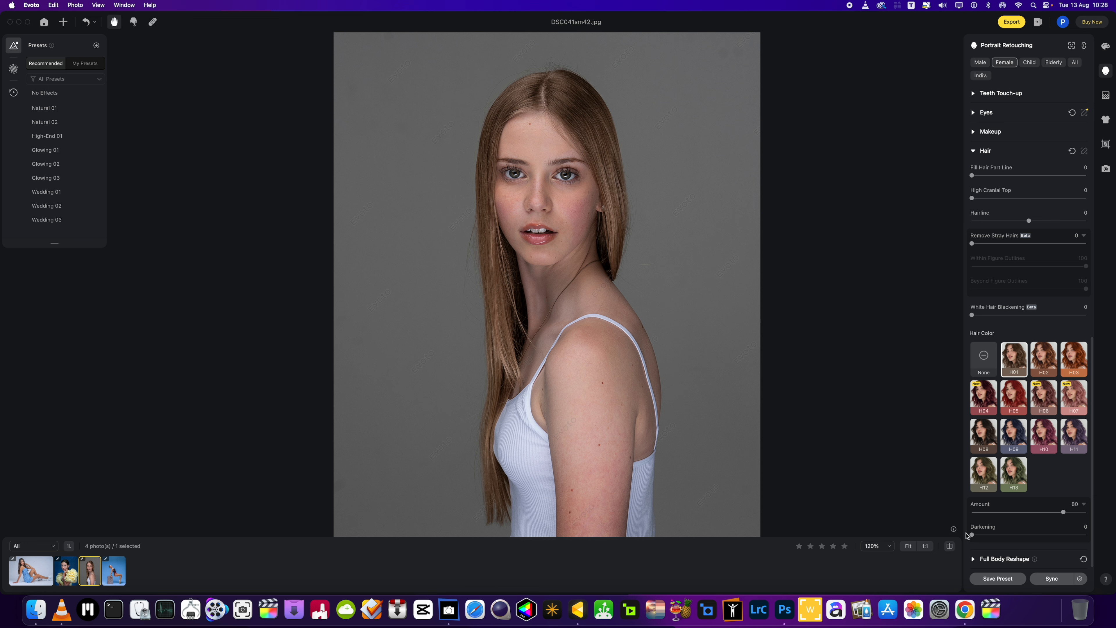
pyautogui.moveTo(1040, 406)
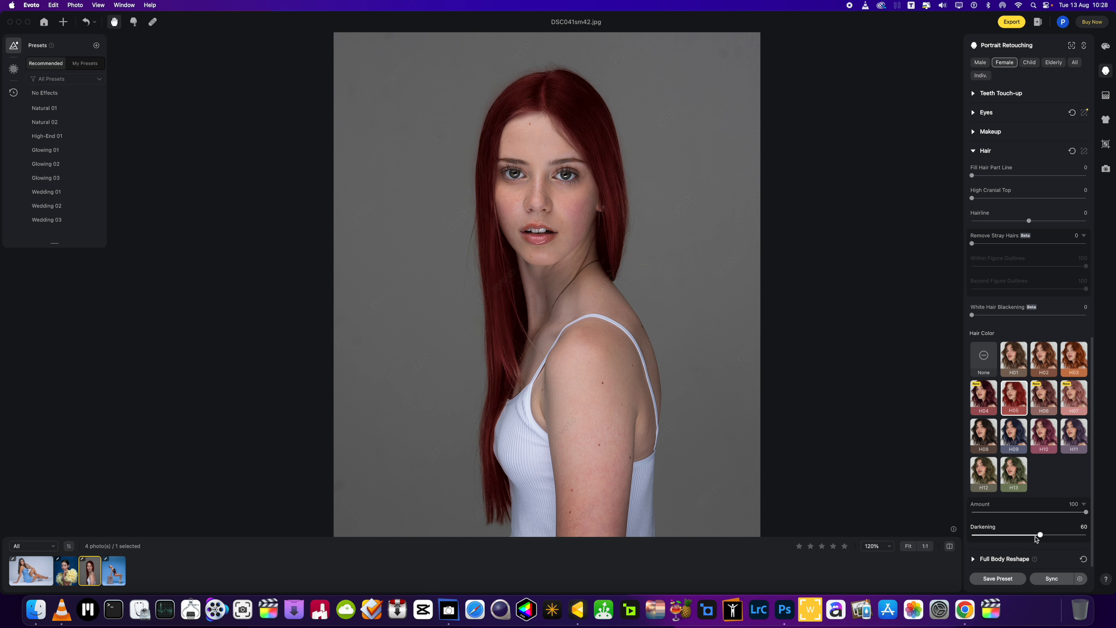
pyautogui.moveTo(1038, 534); pyautogui.dragTo(971, 534)
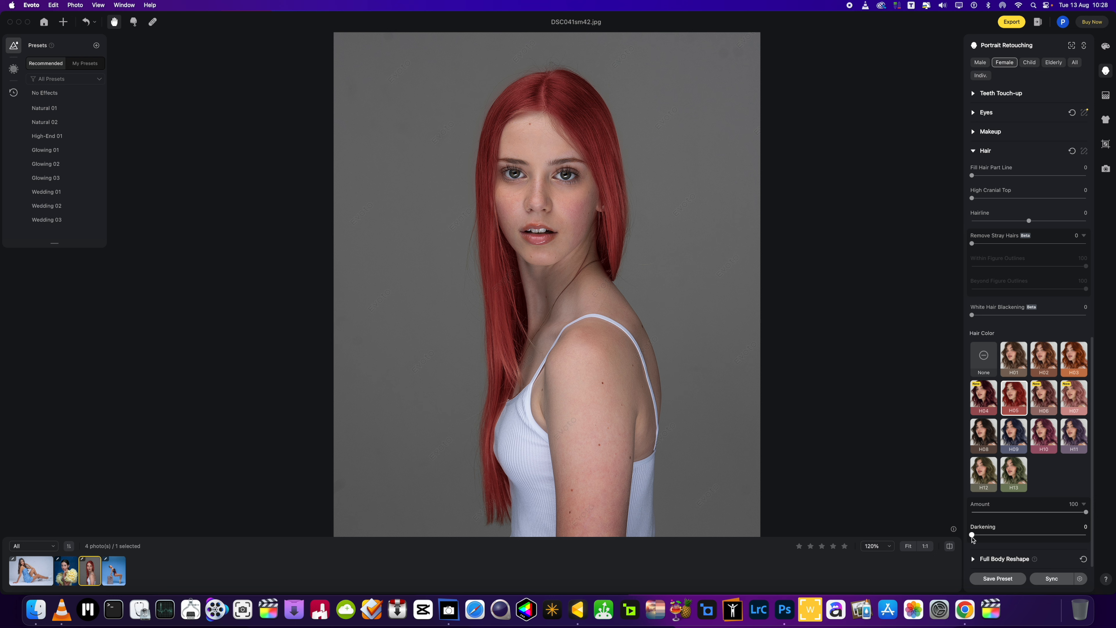
pyautogui.moveTo(972, 534); pyautogui.dragTo(1056, 535)
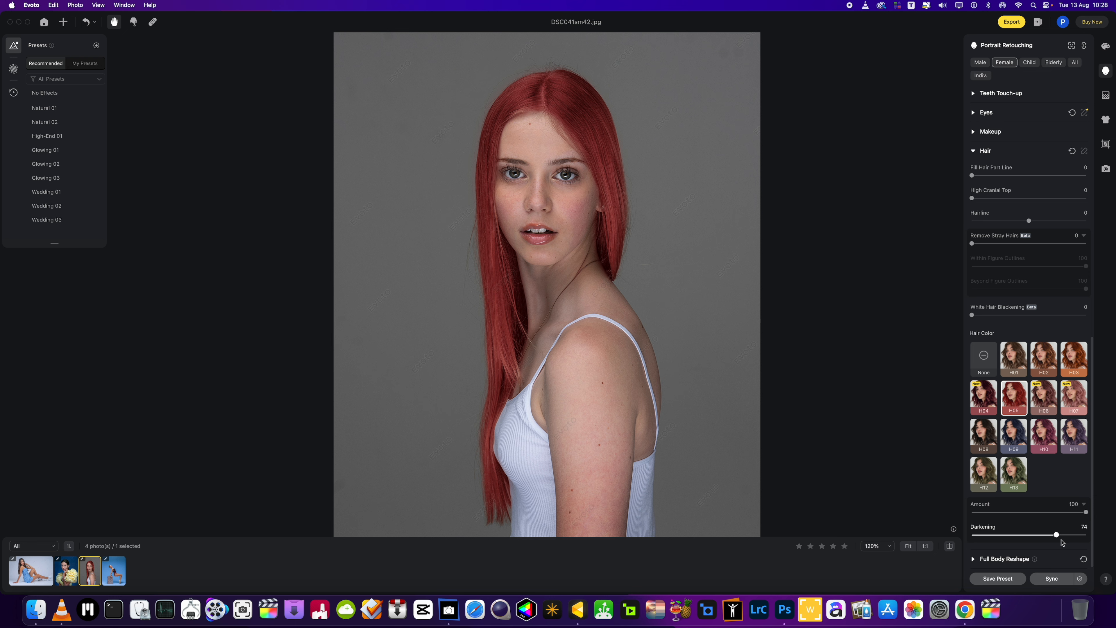
pyautogui.moveTo(1056, 534); pyautogui.dragTo(971, 535)
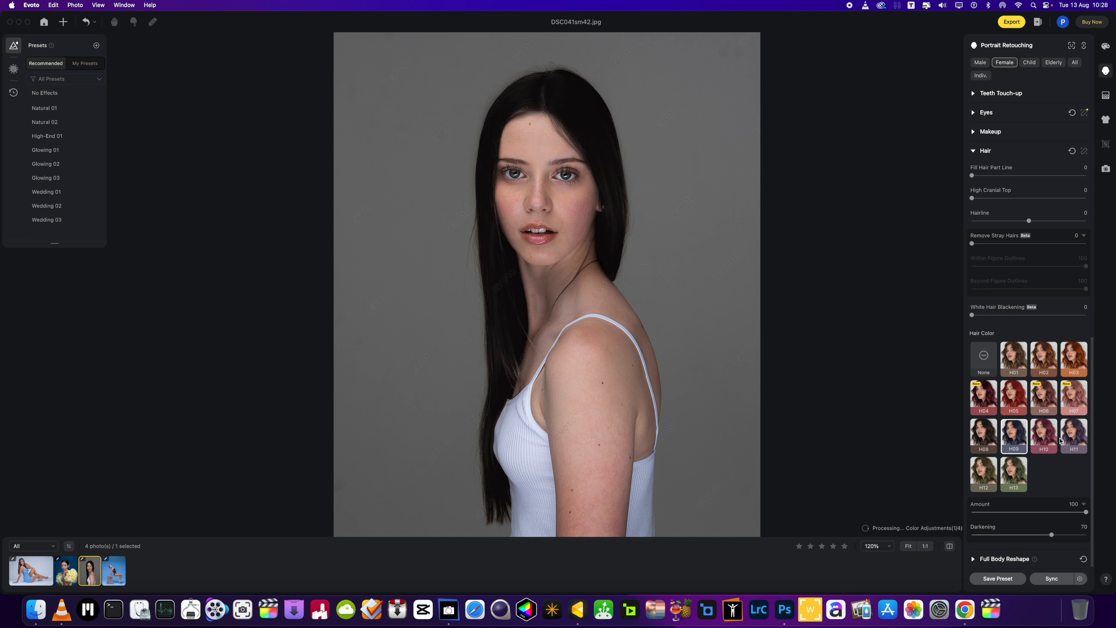
# Step: Cycle dark purple, pink and deep red tints, ending on dark brown H04
pyautogui.click(1074, 432)
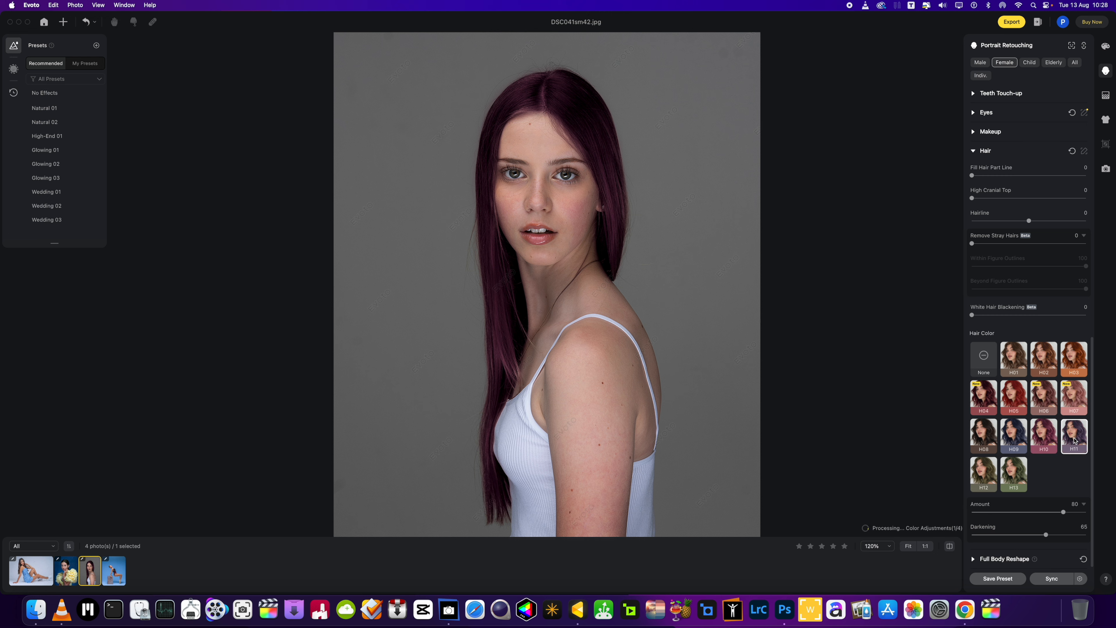
pyautogui.click(1014, 397)
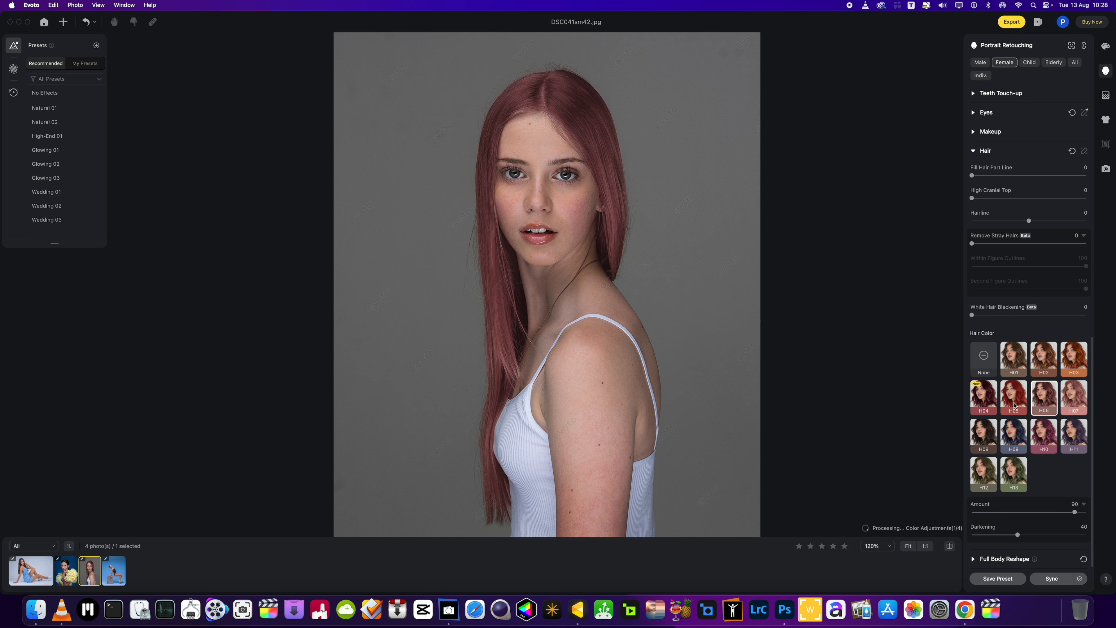
pyautogui.click(1013, 397)
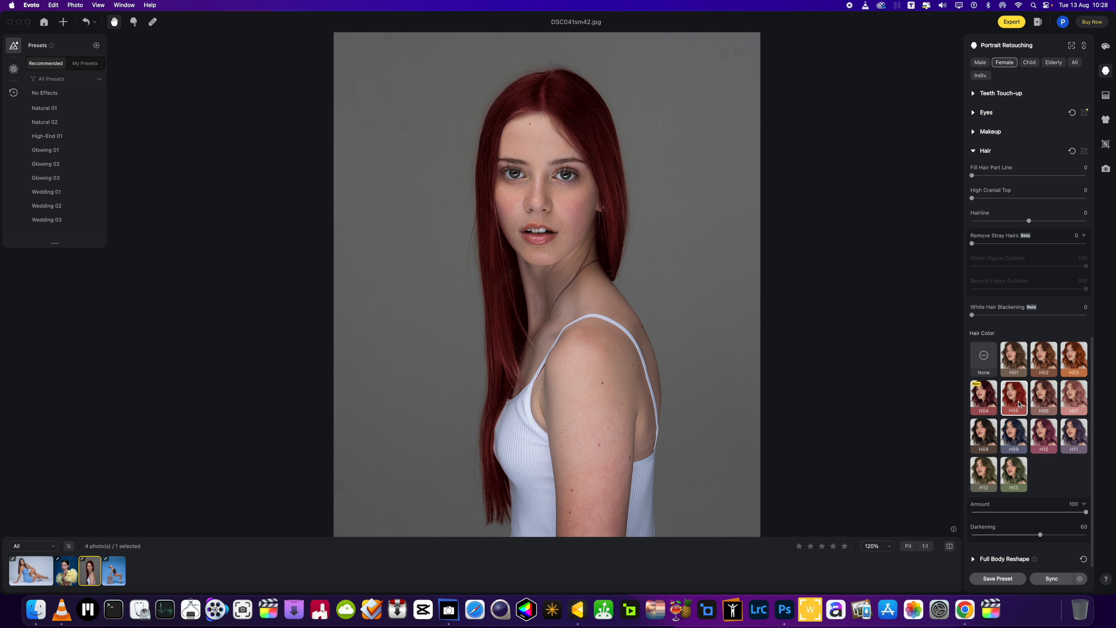
pyautogui.click(983, 397)
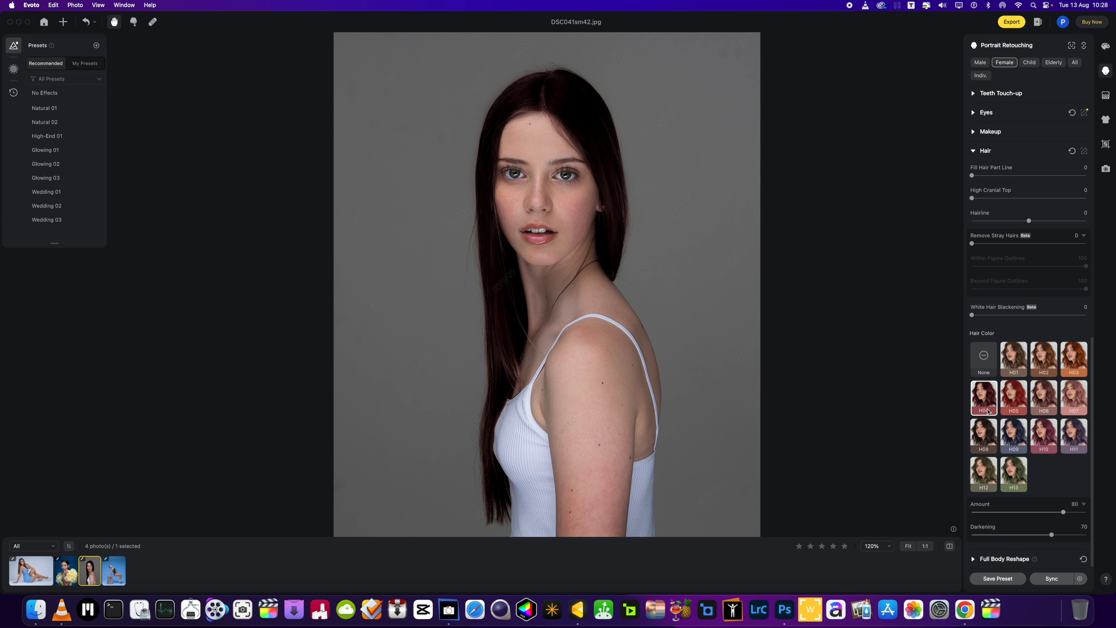
# Step: Zero the darkening, then try the blue-black tint with and without darkening
pyautogui.moveTo(1068, 535); pyautogui.dragTo(973, 535)
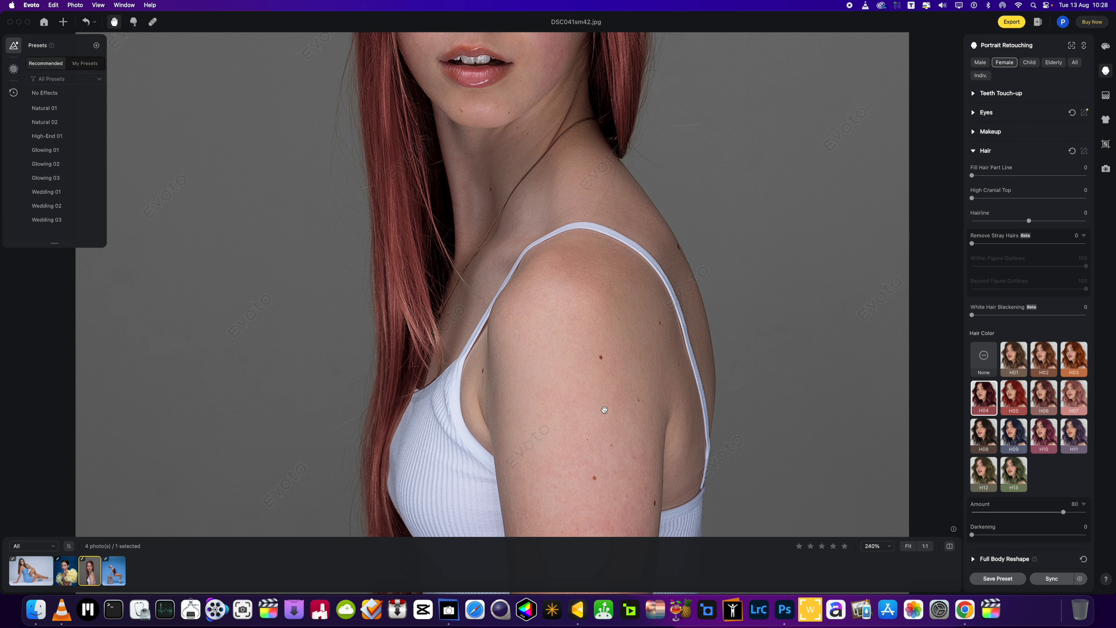
pyautogui.scroll(-3)
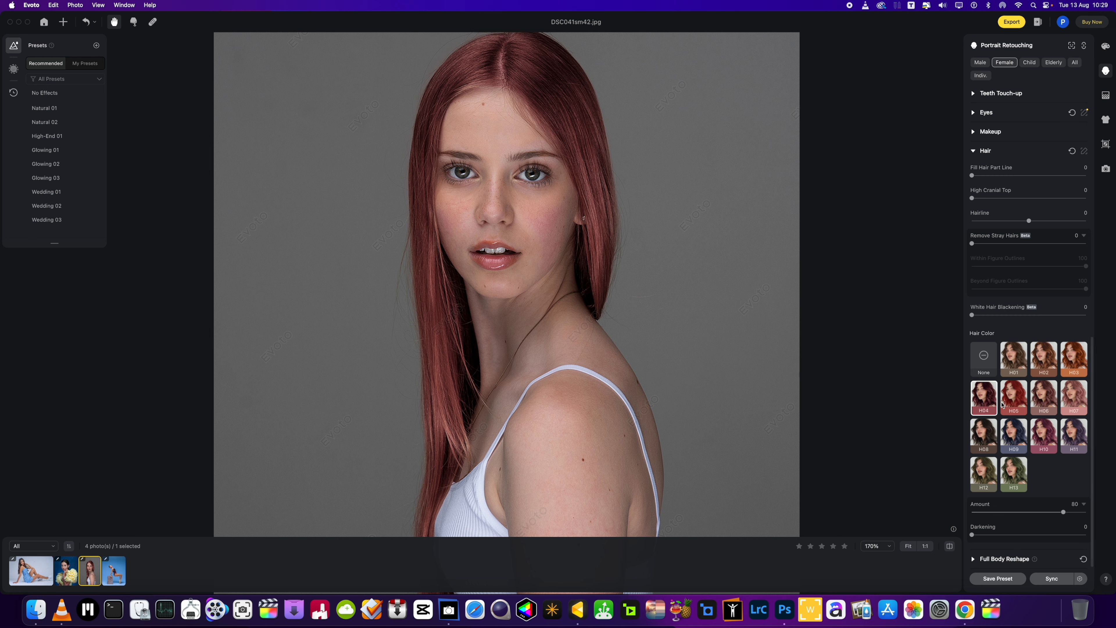
pyautogui.moveTo(1039, 448)
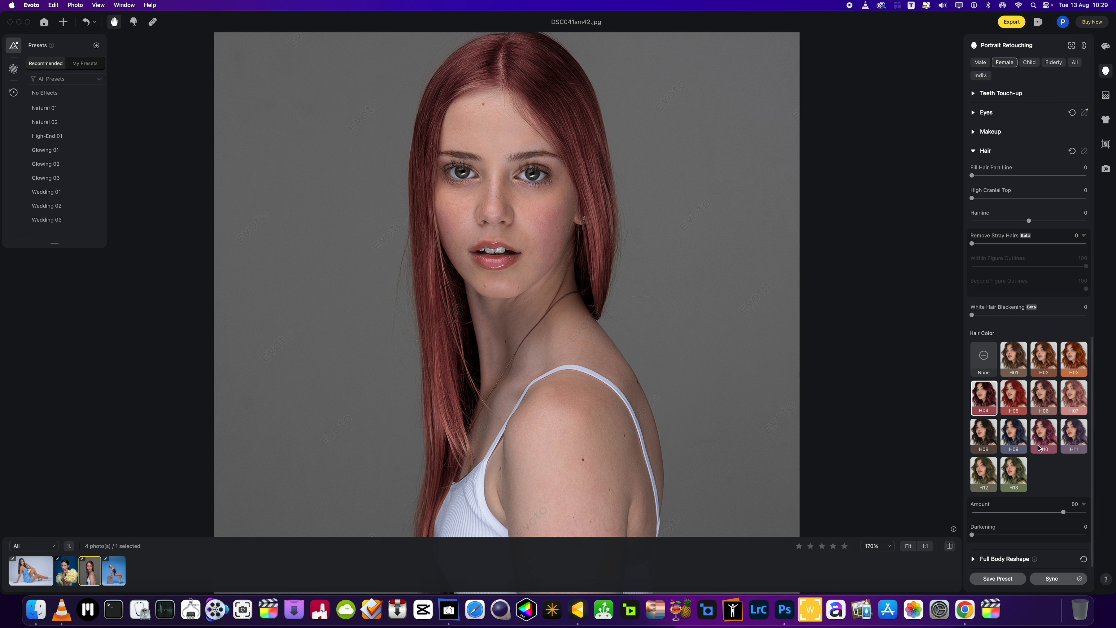
pyautogui.click(1014, 436)
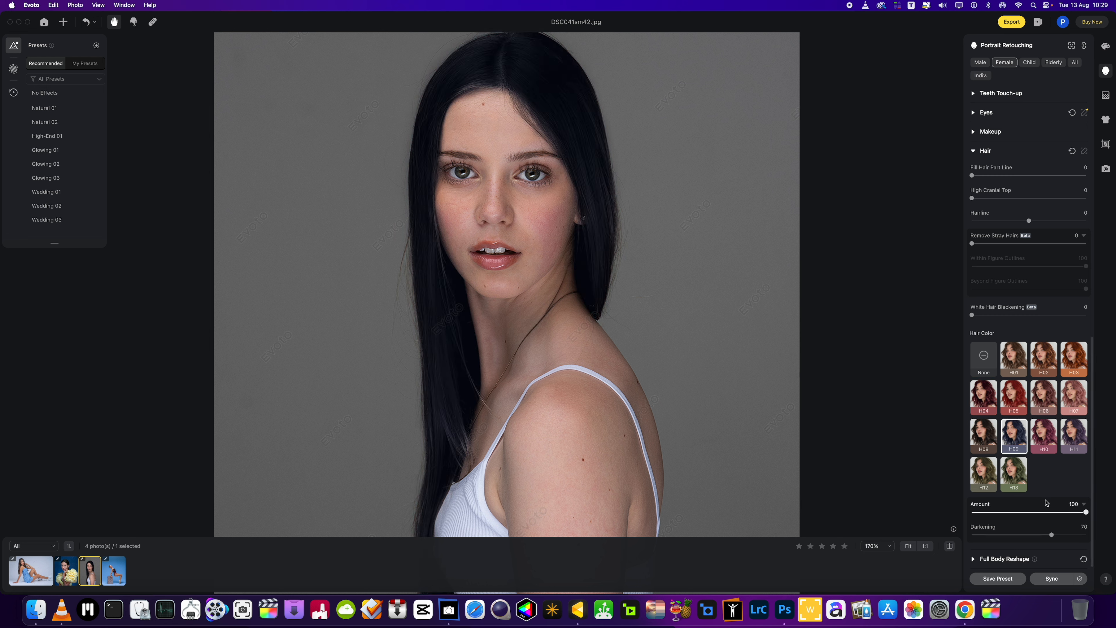
pyautogui.moveTo(1050, 534); pyautogui.dragTo(971, 534)
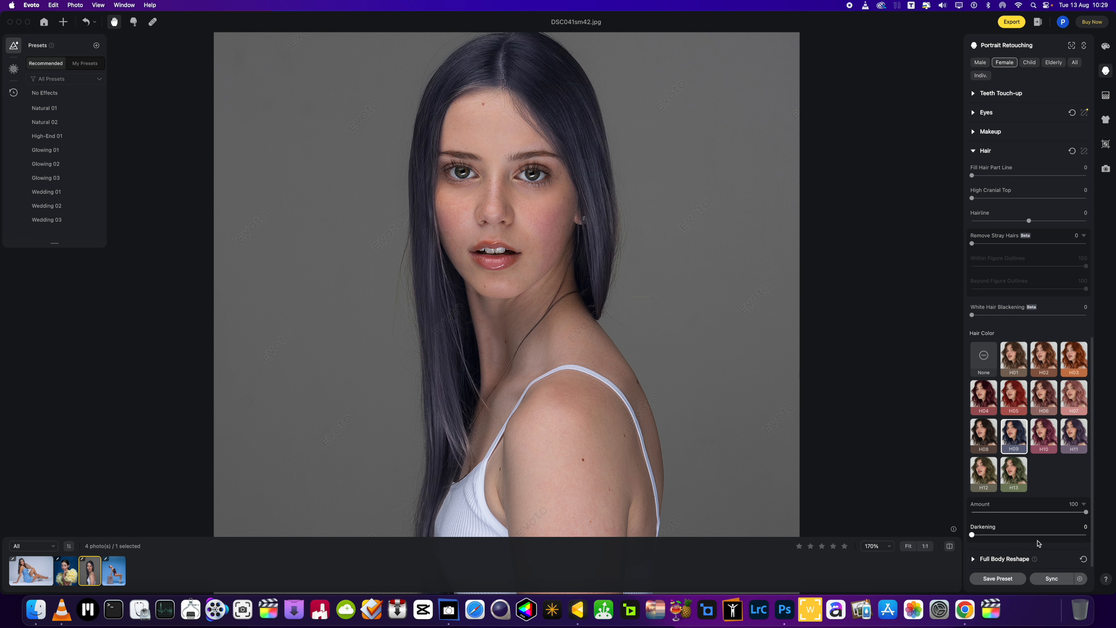
pyautogui.moveTo(972, 534); pyautogui.dragTo(1040, 534)
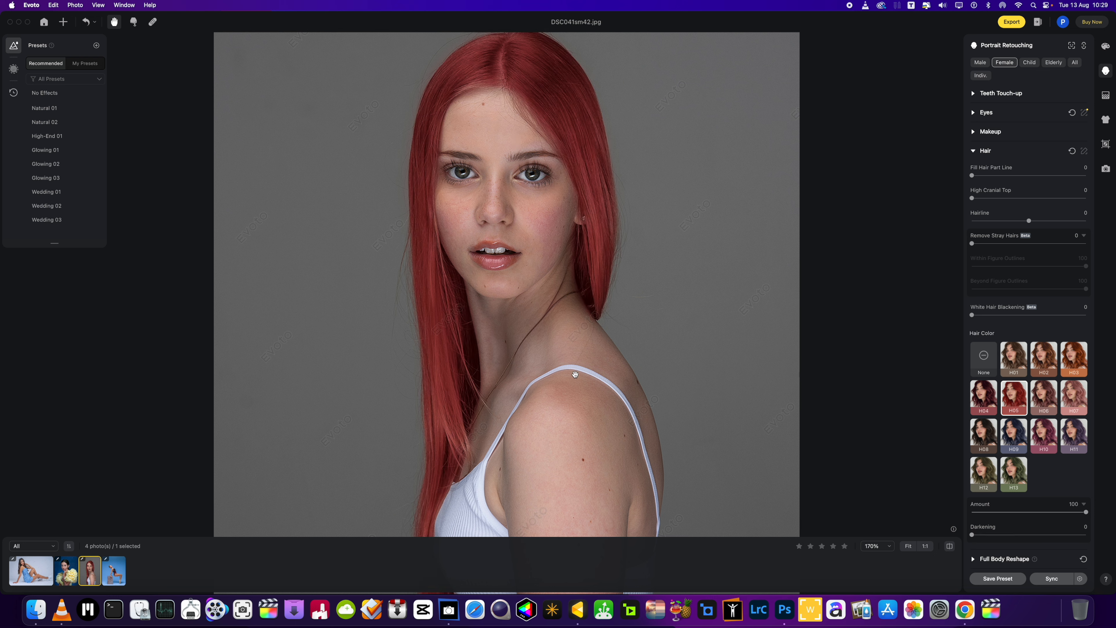
pyautogui.moveTo(972, 535)
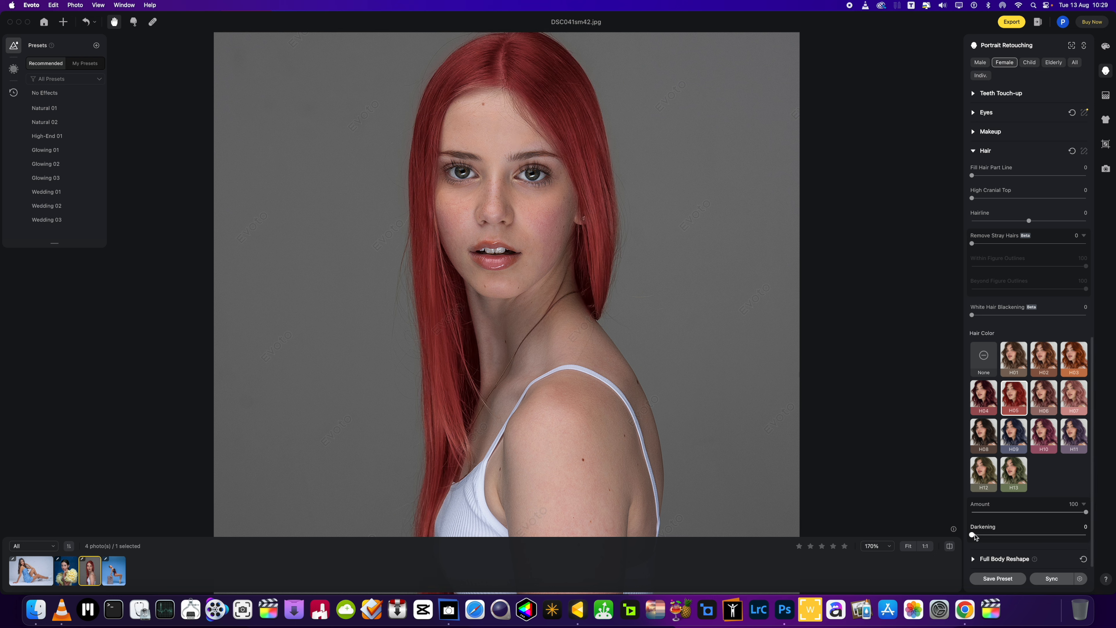
# Step: Set the vivid red hair to zero darkening at Amount 100
pyautogui.moveTo(972, 535); pyautogui.dragTo(996, 535)
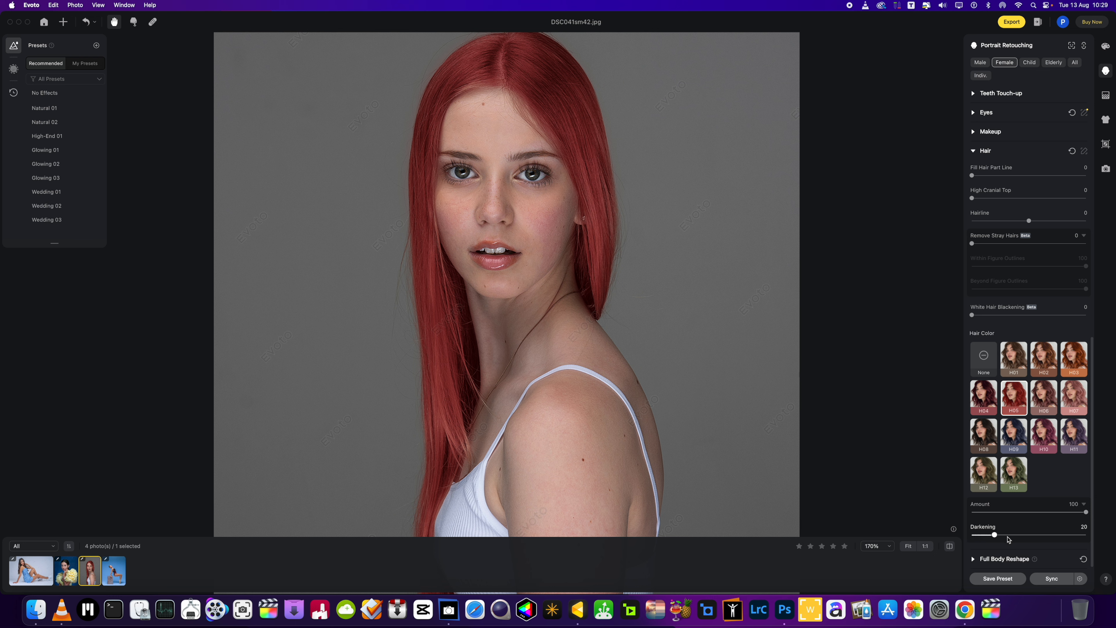
pyautogui.moveTo(996, 535); pyautogui.dragTo(972, 535)
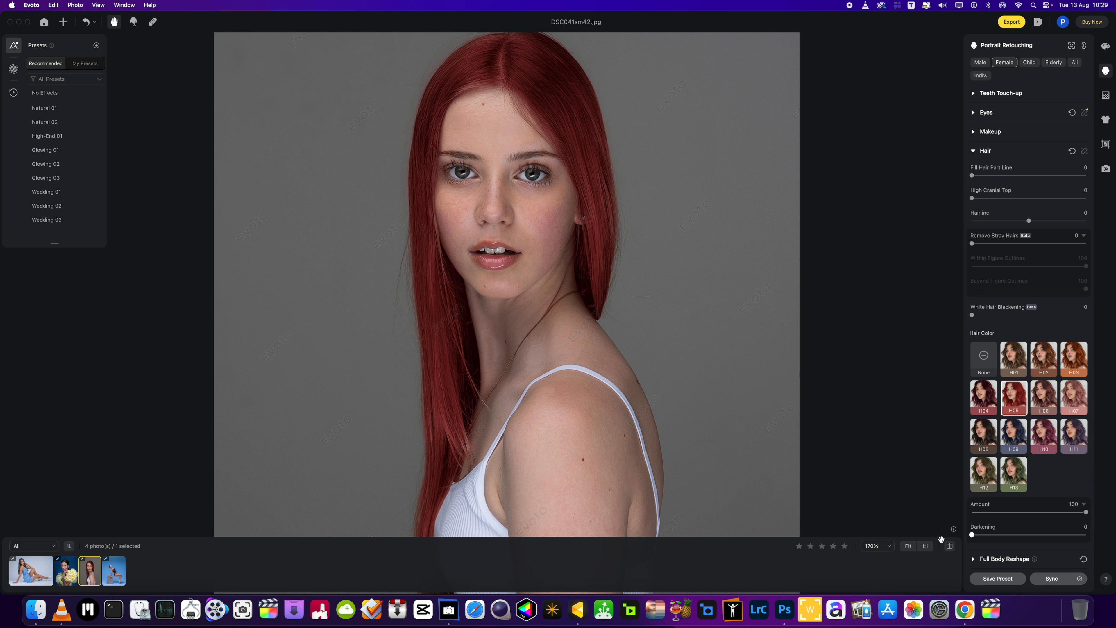
pyautogui.click(1012, 359)
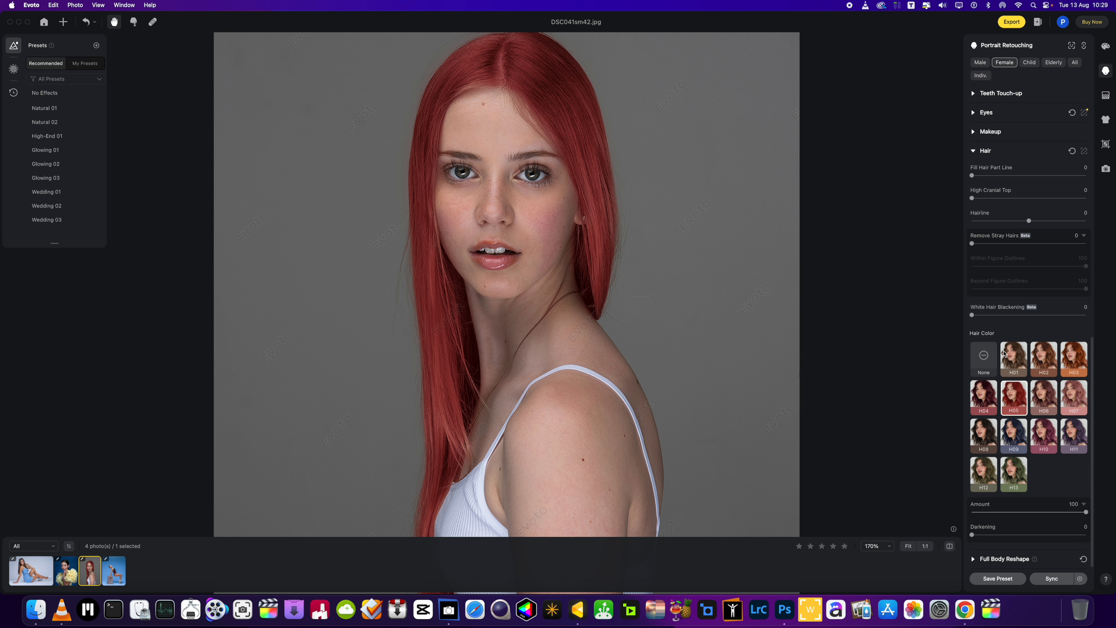
pyautogui.moveTo(1046, 434)
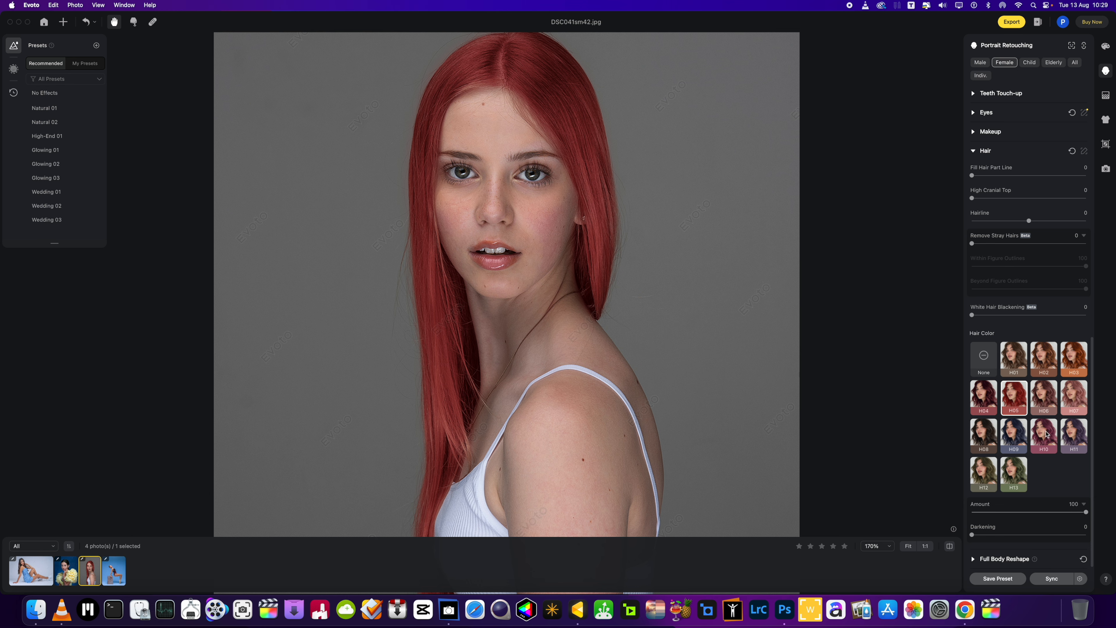
pyautogui.moveTo(456, 592)
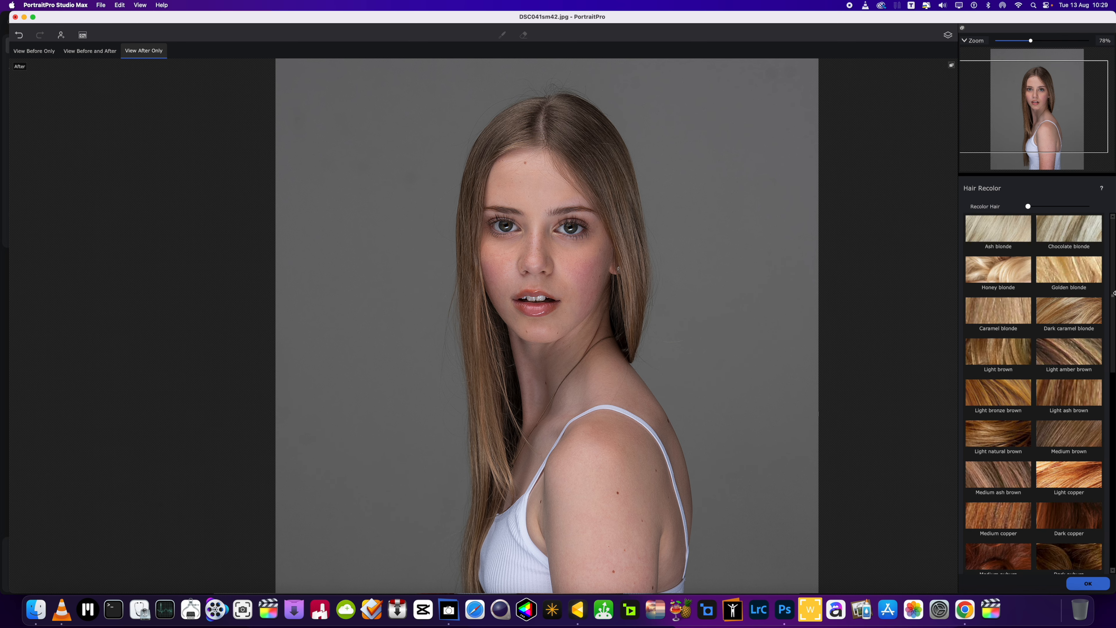
# Step: Preview light pink, blue and light purple, then emerald green at Recolor Hair about 62
pyautogui.scroll(-3)
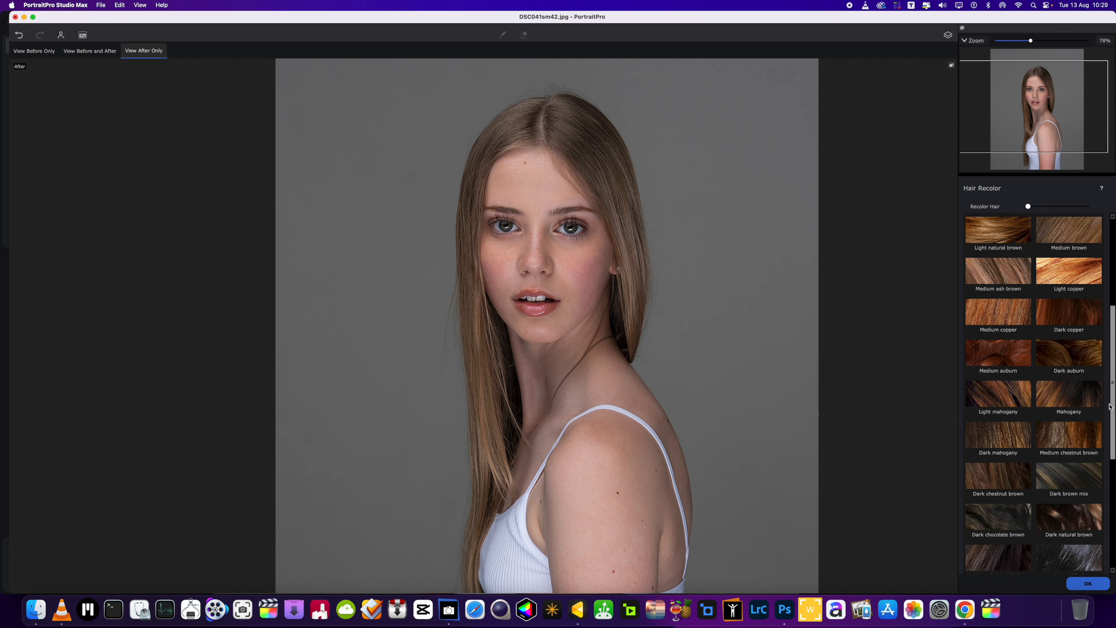
pyautogui.scroll(-3)
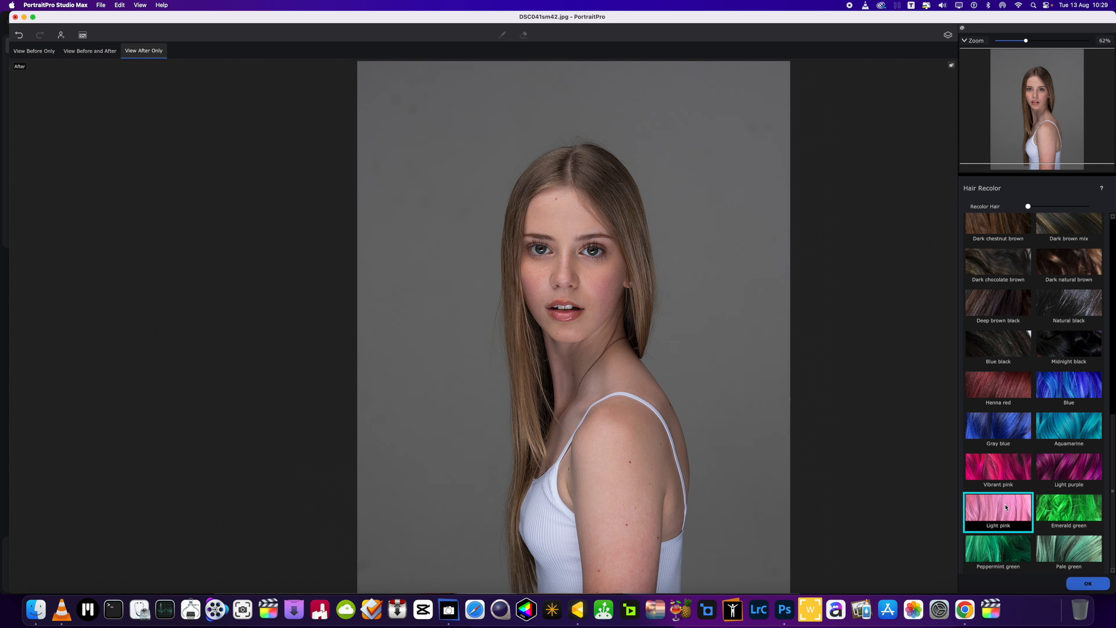
pyautogui.click(998, 469)
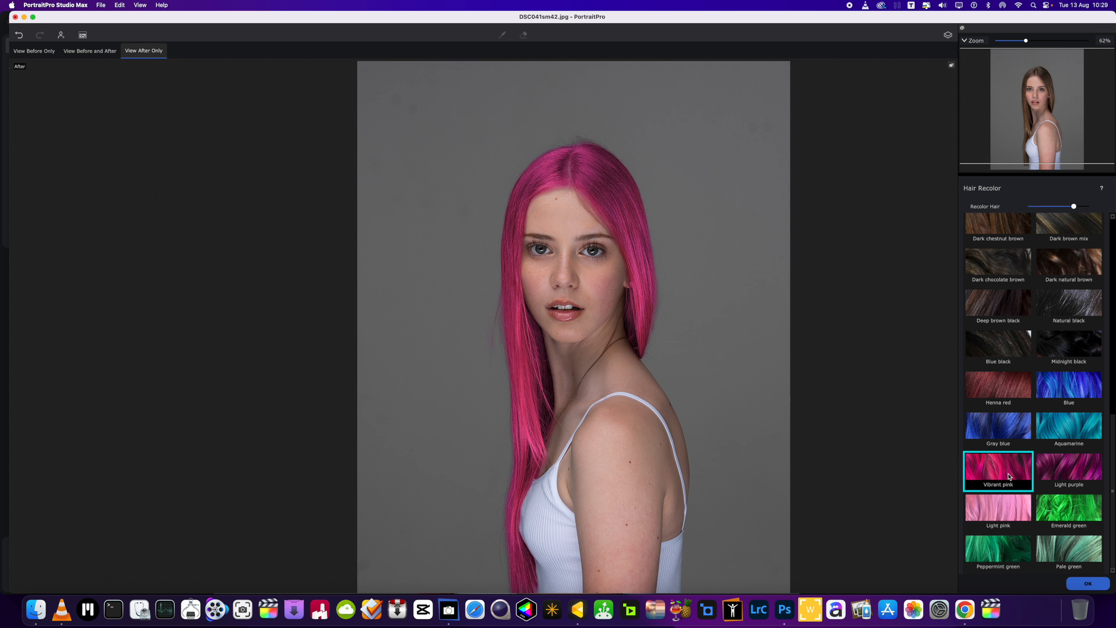
pyautogui.click(1069, 384)
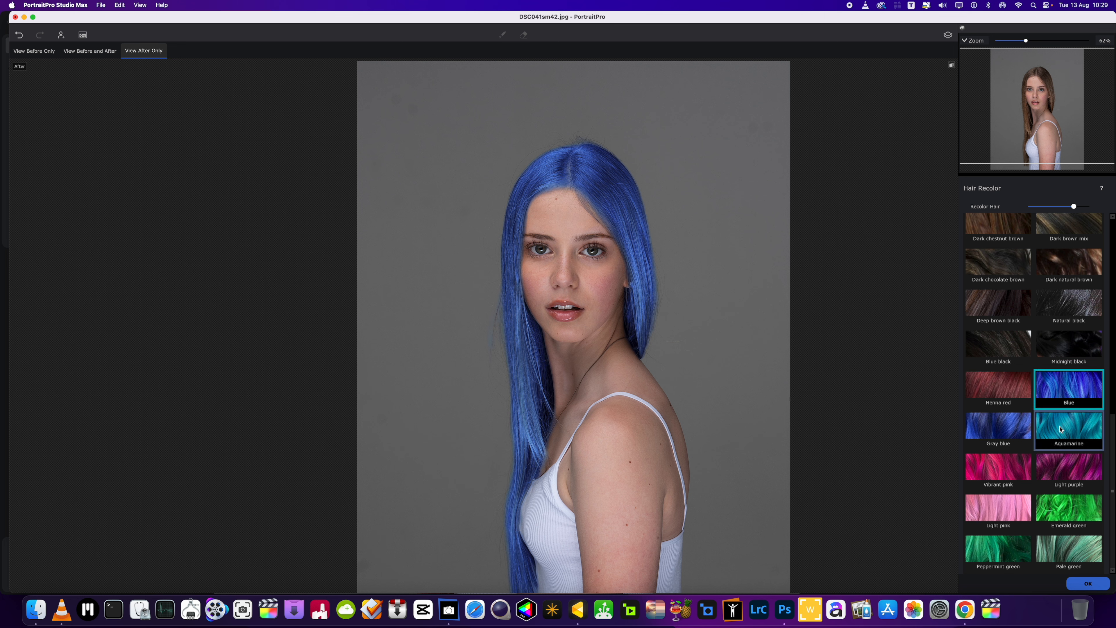
pyautogui.click(1068, 470)
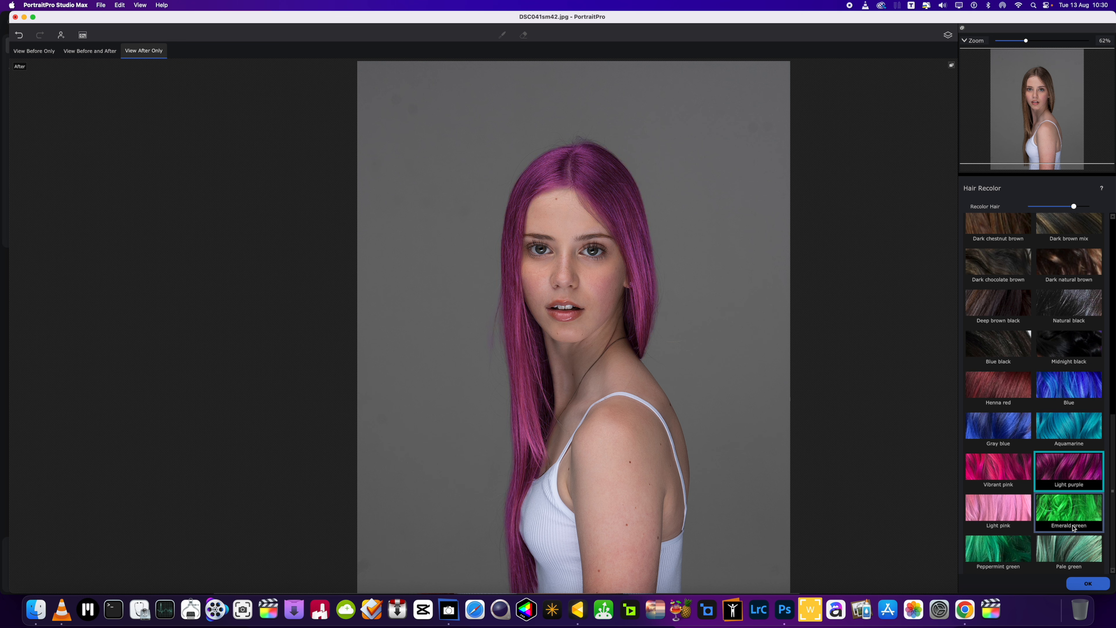
pyautogui.click(1069, 512)
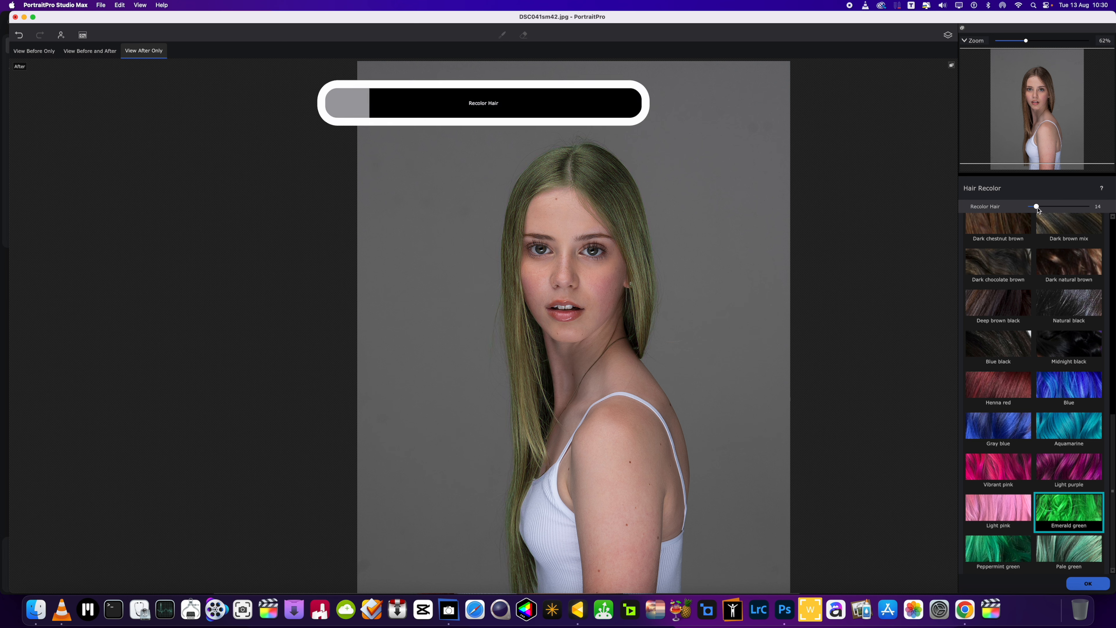
pyautogui.moveTo(1037, 206); pyautogui.dragTo(1065, 206)
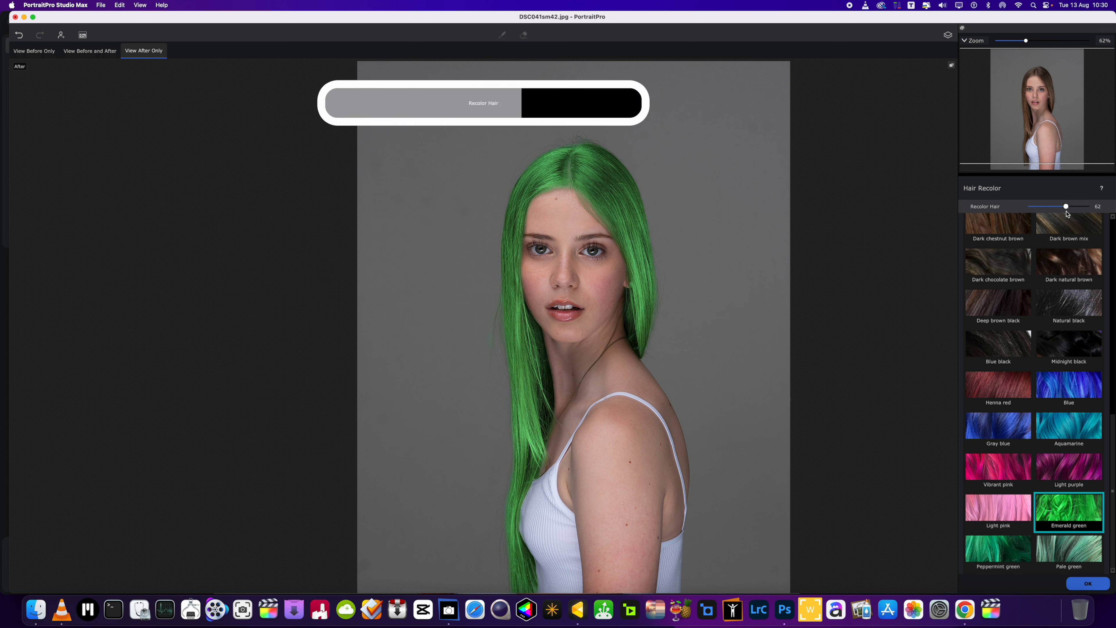
pyautogui.moveTo(1065, 206); pyautogui.dragTo(1035, 207)
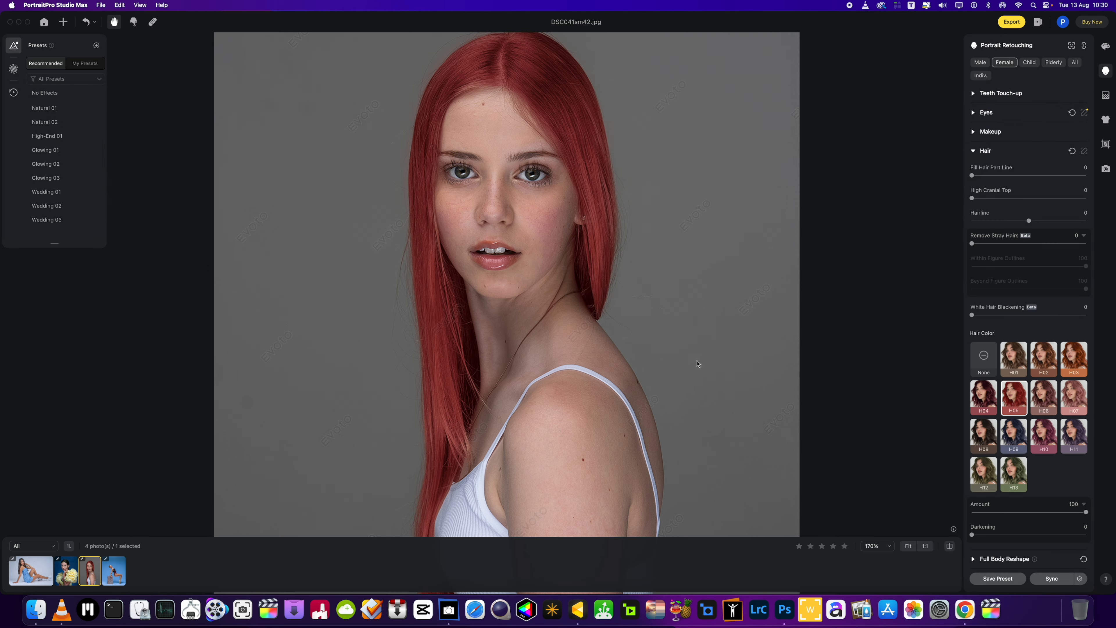
pyautogui.moveTo(974, 535)
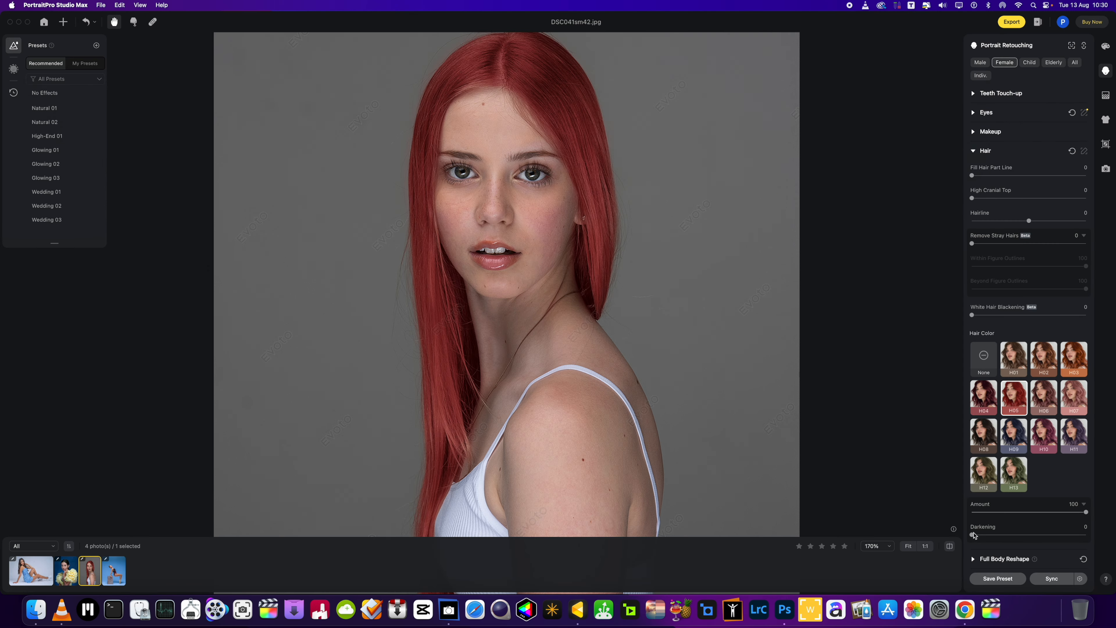
# Step: Lower the hair tint strength to 80, then try darkening to about 58 and return it to zero
pyautogui.click(1013, 358)
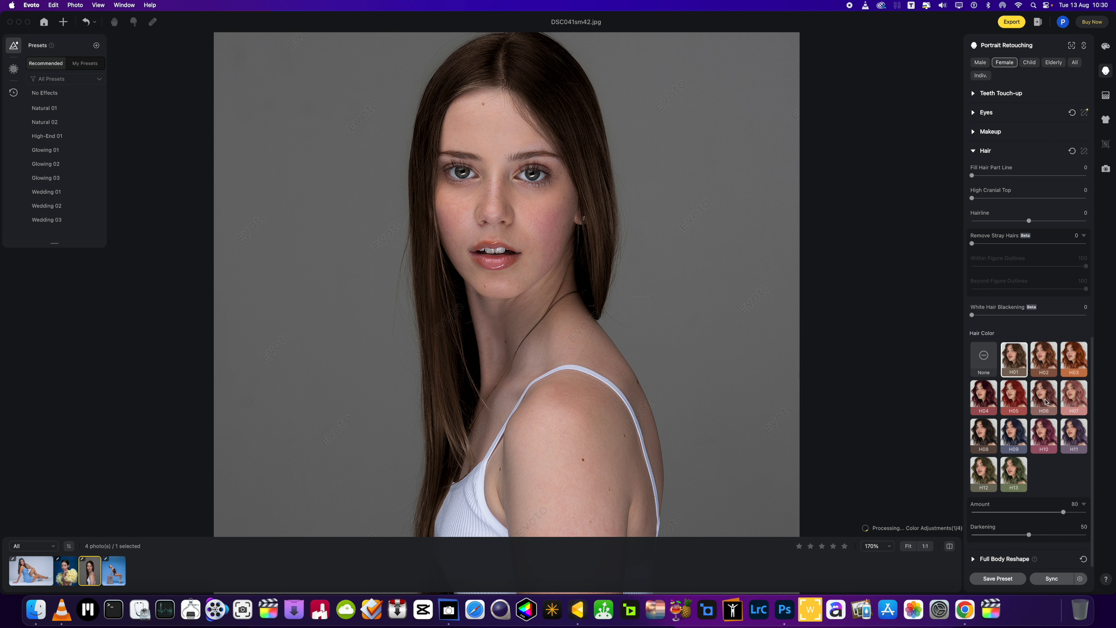
pyautogui.moveTo(1027, 535); pyautogui.dragTo(971, 534)
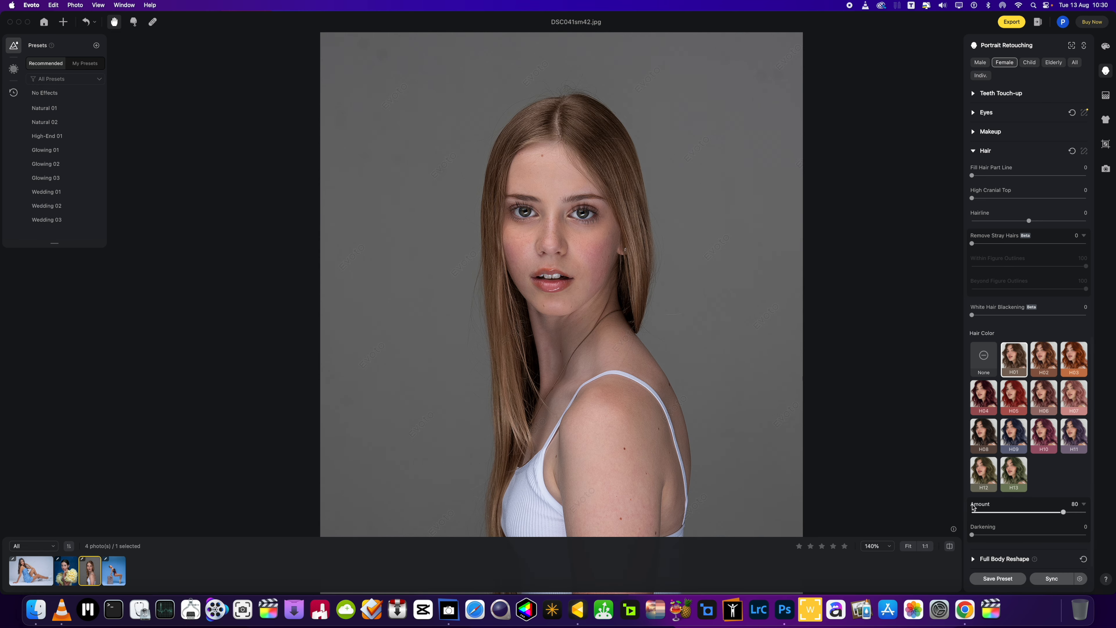
pyautogui.moveTo(972, 535); pyautogui.dragTo(1037, 535)
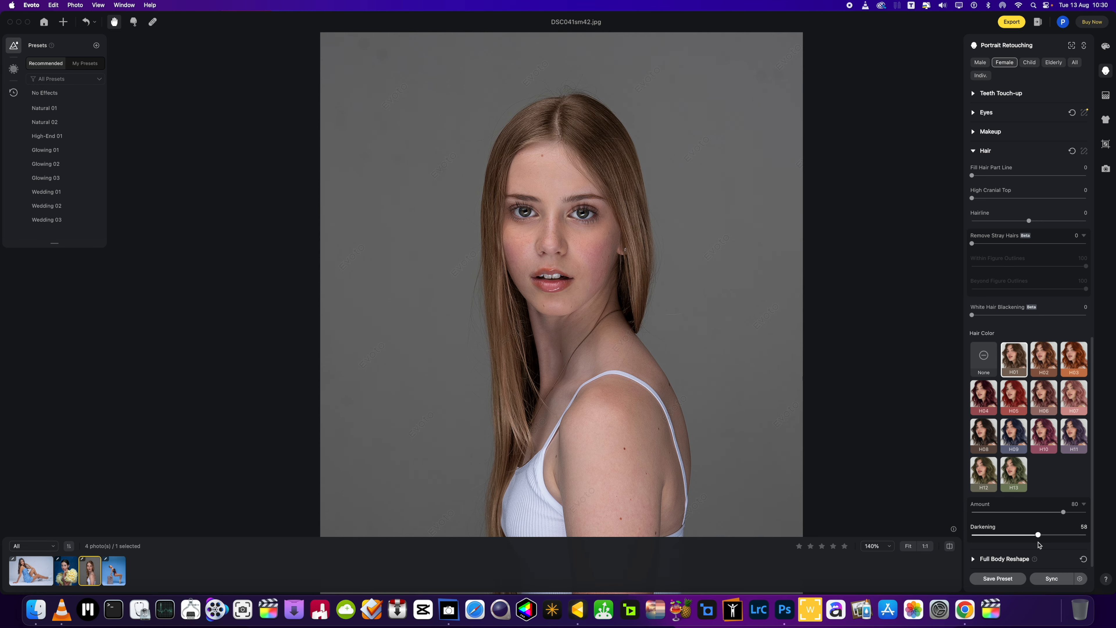
pyautogui.moveTo(1037, 535); pyautogui.dragTo(971, 534)
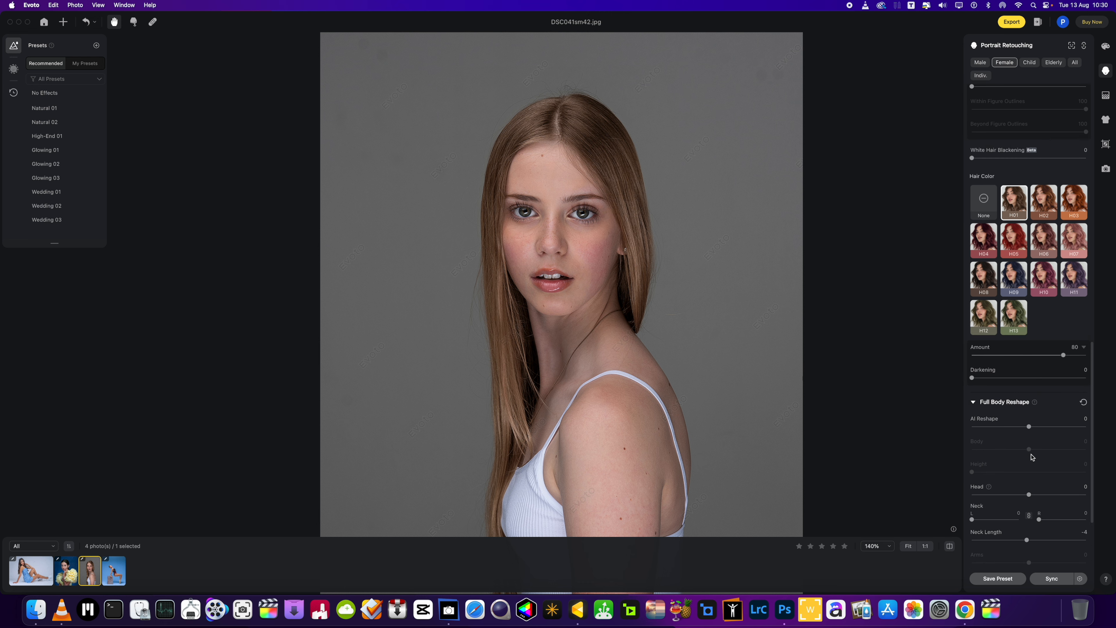
# Step: Lengthen the neck slightly, shorten it strongly to -31, then ease back to -5
pyautogui.scroll(-3)
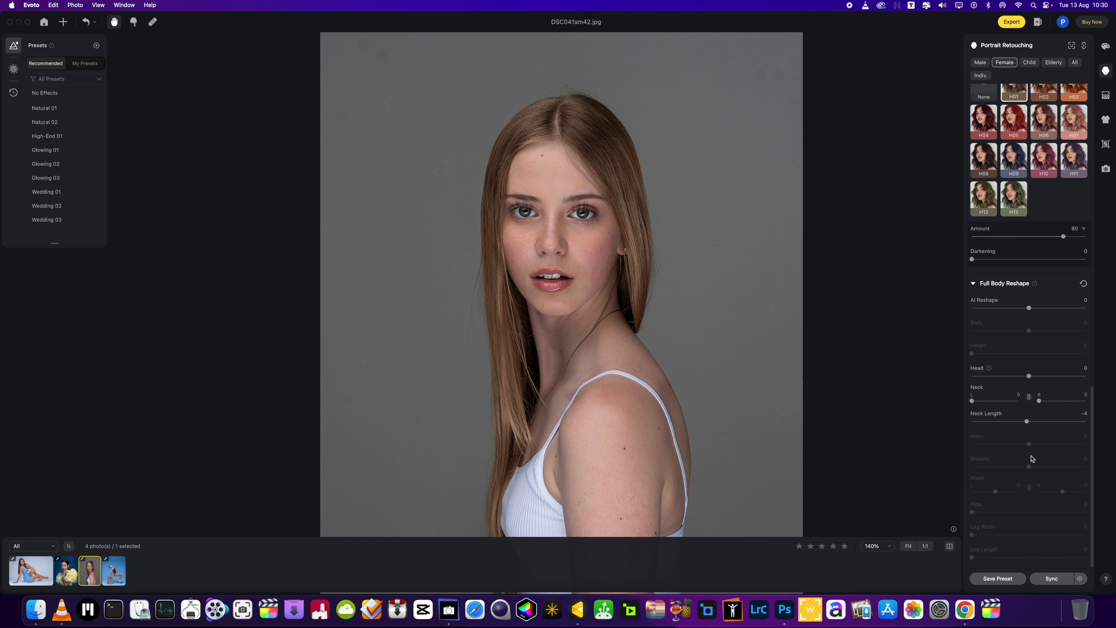
pyautogui.moveTo(1026, 422); pyautogui.dragTo(1034, 421)
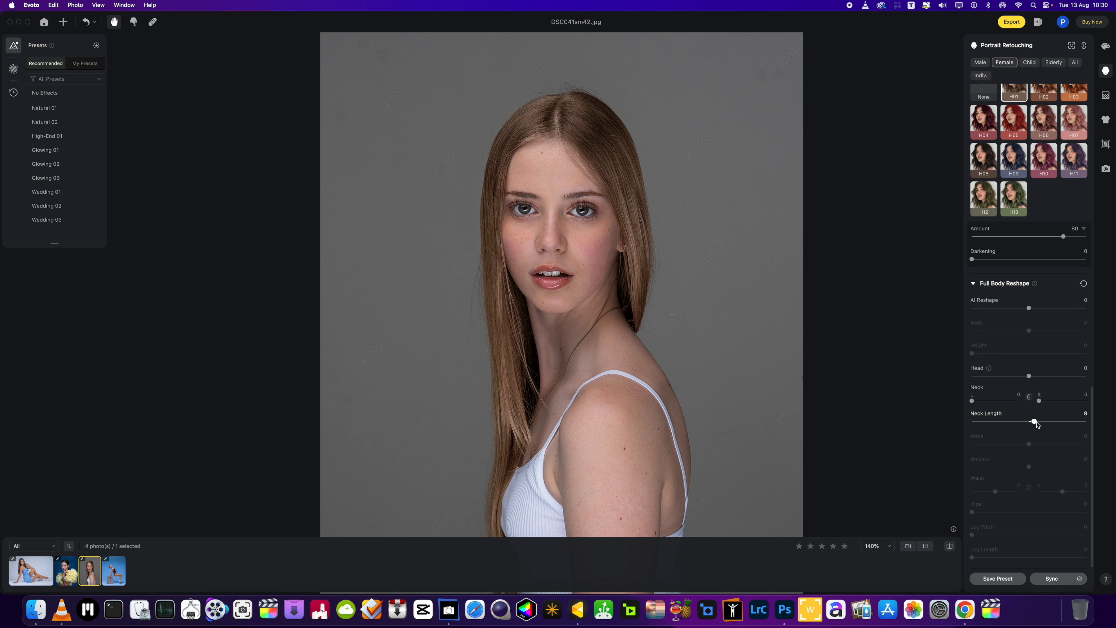
pyautogui.moveTo(1033, 421); pyautogui.dragTo(1010, 422)
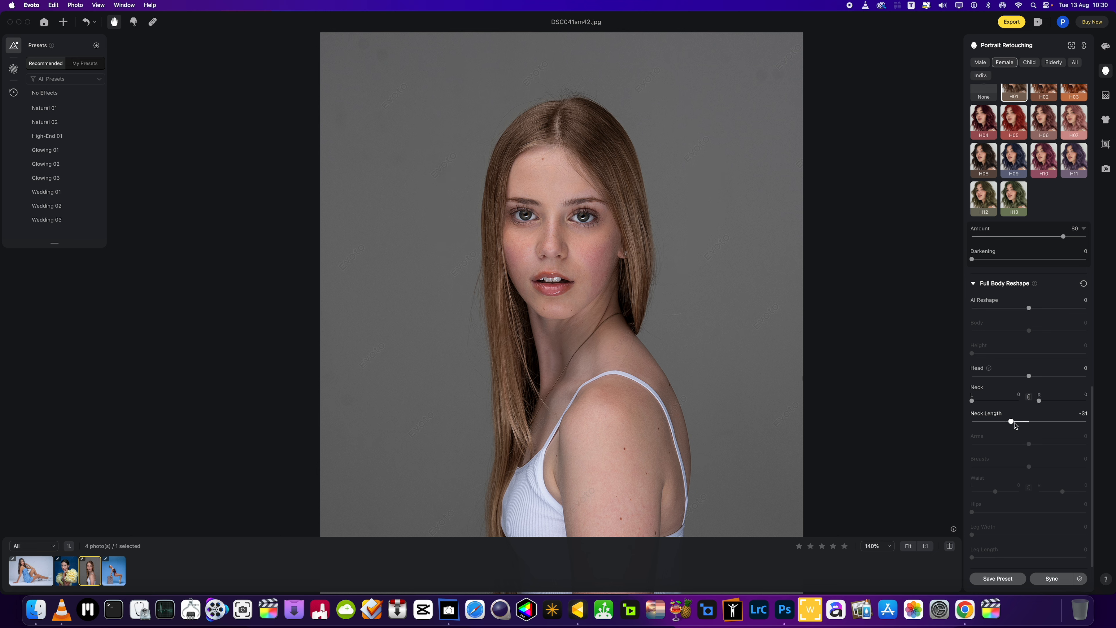
pyautogui.moveTo(1011, 421); pyautogui.dragTo(1025, 421)
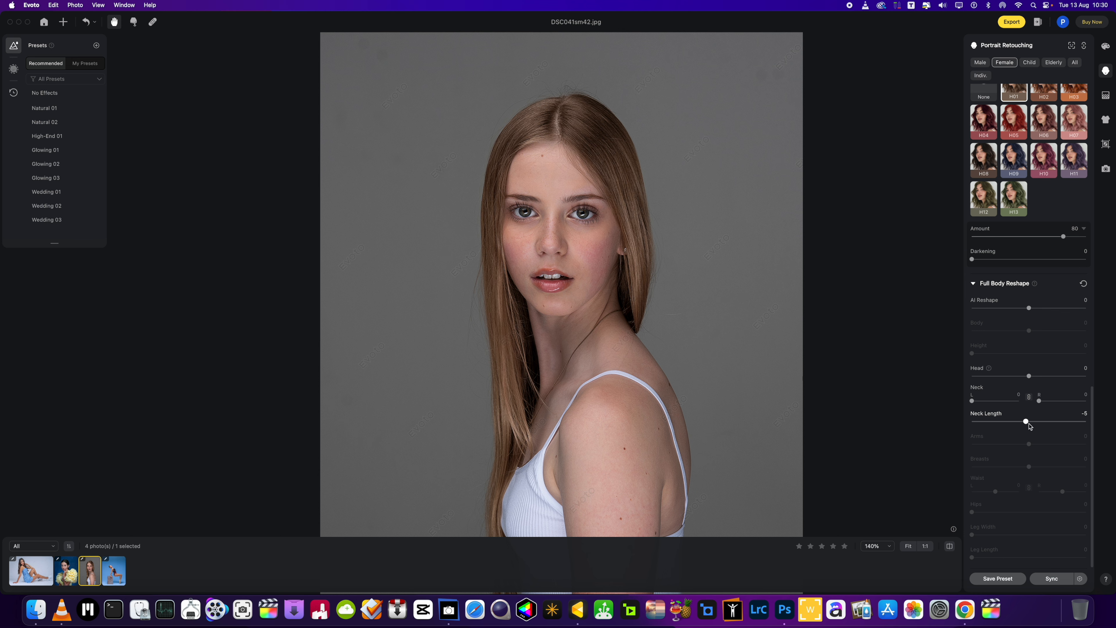
# Step: Fine-tune neck length between -1 and -8, settling around -2 near neutral
pyautogui.moveTo(1026, 420); pyautogui.dragTo(1027, 420)
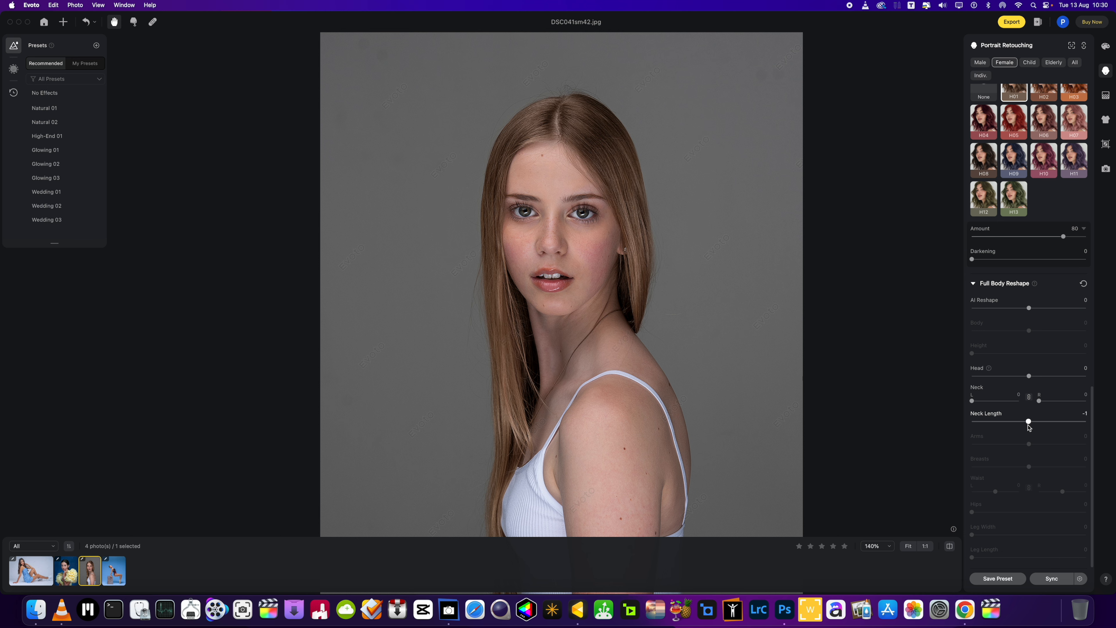
pyautogui.moveTo(1062, 422); pyautogui.dragTo(1025, 422)
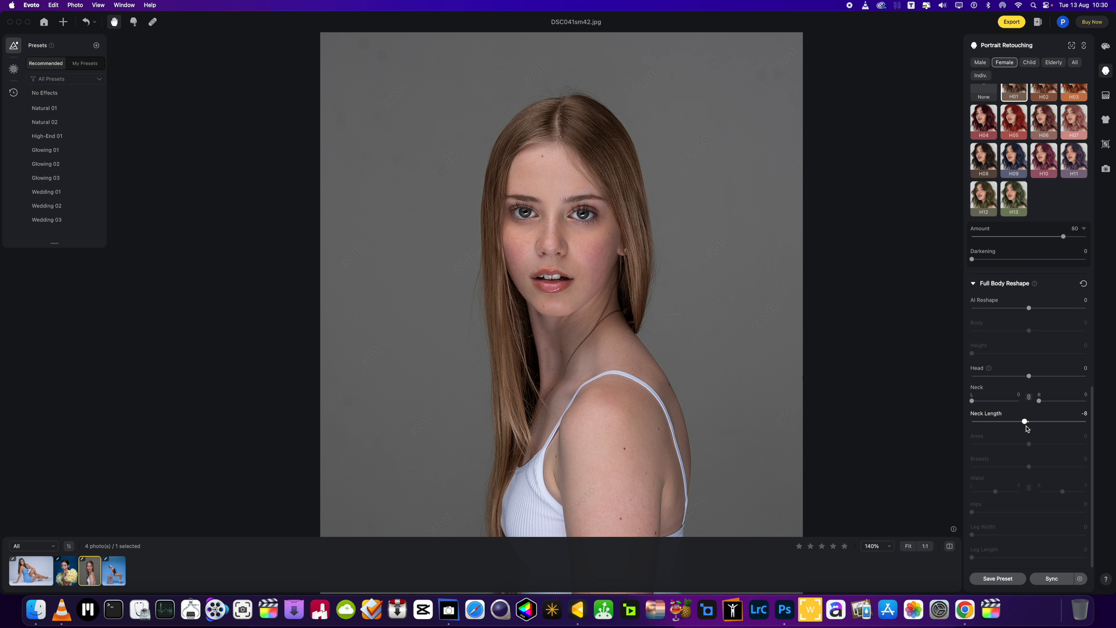
pyautogui.moveTo(1023, 421); pyautogui.dragTo(1027, 421)
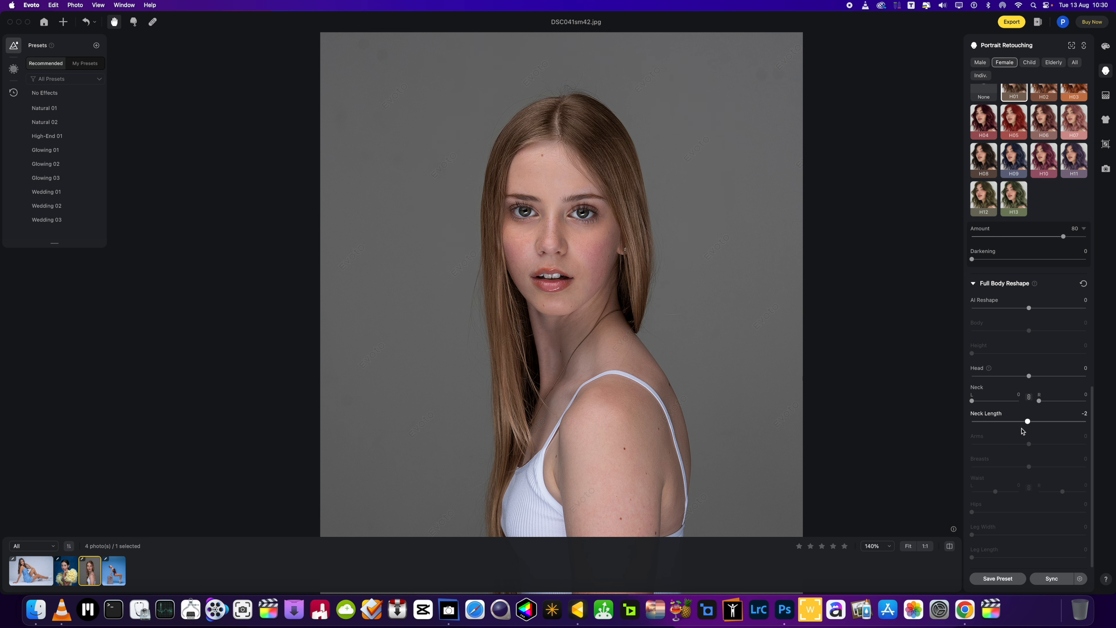
pyautogui.moveTo(1028, 421); pyautogui.dragTo(1023, 421)
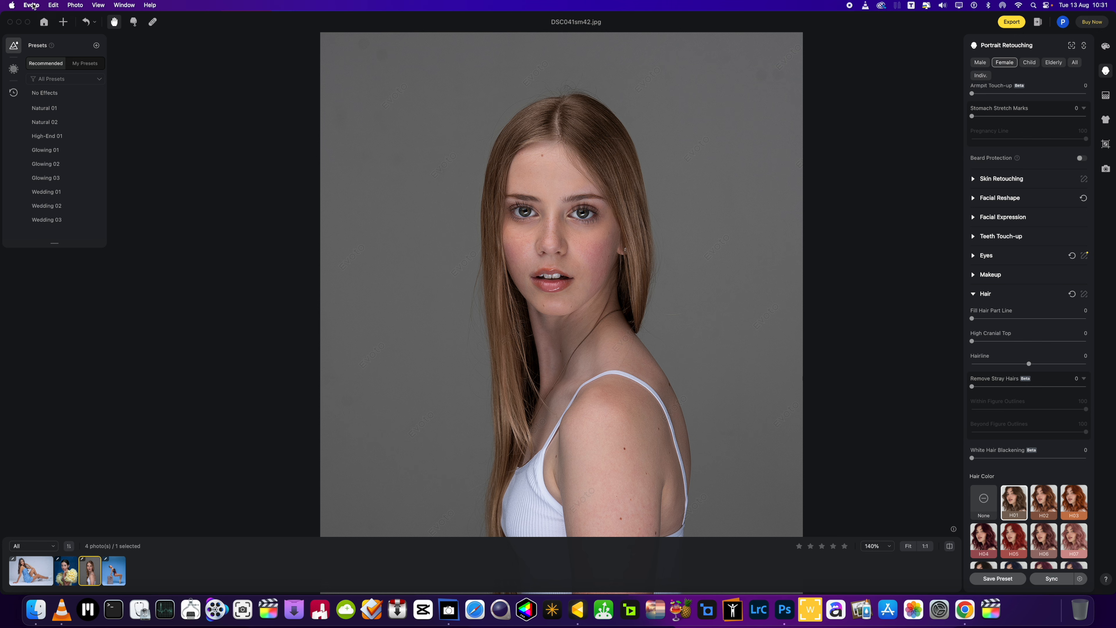
# Step: Bring up the What's New notes and watch the Backdrop Changer demo
pyautogui.click(32, 5)
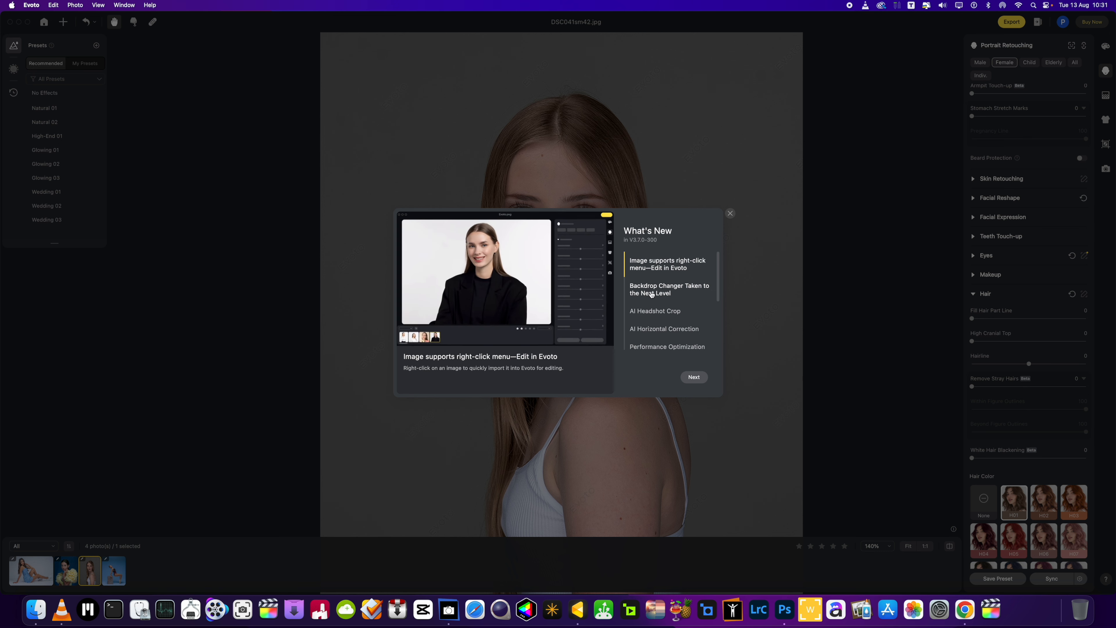
pyautogui.click(669, 289)
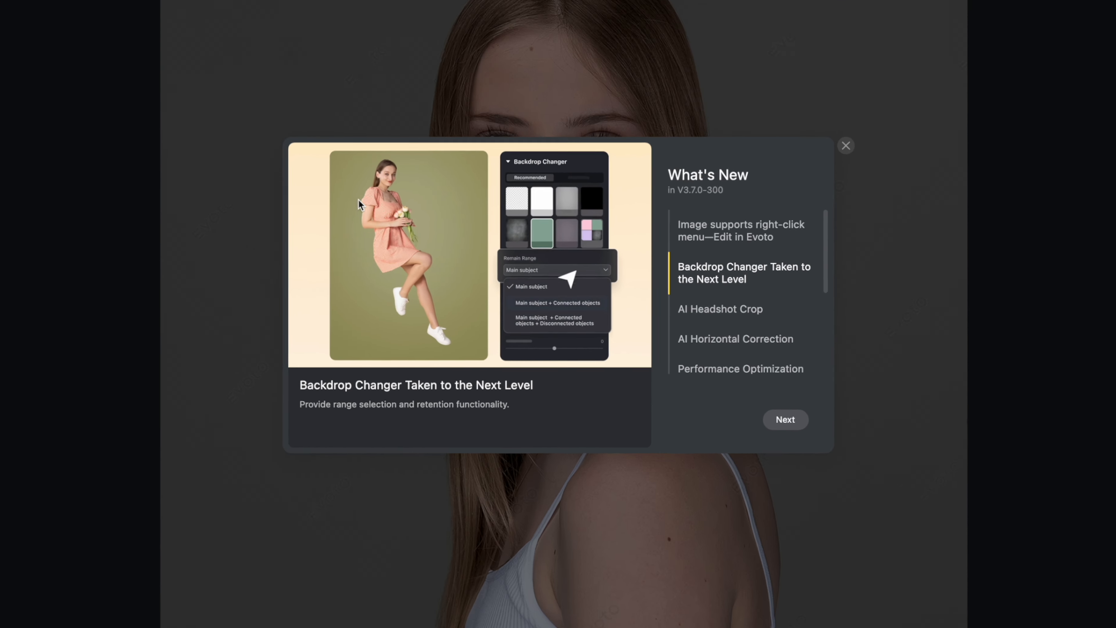
pyautogui.click(557, 302)
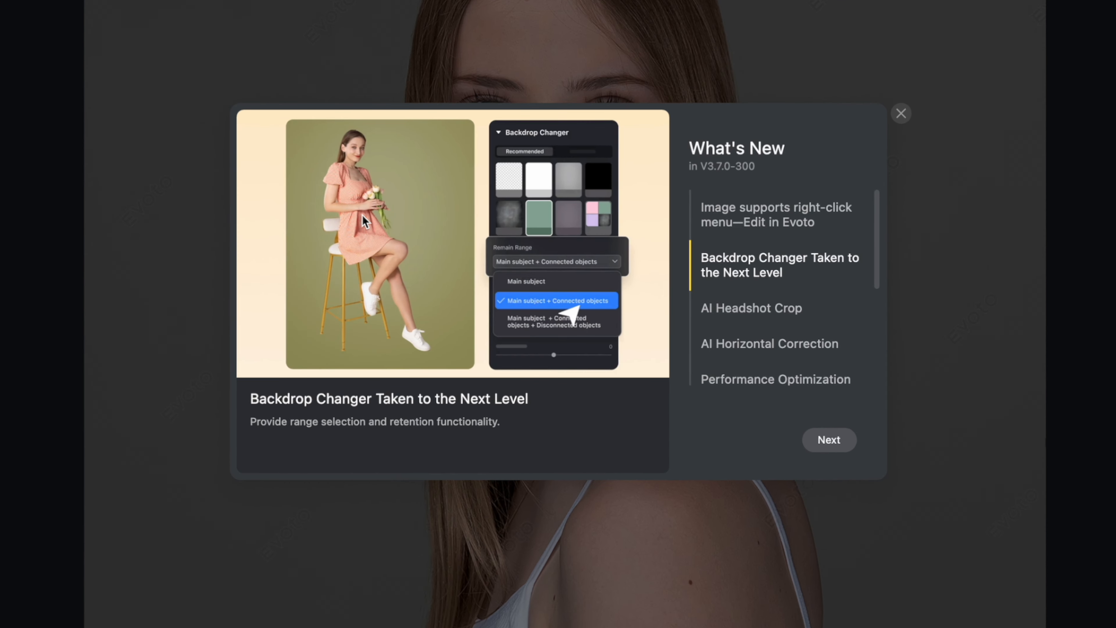
pyautogui.click(558, 321)
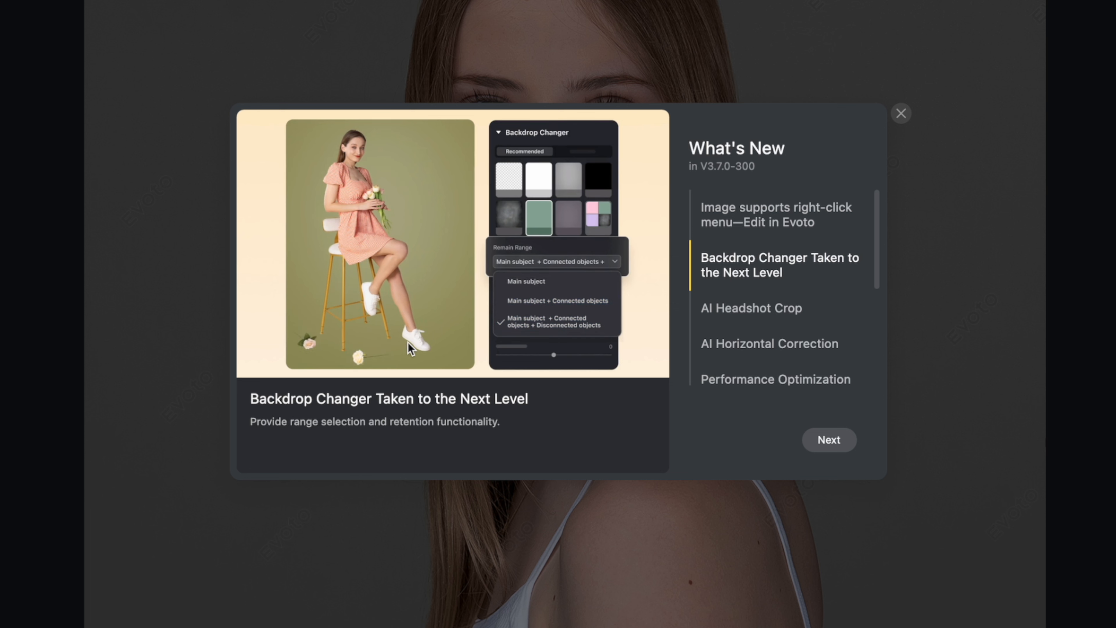
pyautogui.click(525, 281)
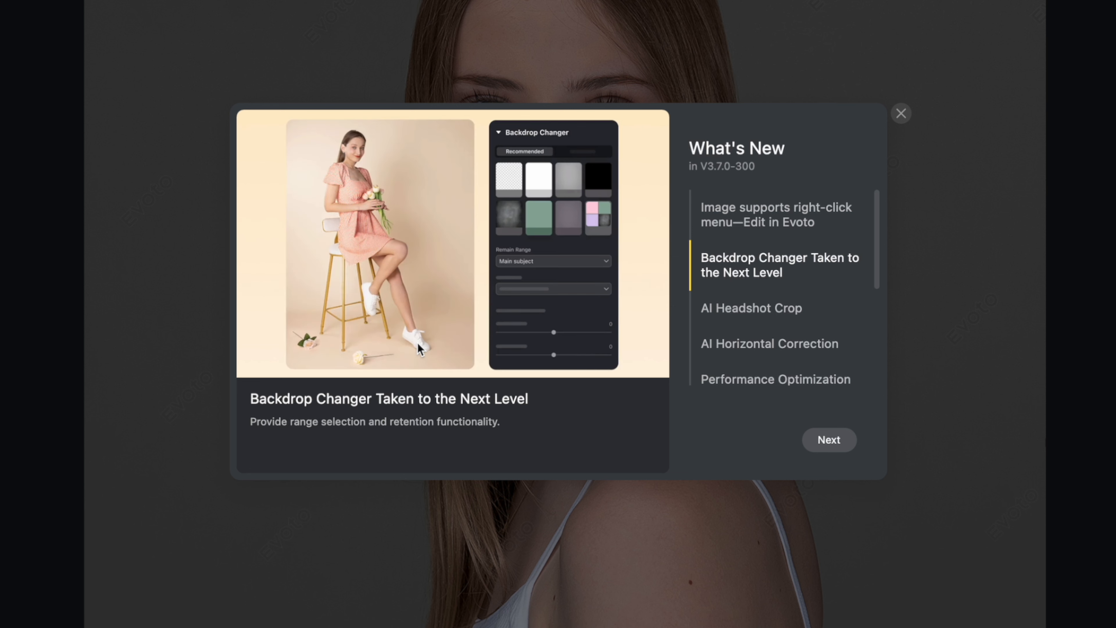
pyautogui.click(539, 216)
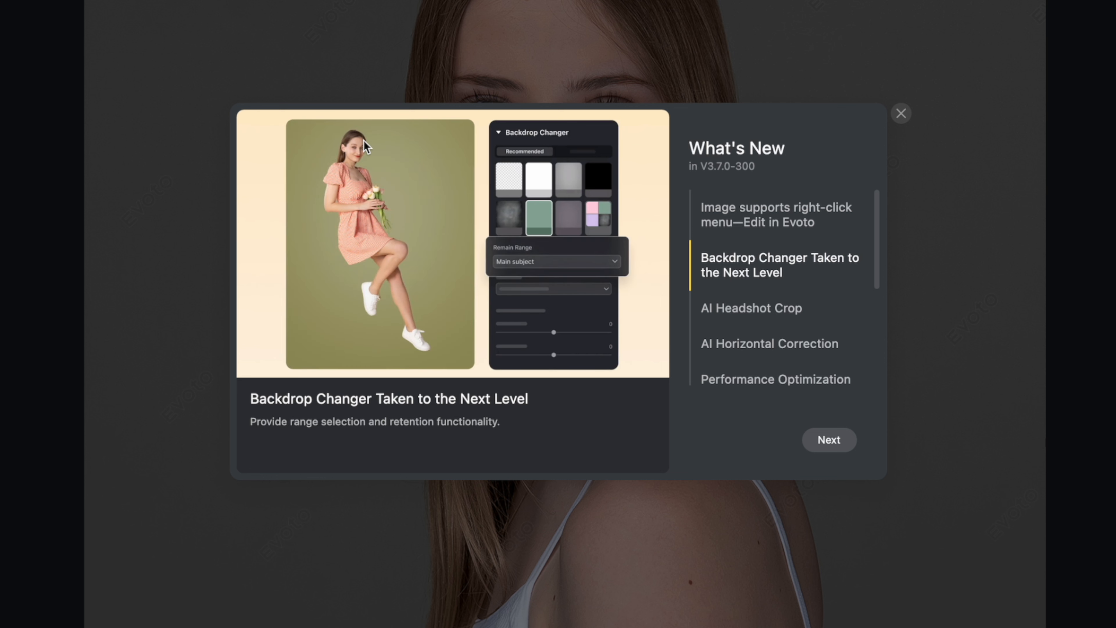
# Step: Replay the Backdrop Changer and AI Headshot Crop demo steps a couple more times
pyautogui.click(556, 261)
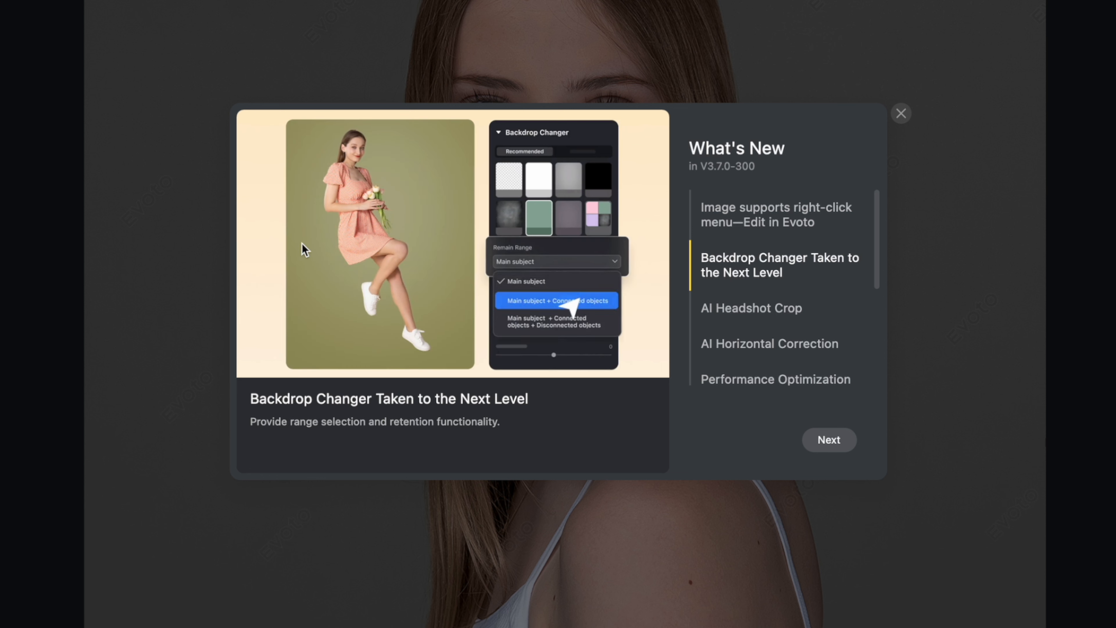
pyautogui.click(557, 300)
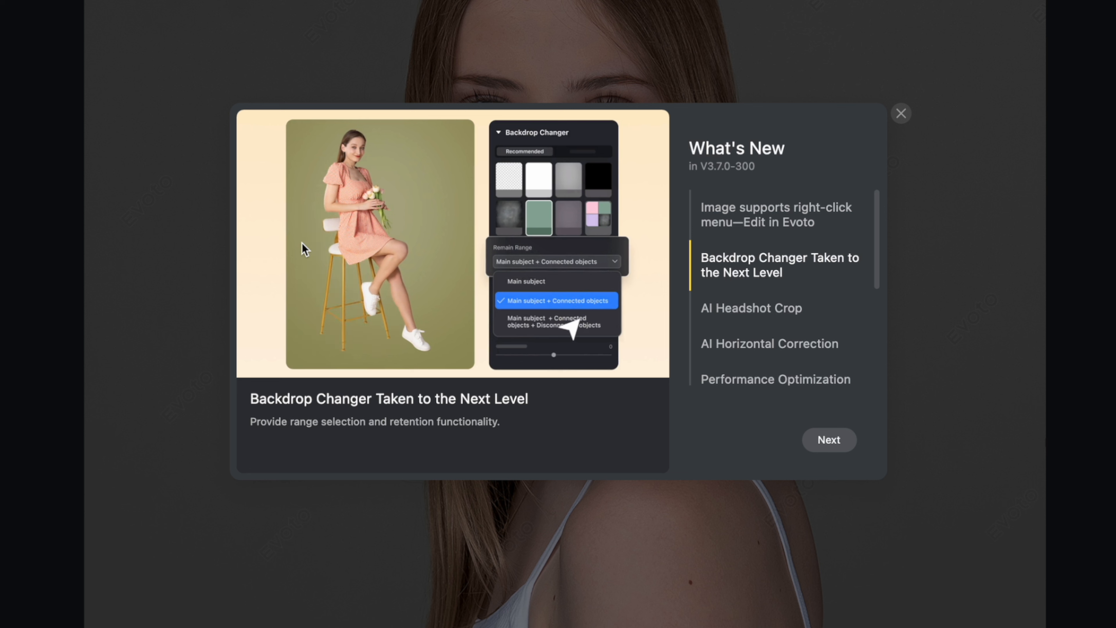
pyautogui.click(555, 321)
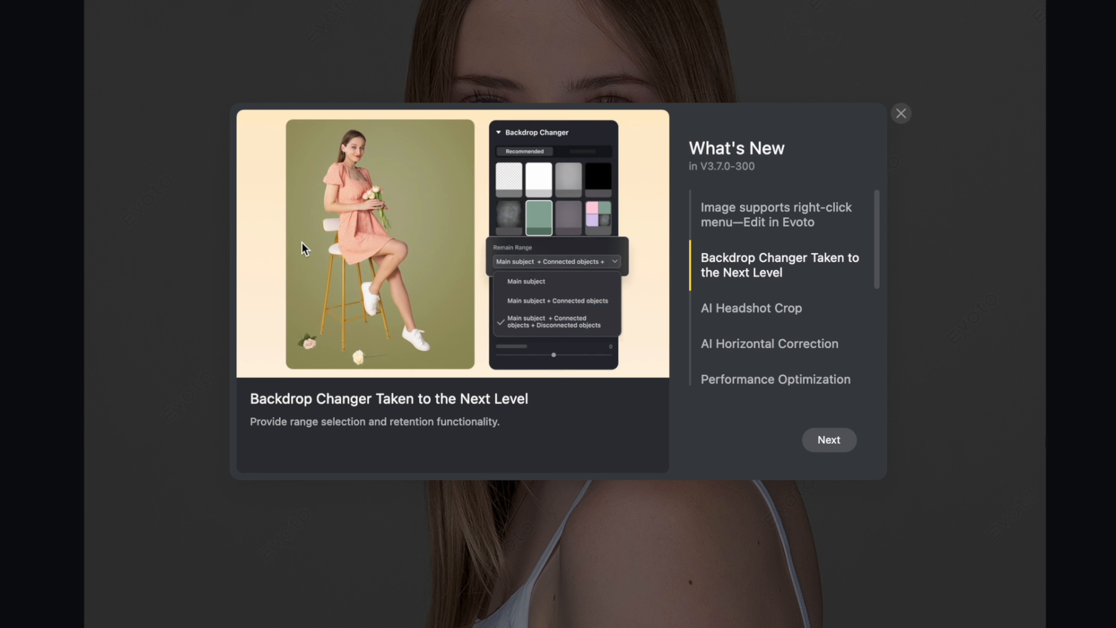
pyautogui.click(526, 281)
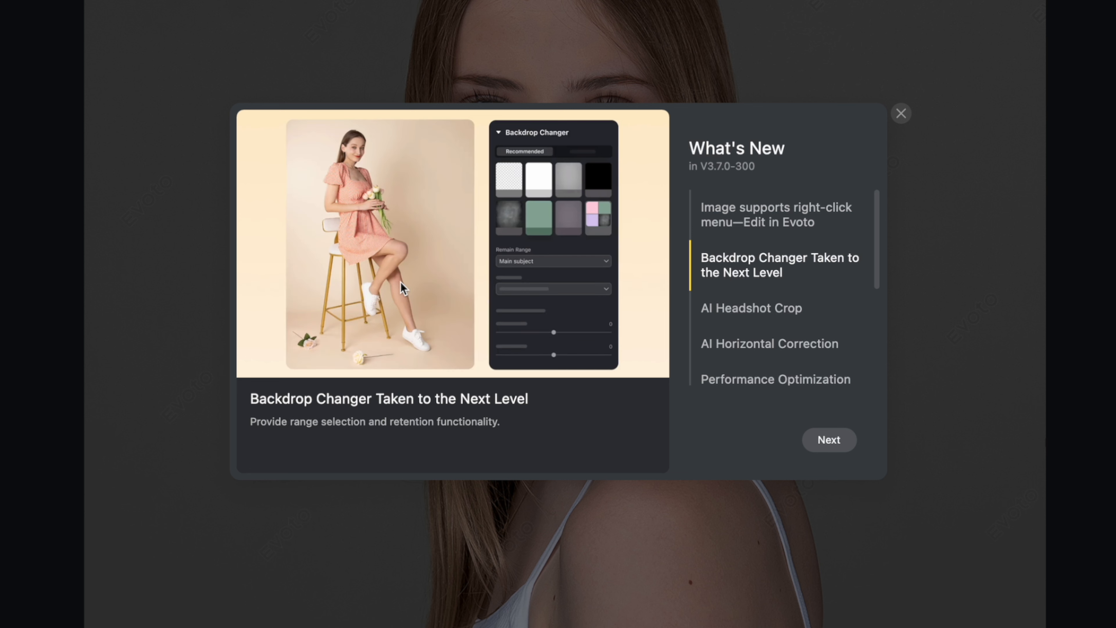
pyautogui.click(538, 217)
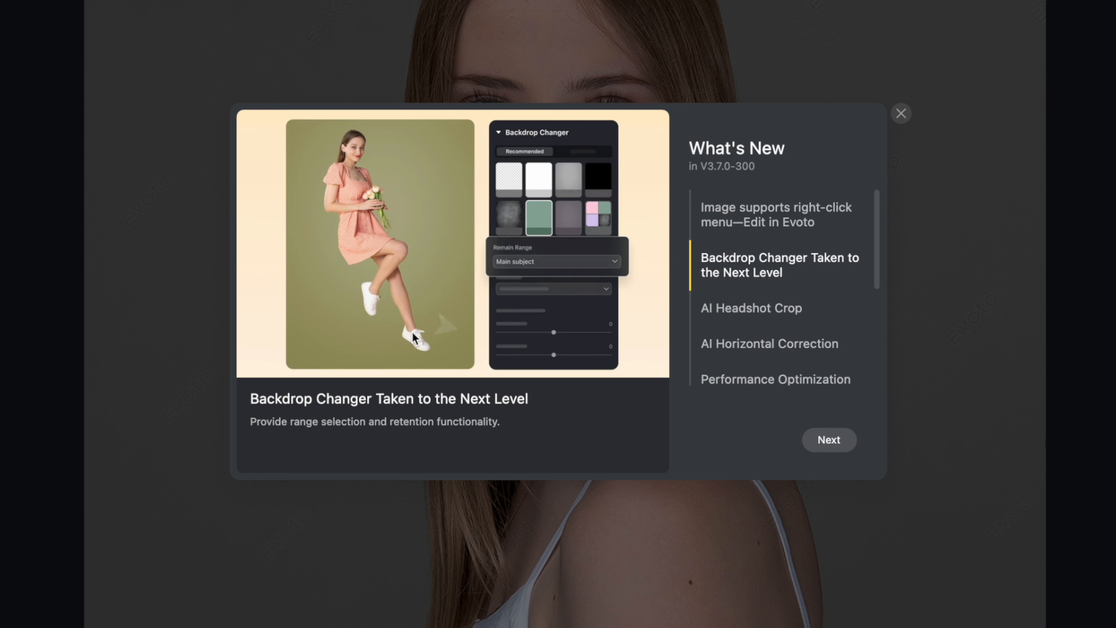
pyautogui.click(556, 261)
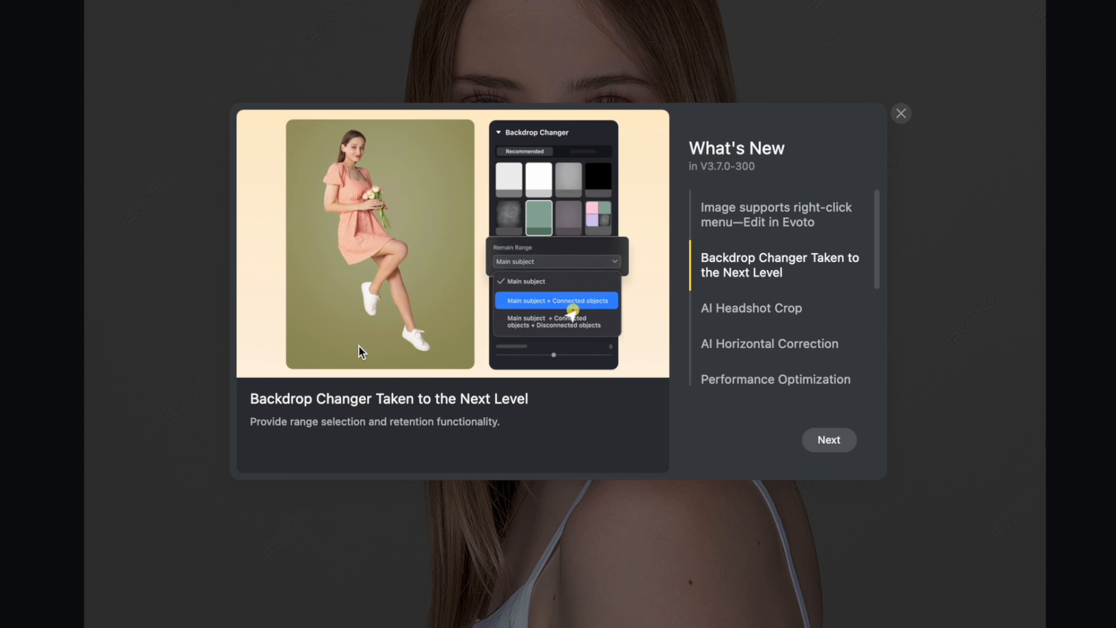
pyautogui.click(556, 300)
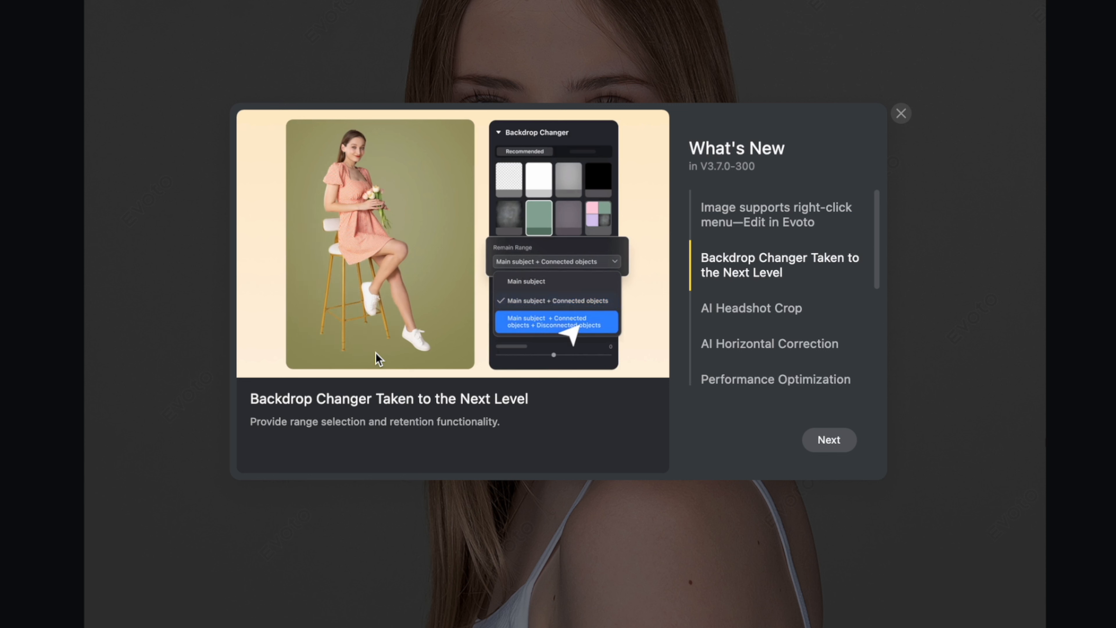
pyautogui.click(557, 322)
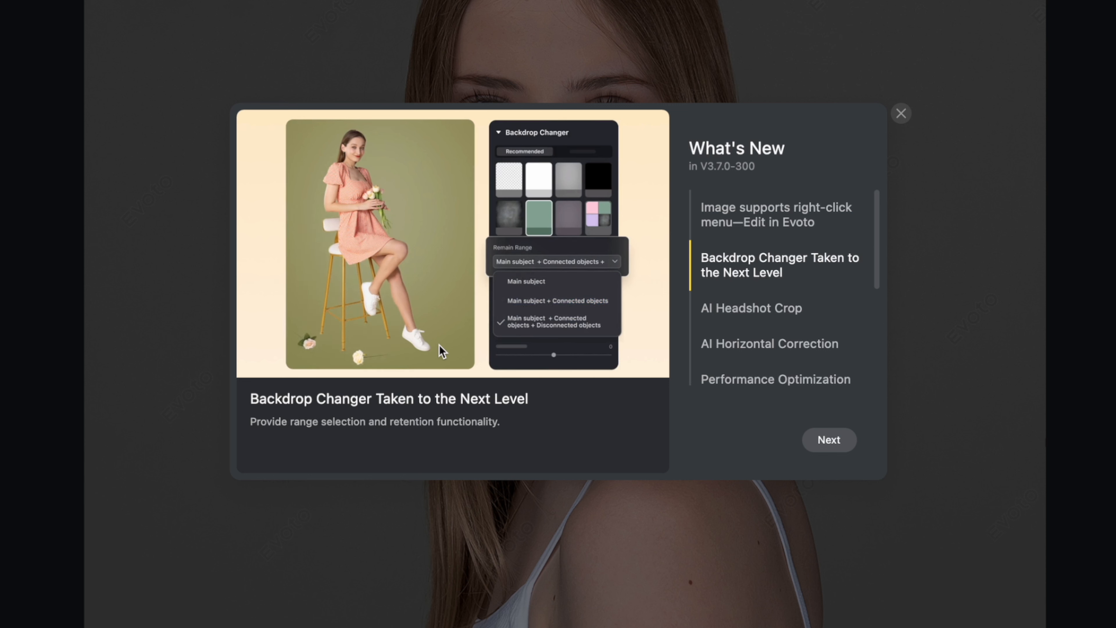
pyautogui.click(526, 282)
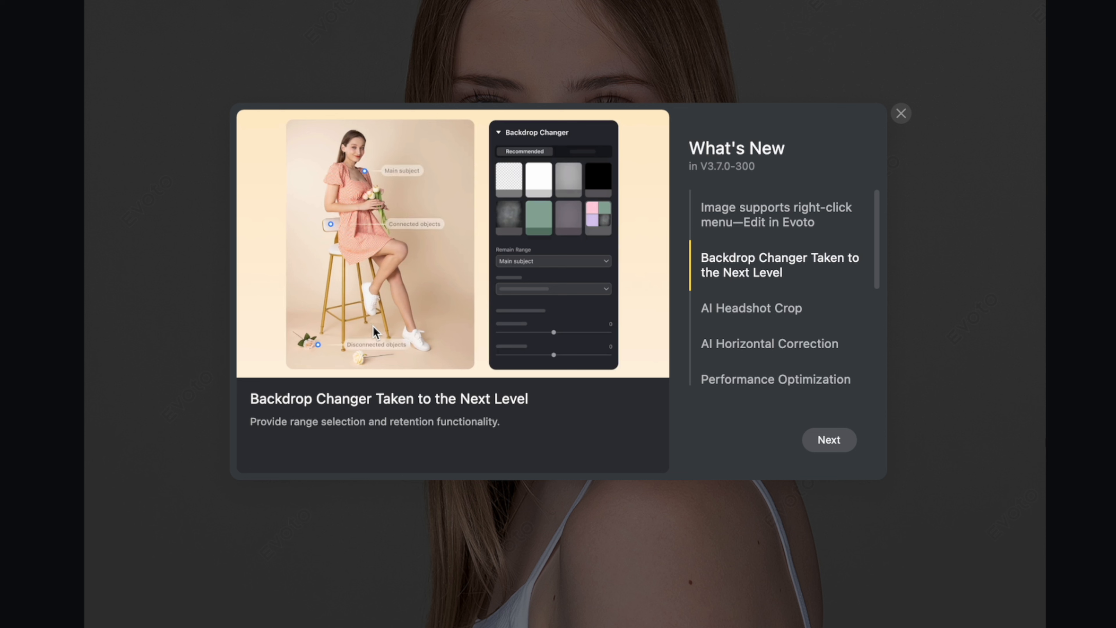
pyautogui.click(538, 217)
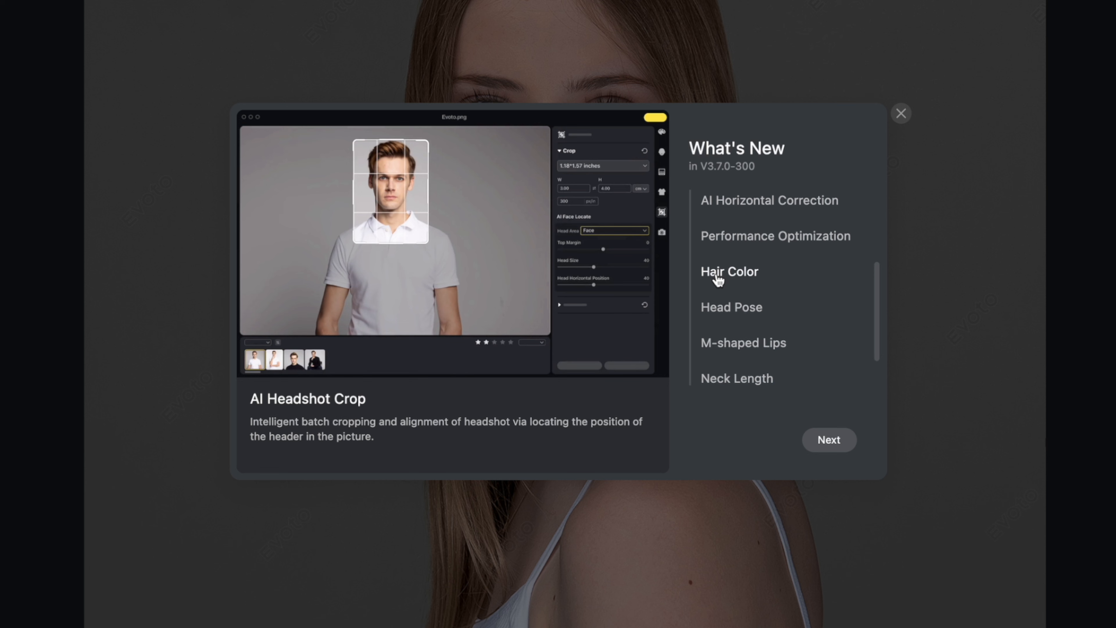
# Step: Read the Hair Color entry in the release notes and close the dialog
pyautogui.click(728, 271)
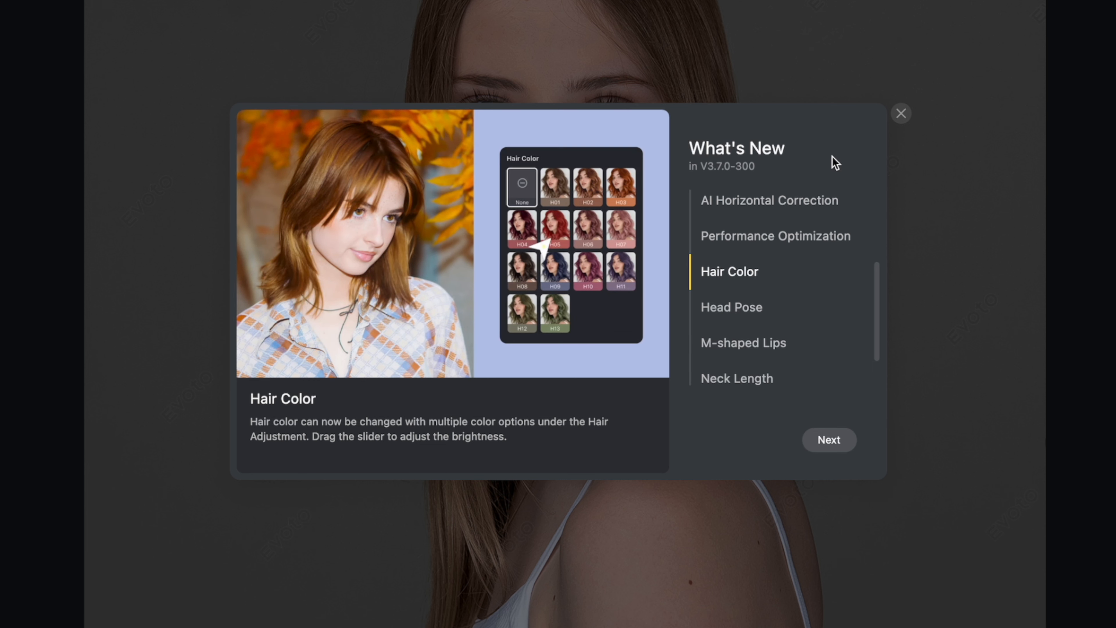
pyautogui.click(900, 113)
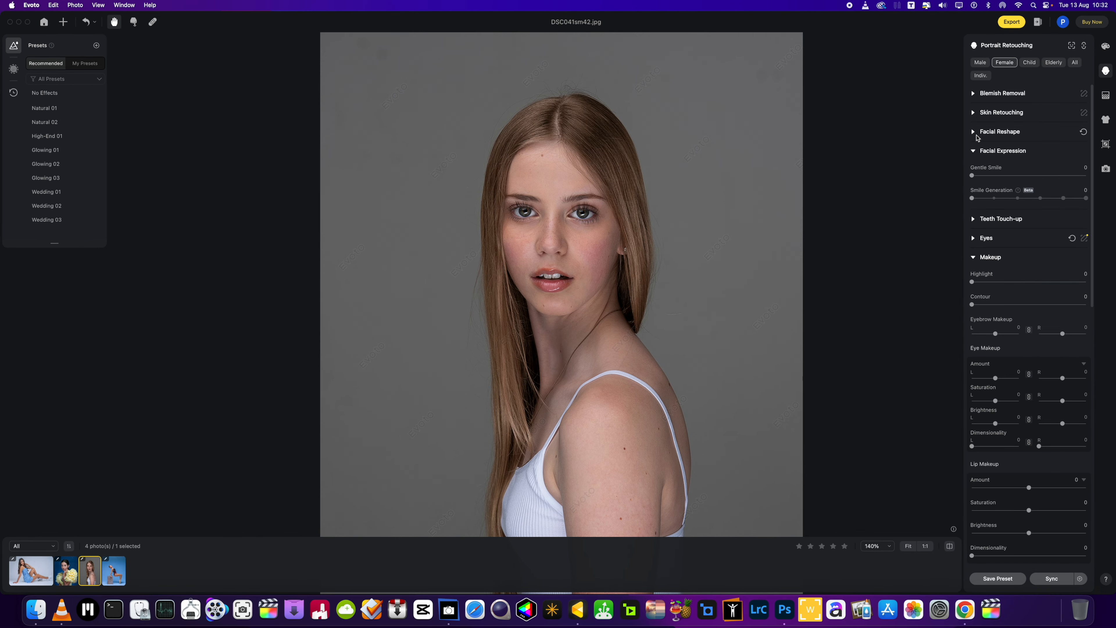
# Step: Expand Facial Reshape and Mouth, giving the blonde model's lips a slight M shape
pyautogui.click(973, 131)
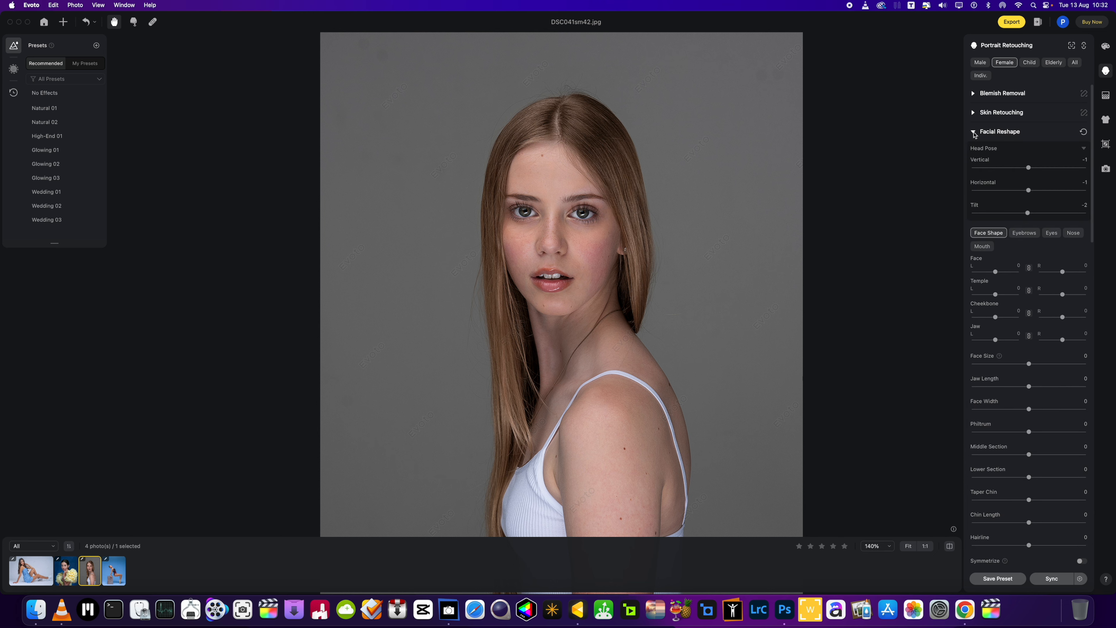
pyautogui.click(982, 245)
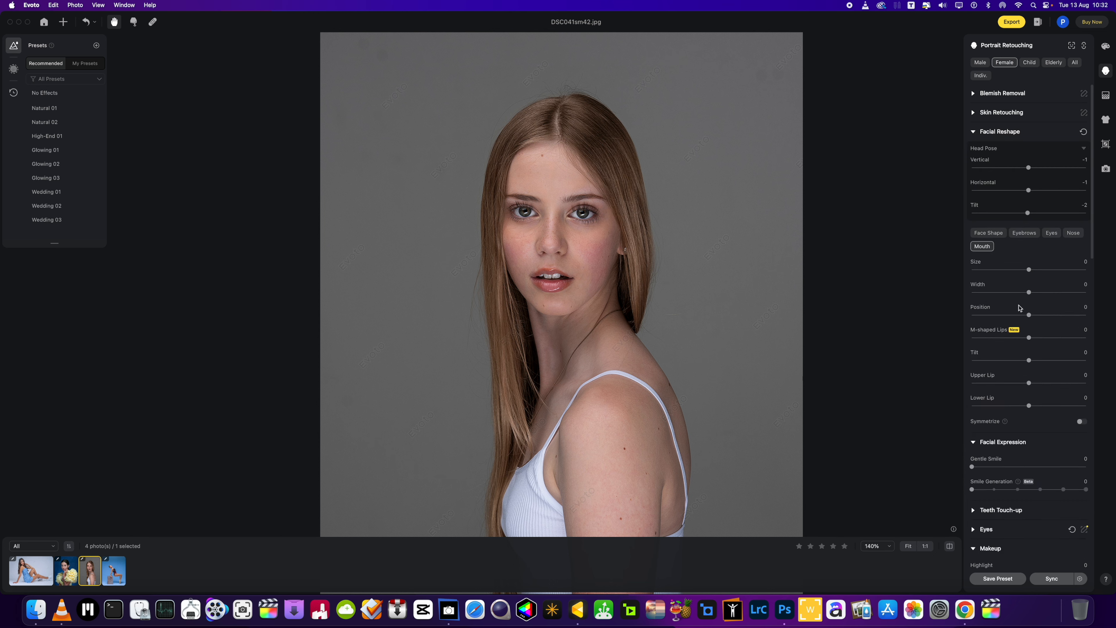
pyautogui.moveTo(1027, 337); pyautogui.dragTo(1008, 338)
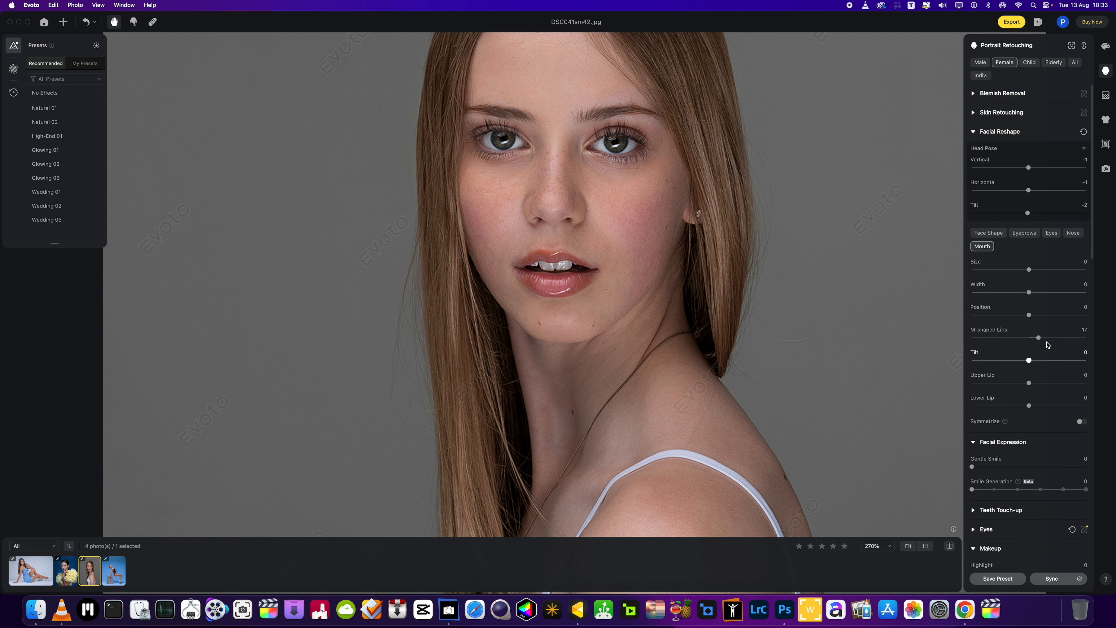
# Step: Swing the M-shaped Lips slider from strongly flattened back through neutral to a strong M shape
pyautogui.moveTo(1039, 337); pyautogui.dragTo(976, 337)
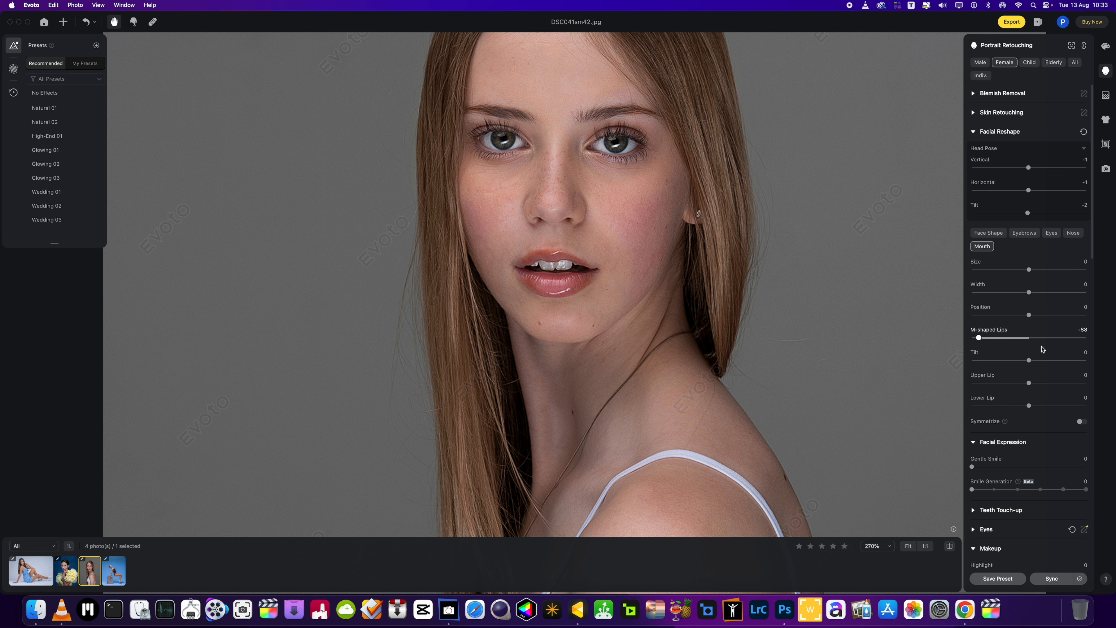
pyautogui.moveTo(979, 338); pyautogui.dragTo(1031, 338)
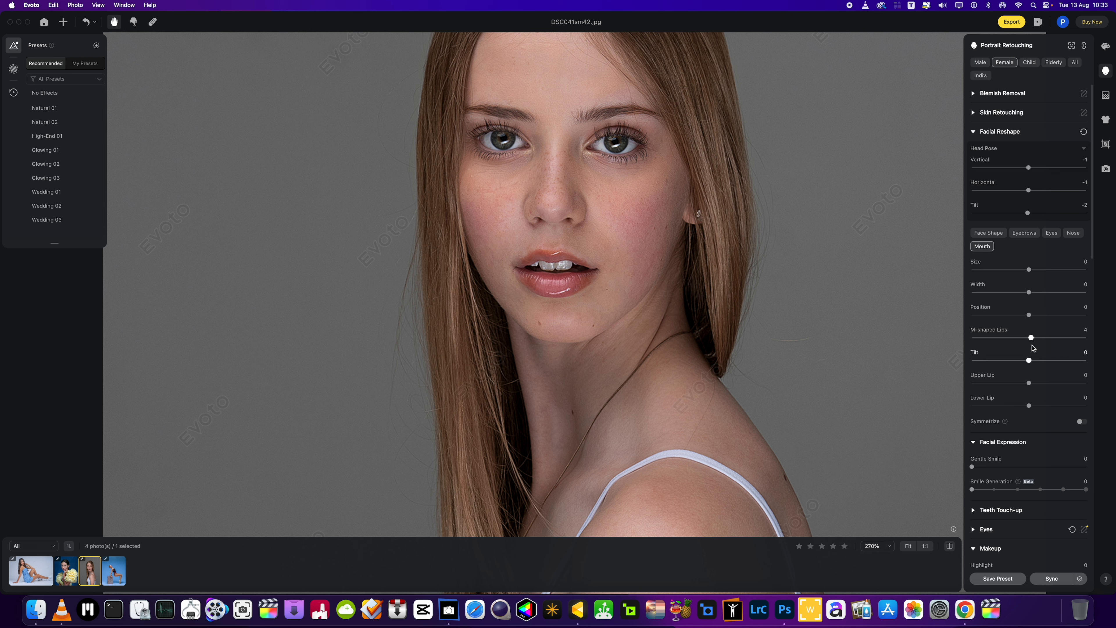
pyautogui.moveTo(1031, 337); pyautogui.dragTo(1086, 337)
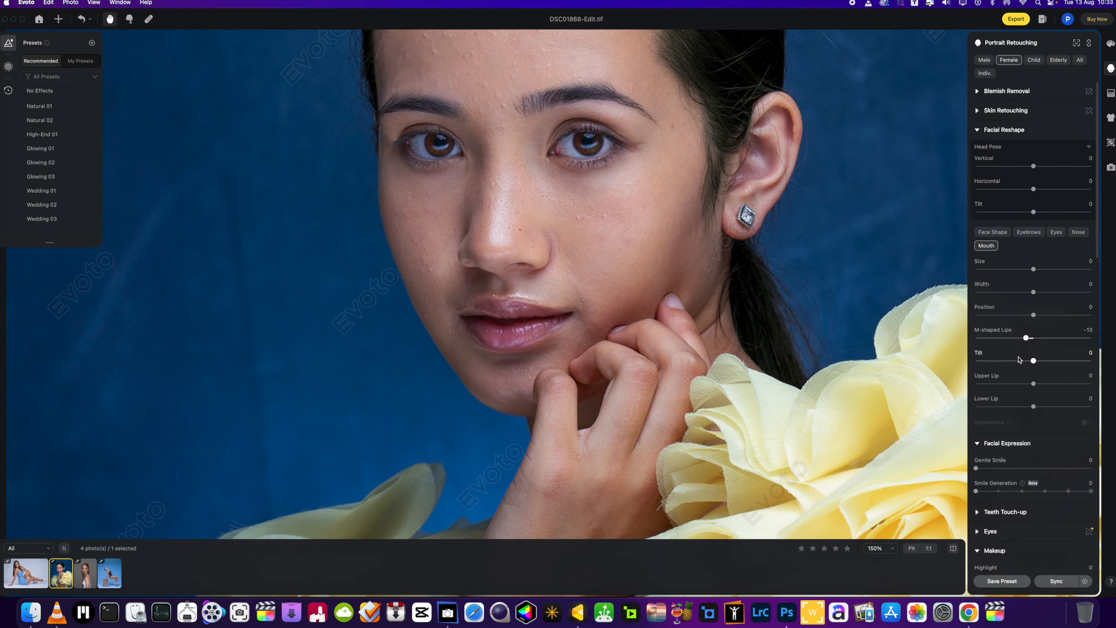
# Step: Try M-shaped lips exaggerated then subtle on the yellow-ruffle portrait, settling at 7, then switch to the blue dancer portrait
pyautogui.moveTo(1030, 338); pyautogui.dragTo(1025, 338)
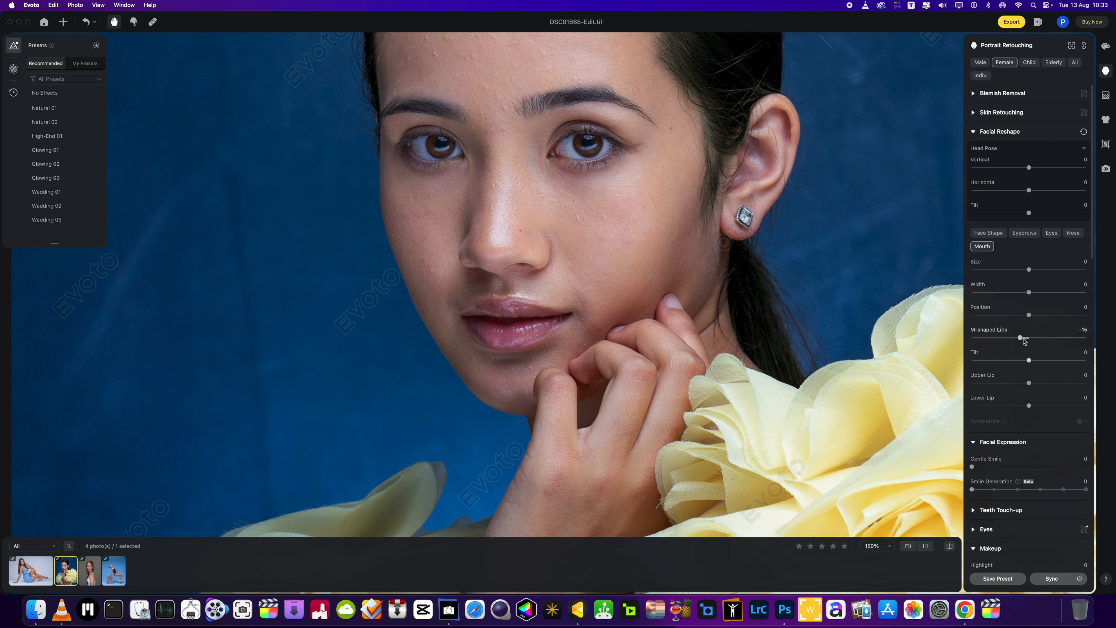
pyautogui.moveTo(1021, 338); pyautogui.dragTo(1052, 337)
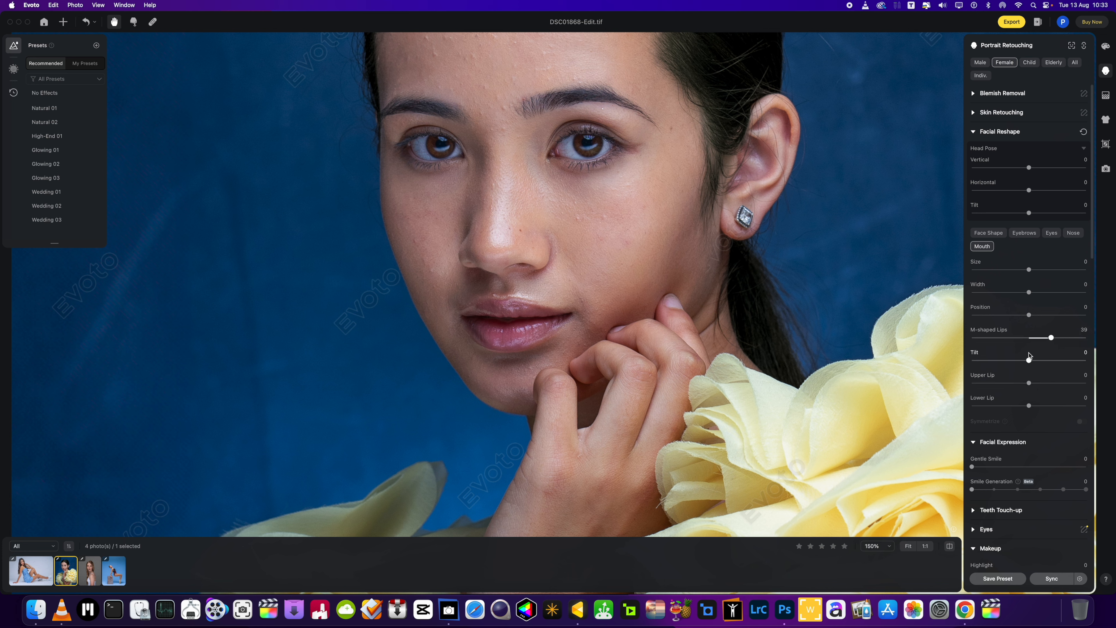
pyautogui.moveTo(1050, 337); pyautogui.dragTo(1037, 337)
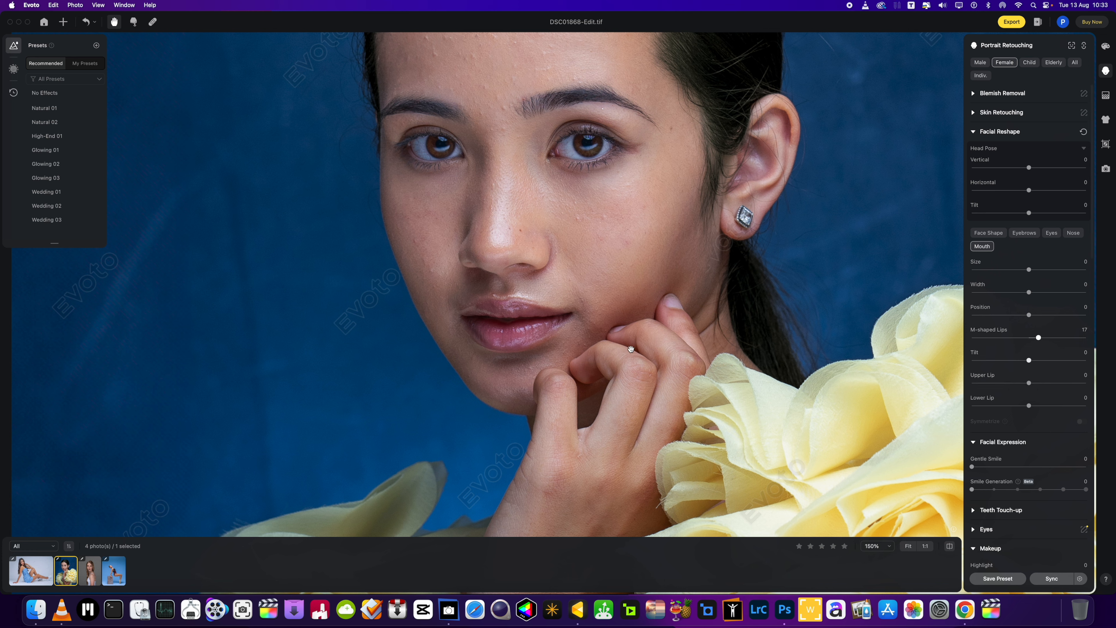
pyautogui.moveTo(1034, 344)
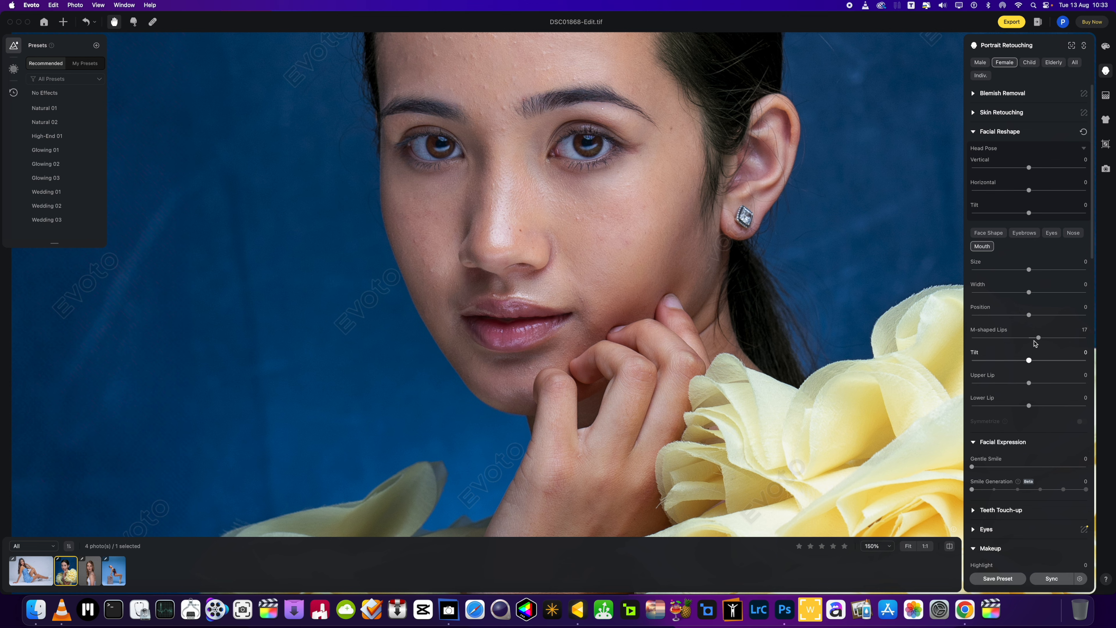
pyautogui.moveTo(1038, 337); pyautogui.dragTo(1032, 337)
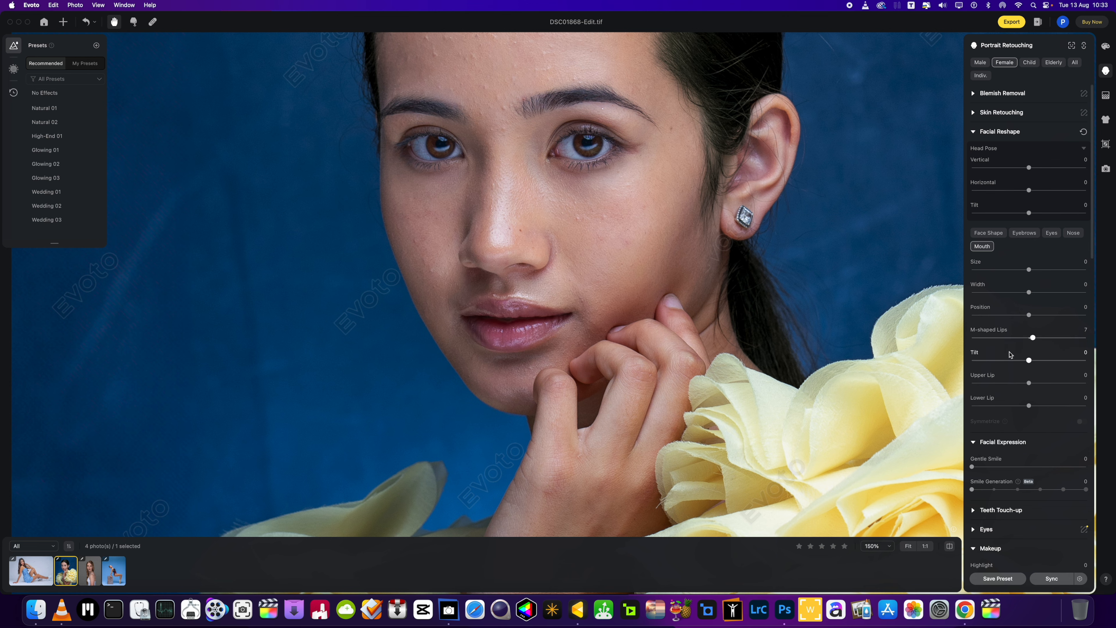
pyautogui.click(112, 570)
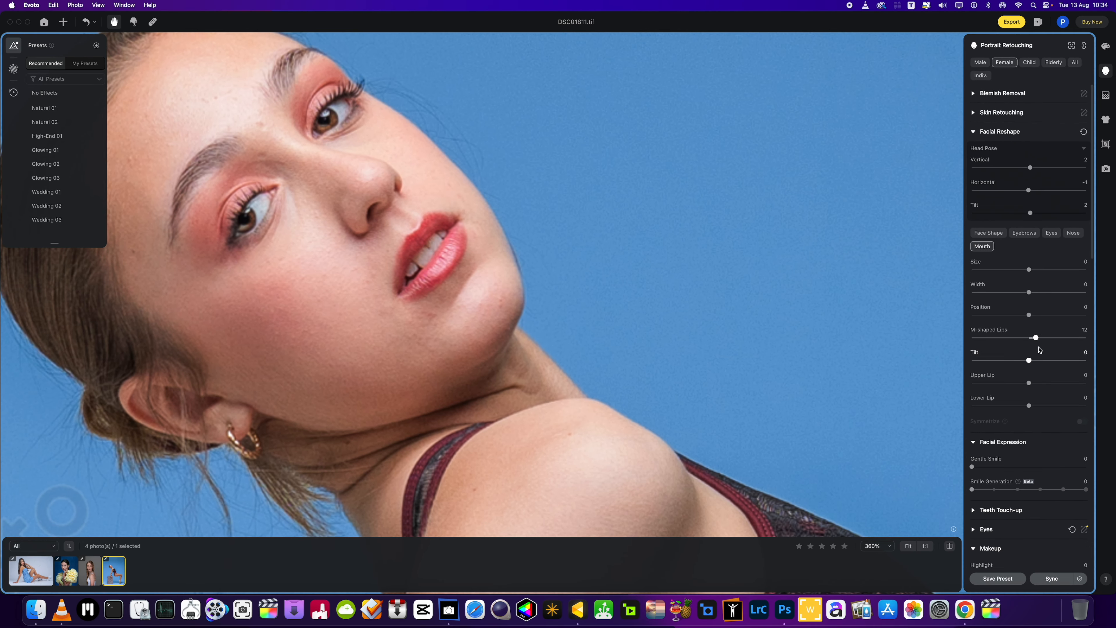
# Step: Flatten the dancer's lips to -40 and settle at -3, then return to the yellow-ruffle portrait
pyautogui.moveTo(1034, 337); pyautogui.dragTo(1027, 337)
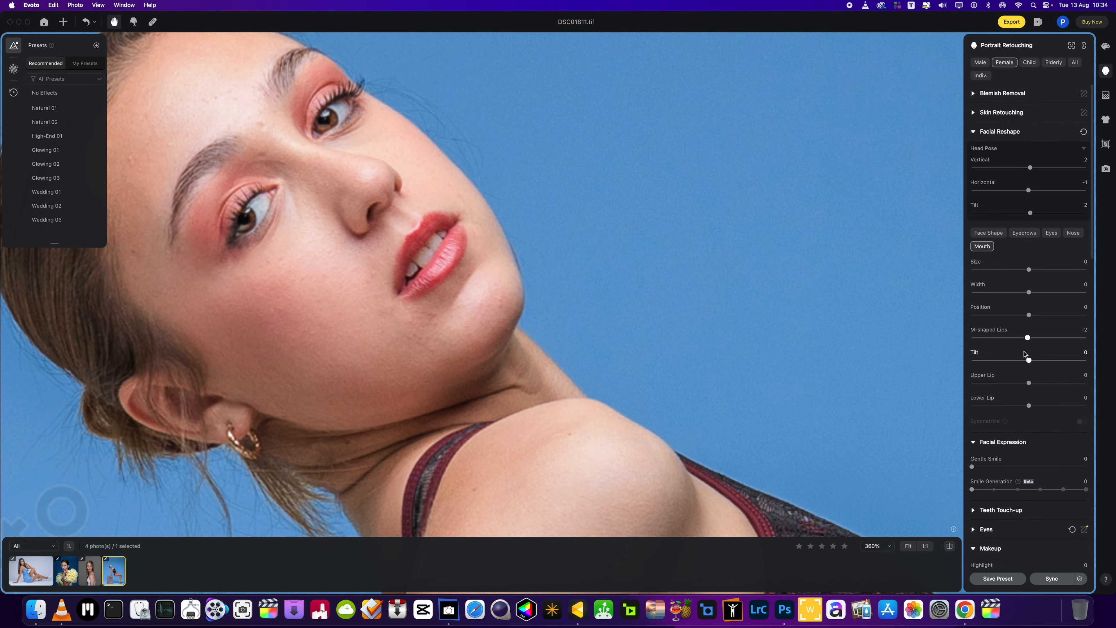
pyautogui.moveTo(1027, 337); pyautogui.dragTo(1006, 337)
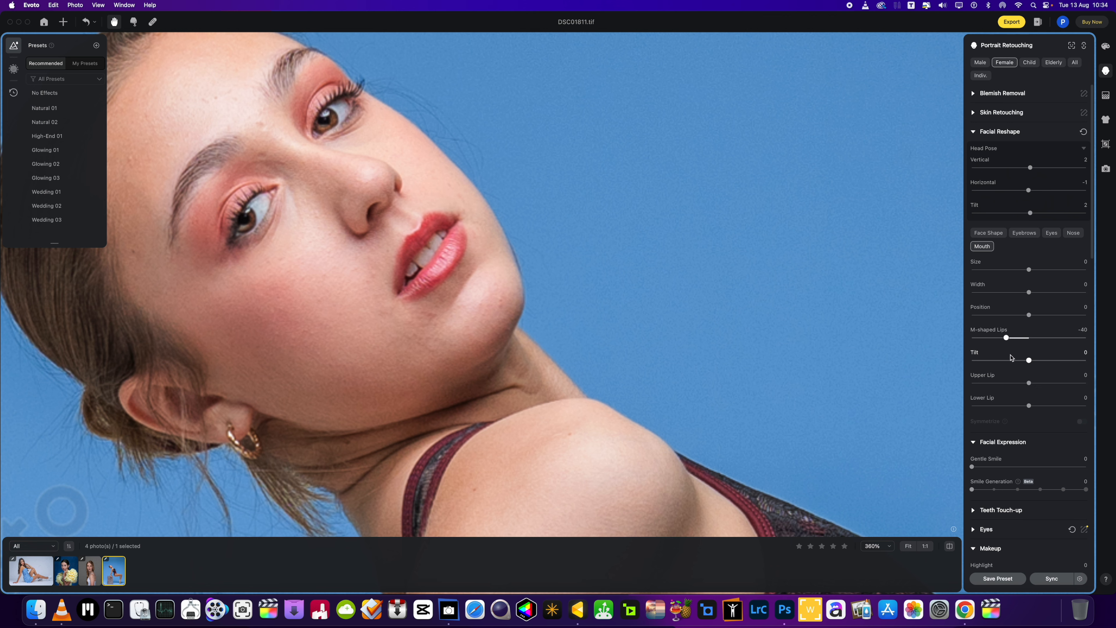
pyautogui.moveTo(1007, 337); pyautogui.dragTo(1026, 337)
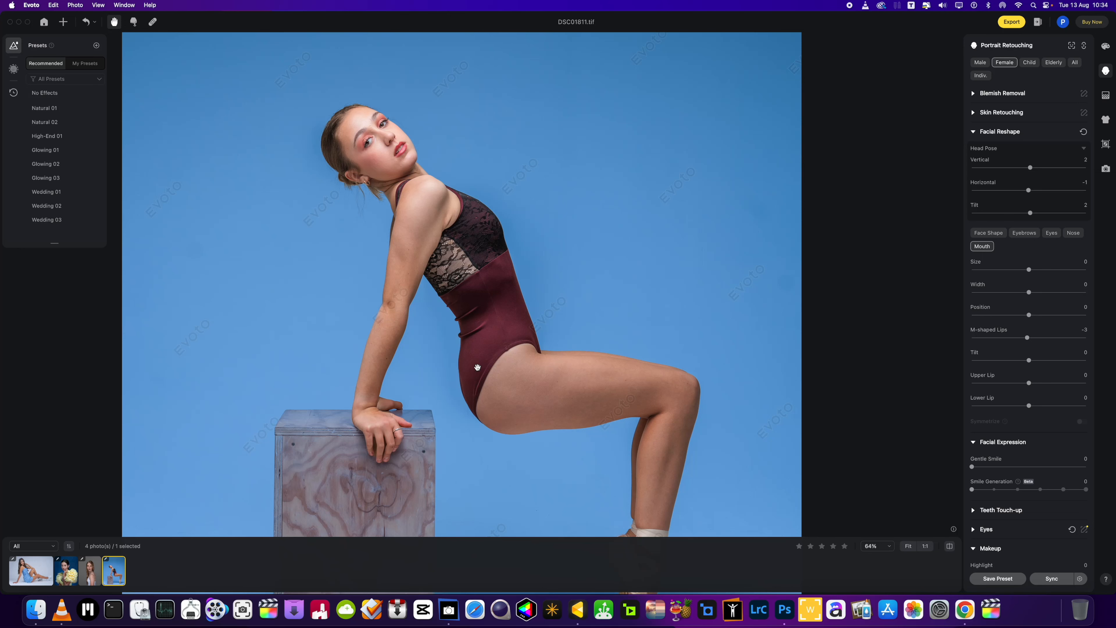
pyautogui.moveTo(313, 522)
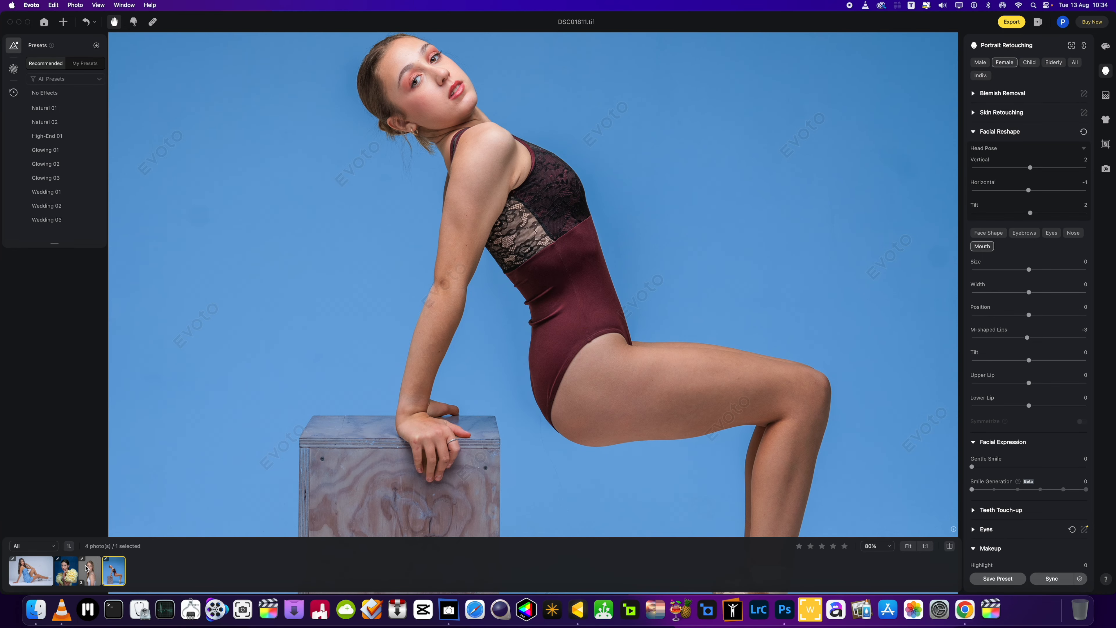
pyautogui.click(66, 571)
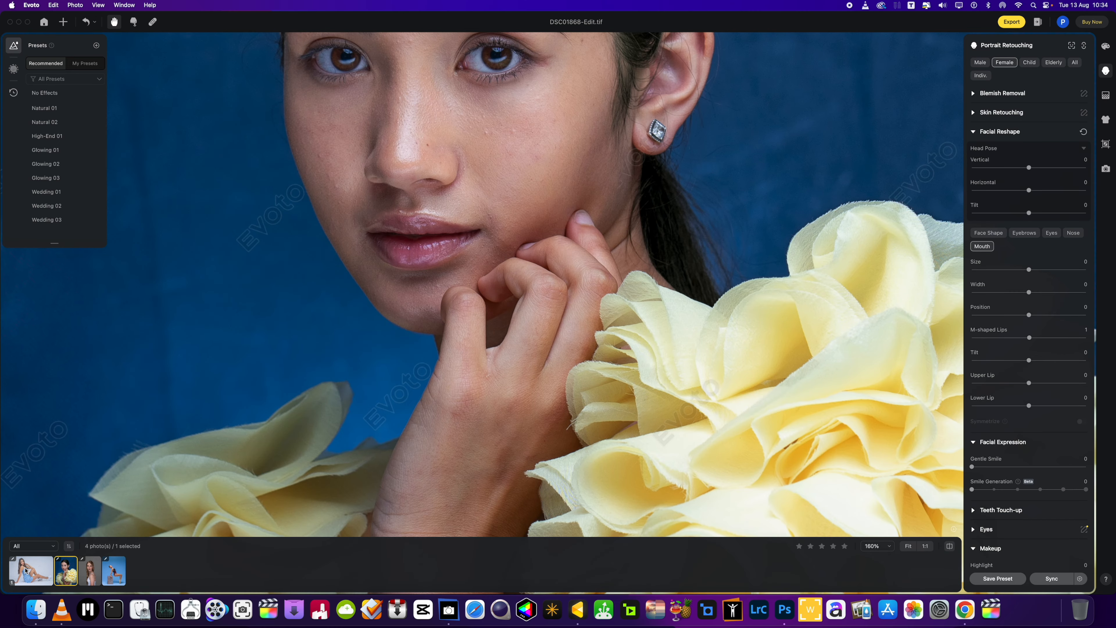
# Step: Reopen the blonde portrait and swing M-shaped lips between -100, 52, 100 and -46
pyautogui.click(89, 570)
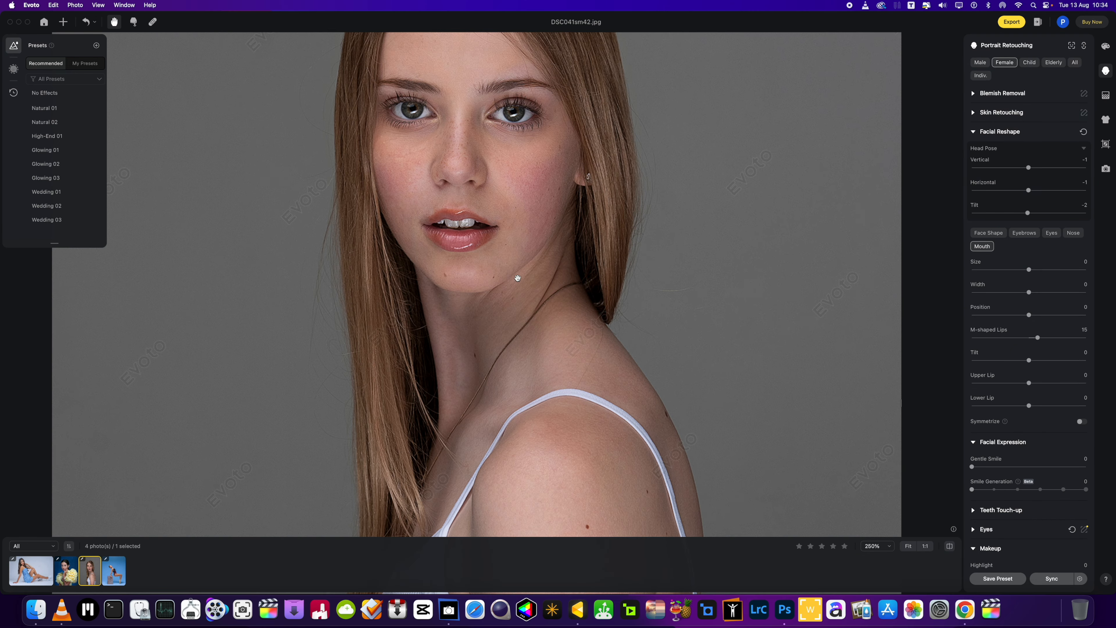
pyautogui.moveTo(1037, 337); pyautogui.dragTo(971, 337)
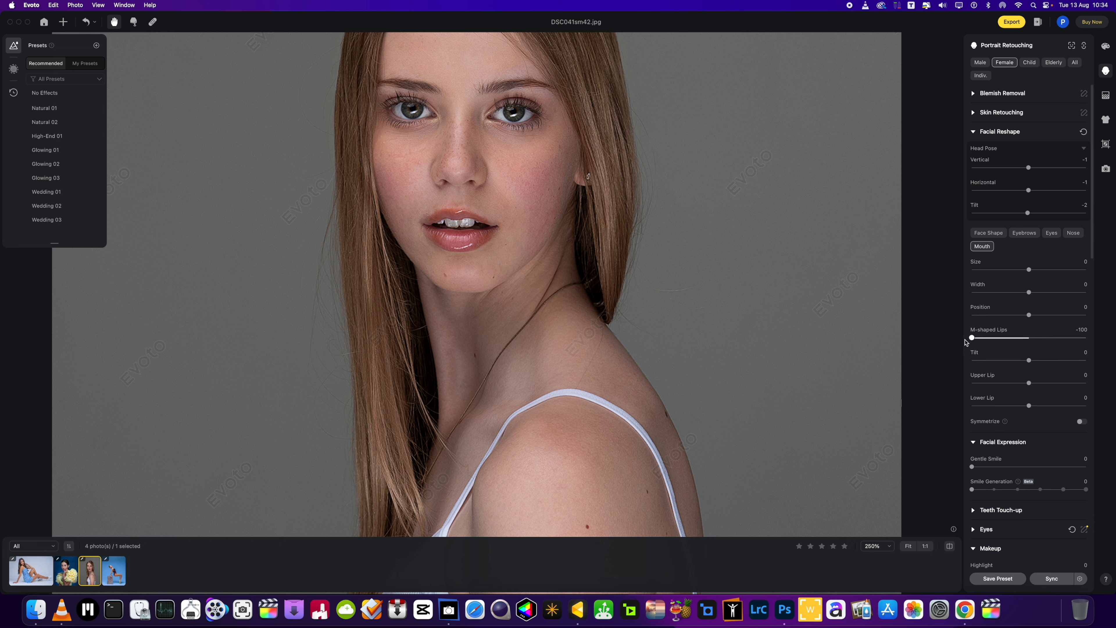
pyautogui.moveTo(972, 337); pyautogui.dragTo(1057, 337)
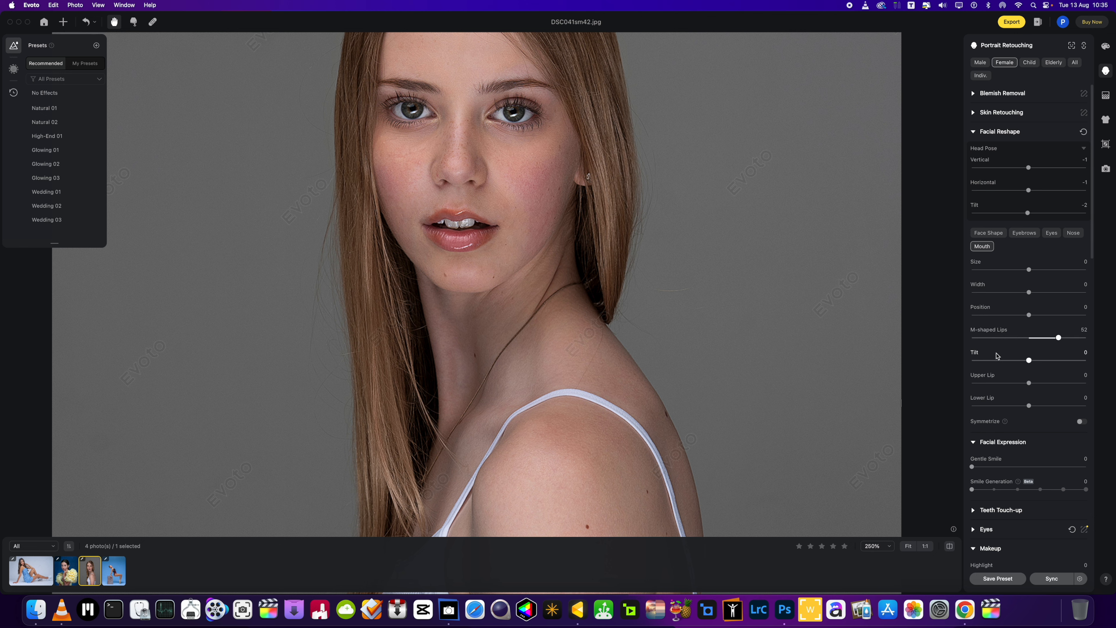
pyautogui.moveTo(1058, 337); pyautogui.dragTo(1085, 337)
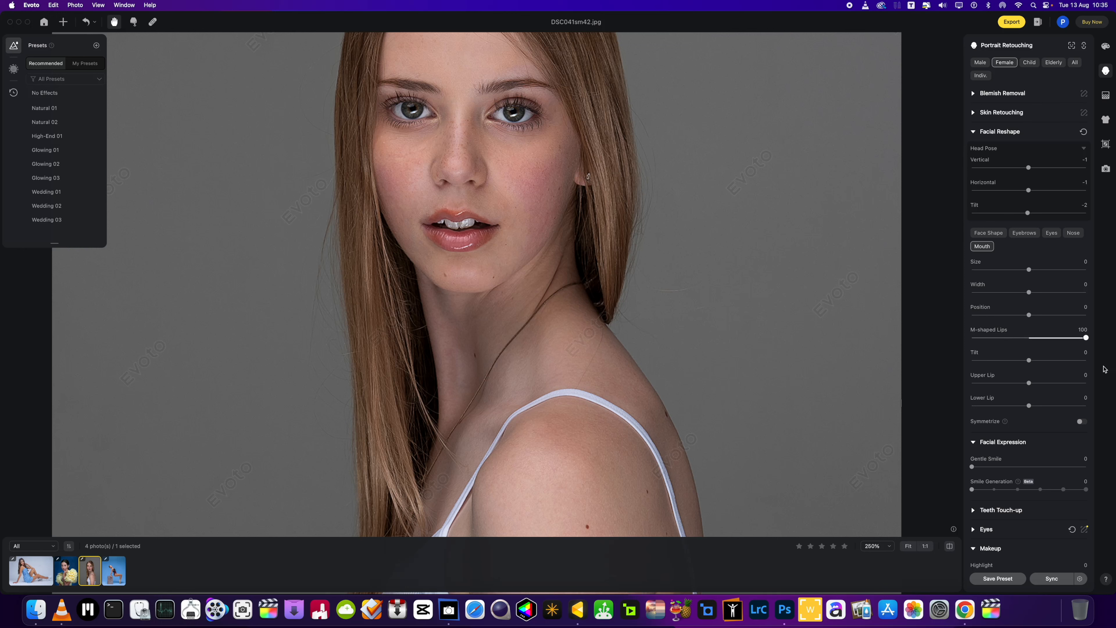
pyautogui.moveTo(1085, 337); pyautogui.dragTo(1003, 337)
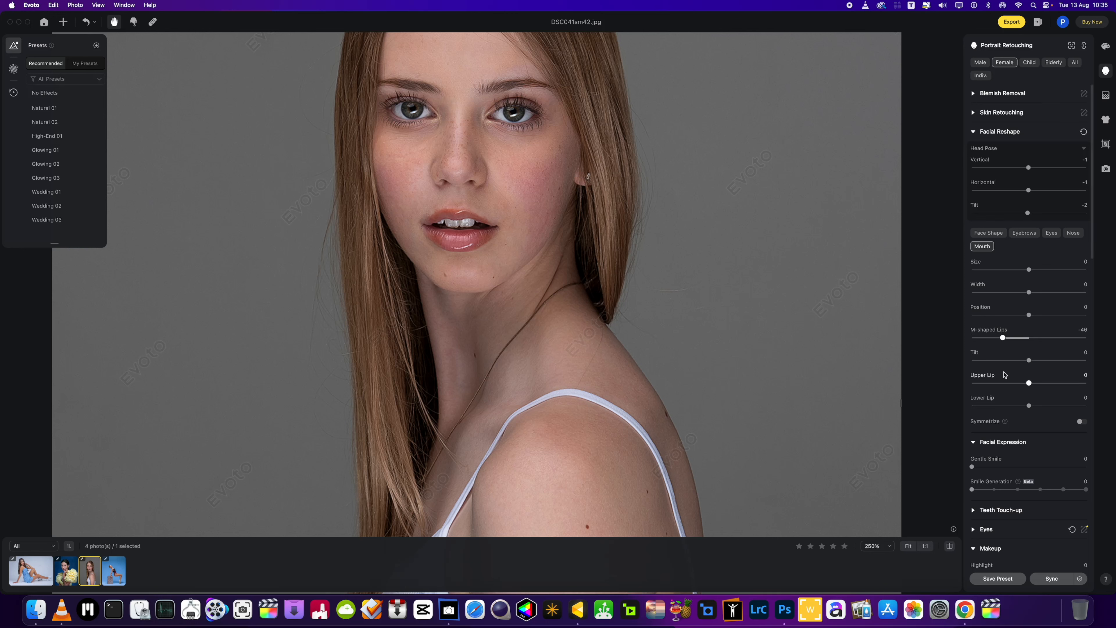
# Step: Push M-shaped lips to 55, 0, 95 and -14 before settling at -7
pyautogui.moveTo(1003, 337); pyautogui.dragTo(1059, 337)
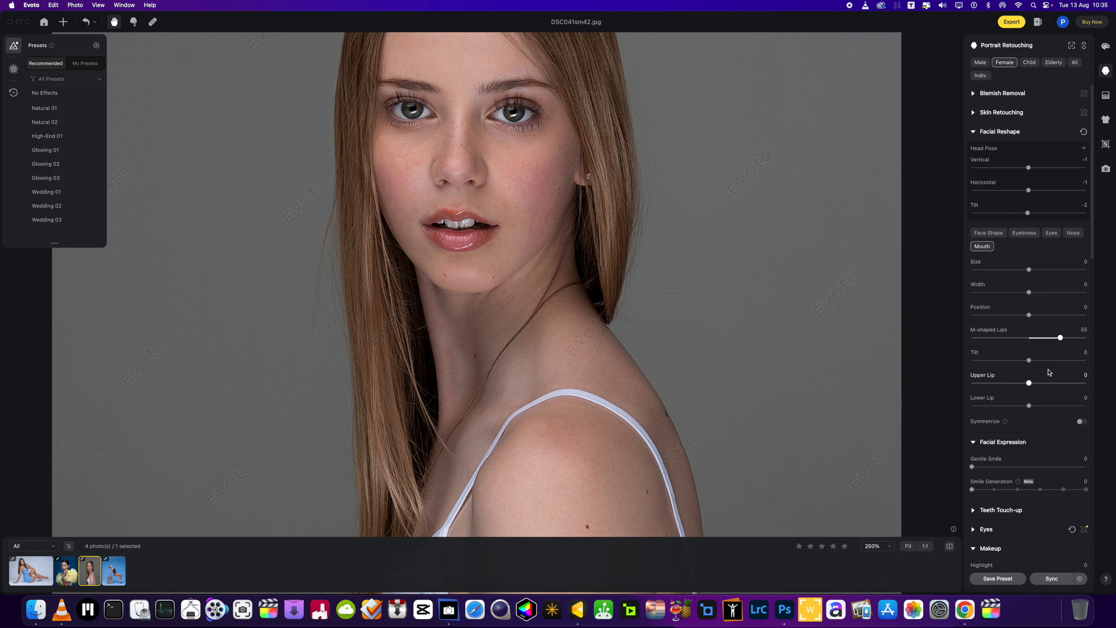
pyautogui.moveTo(1059, 337); pyautogui.dragTo(1027, 337)
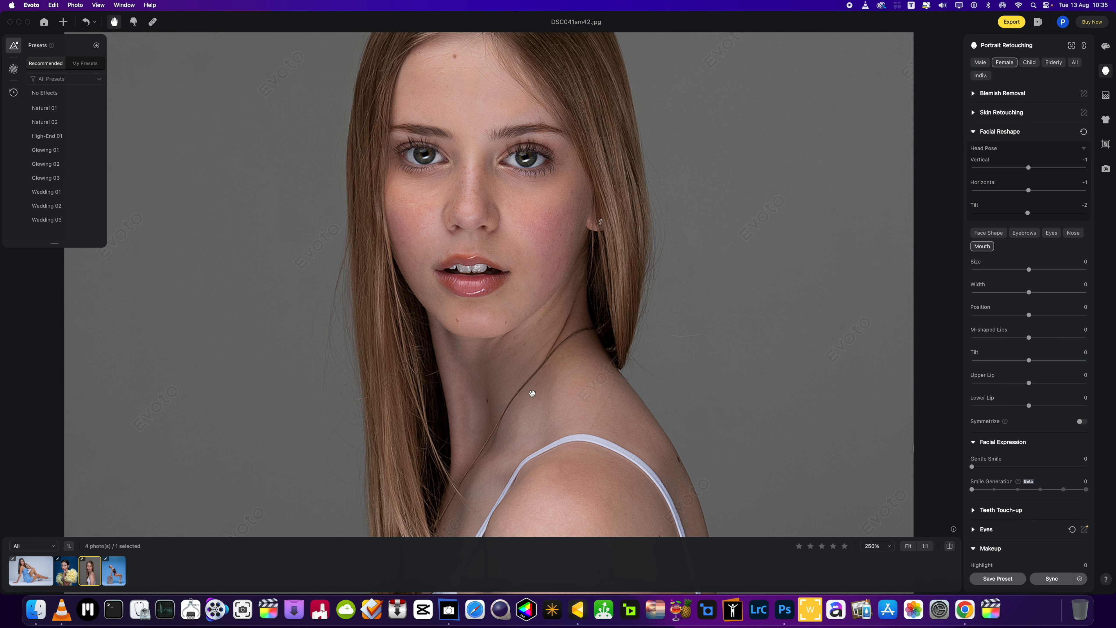
pyautogui.moveTo(474, 265)
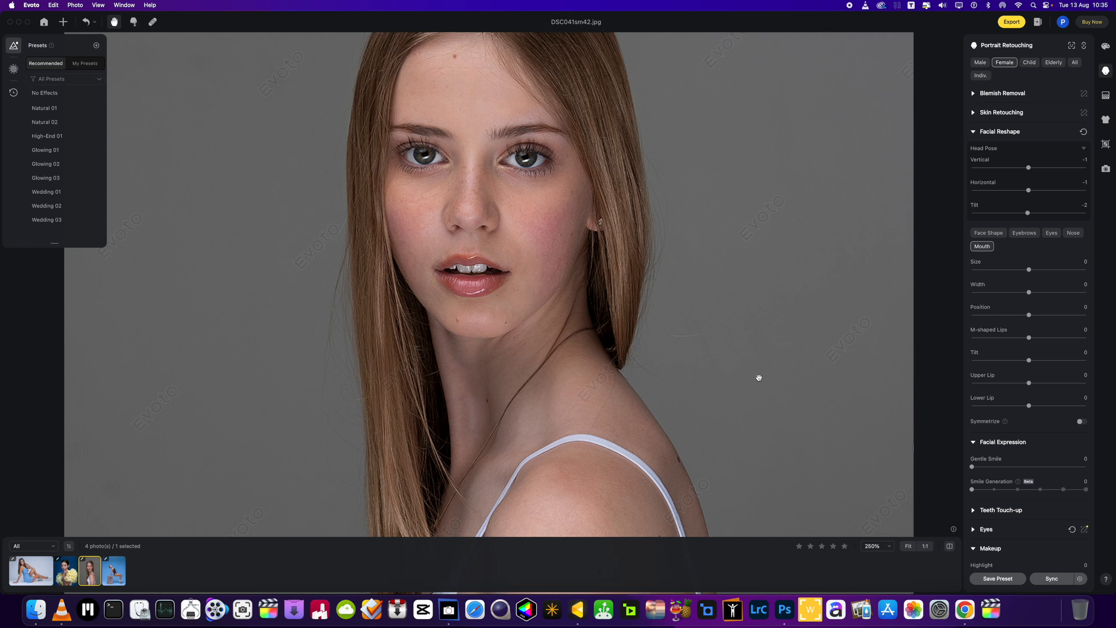
pyautogui.moveTo(753, 374)
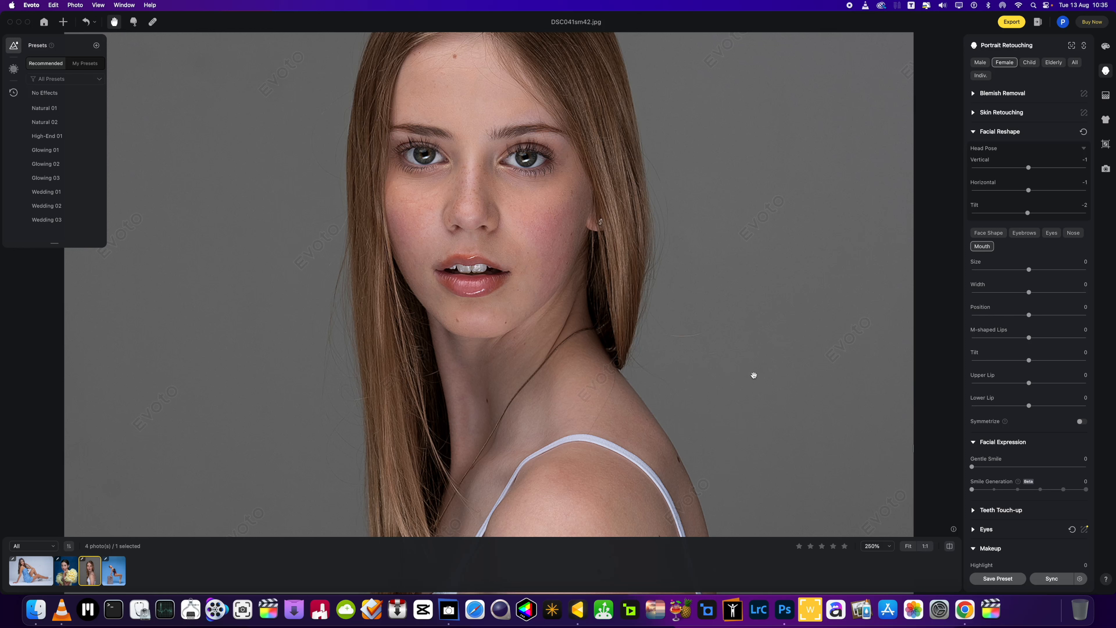
pyautogui.moveTo(951, 376)
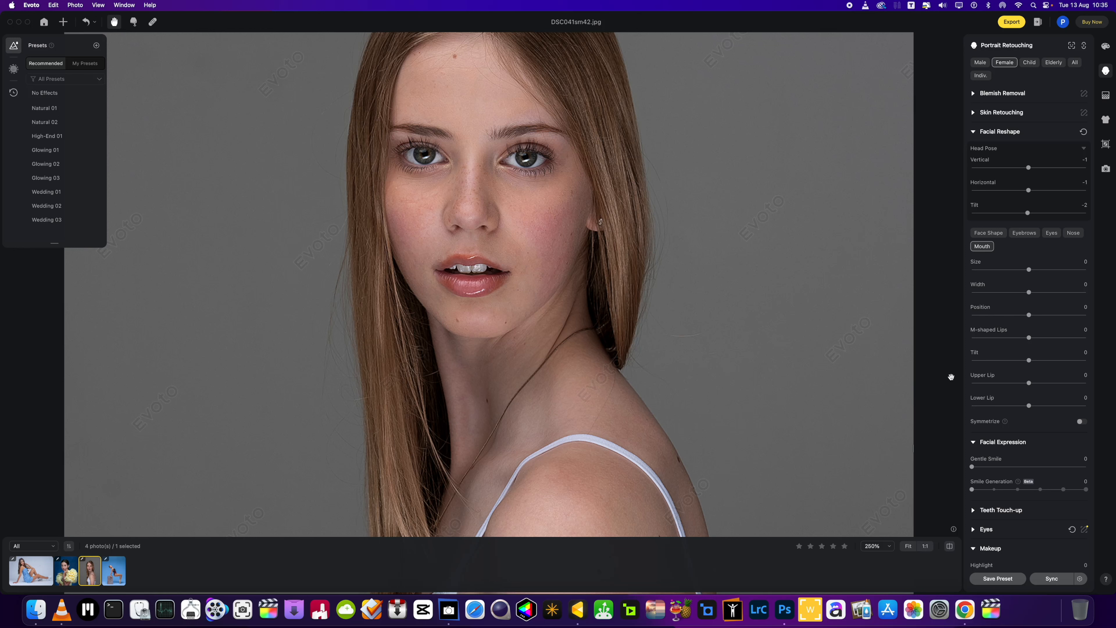
pyautogui.moveTo(1029, 338); pyautogui.dragTo(1082, 338)
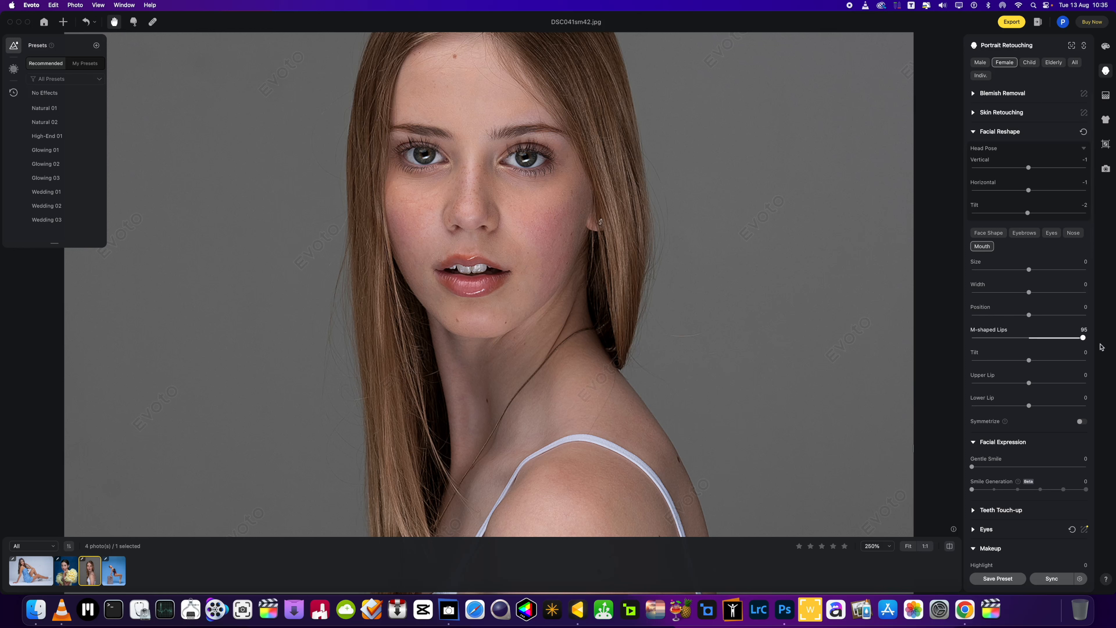
pyautogui.moveTo(1082, 337); pyautogui.dragTo(1021, 338)
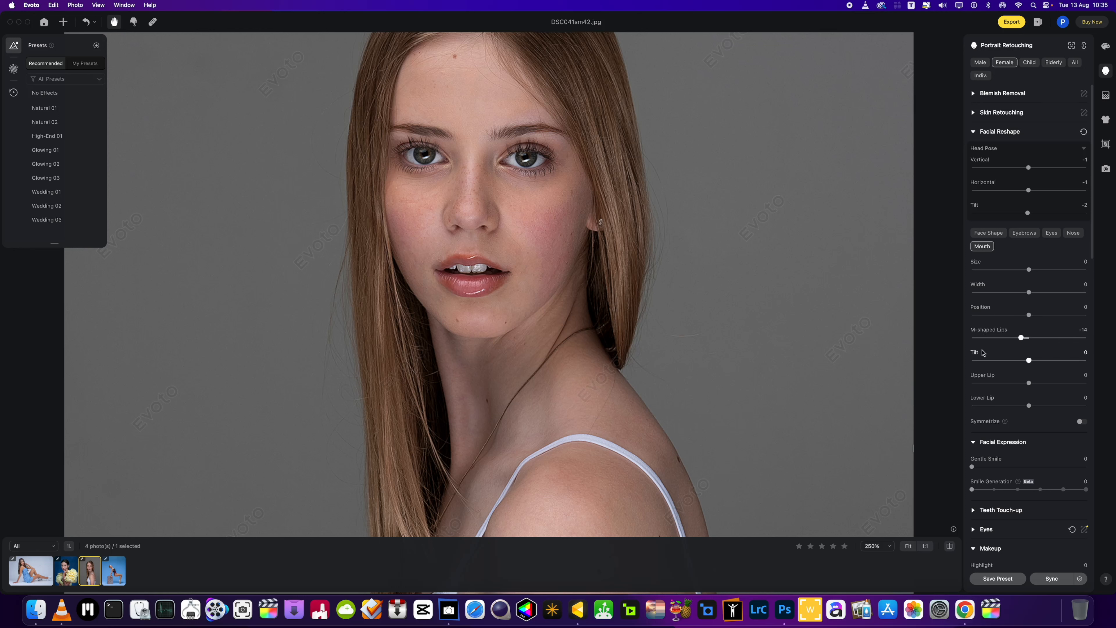
pyautogui.moveTo(1023, 337); pyautogui.dragTo(1030, 337)
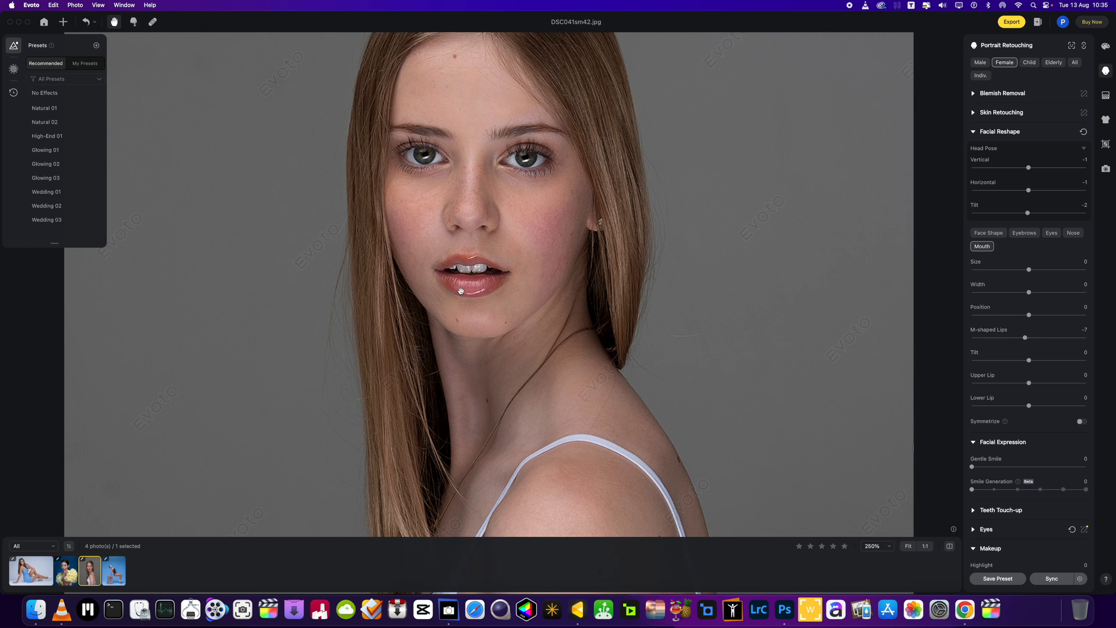
pyautogui.moveTo(465, 253)
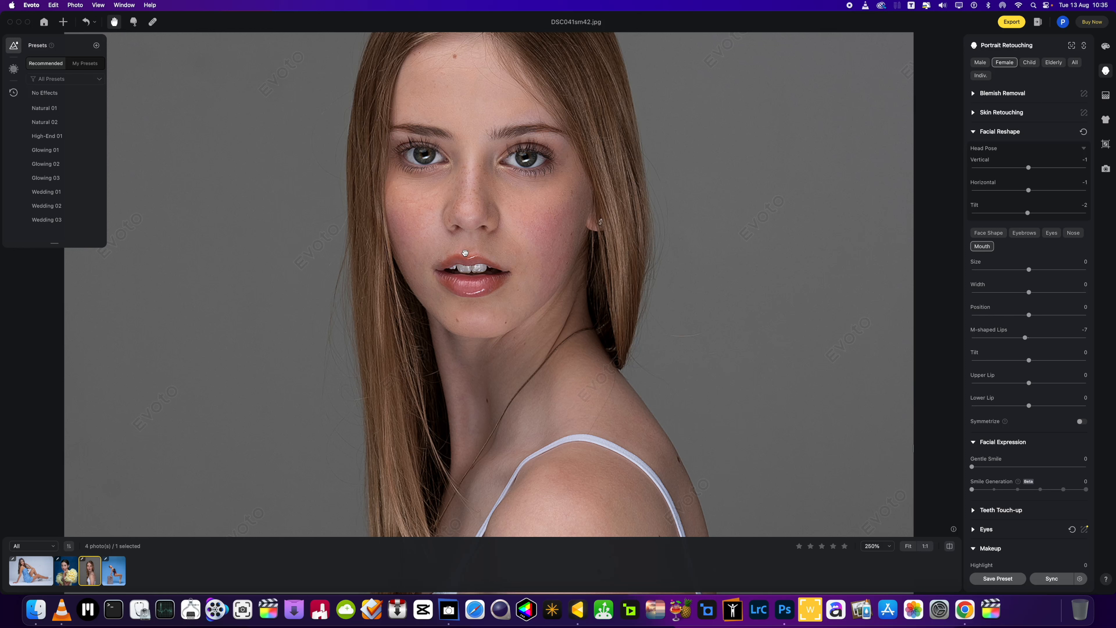
pyautogui.moveTo(162, 55)
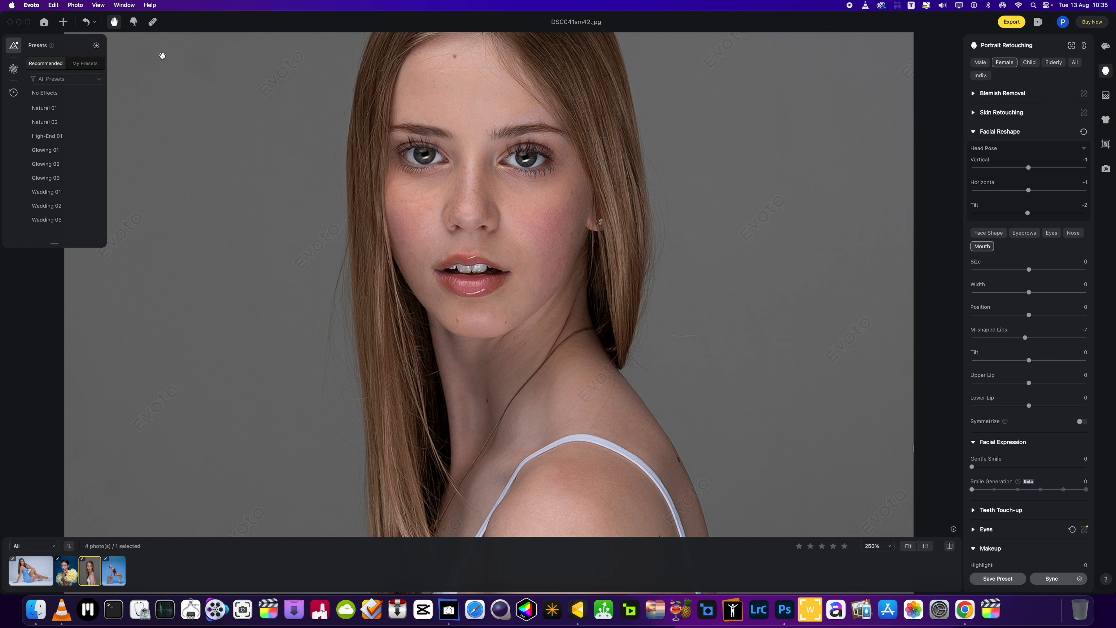
# Step: In Liquify, push the centre of the lips slightly with a size-47 Forward Warp brush and apply it
pyautogui.click(152, 21)
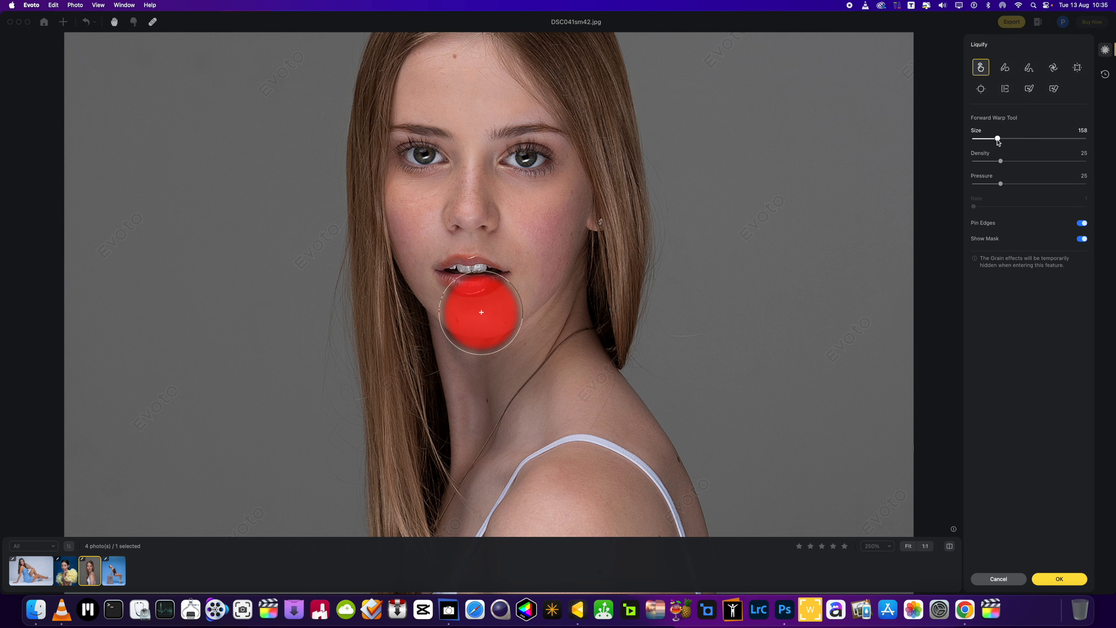
pyautogui.moveTo(996, 139); pyautogui.dragTo(987, 139)
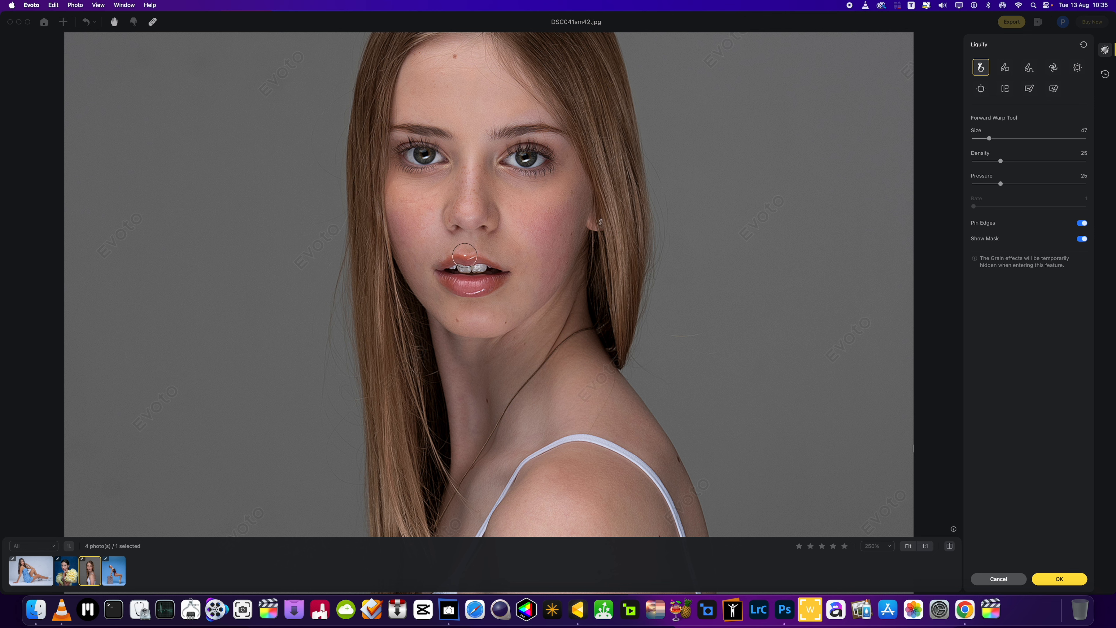
pyautogui.moveTo(464, 254); pyautogui.dragTo(464, 290)
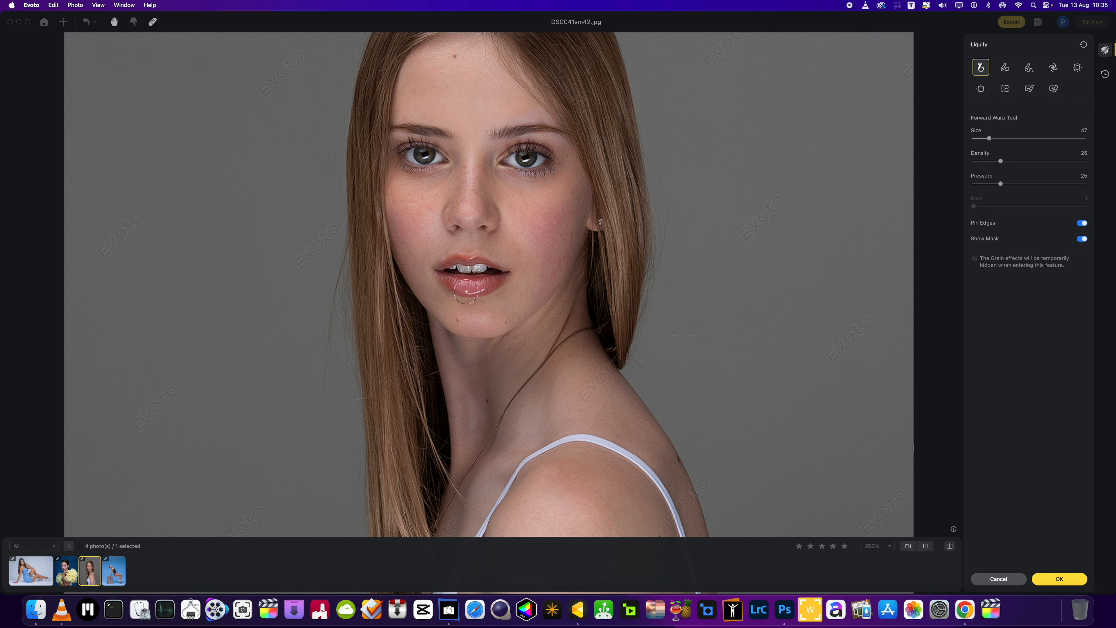
pyautogui.click(998, 579)
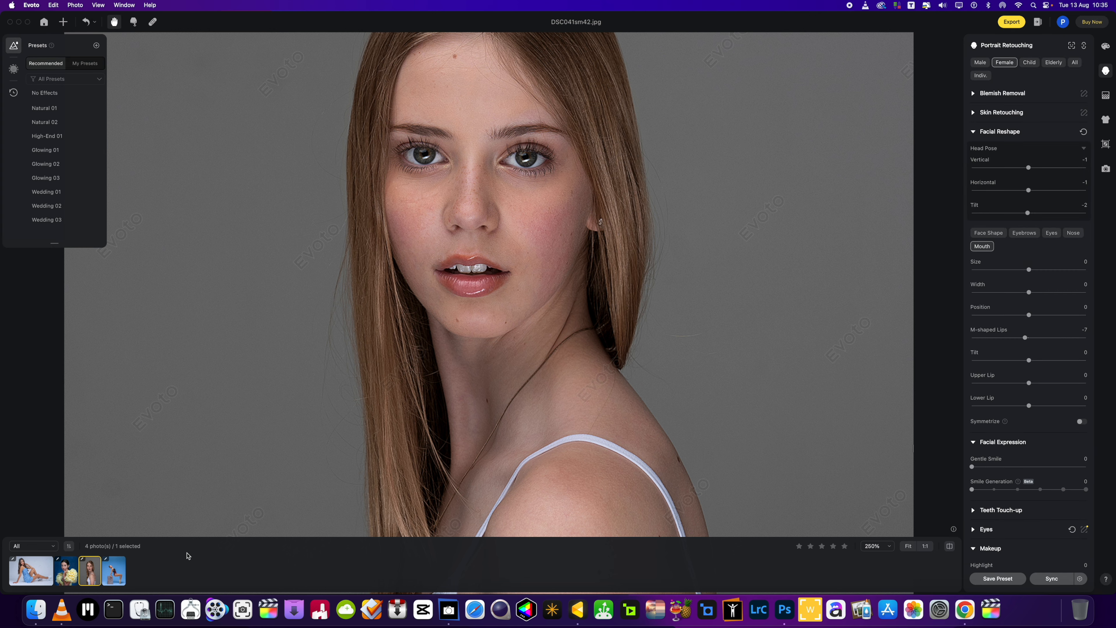
# Step: On the yellow-flower portrait, apply a Liquify lip warp with the brush enlarged to 81
pyautogui.click(65, 571)
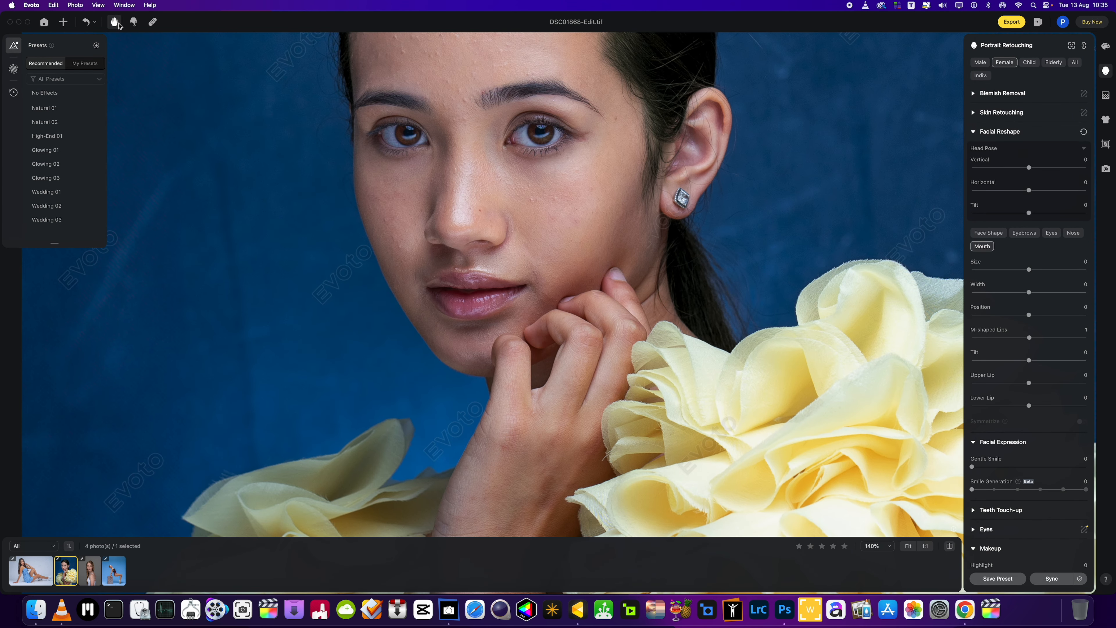
pyautogui.moveTo(133, 22)
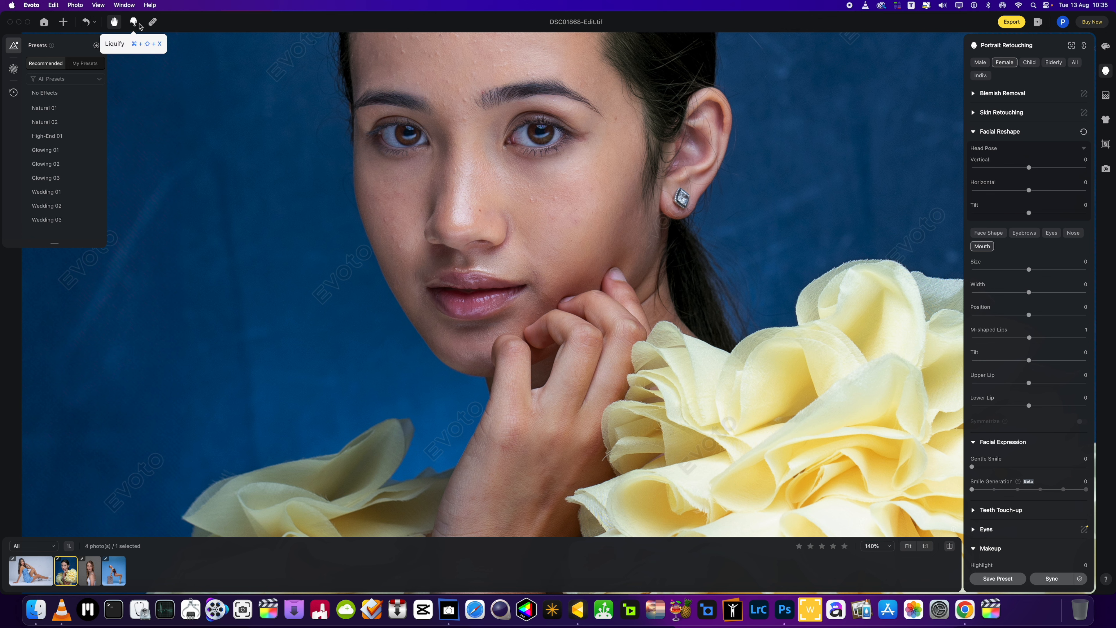
pyautogui.click(133, 22)
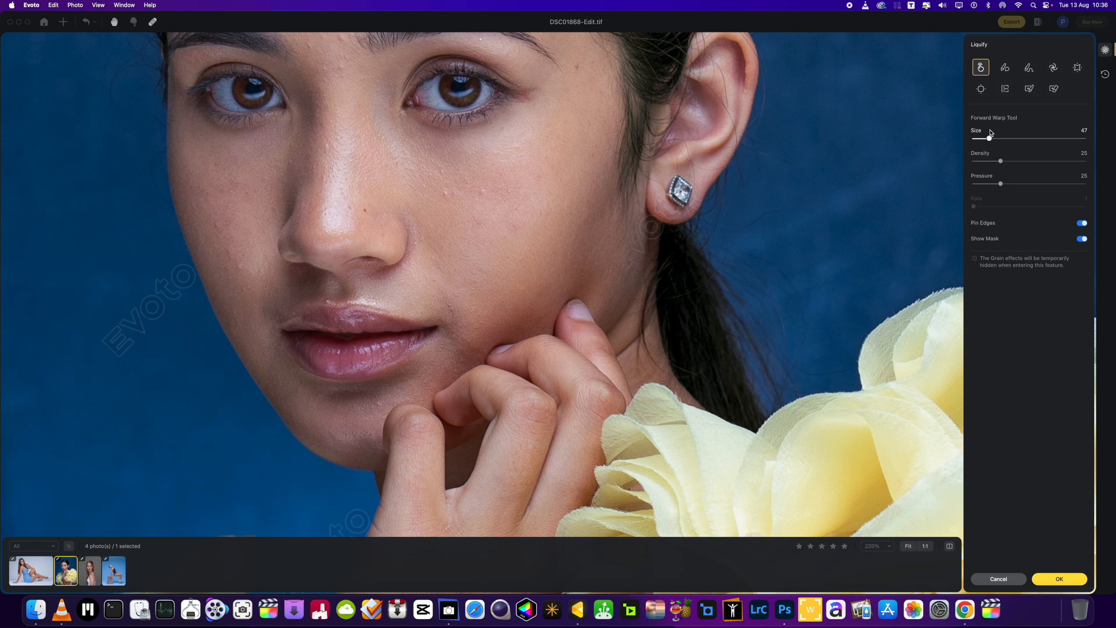
pyautogui.moveTo(1001, 140); pyautogui.dragTo(993, 139)
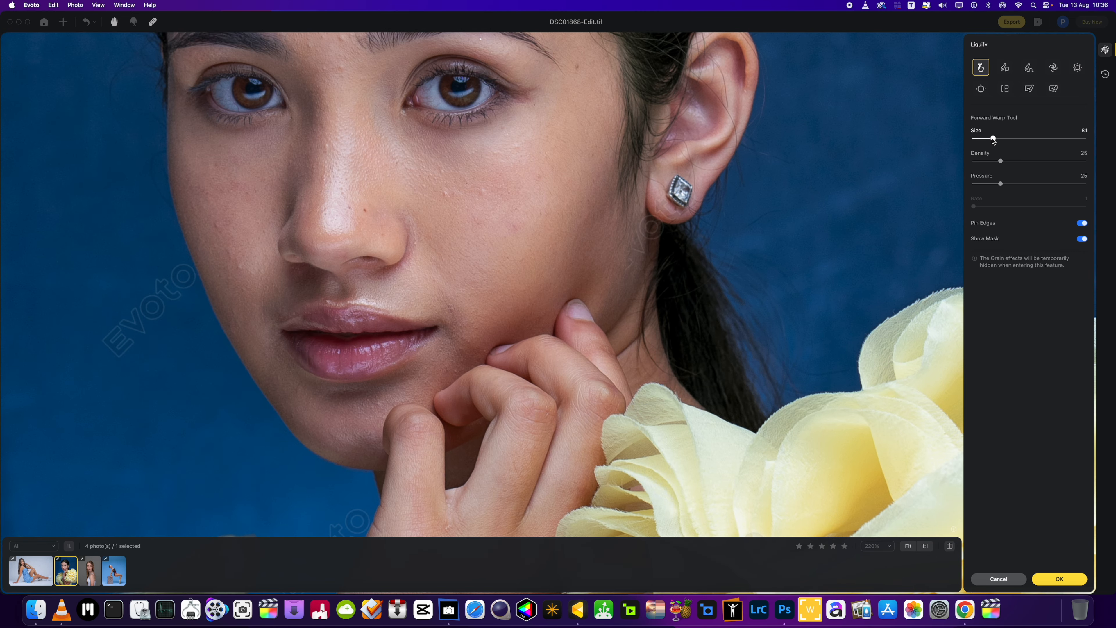
pyautogui.moveTo(333, 307)
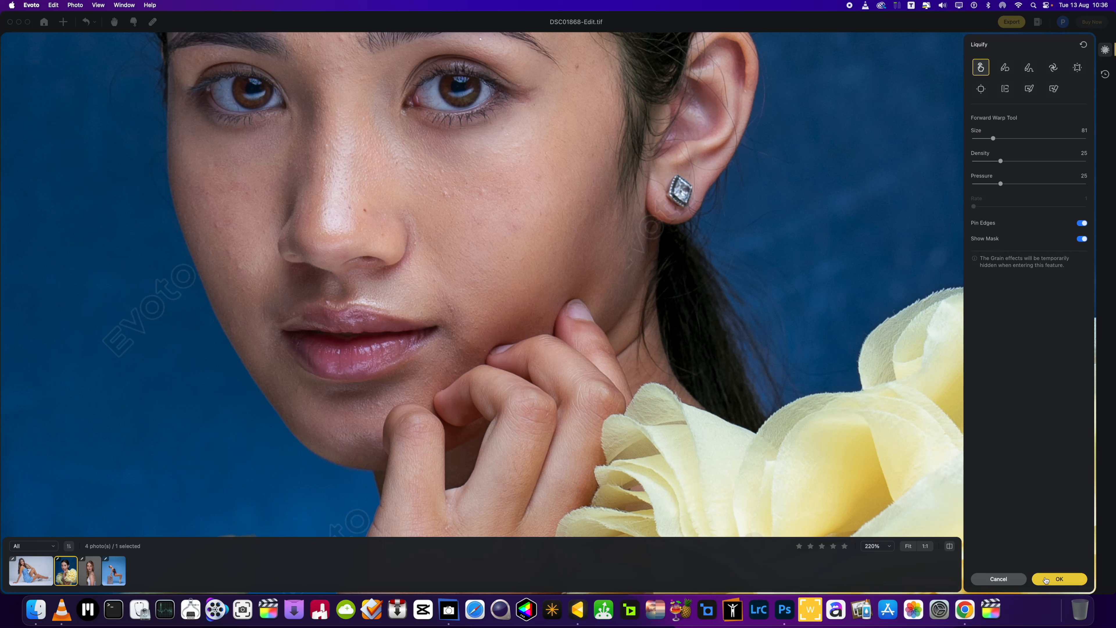
pyautogui.click(1059, 579)
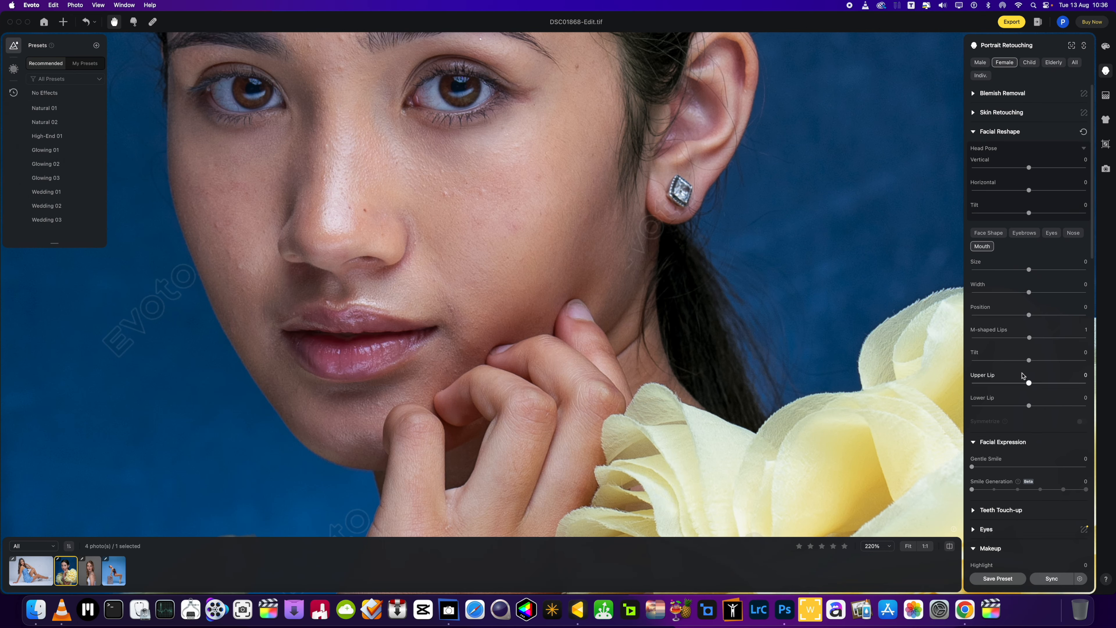